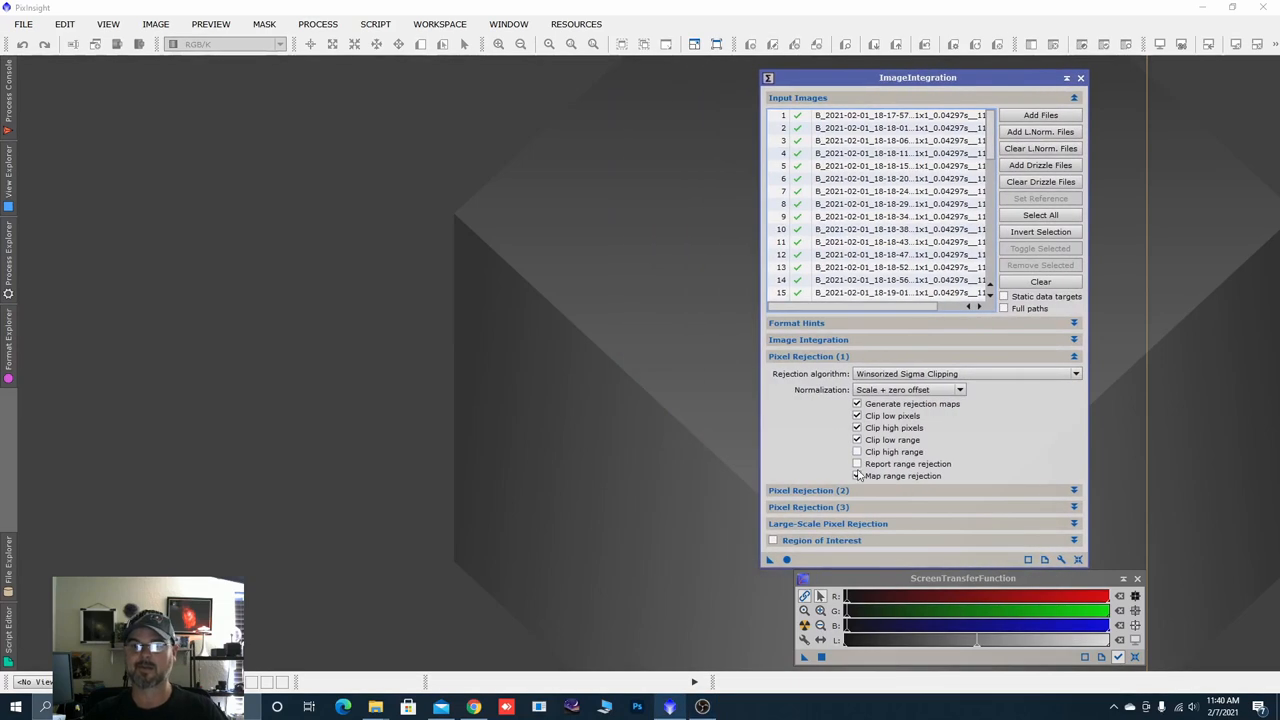
mouse_move(856, 452)
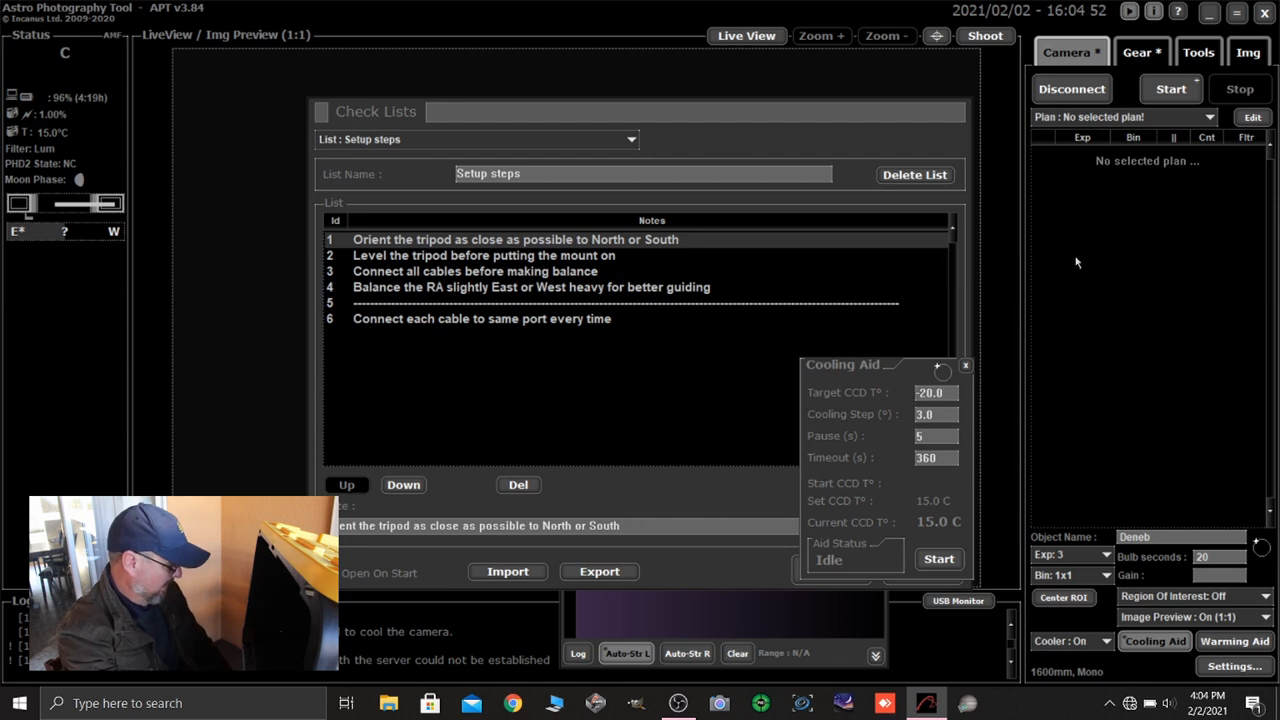
mouse_move(1008, 374)
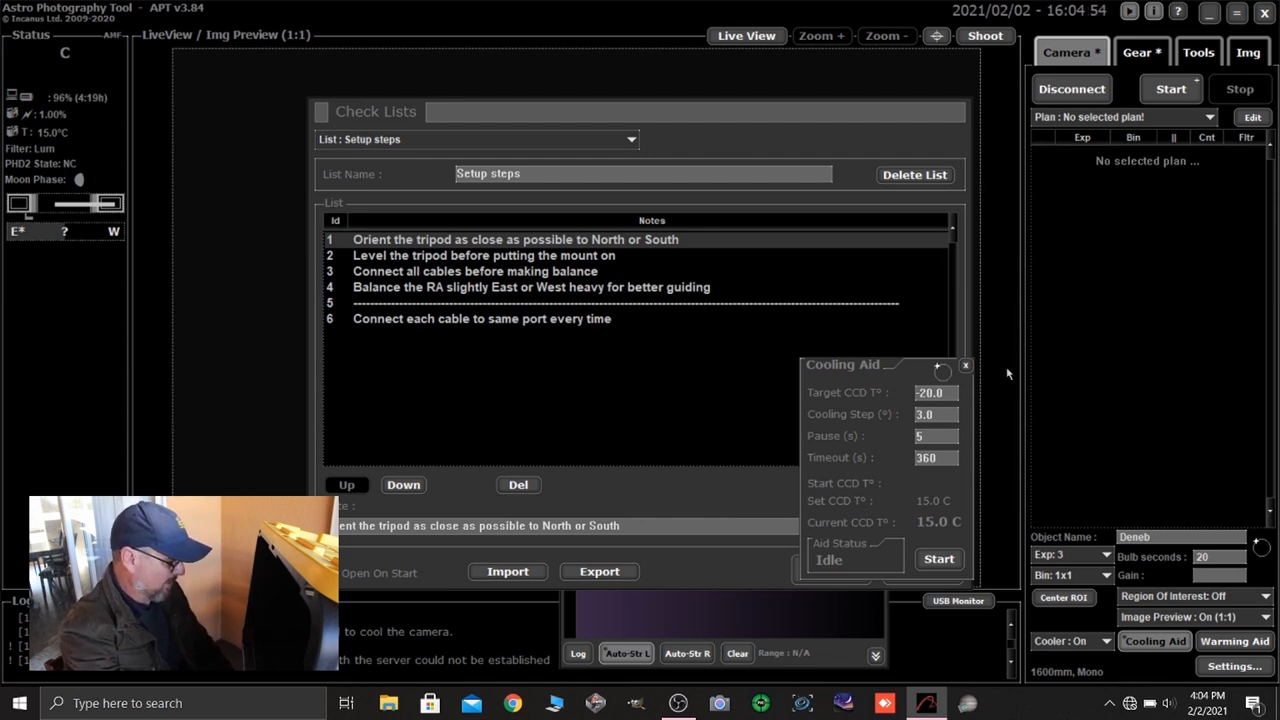
mouse_move(868, 418)
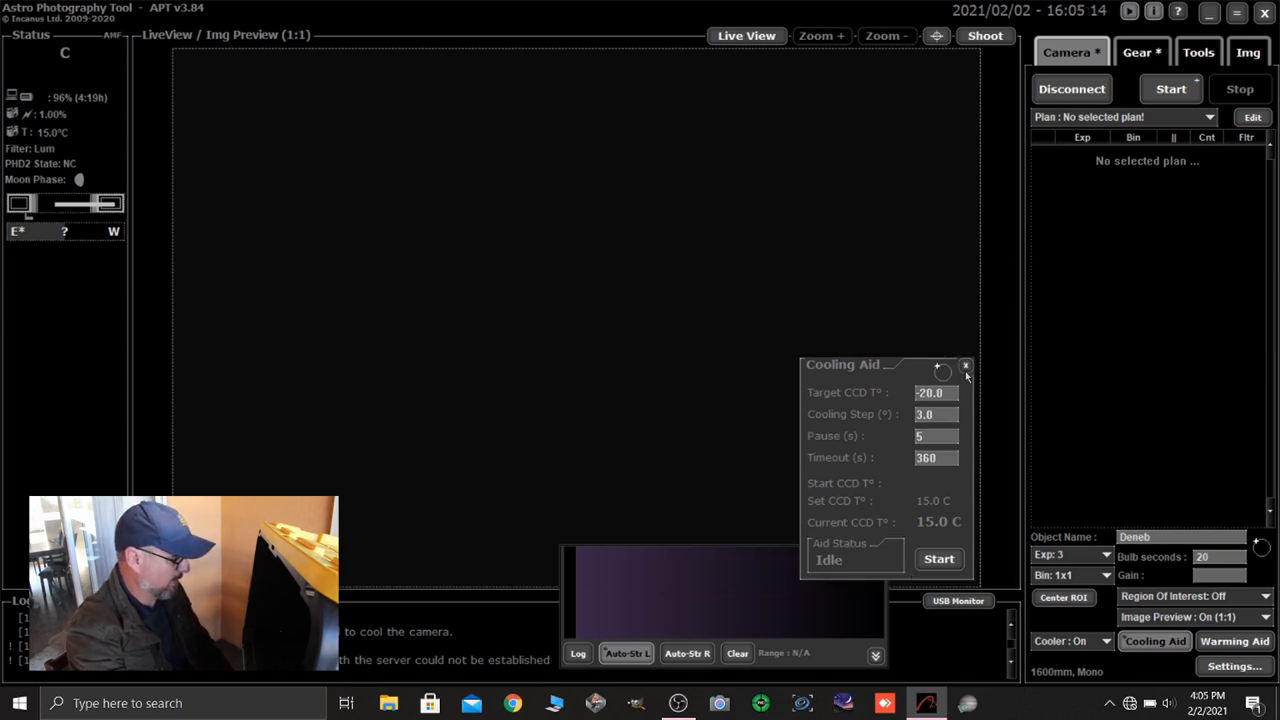
Close the Cooling Aid panel, leaving only the empty live view.
click(964, 364)
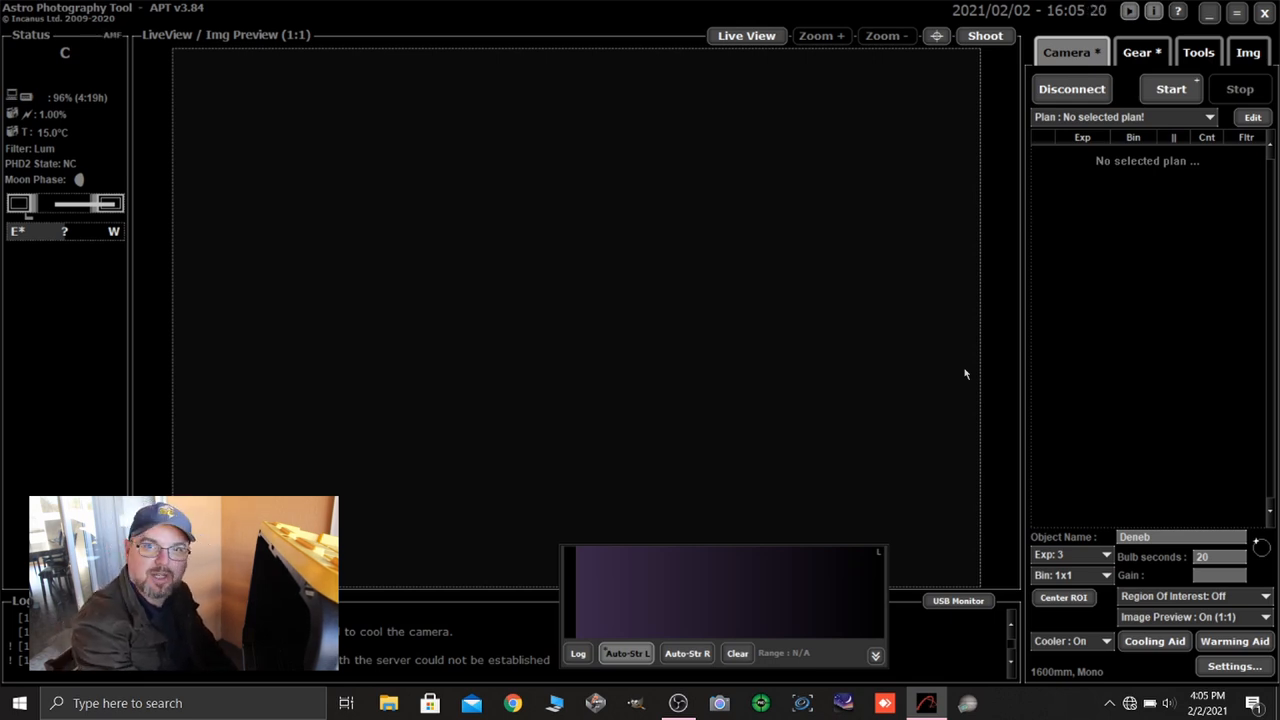
mouse_move(972, 302)
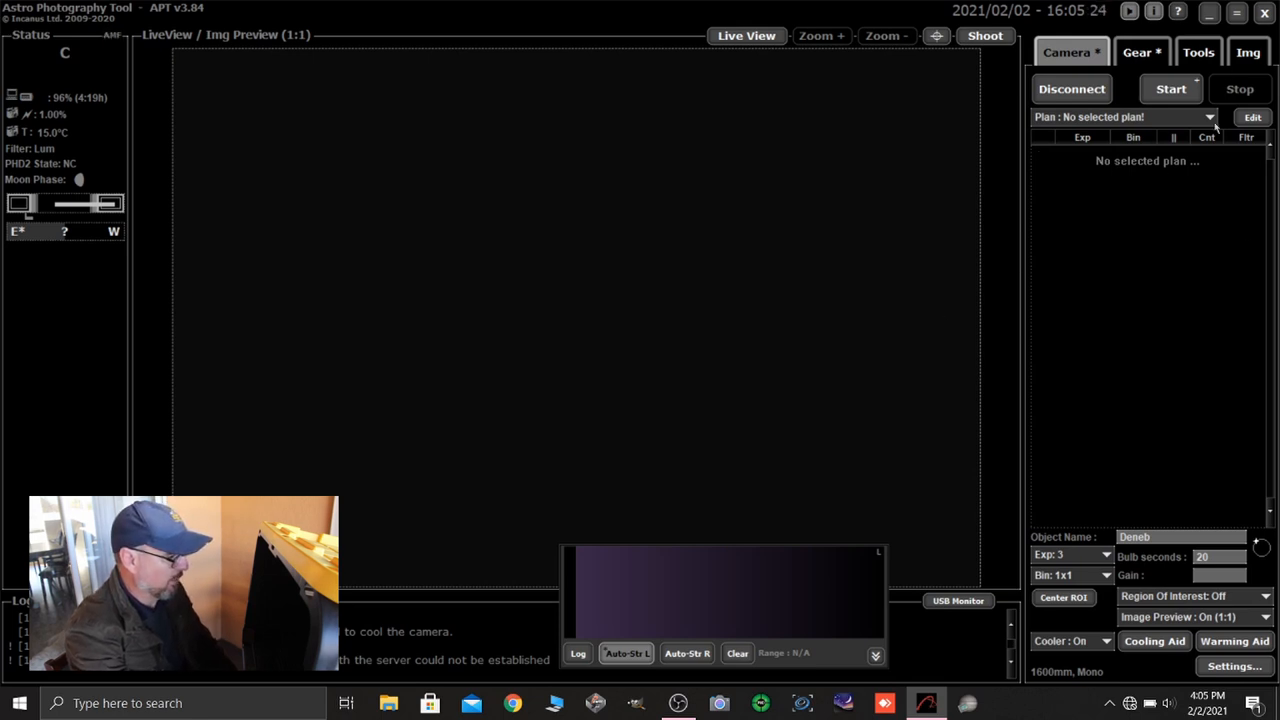
Bring up the CCD Flats Aid with a 7000 ADU target, filters 5–7 and 30 flats.
click(1198, 52)
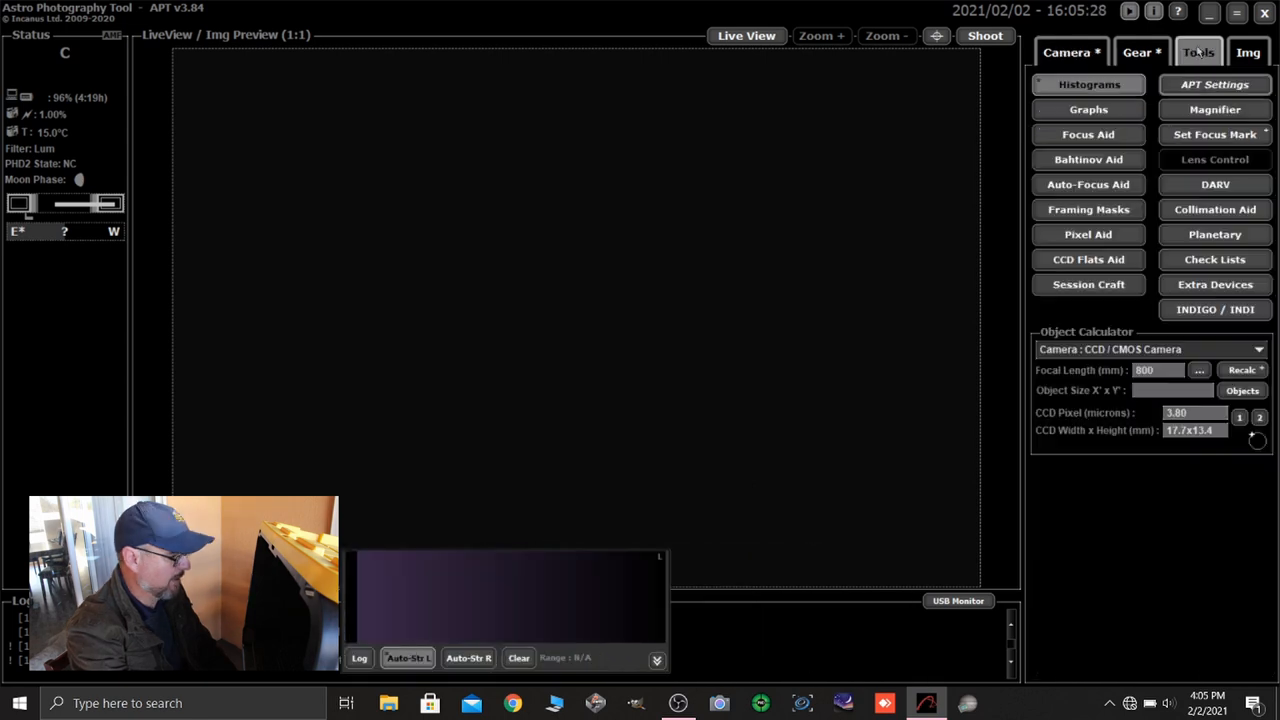
mouse_move(1088, 260)
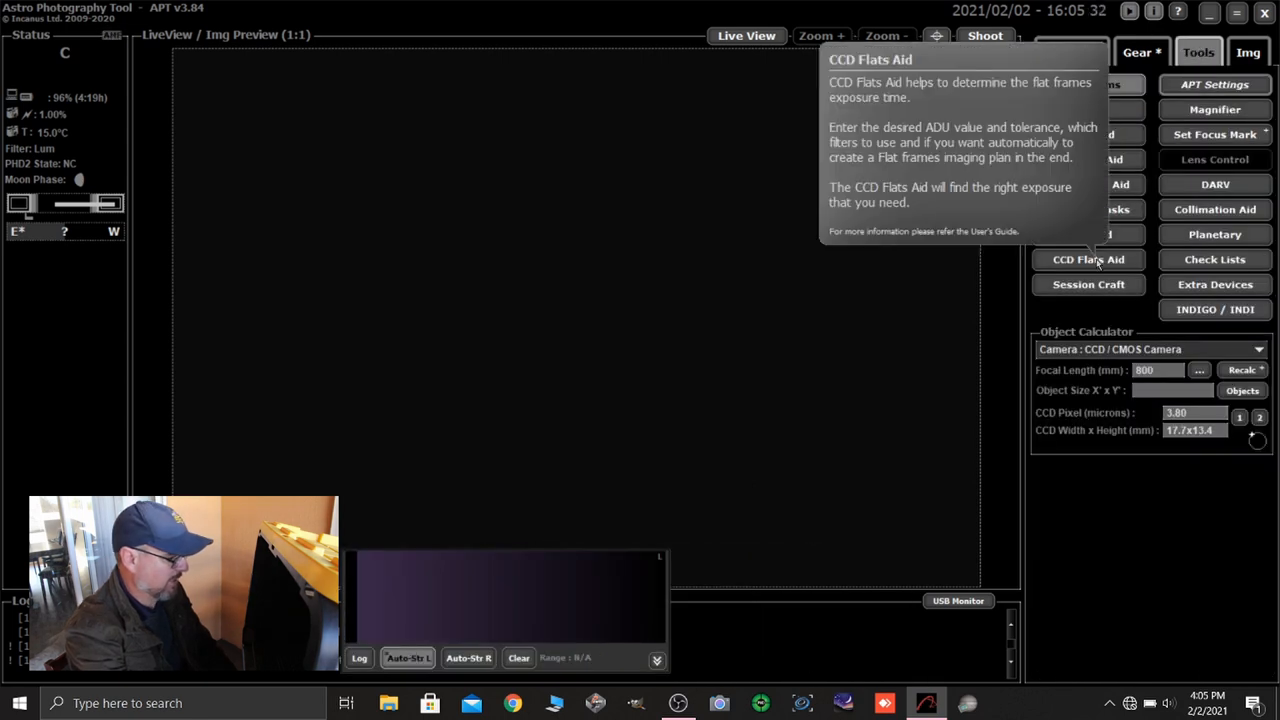
click(1088, 260)
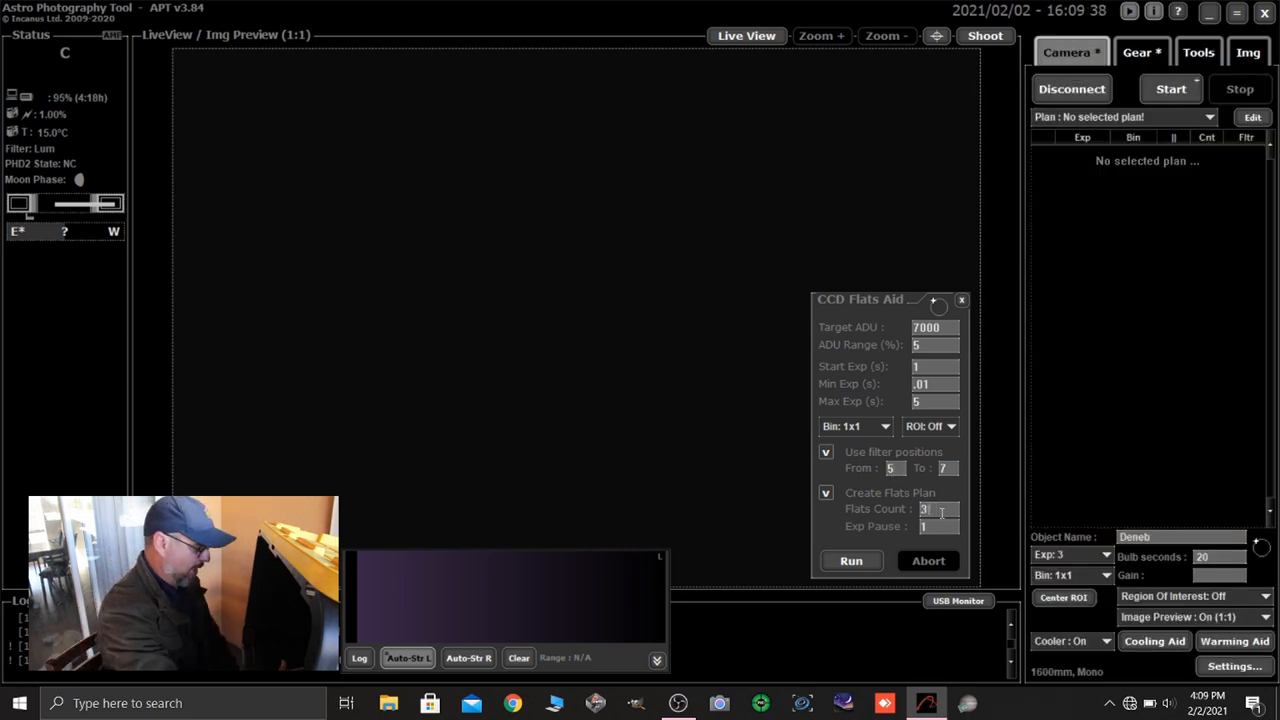
click(946, 510)
text(0)
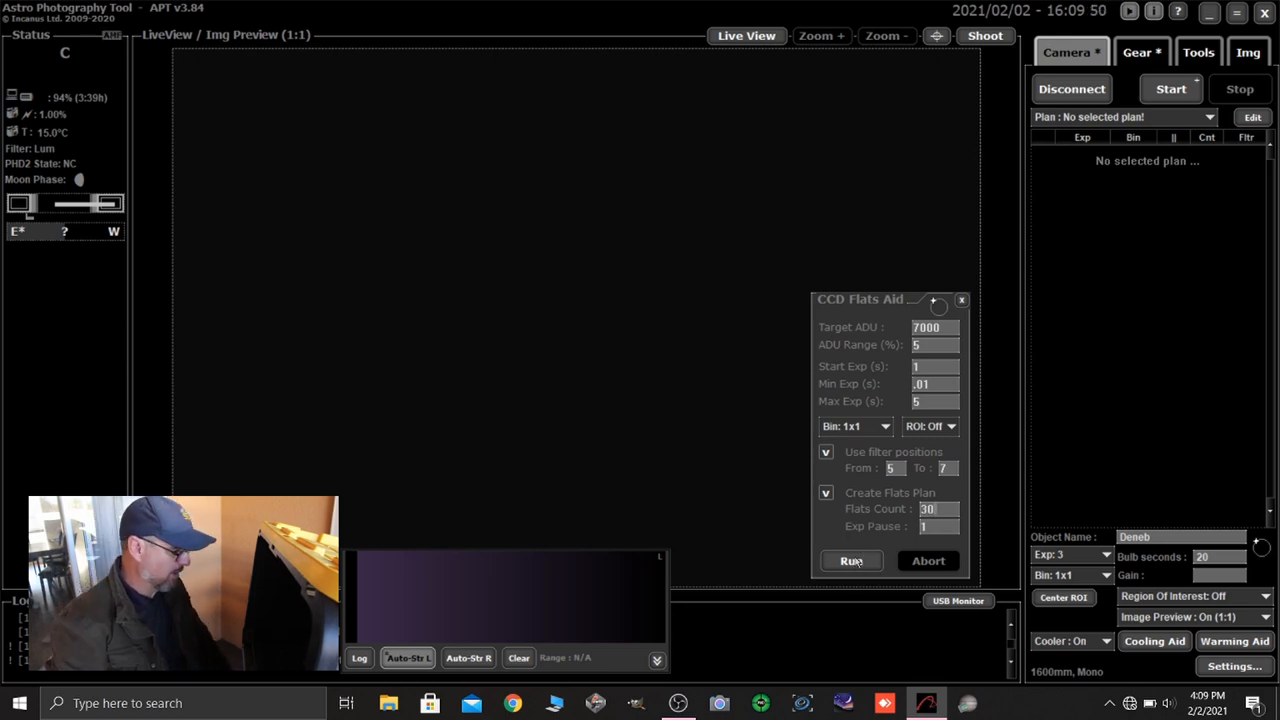
Run the Flats Aid exposure search and answer the overwrite 'Flats Aid result' prompt.
click(1198, 52)
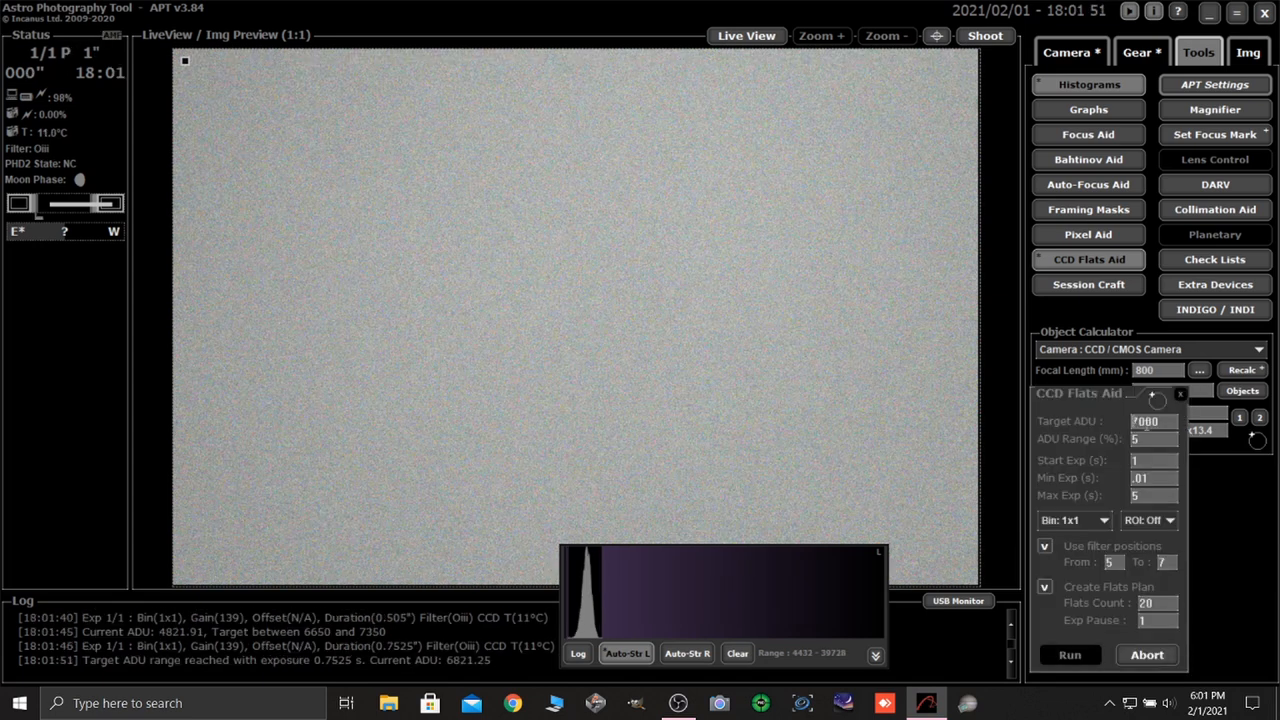
click(1068, 654)
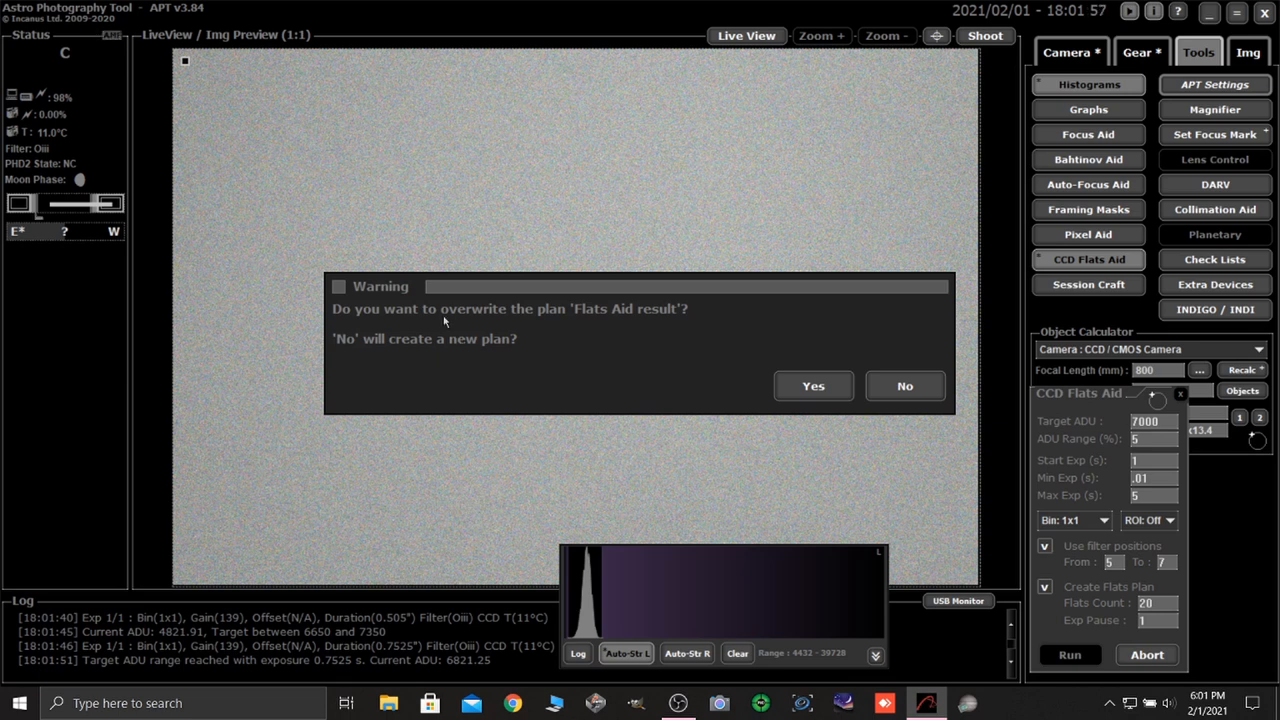
mouse_move(560, 332)
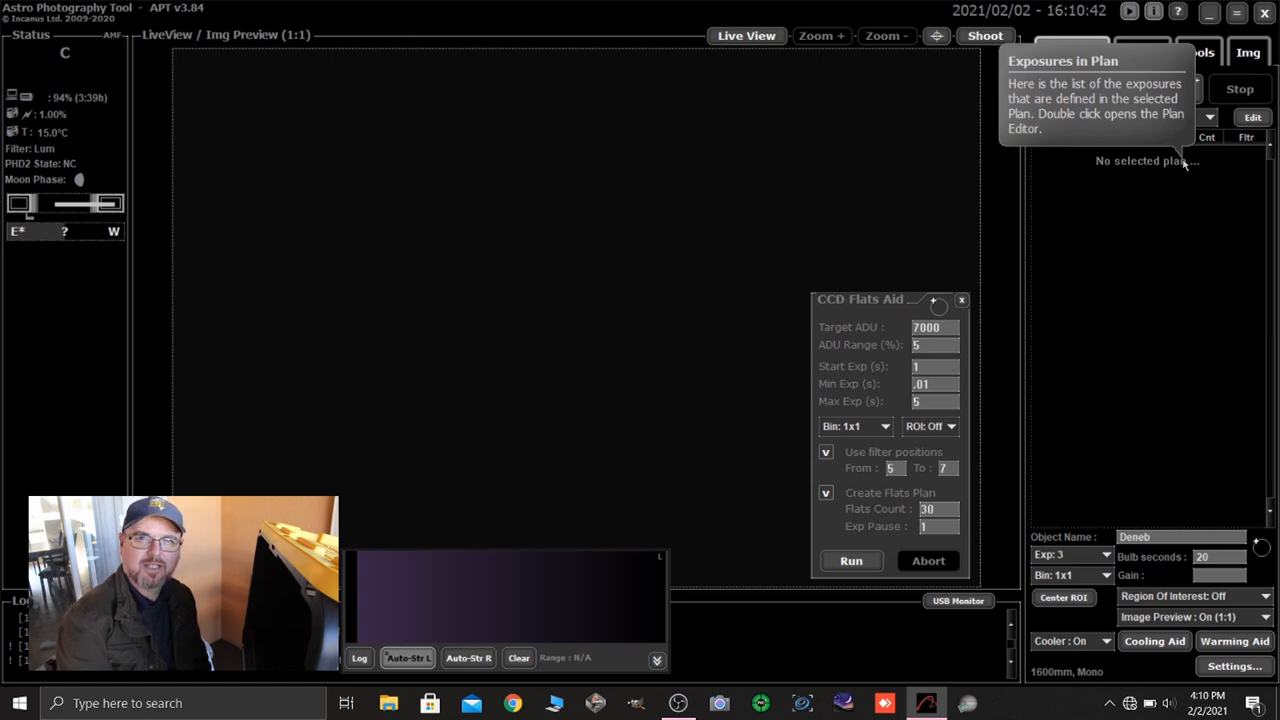
Open the Plans Editor with no plan selected.
click(1252, 116)
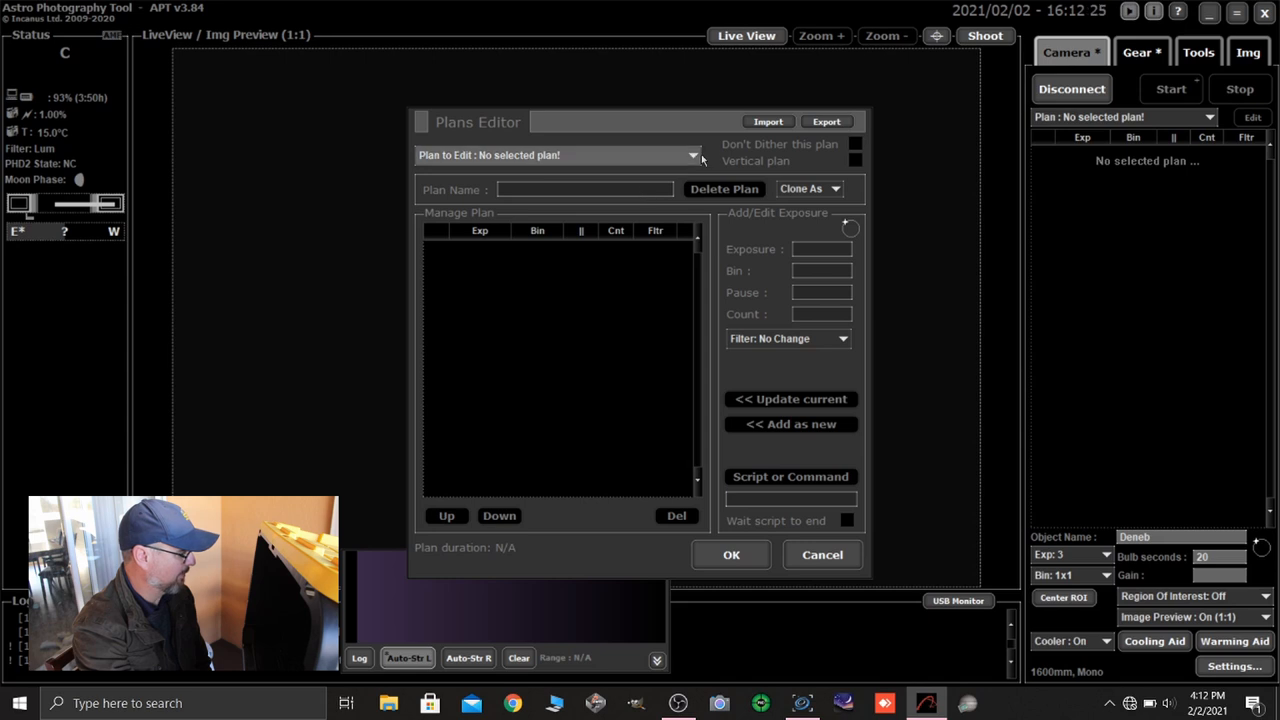
Select Bias Frames Plan (New) as the plan to edit.
click(692, 156)
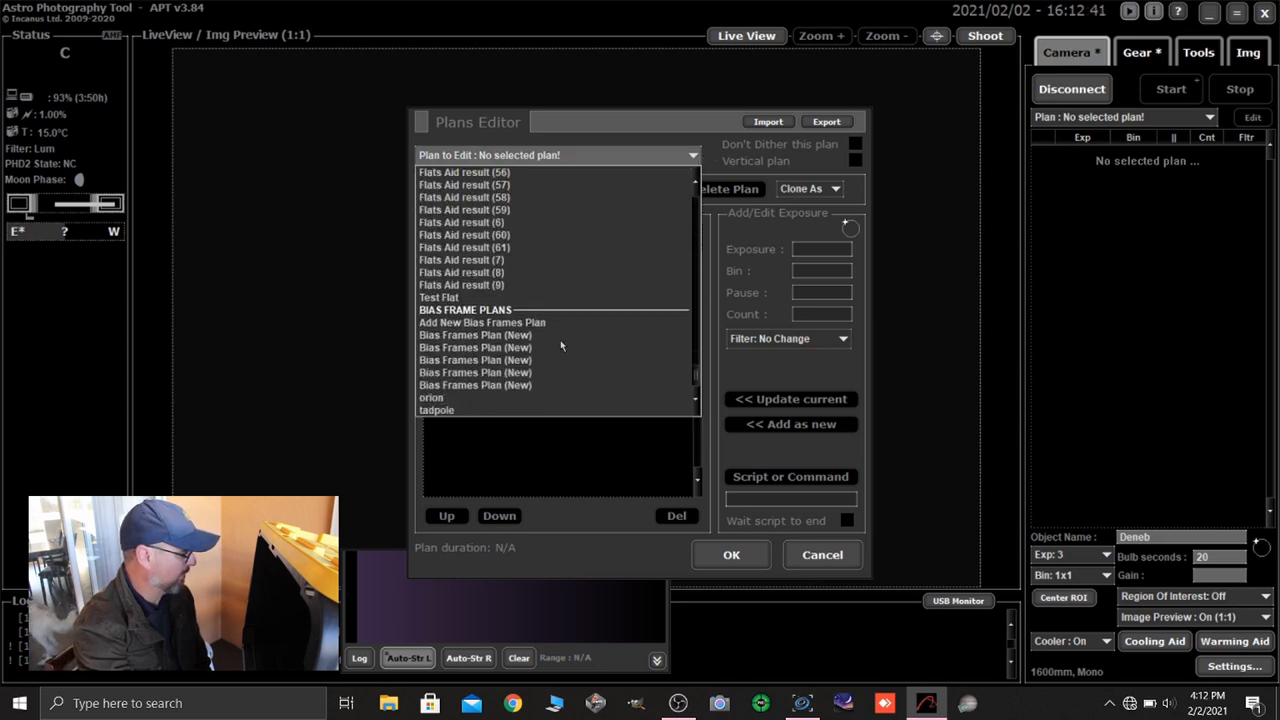
click(476, 348)
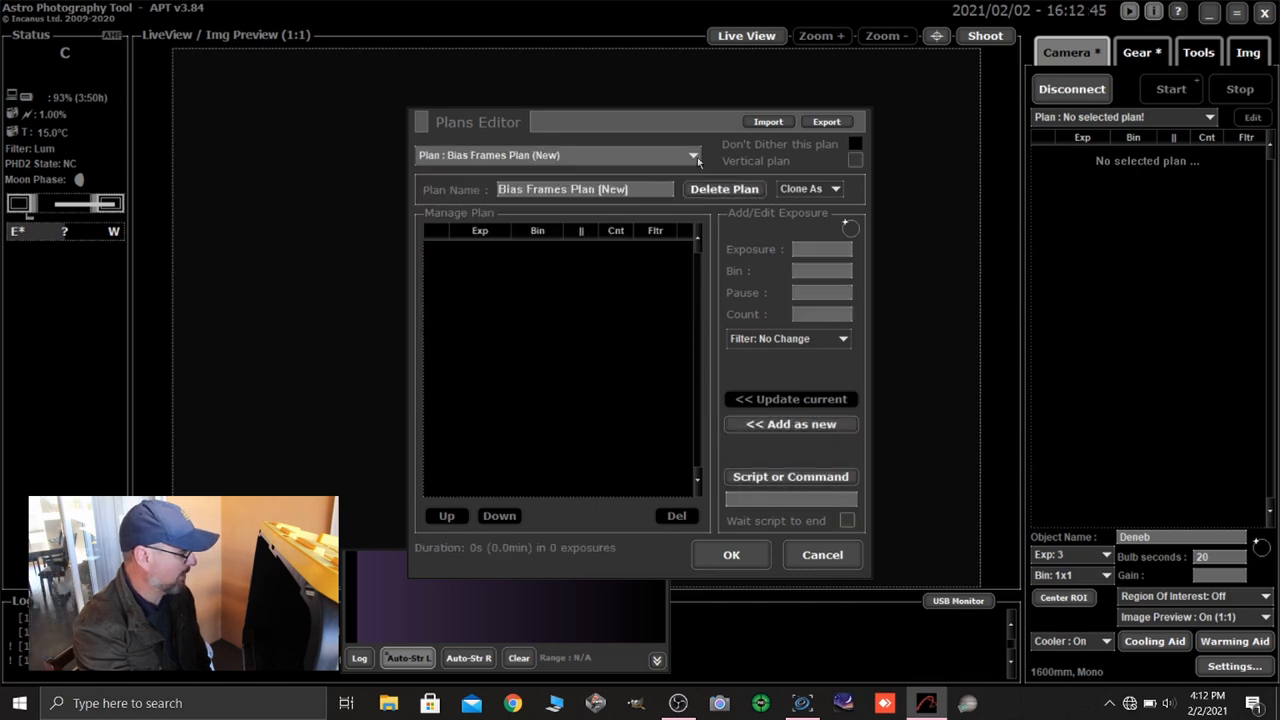
click(692, 156)
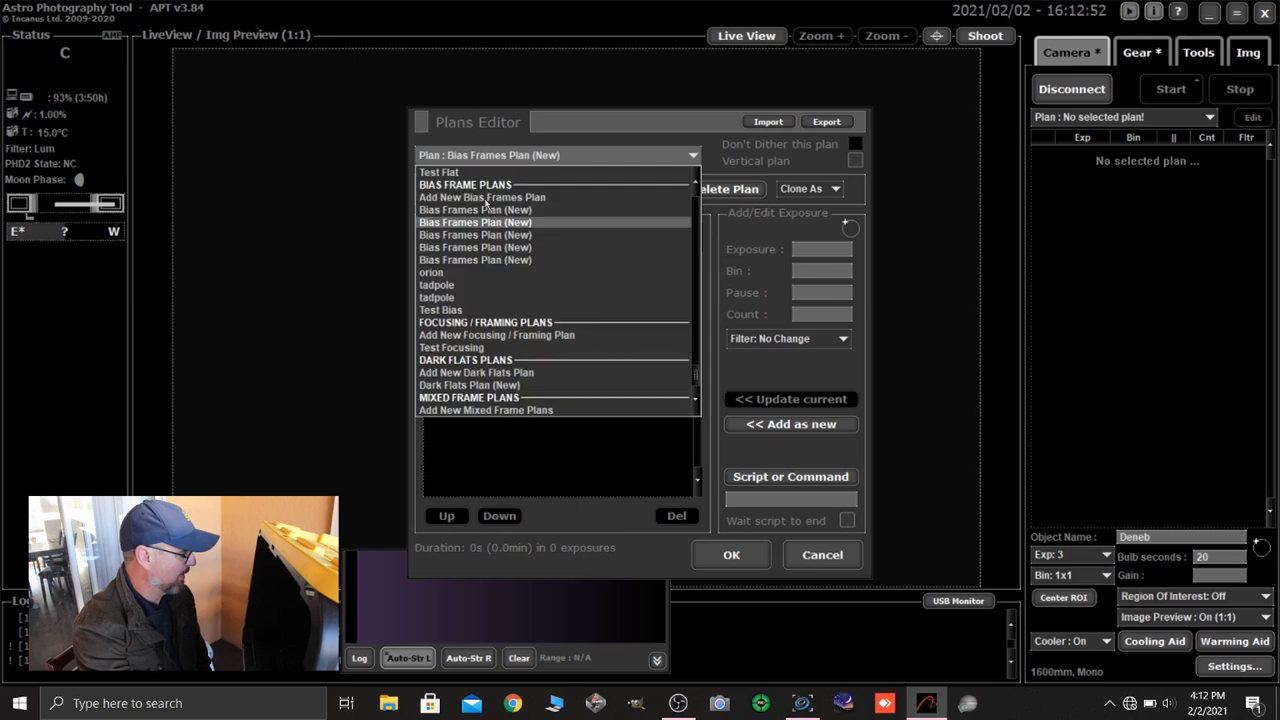
click(476, 222)
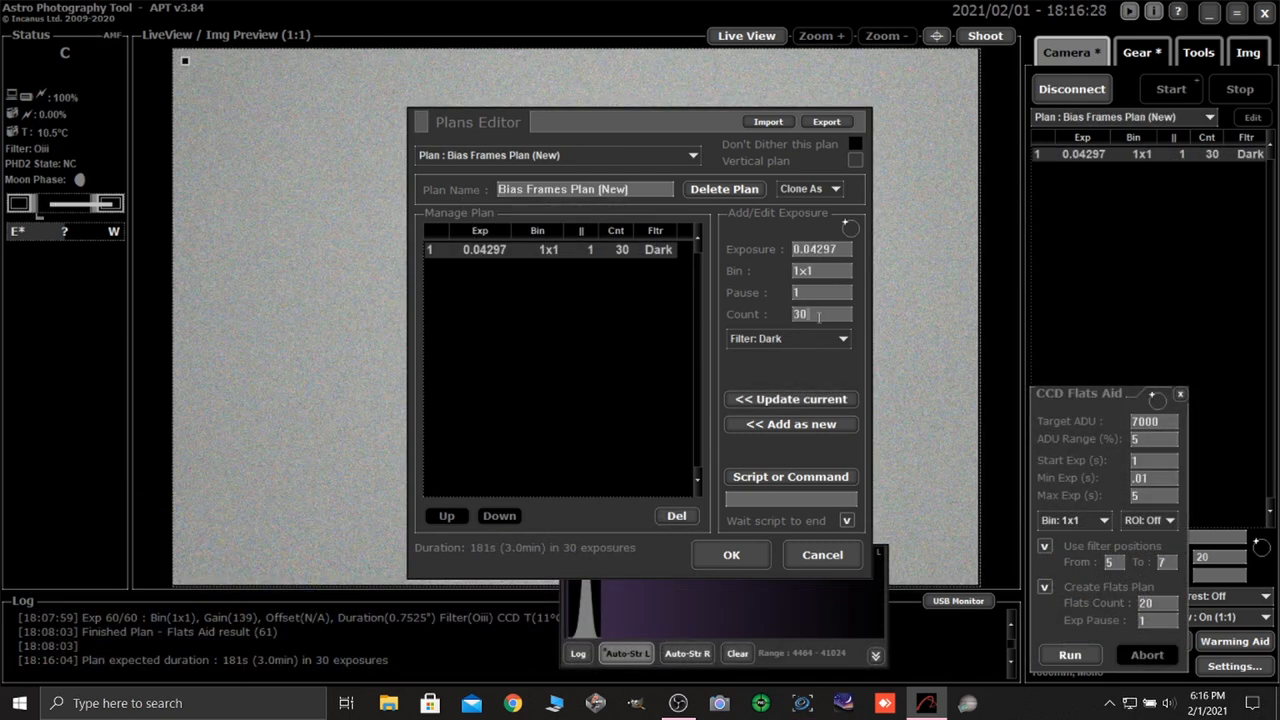
click(820, 314)
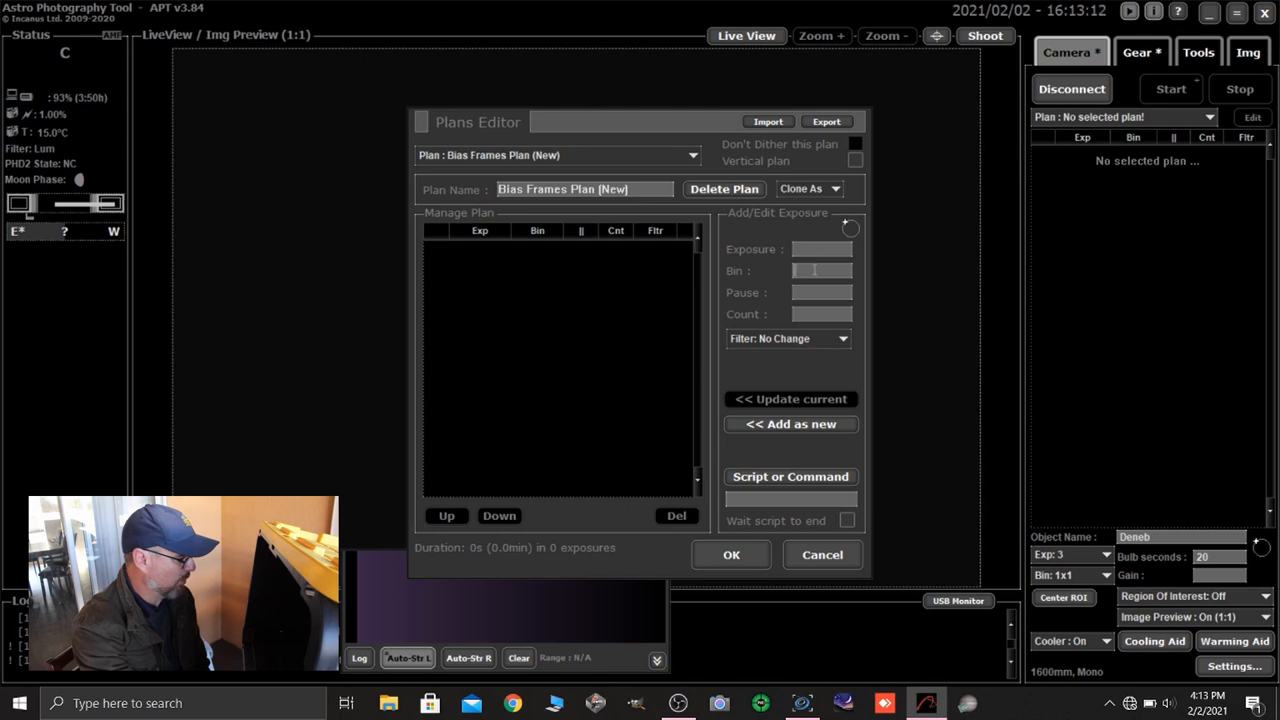
Load the 'orion' plan holding 20 exposures of 0.08734 s at 1x1.
click(692, 156)
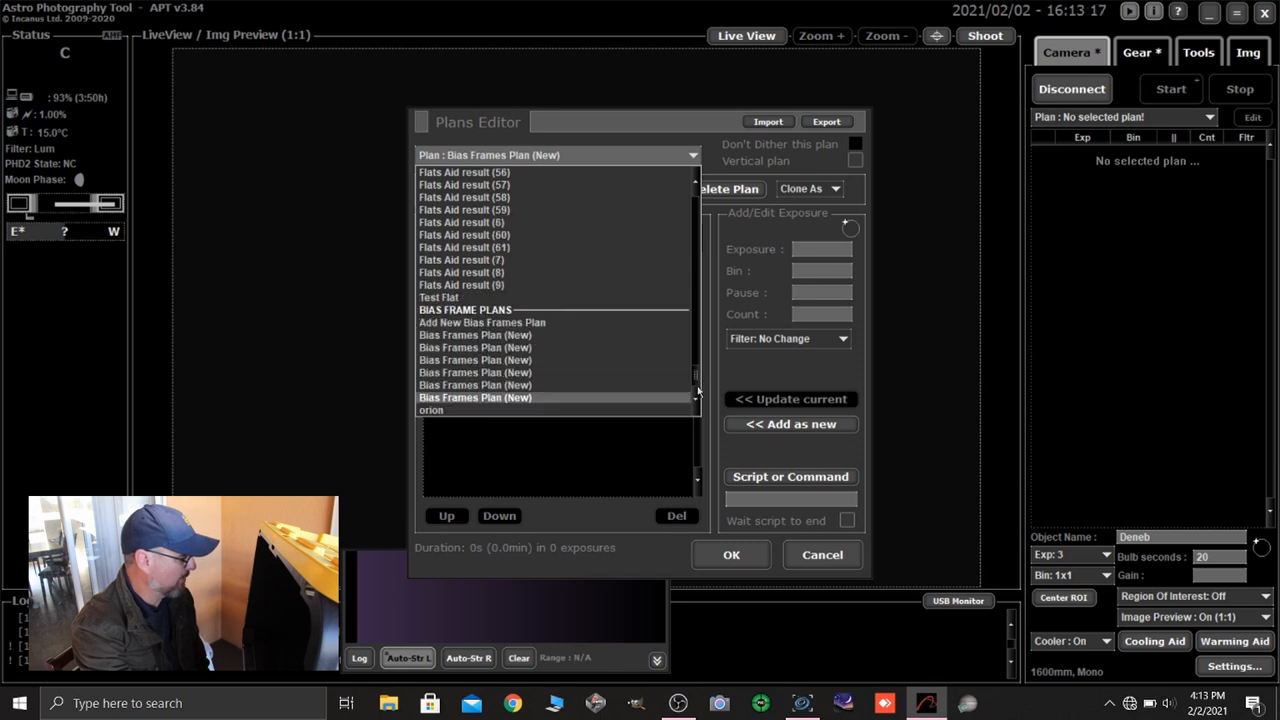
mouse_move(470, 396)
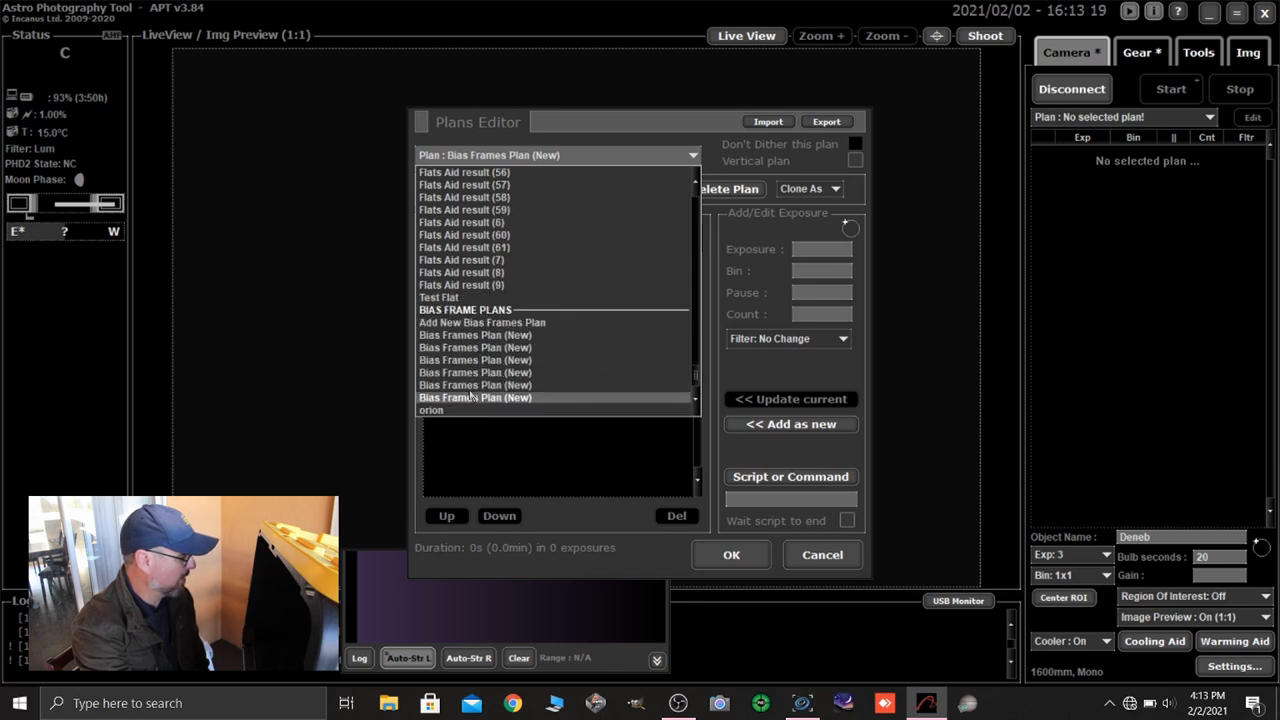
click(432, 410)
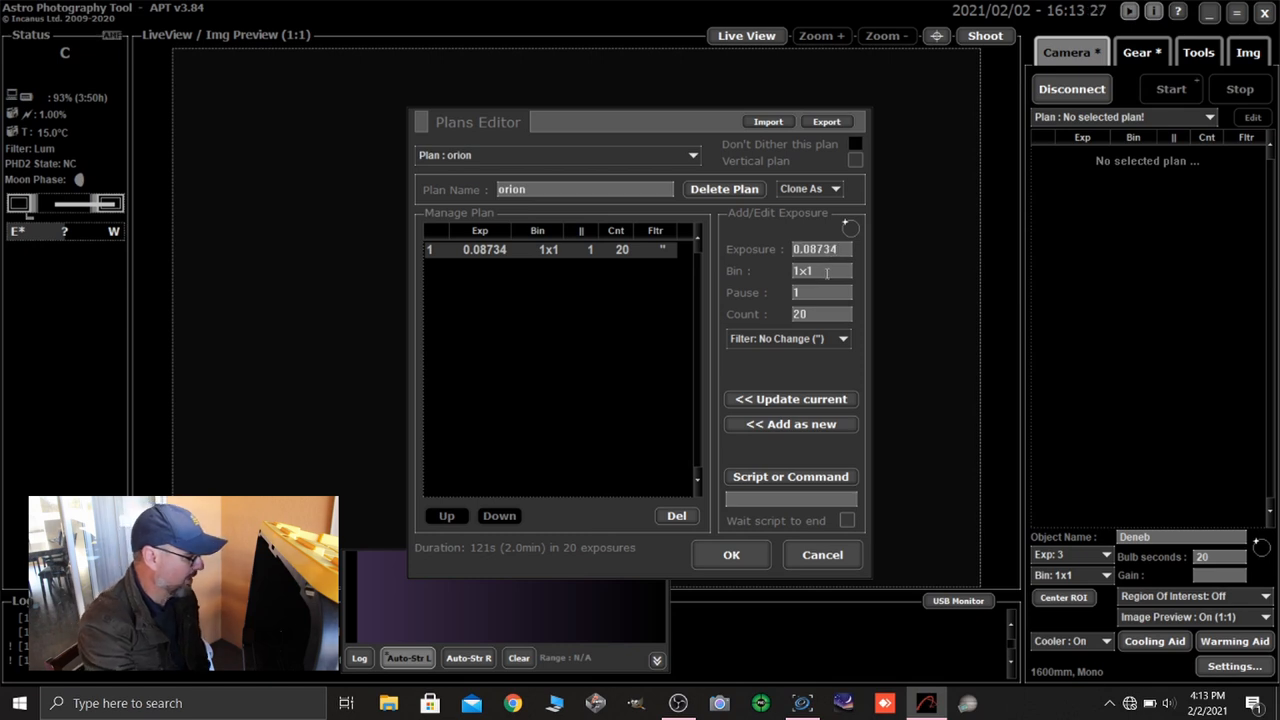
mouse_move(820, 292)
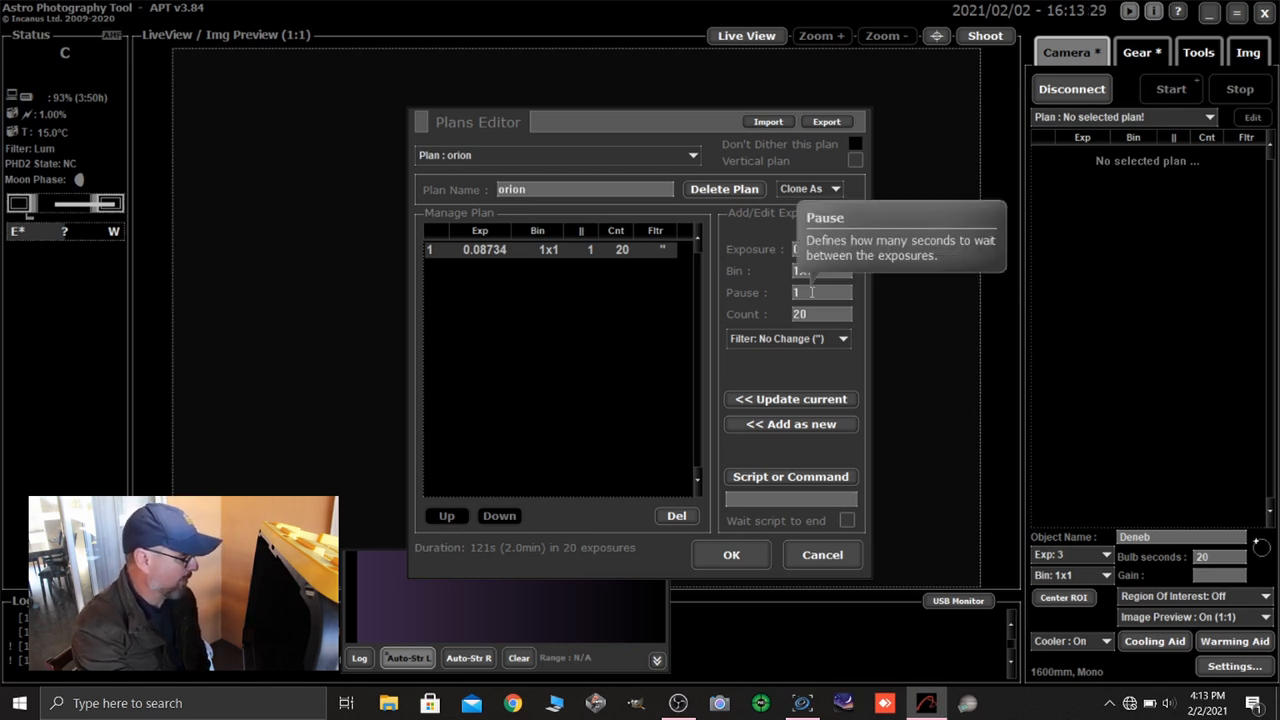
mouse_move(818, 314)
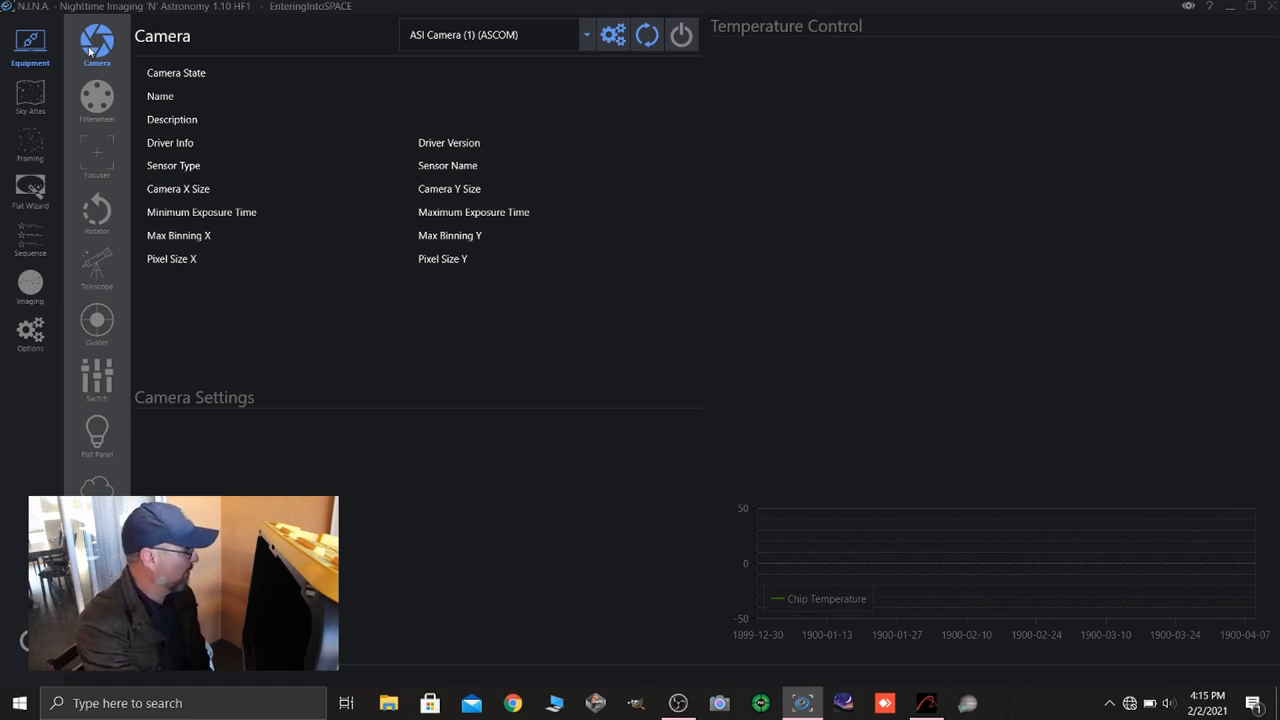
Connect N.I.N.A. to the ASI Camera (1) via its ASCOM driver.
click(680, 36)
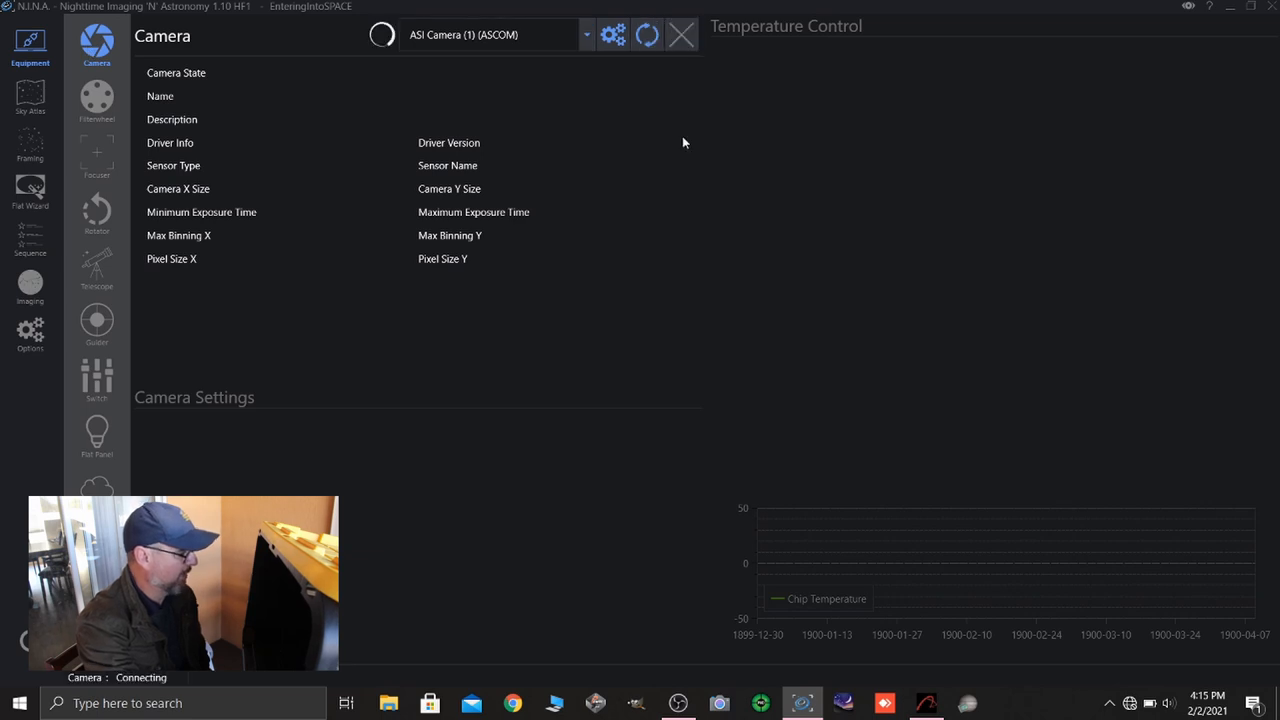
click(682, 36)
text(5)
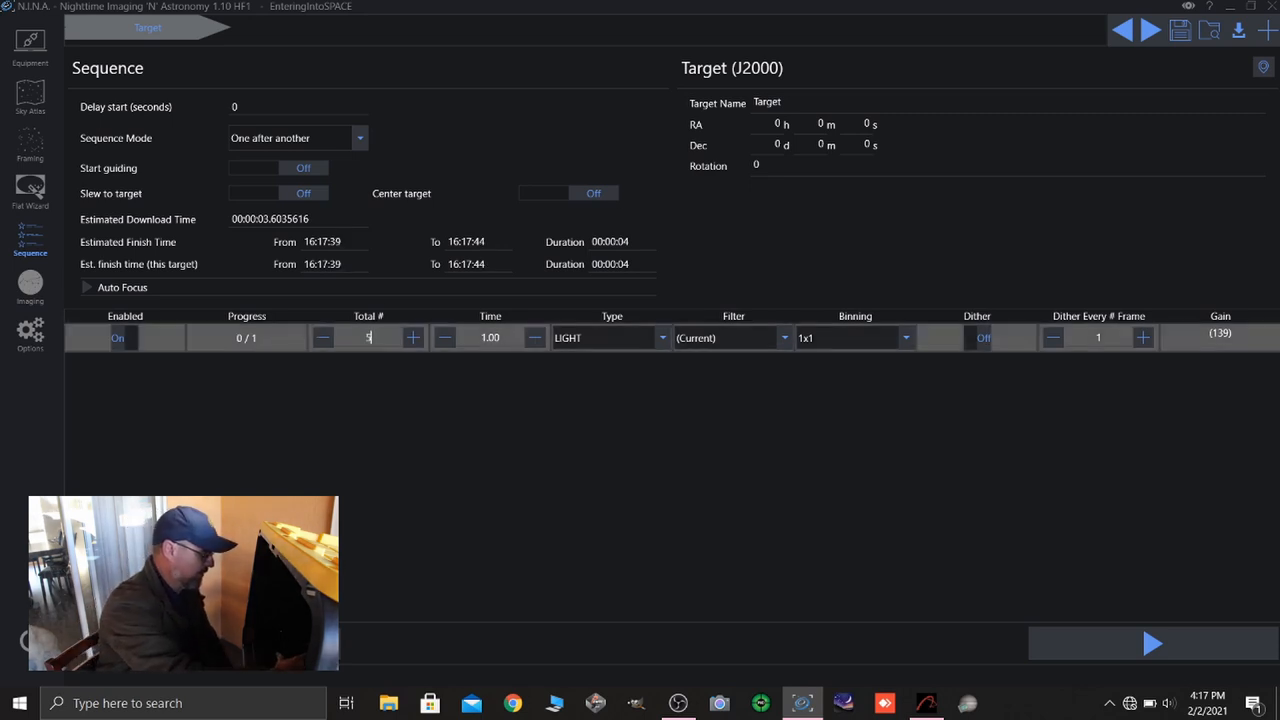
Set the sequence row to 50 DARK frames at 360 s with the Dark filter, 1x1 binning.
text(0)
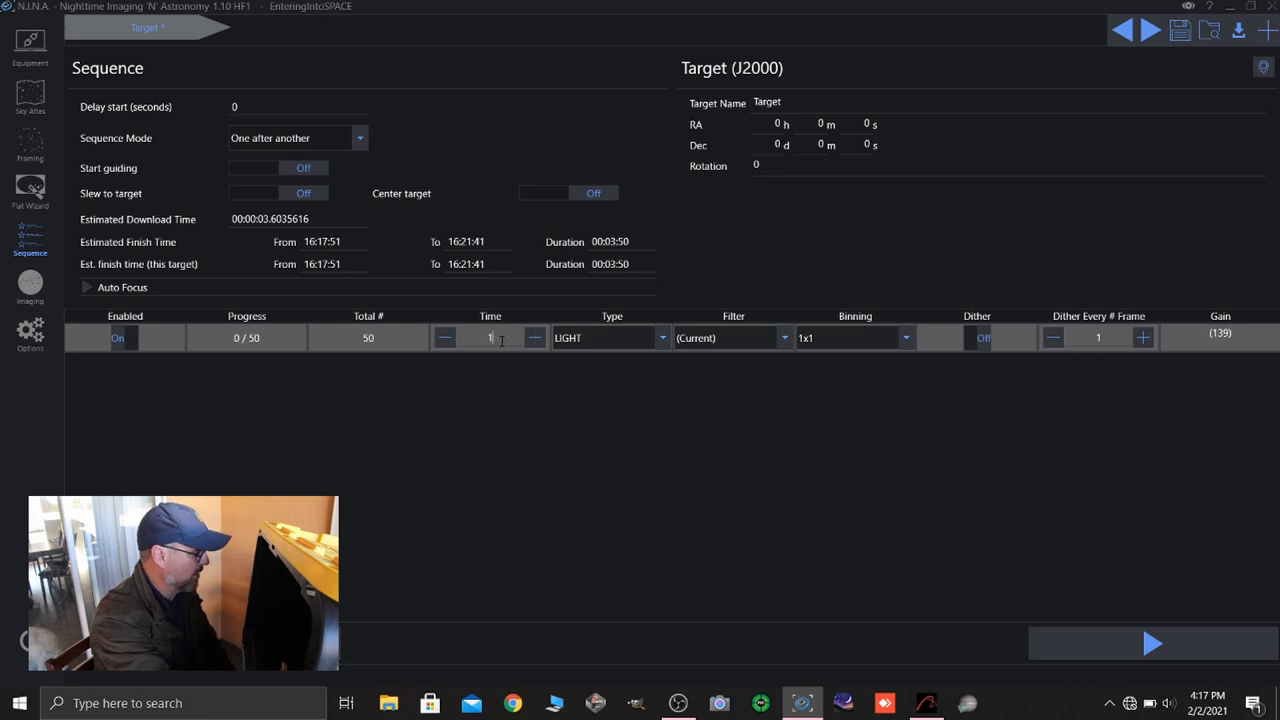
text(360)
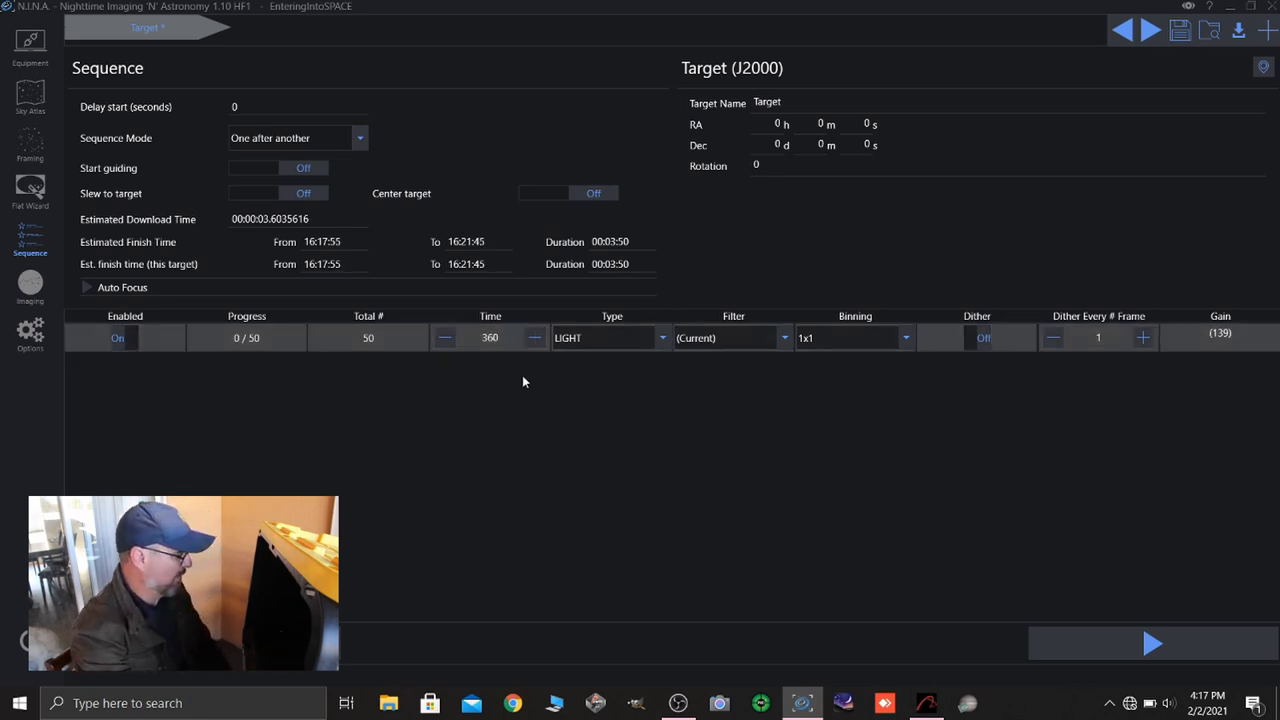
click(490, 336)
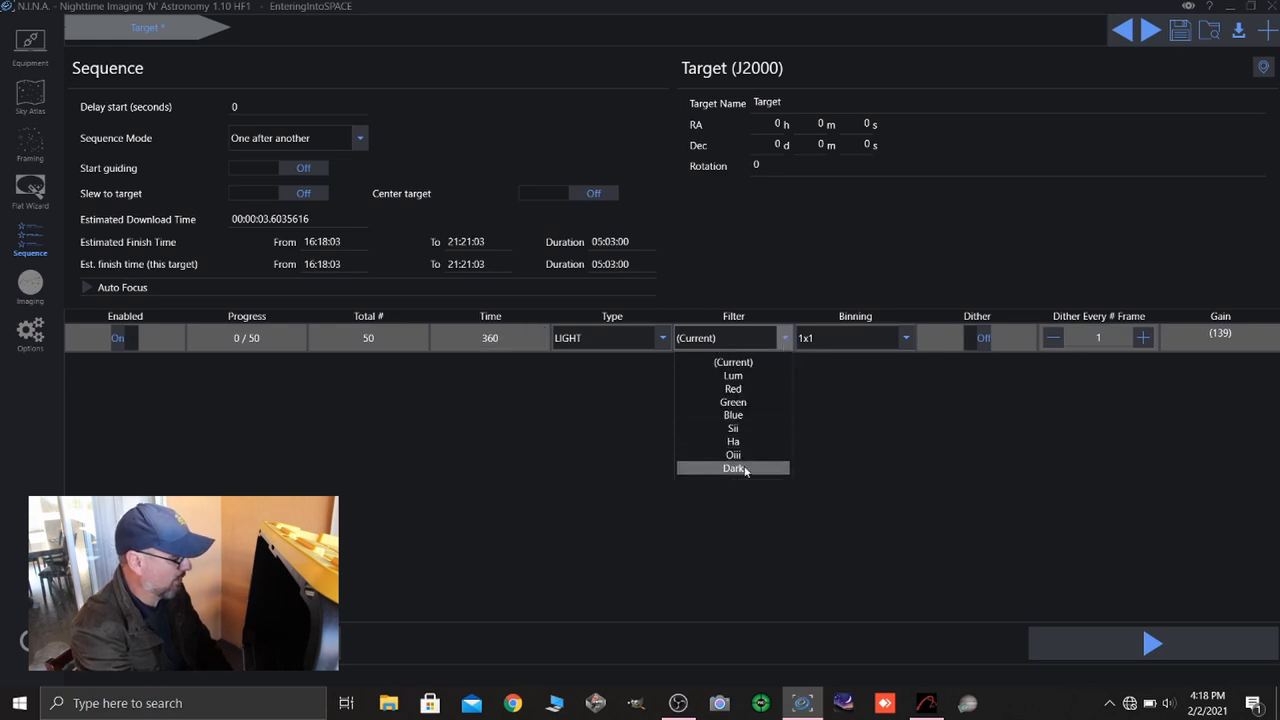
click(732, 468)
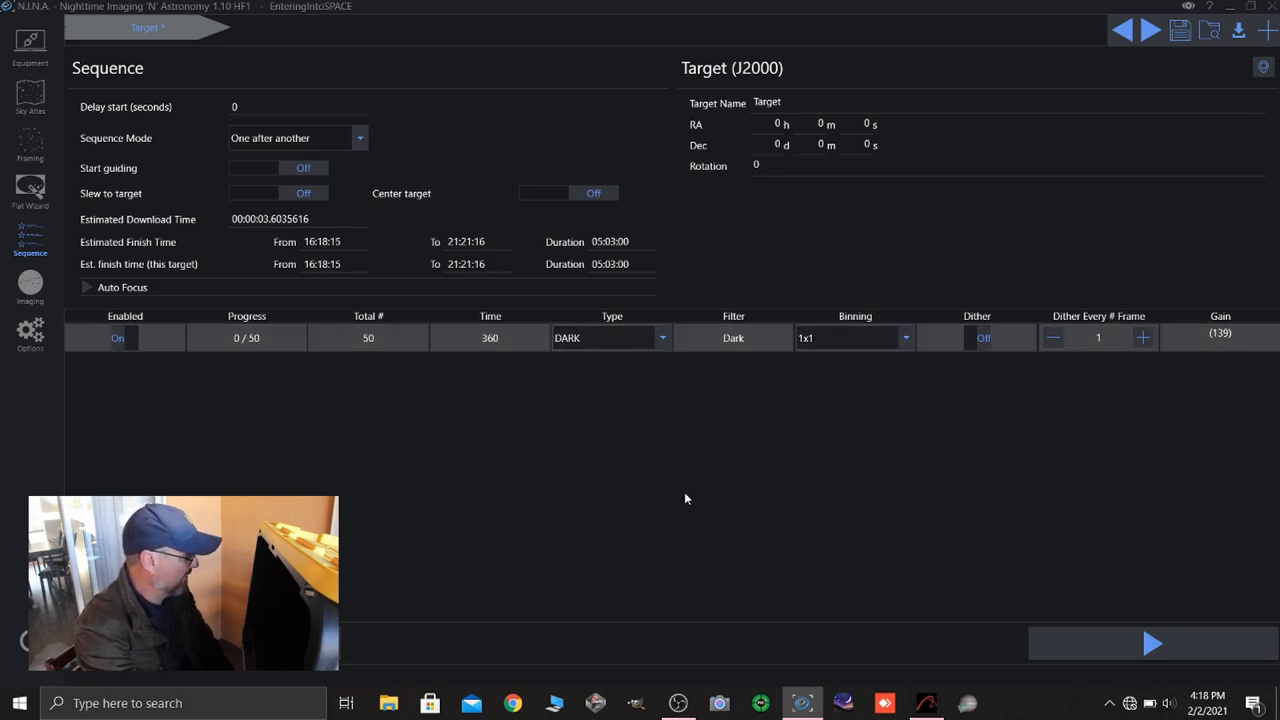
mouse_move(836, 384)
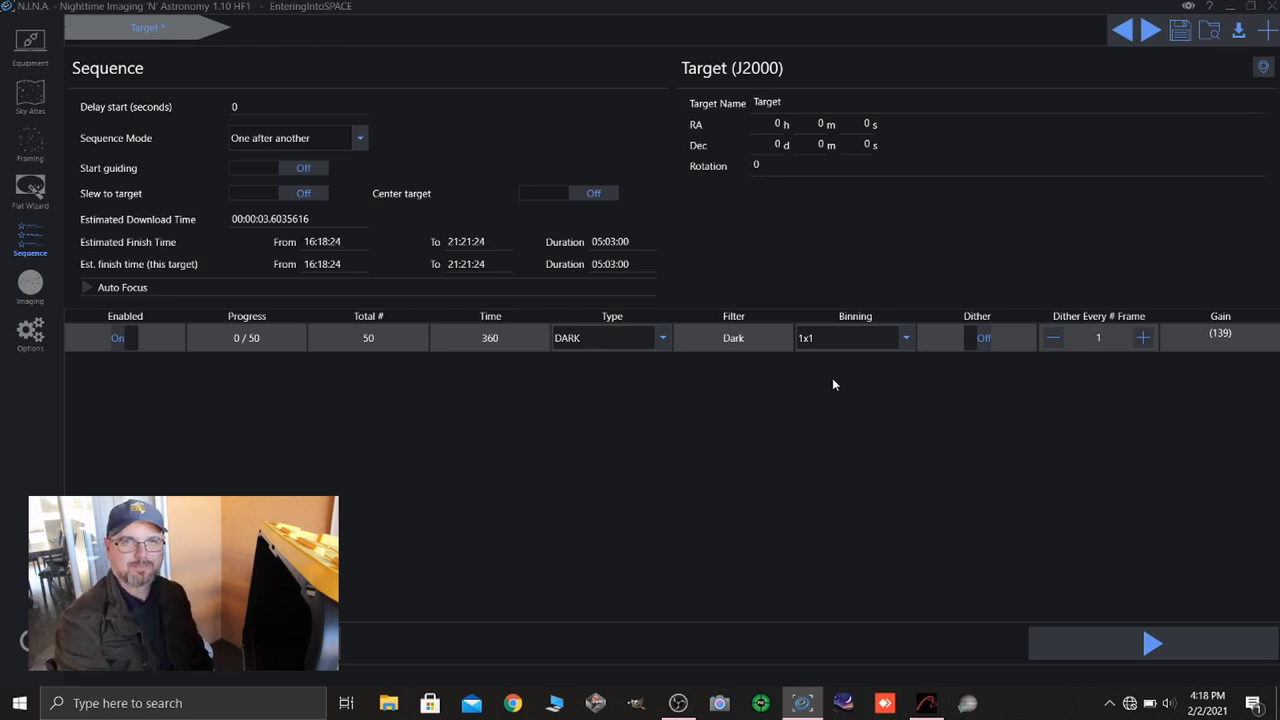
mouse_move(1014, 504)
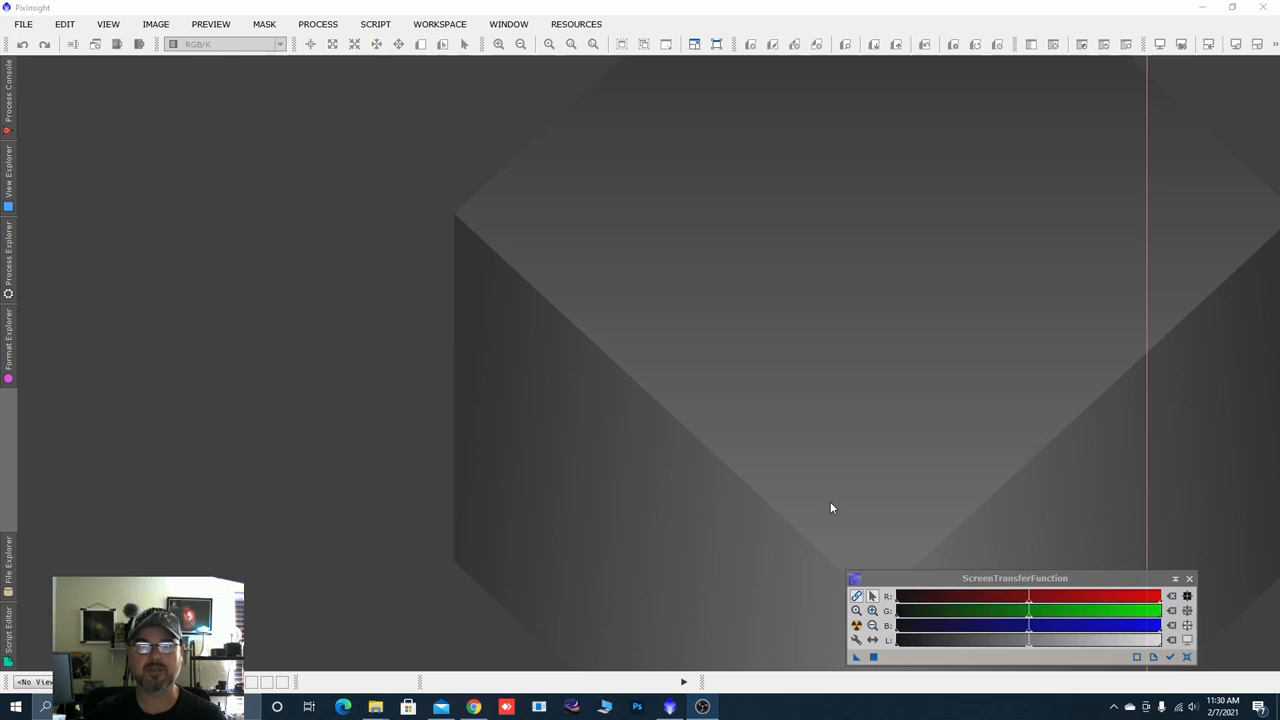
mouse_move(762, 450)
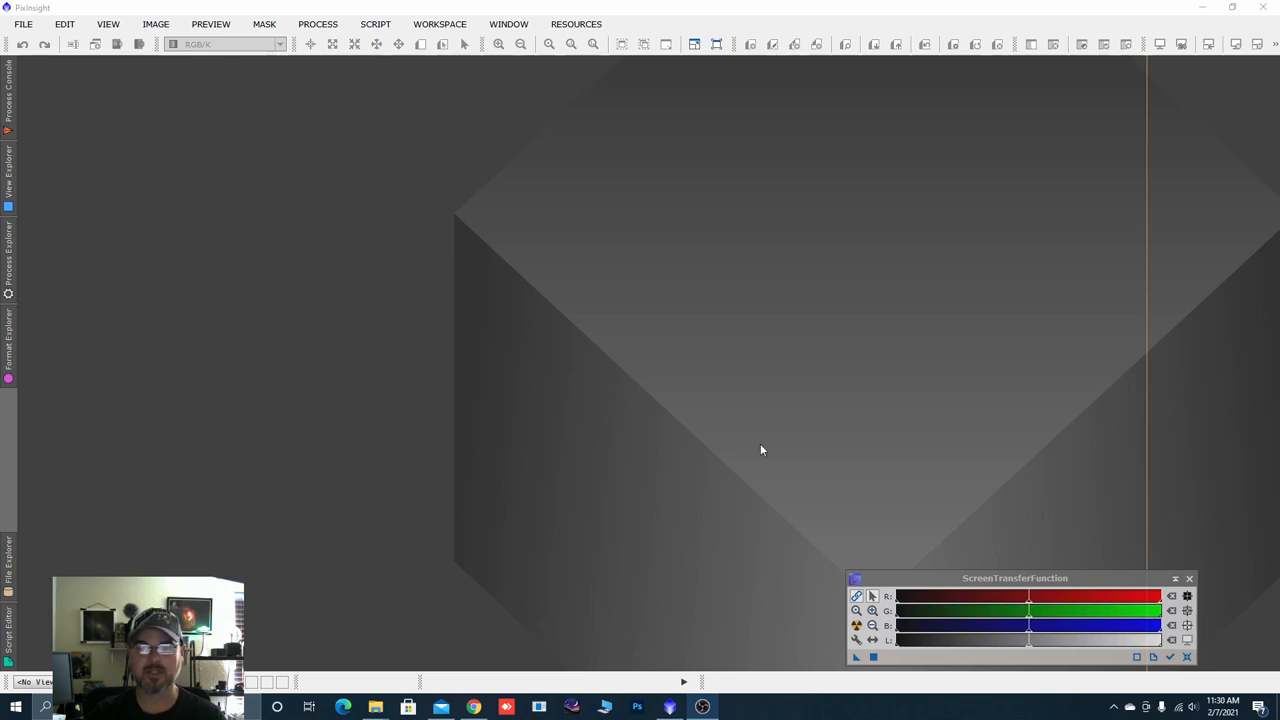
Move the ScreenTransferFunction panel aside in the empty workspace.
drag(1014, 578, 1040, 578)
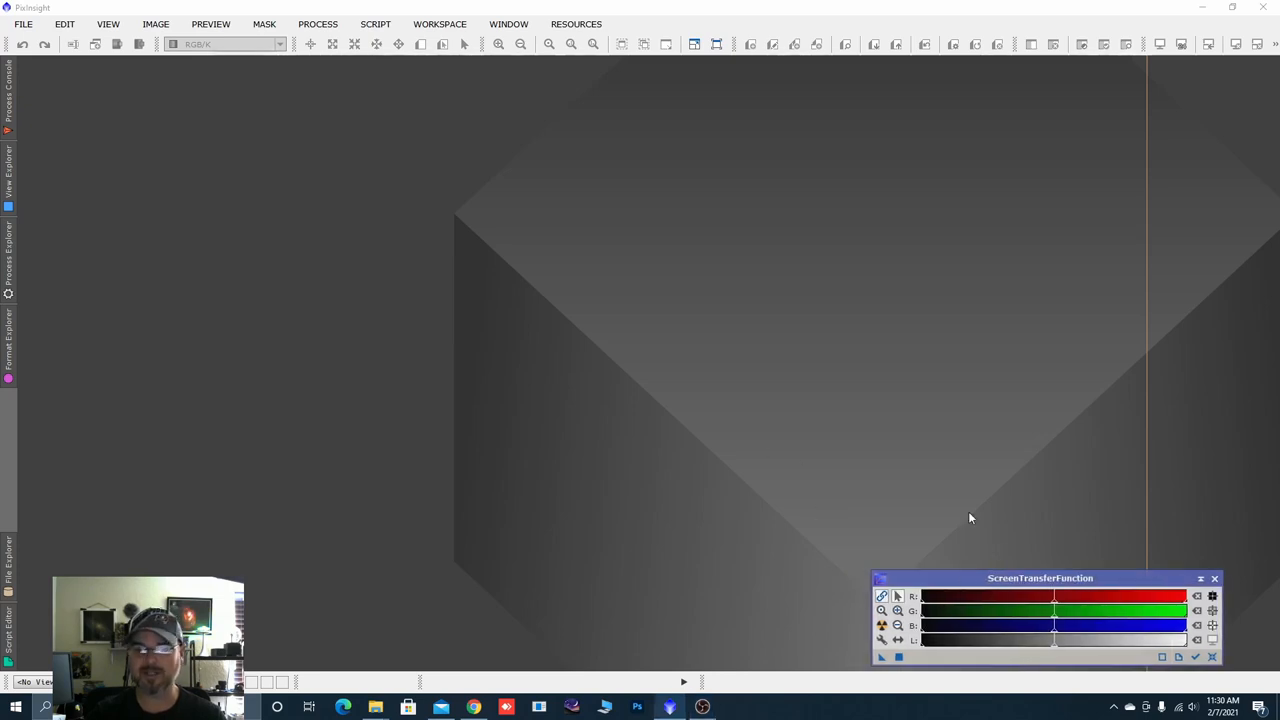
mouse_move(840, 456)
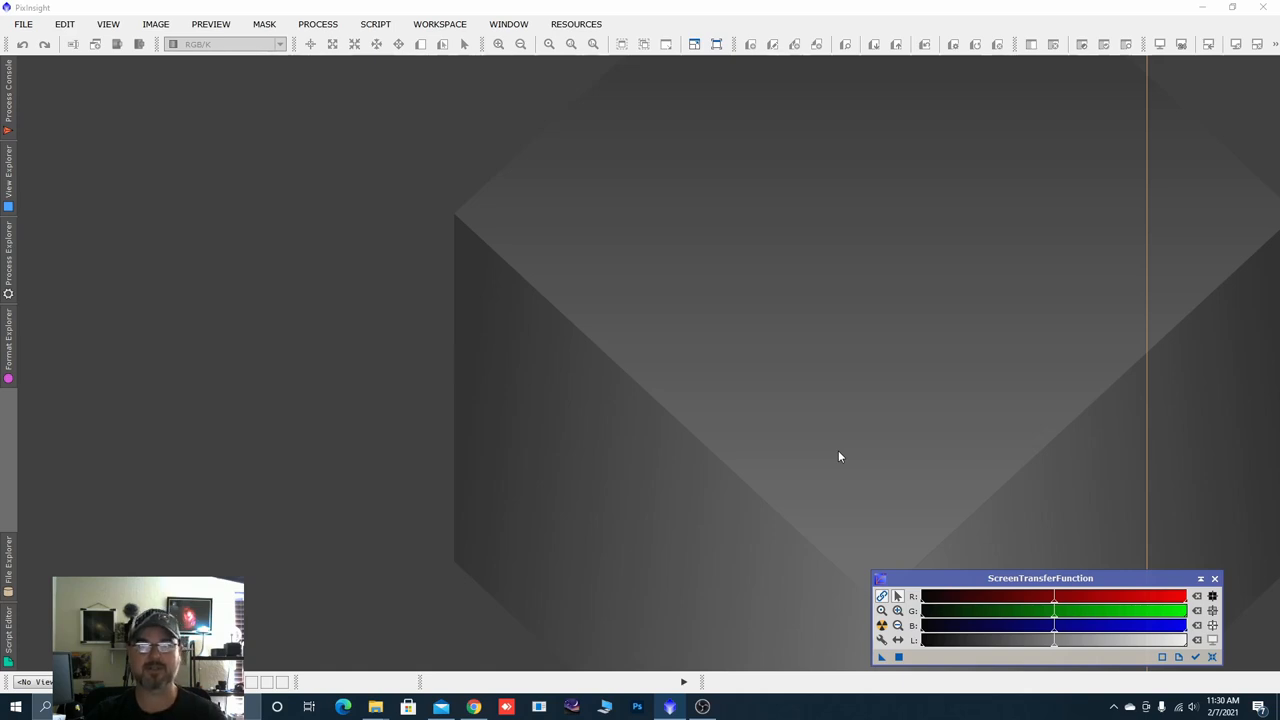
drag(1040, 578, 984, 576)
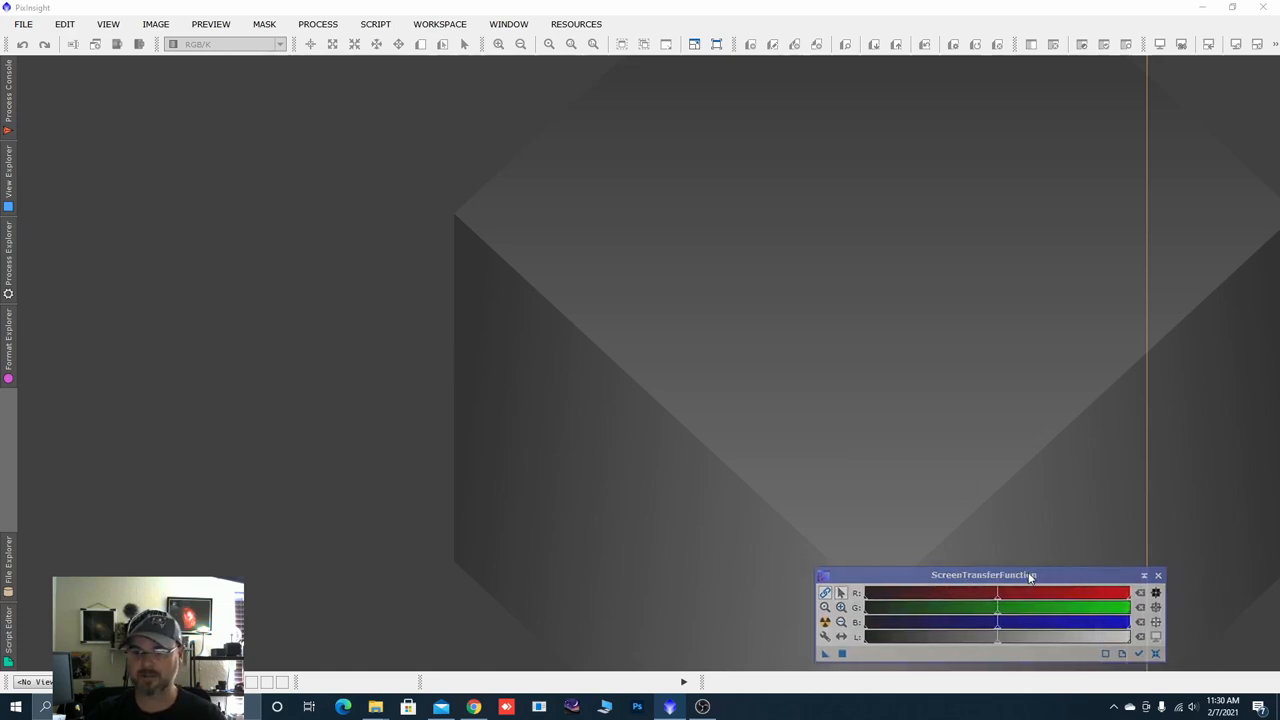
drag(984, 574, 968, 578)
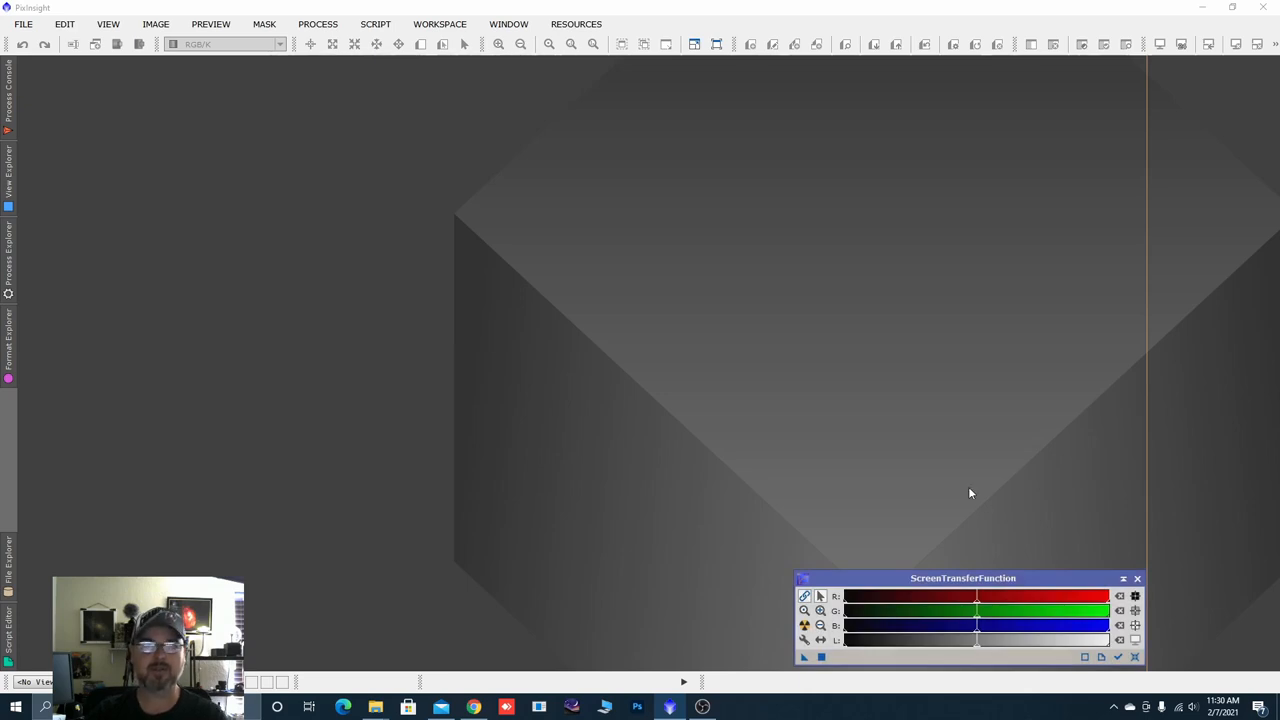
mouse_move(672, 360)
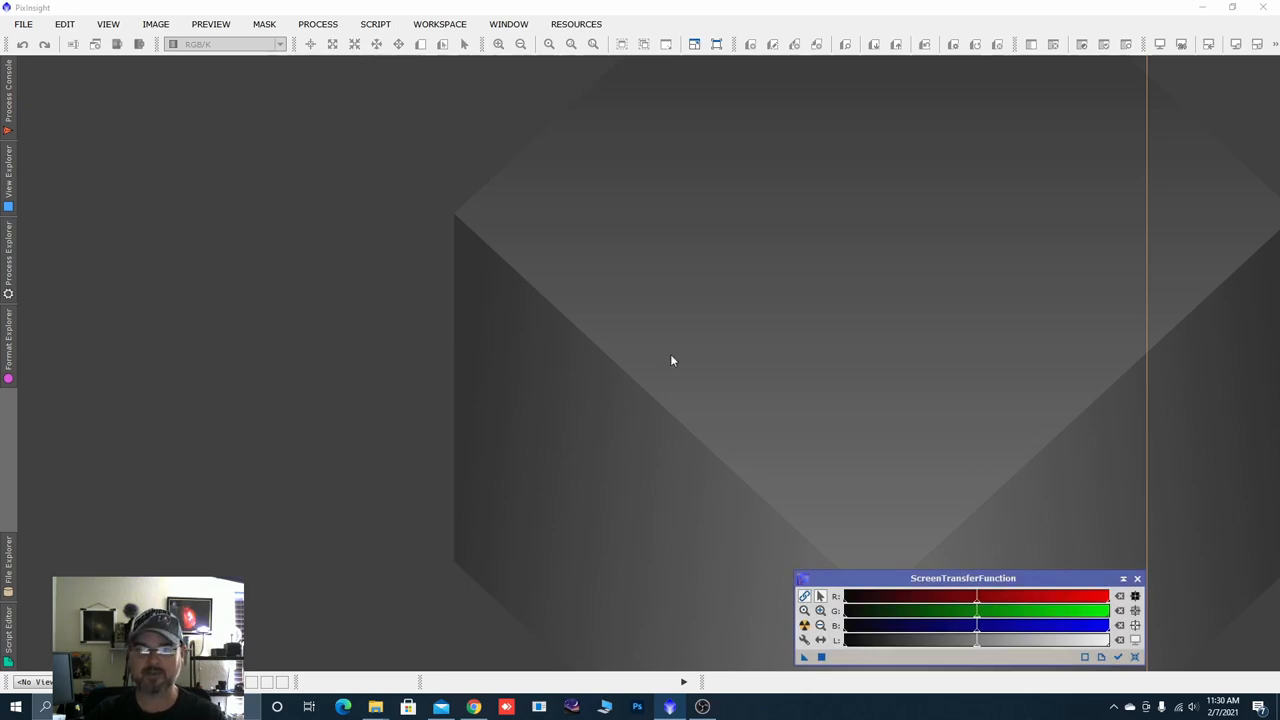
mouse_move(664, 362)
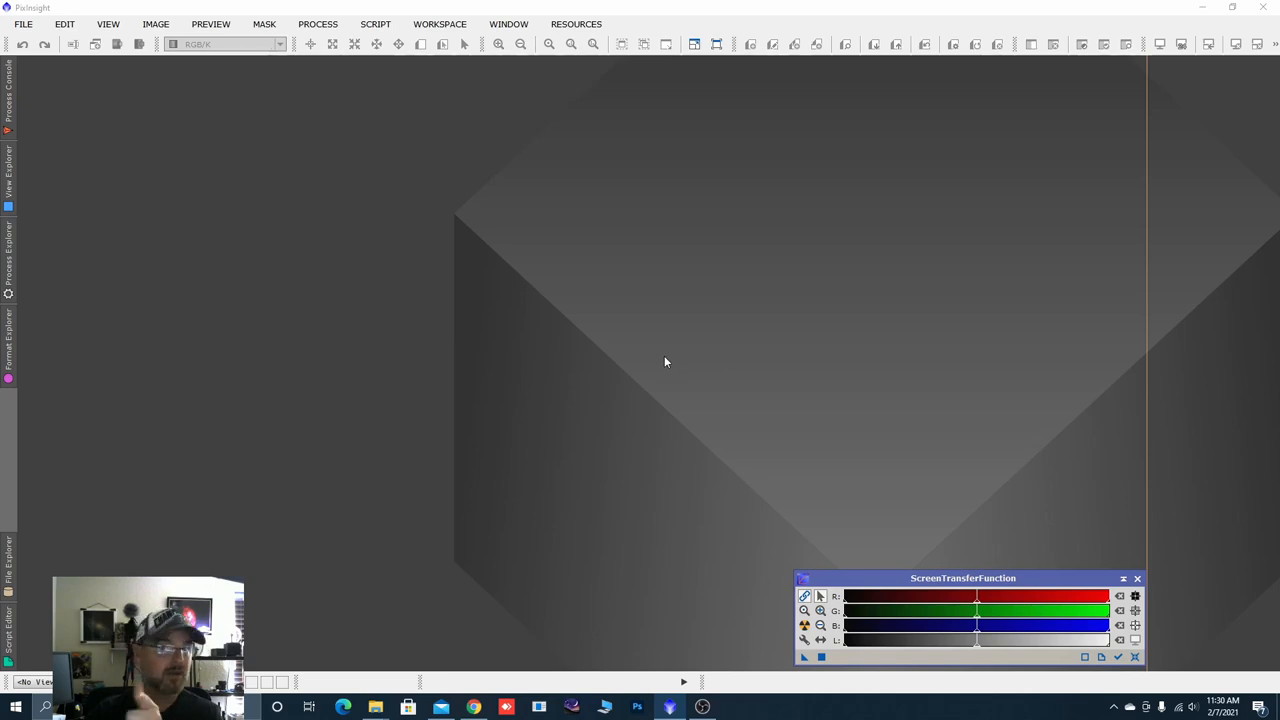
mouse_move(476, 184)
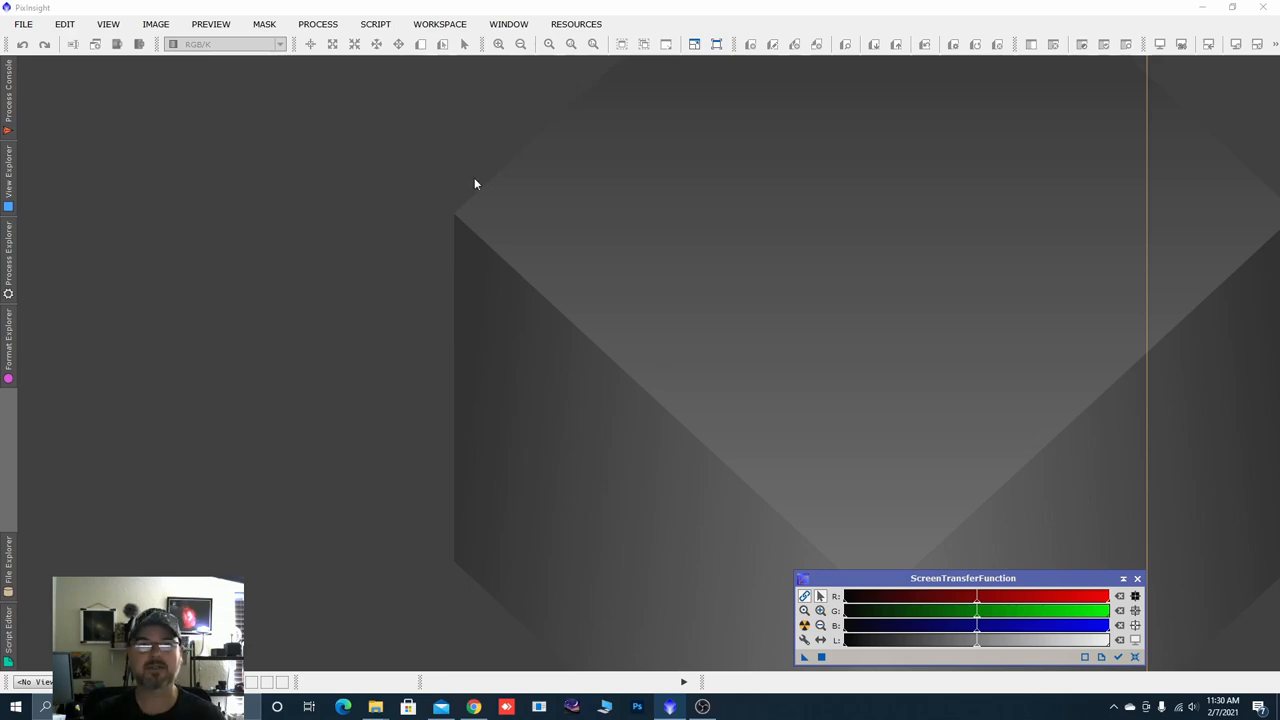
Launch ImageIntegration and load all frames from the Bias folder as input images.
click(316, 24)
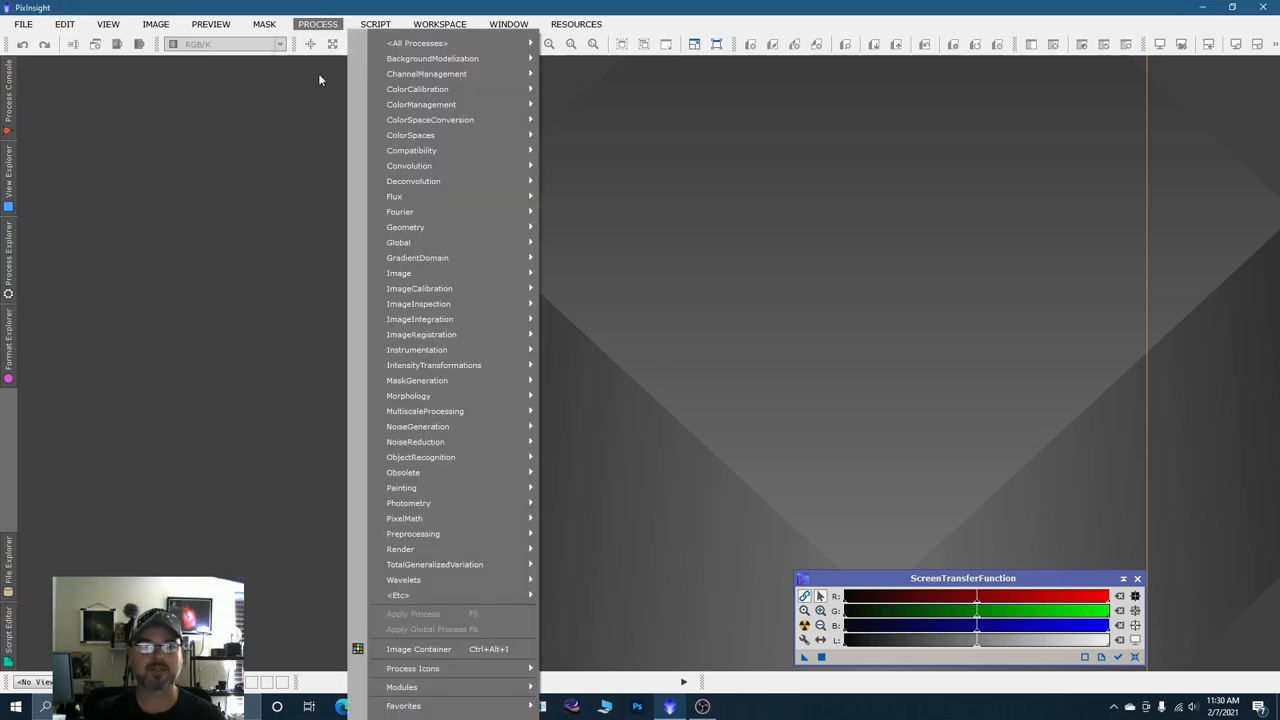
mouse_move(420, 318)
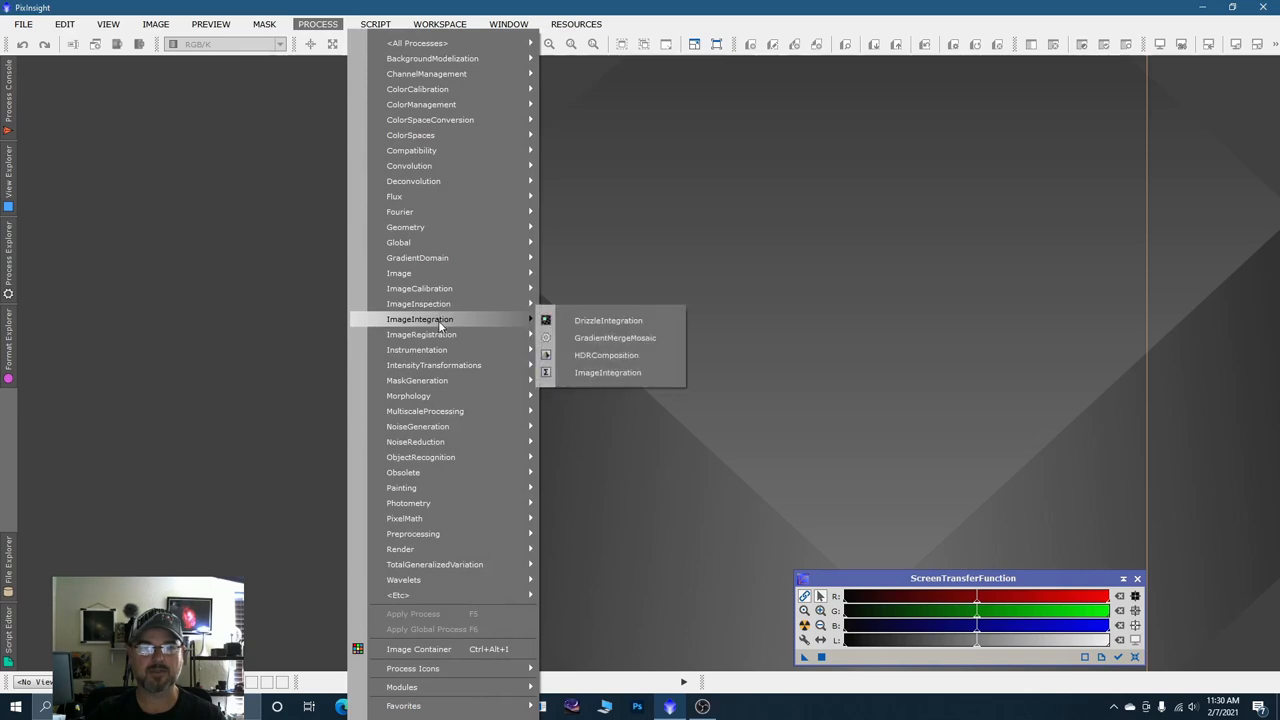
mouse_move(590, 336)
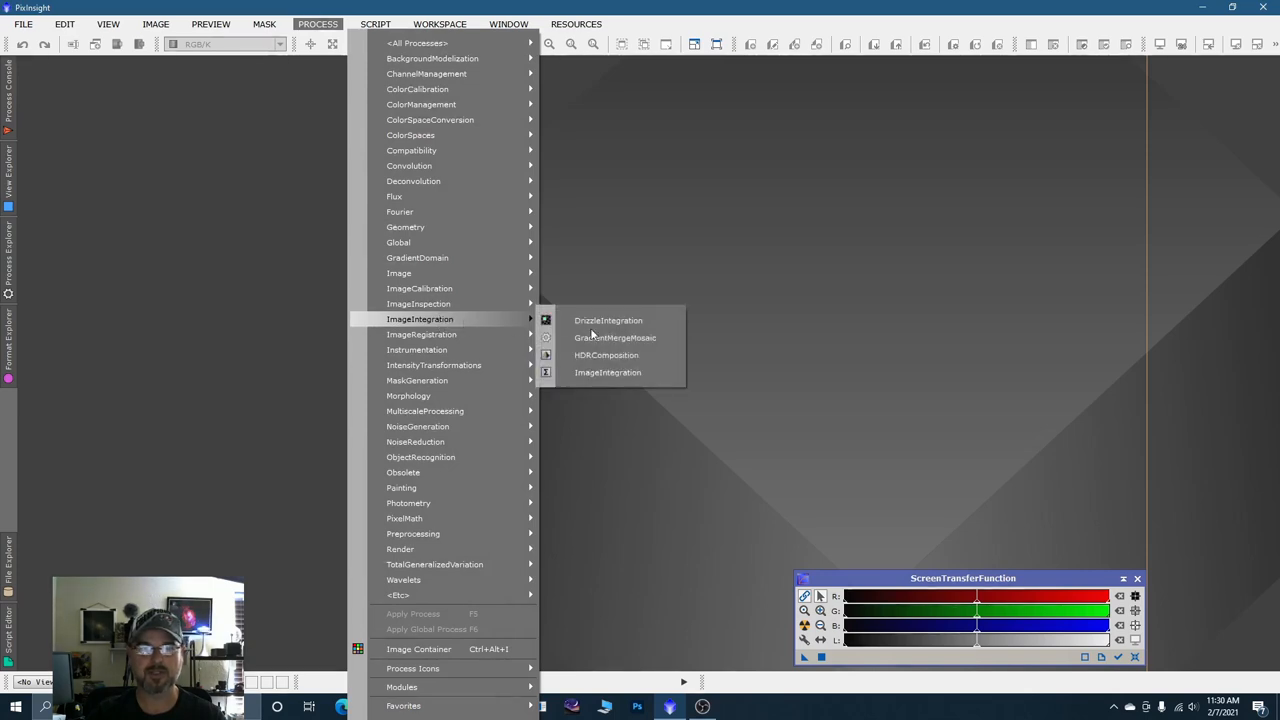
click(608, 372)
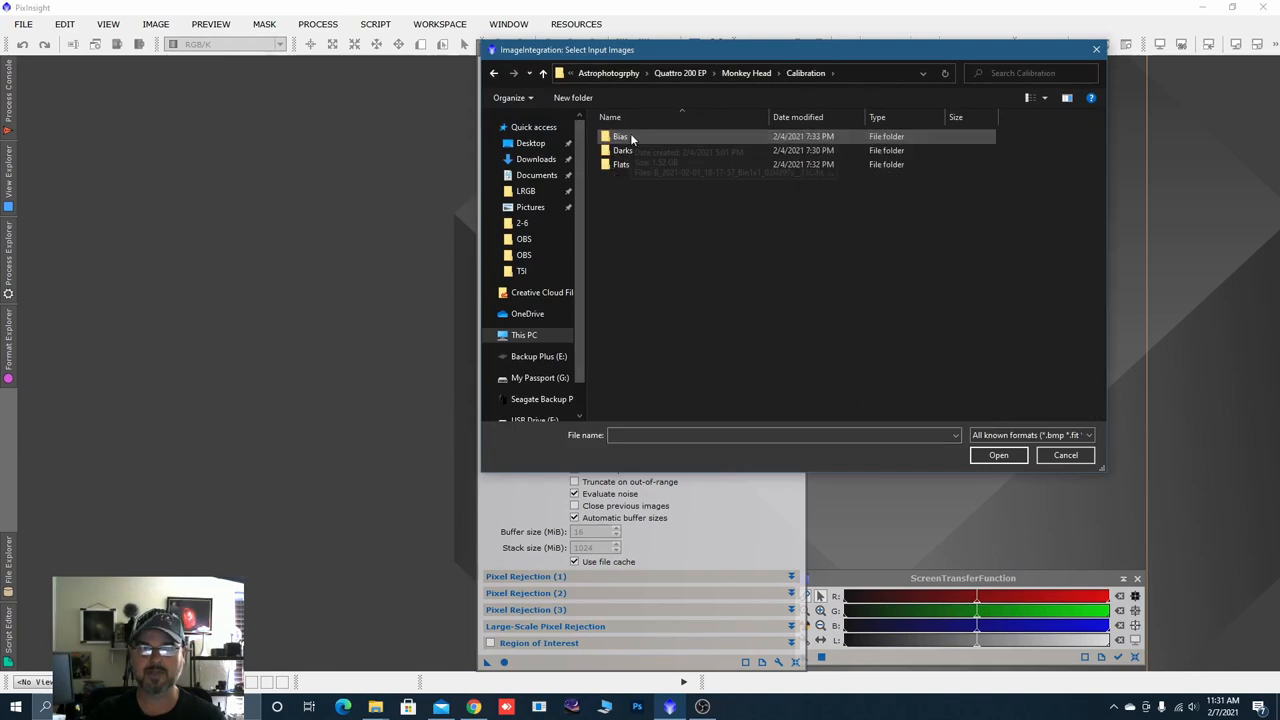
double_click(620, 136)
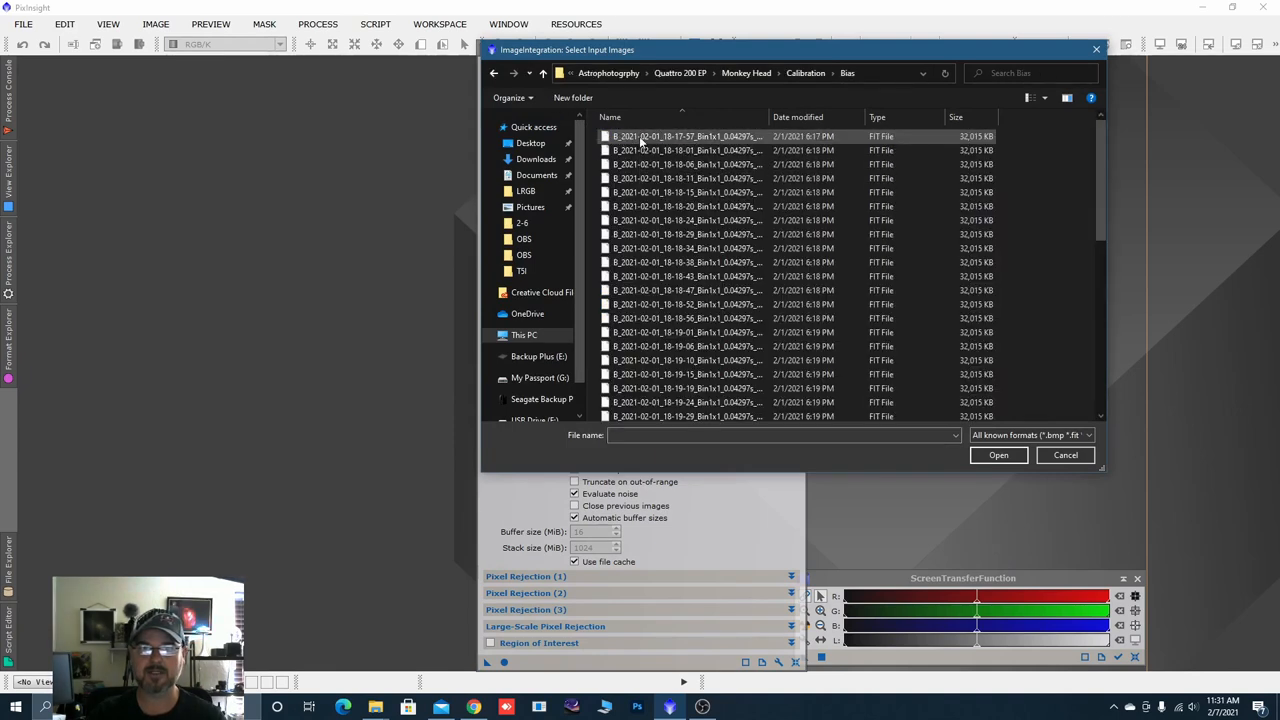
click(688, 136)
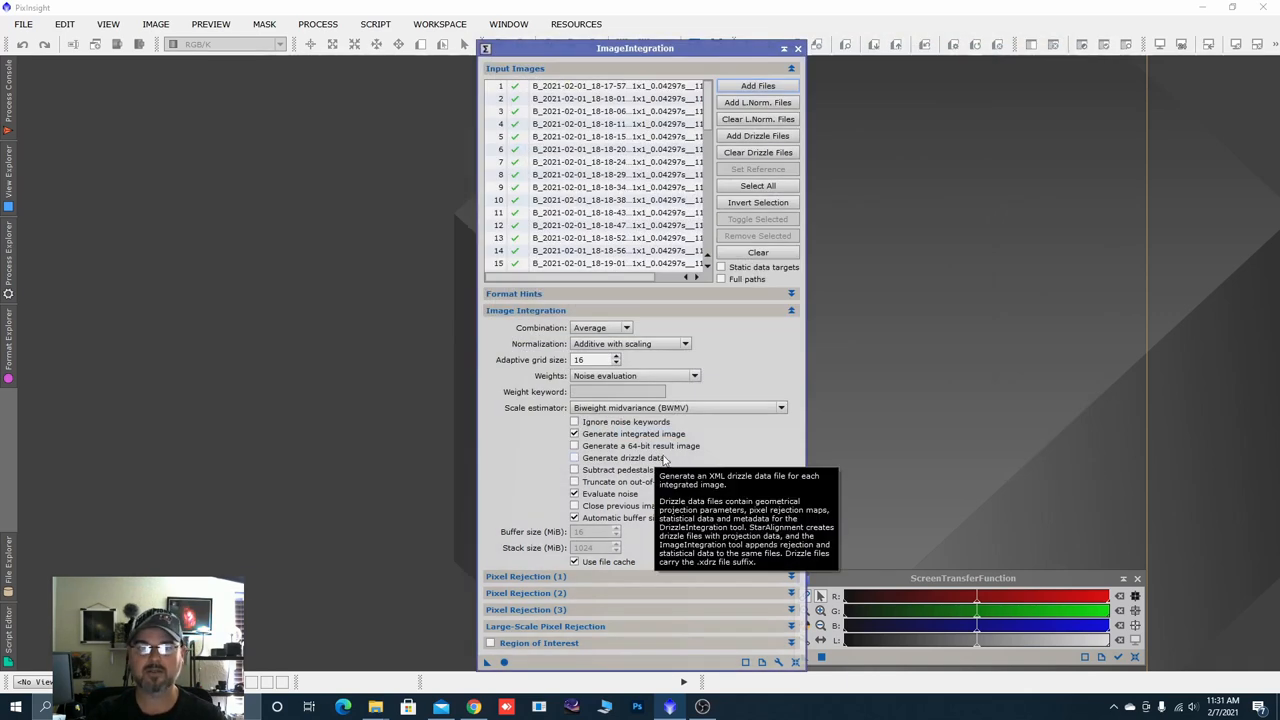
mouse_move(730, 354)
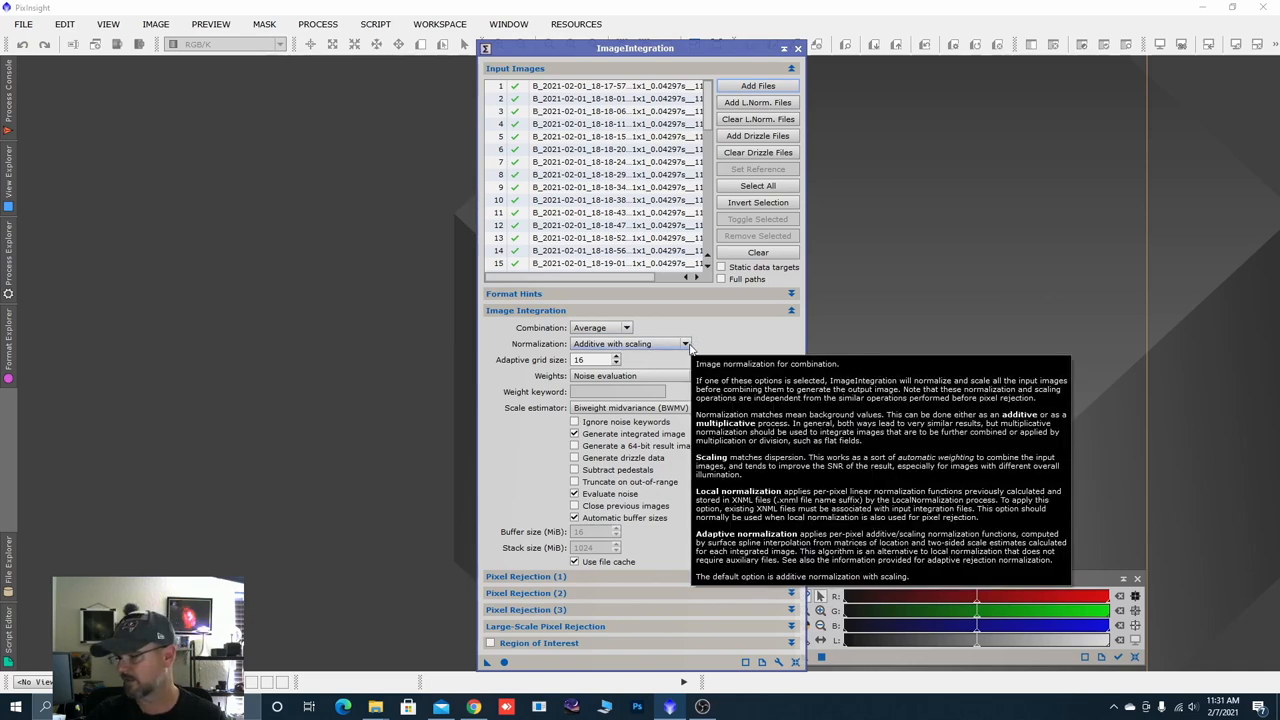
Configure bias integration with No normalization, Don't care weights and Winsorized Sigma Clipping rejection.
click(684, 344)
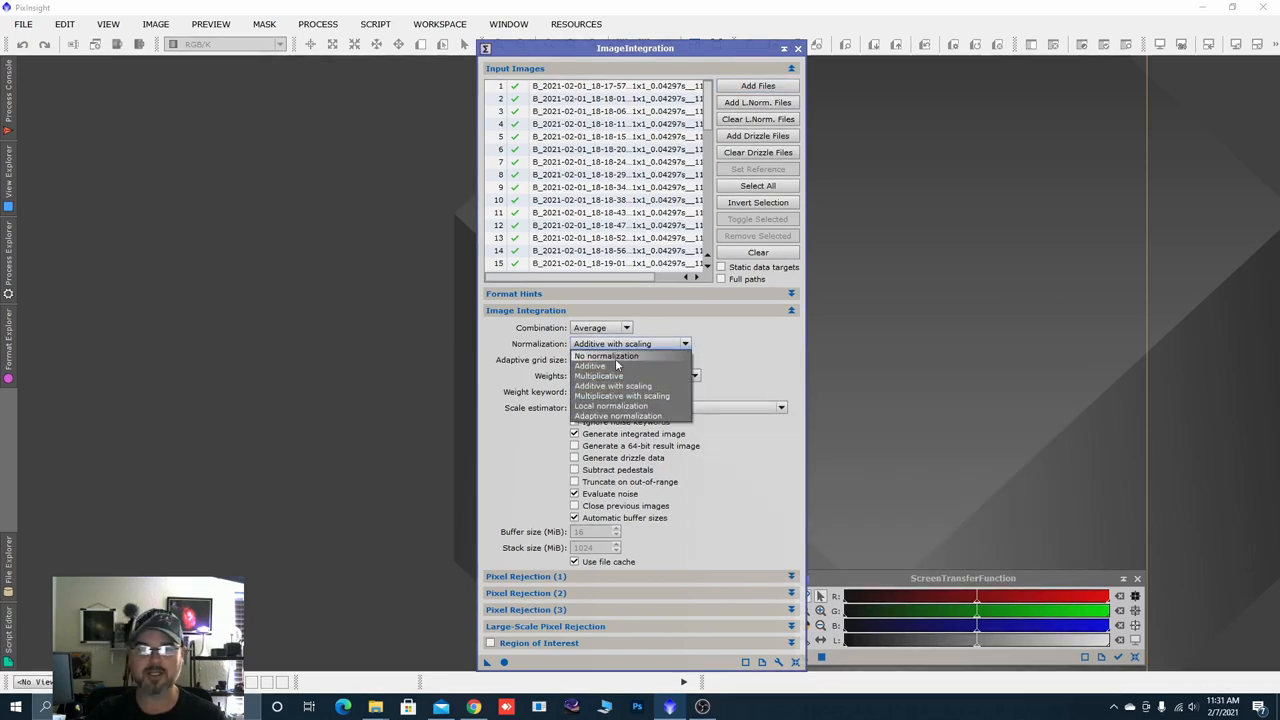
click(606, 356)
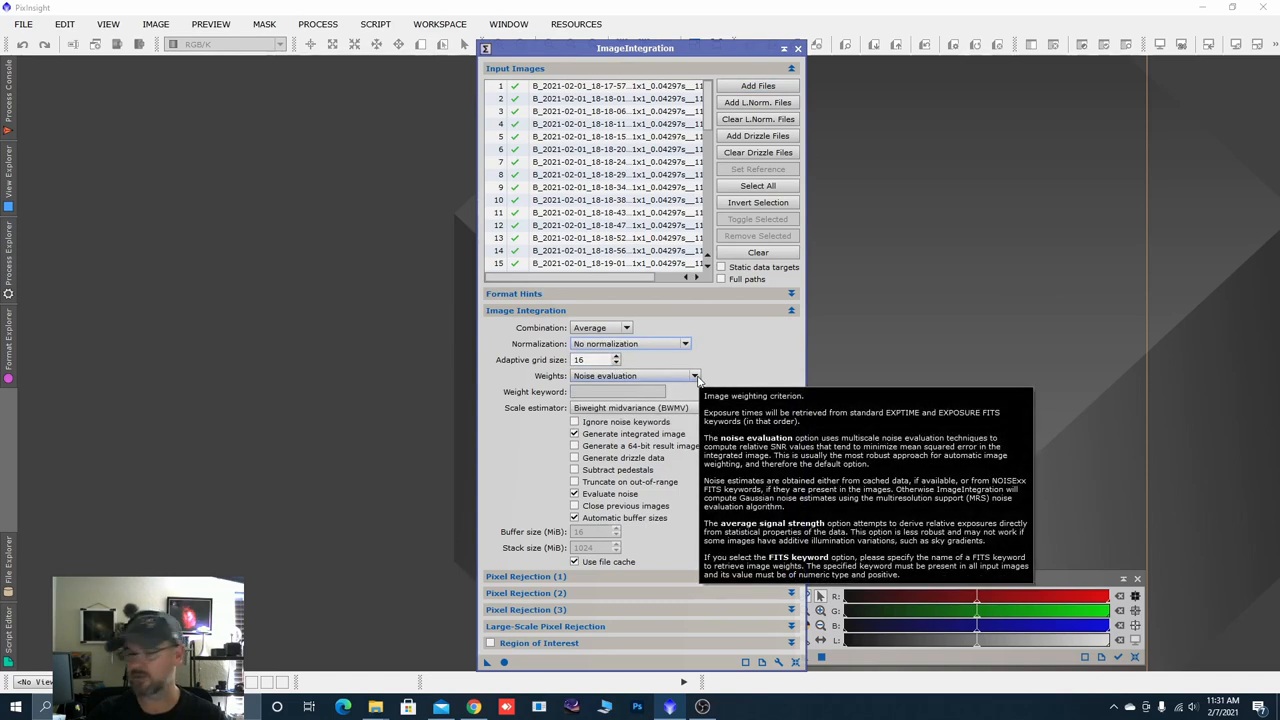
click(694, 376)
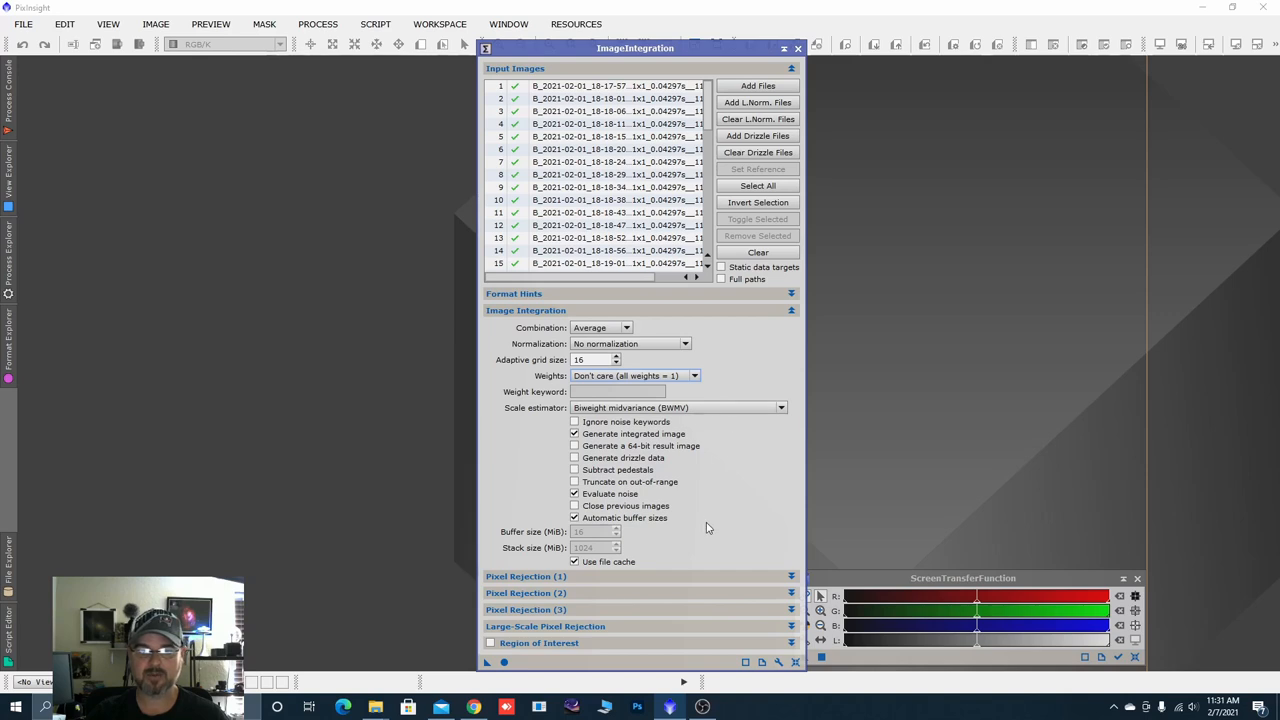
mouse_move(726, 520)
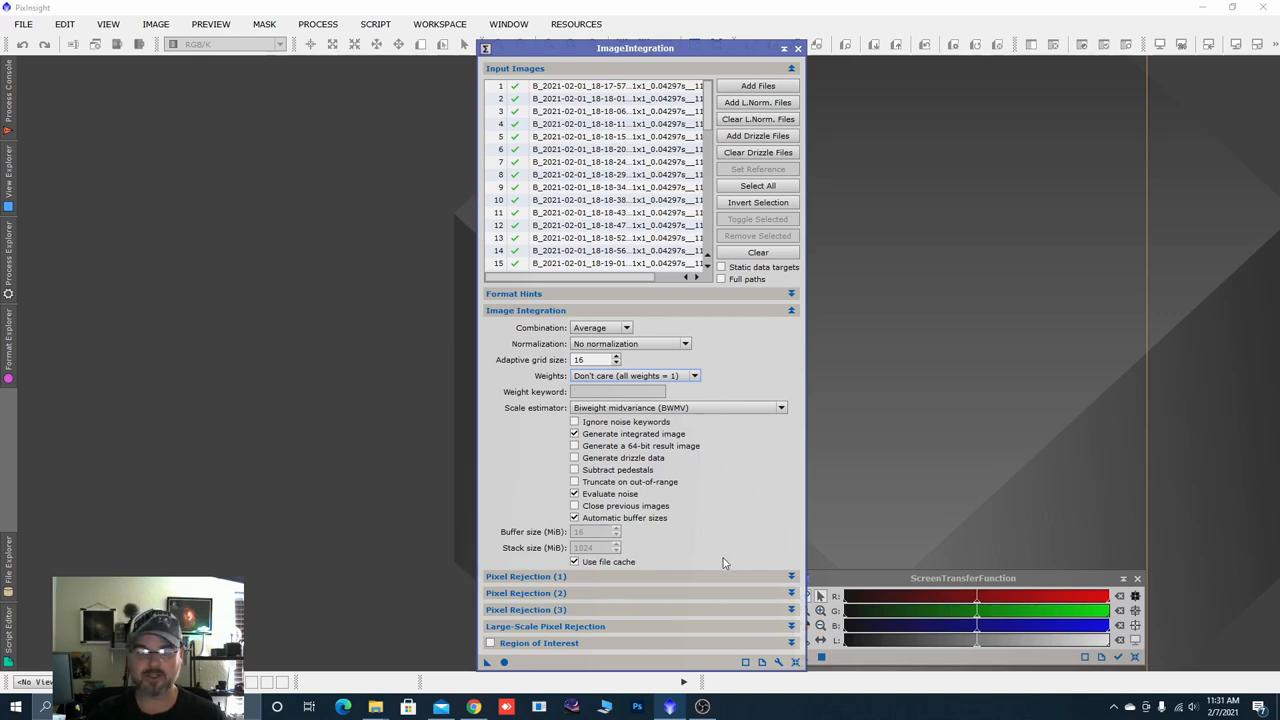
mouse_move(800, 538)
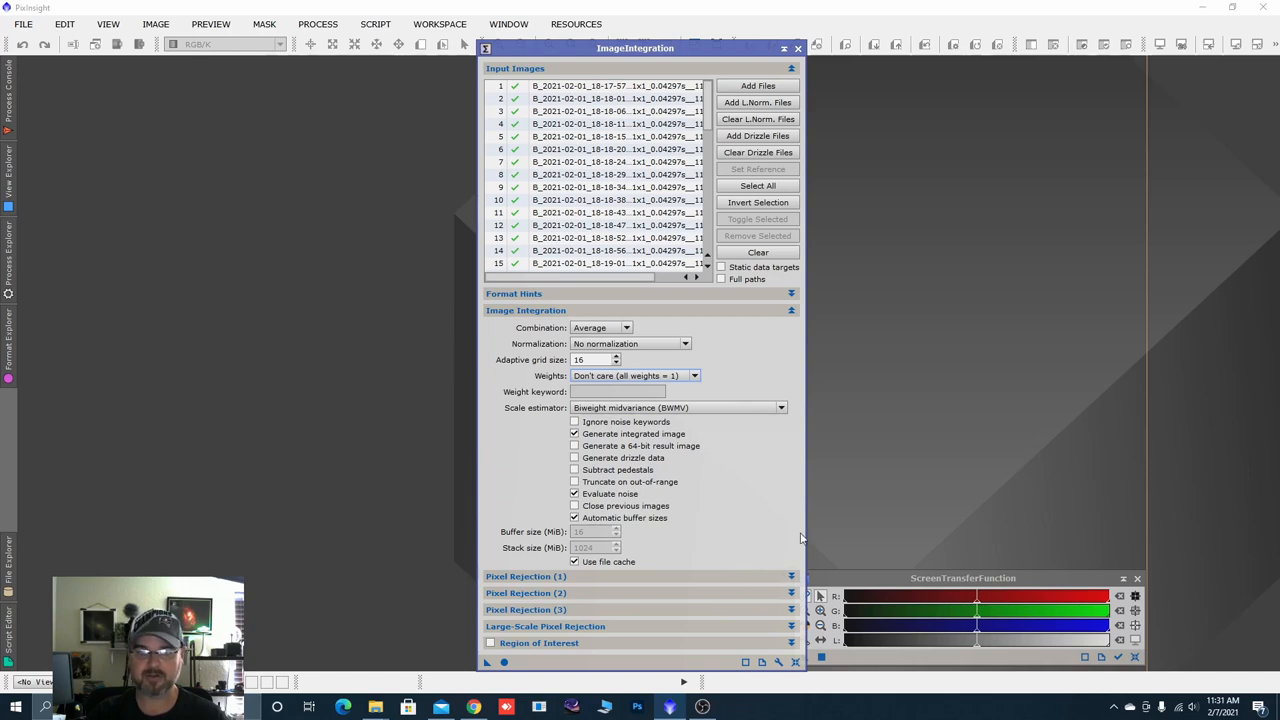
click(792, 576)
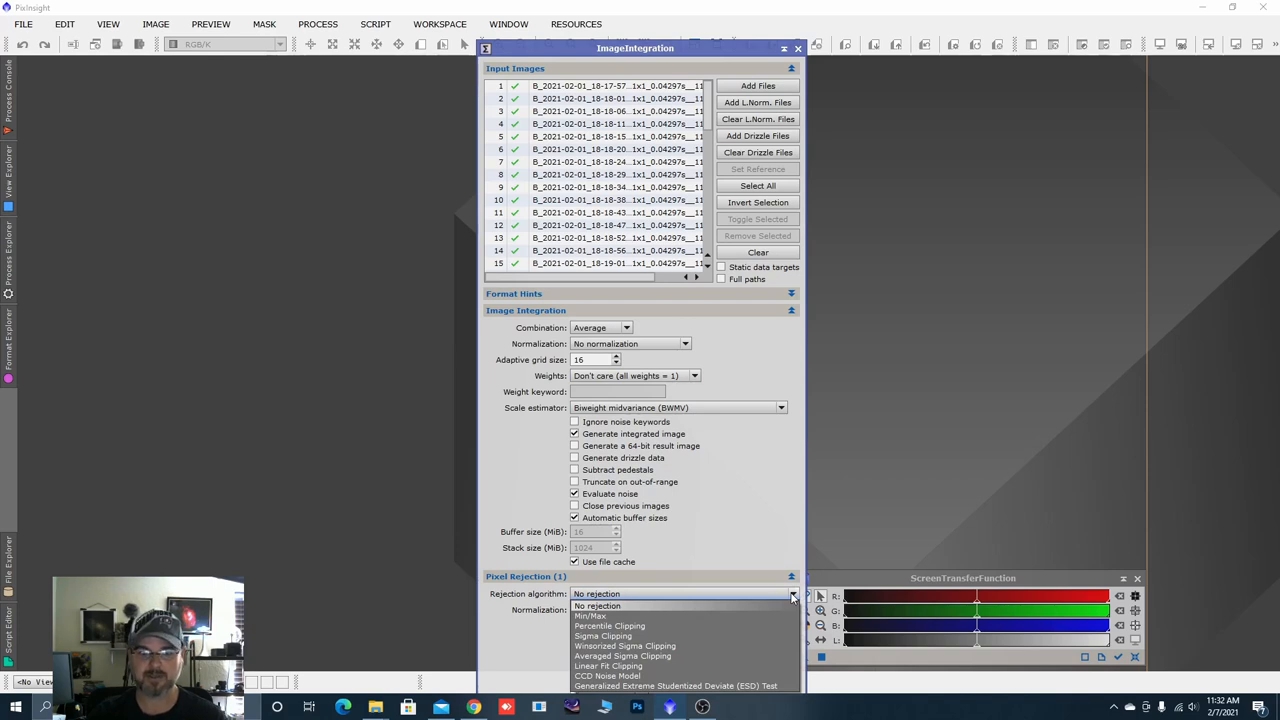
mouse_move(600, 646)
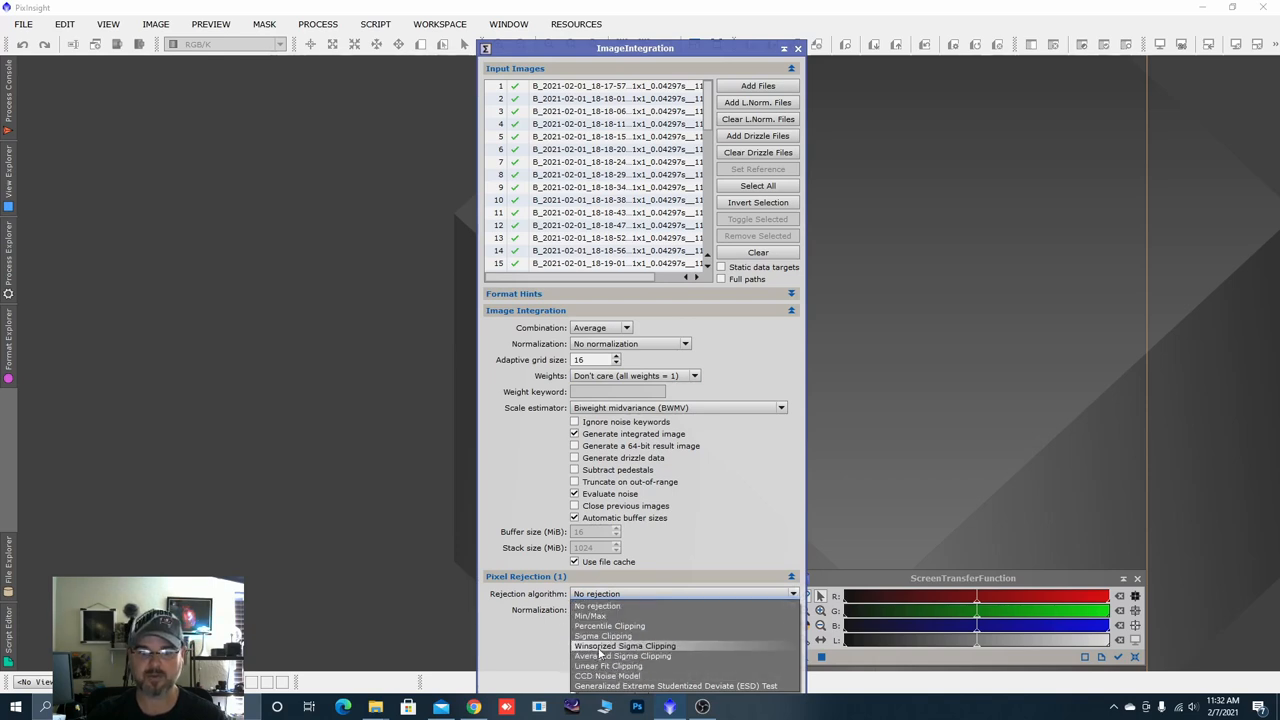
click(624, 644)
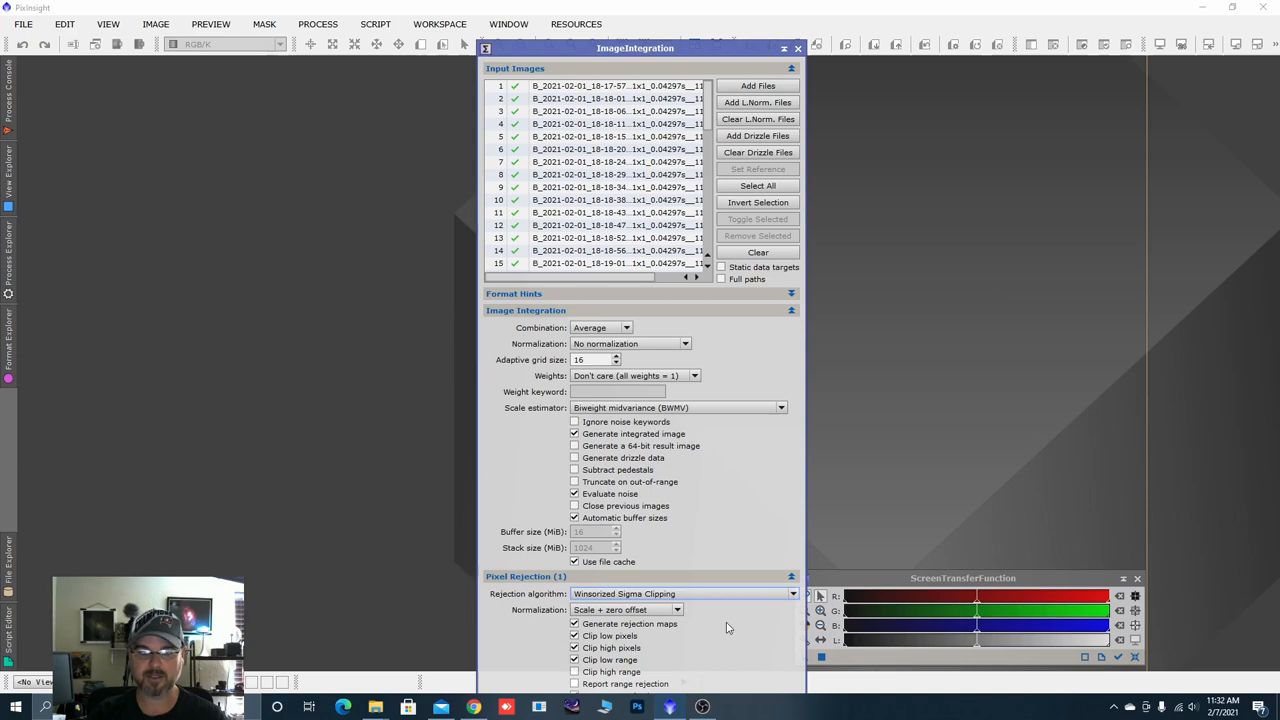
mouse_move(796, 472)
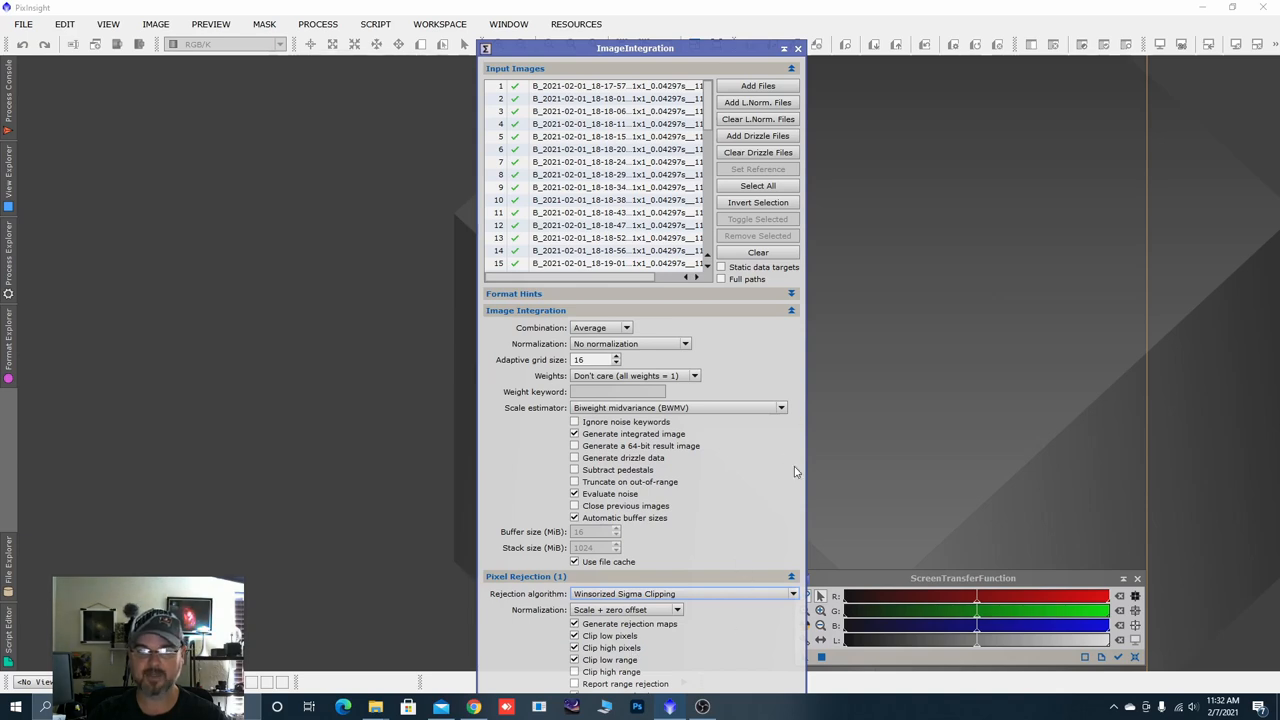
click(792, 310)
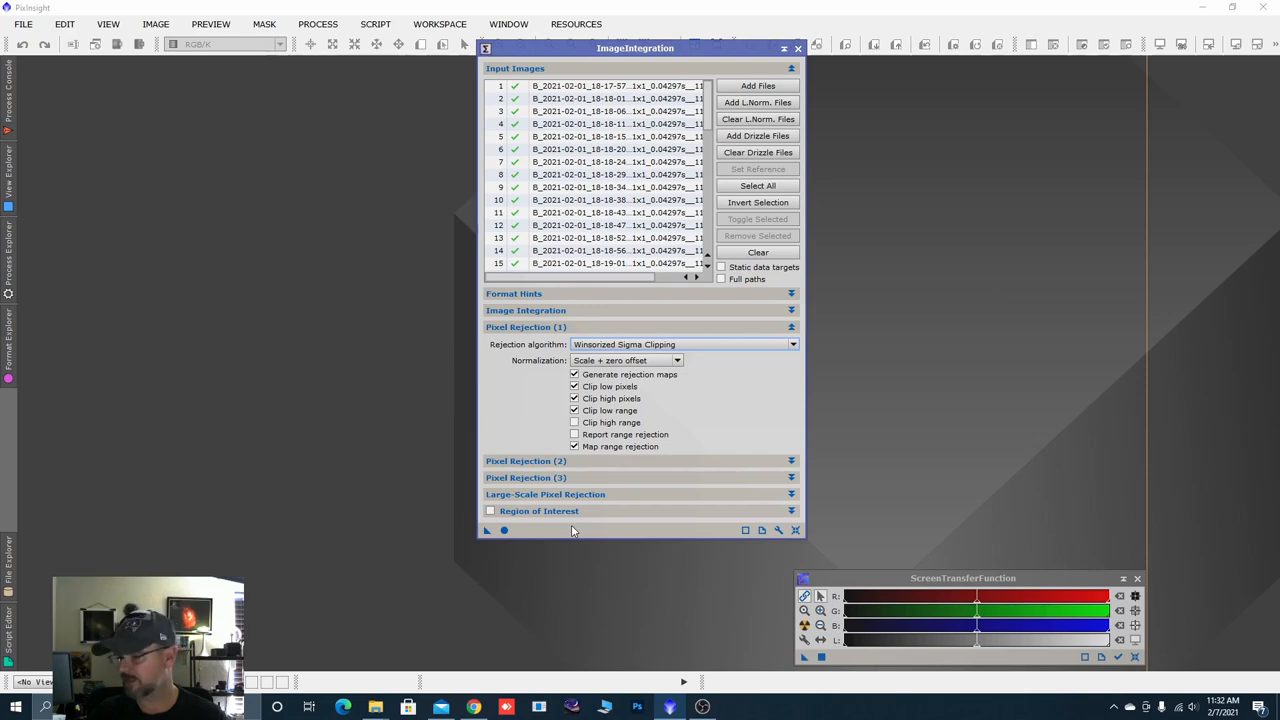
mouse_move(694, 366)
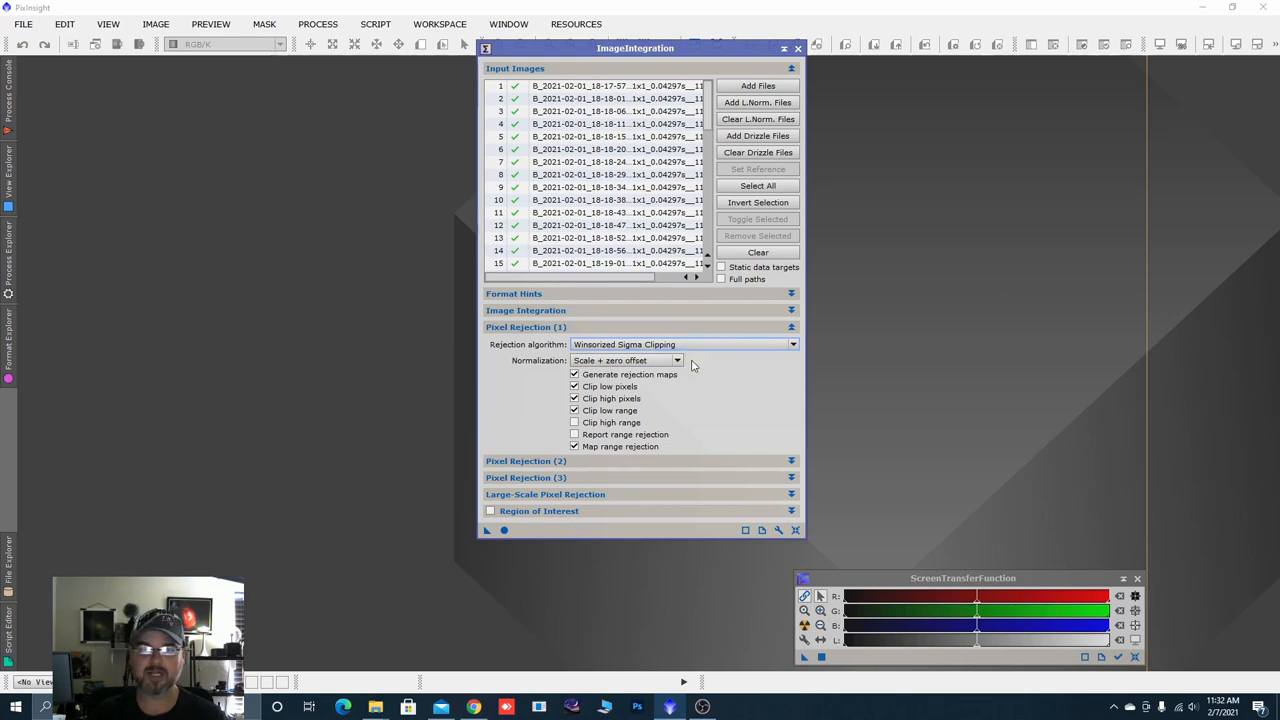
click(612, 98)
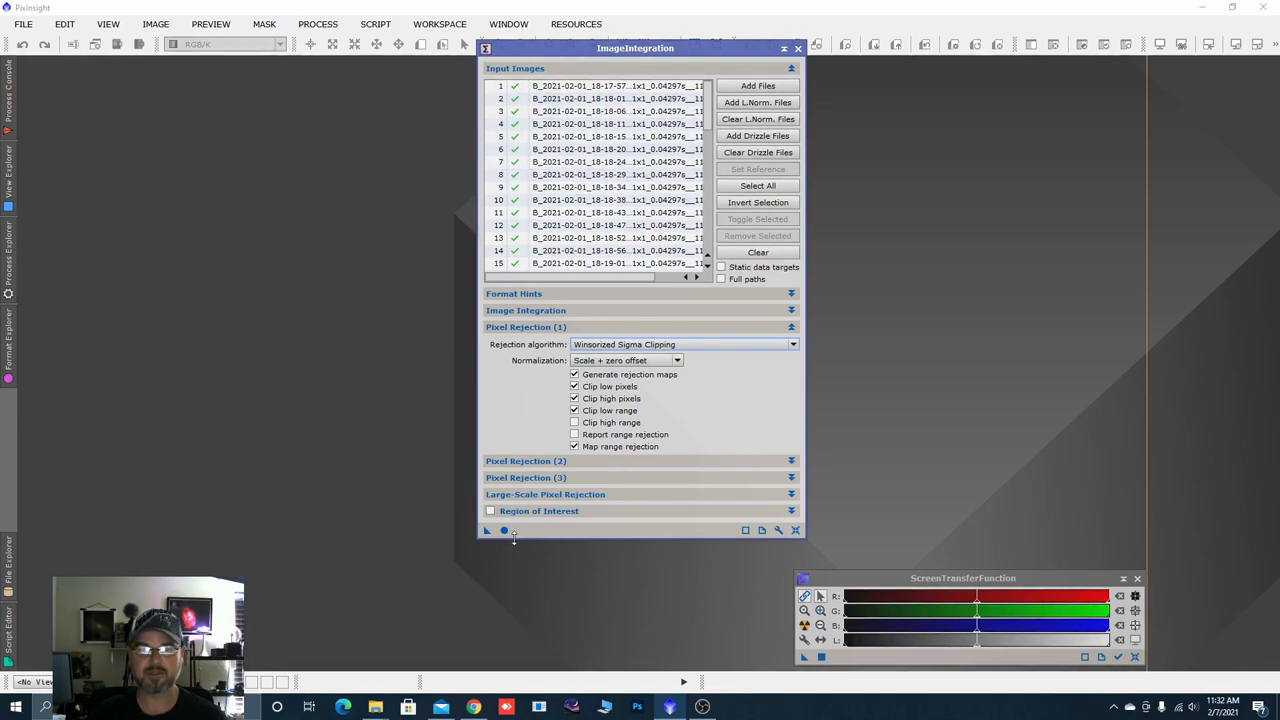
mouse_move(504, 530)
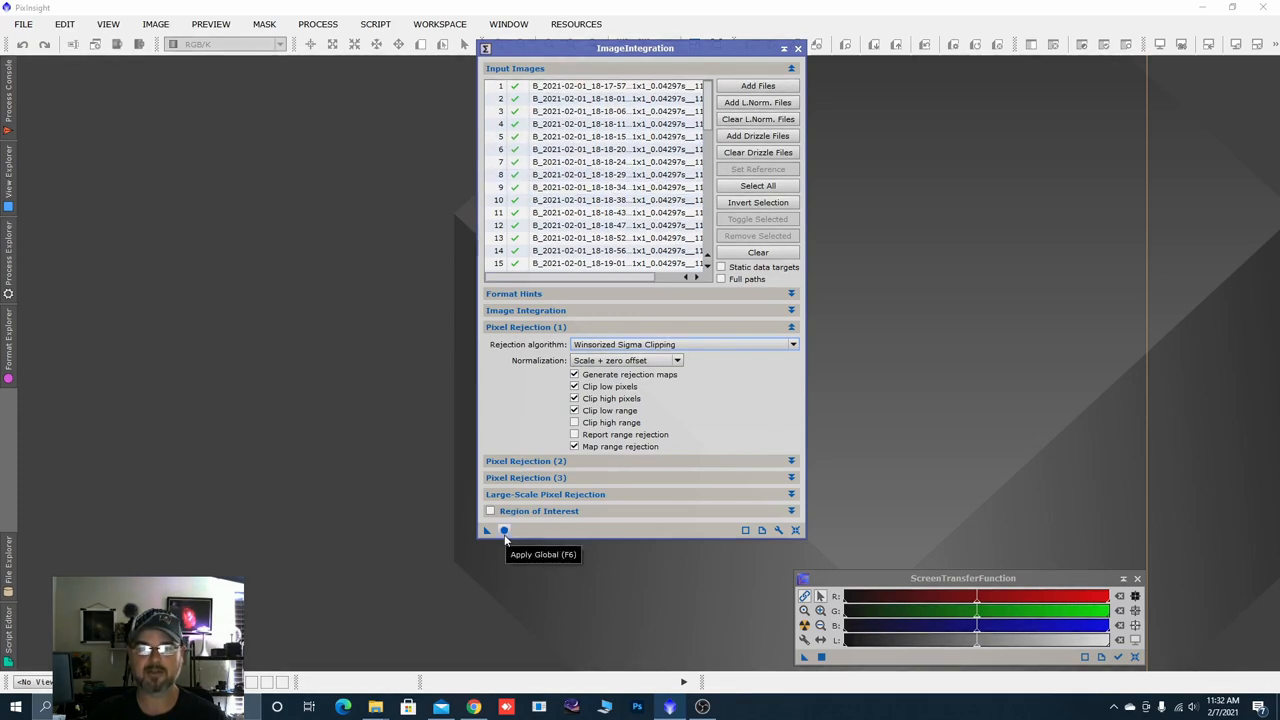
Run the bias integration, close the rejection maps and auto-stretch the integrated master bias.
click(504, 530)
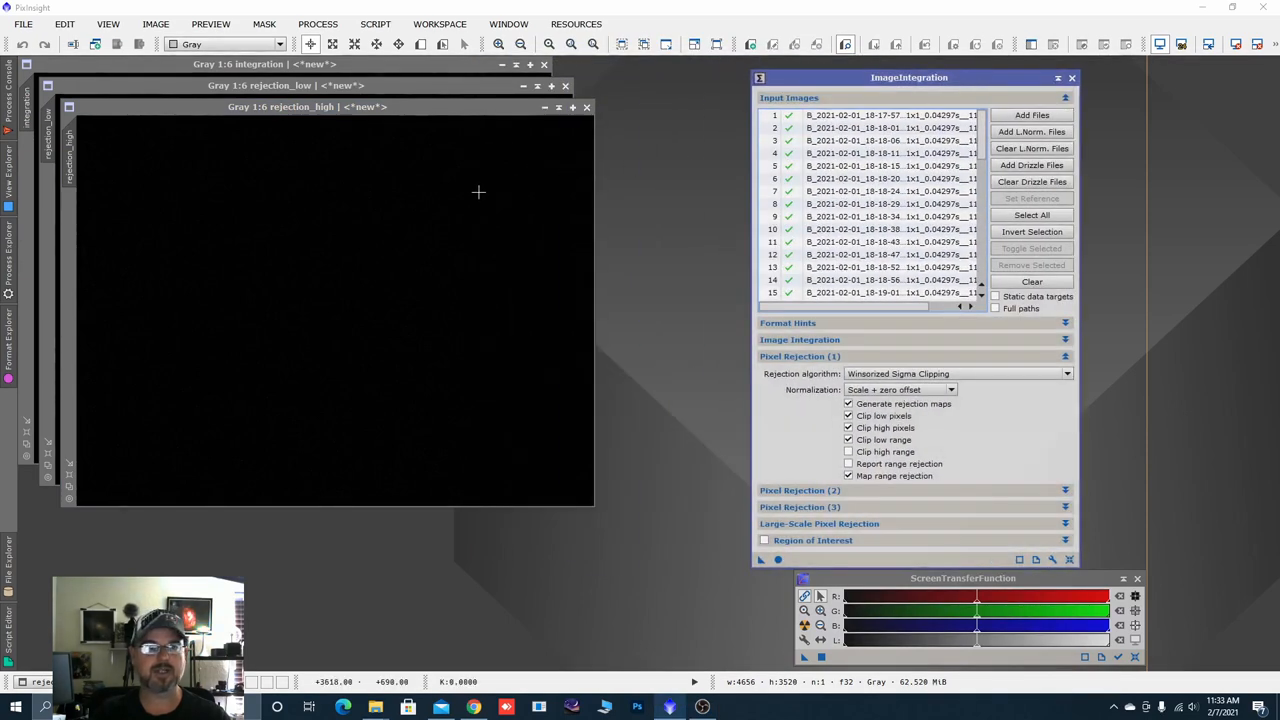
mouse_move(572, 132)
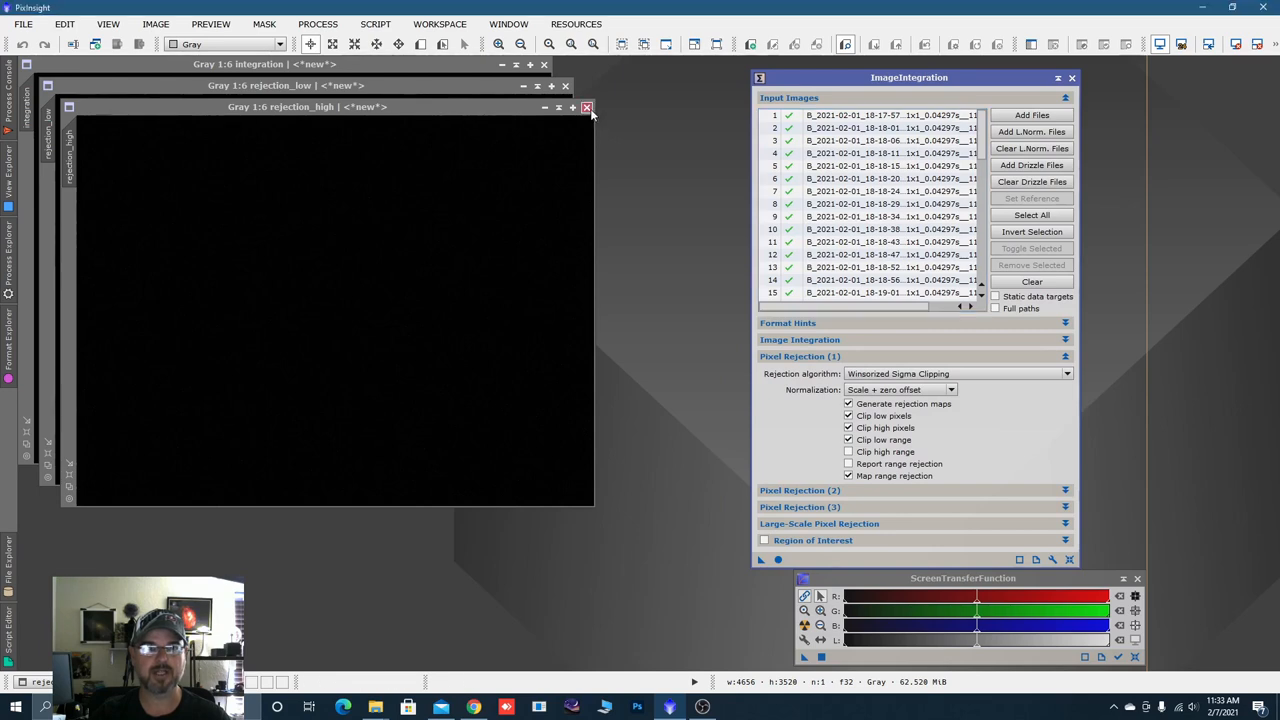
click(588, 108)
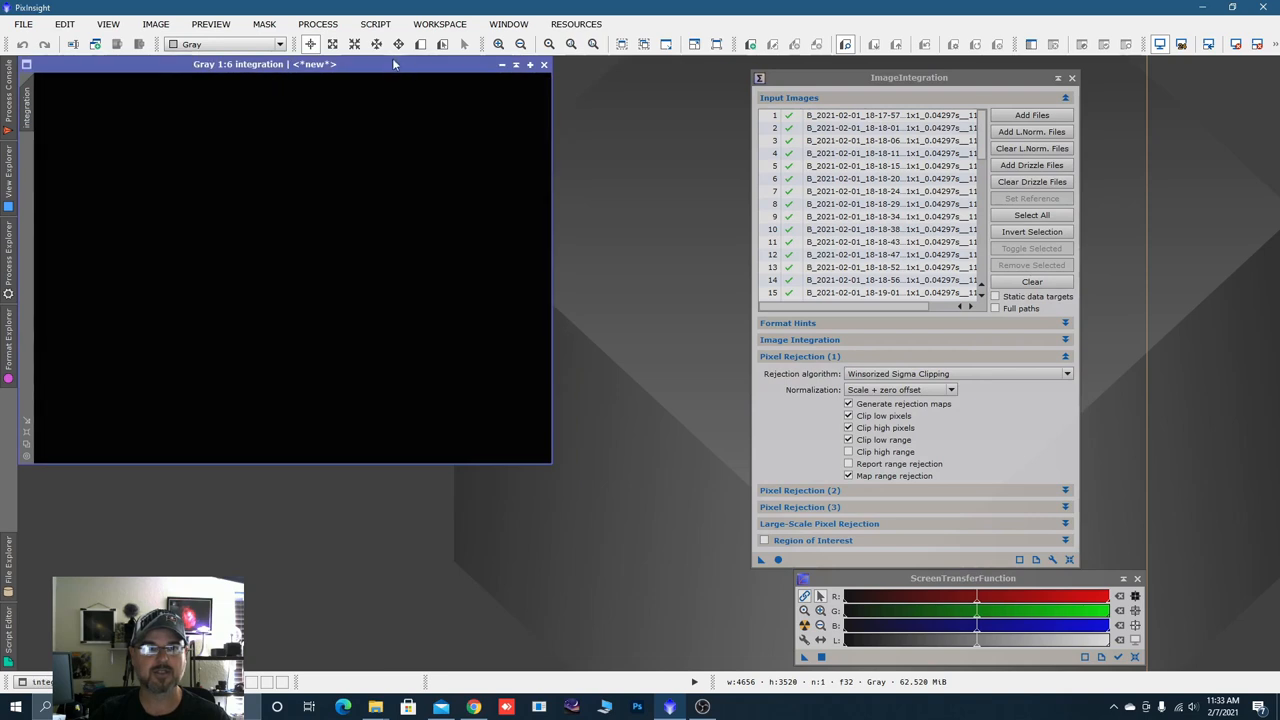
drag(264, 64, 310, 92)
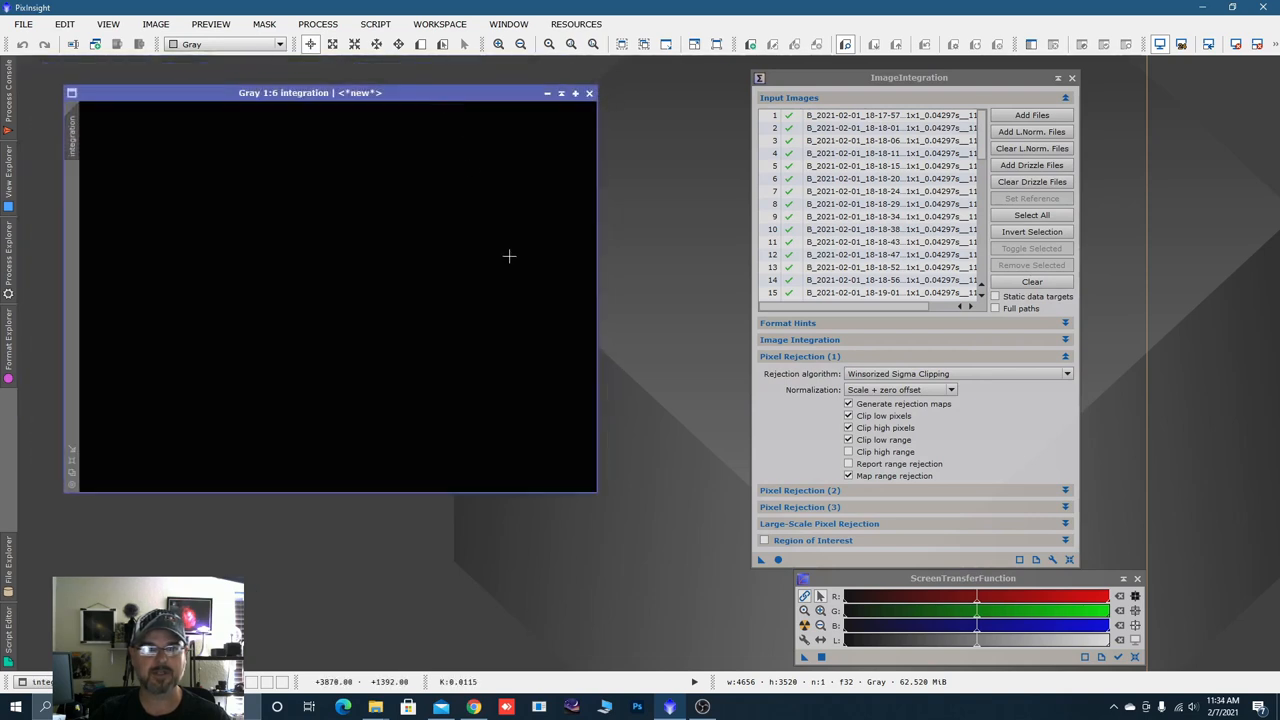
mouse_move(394, 344)
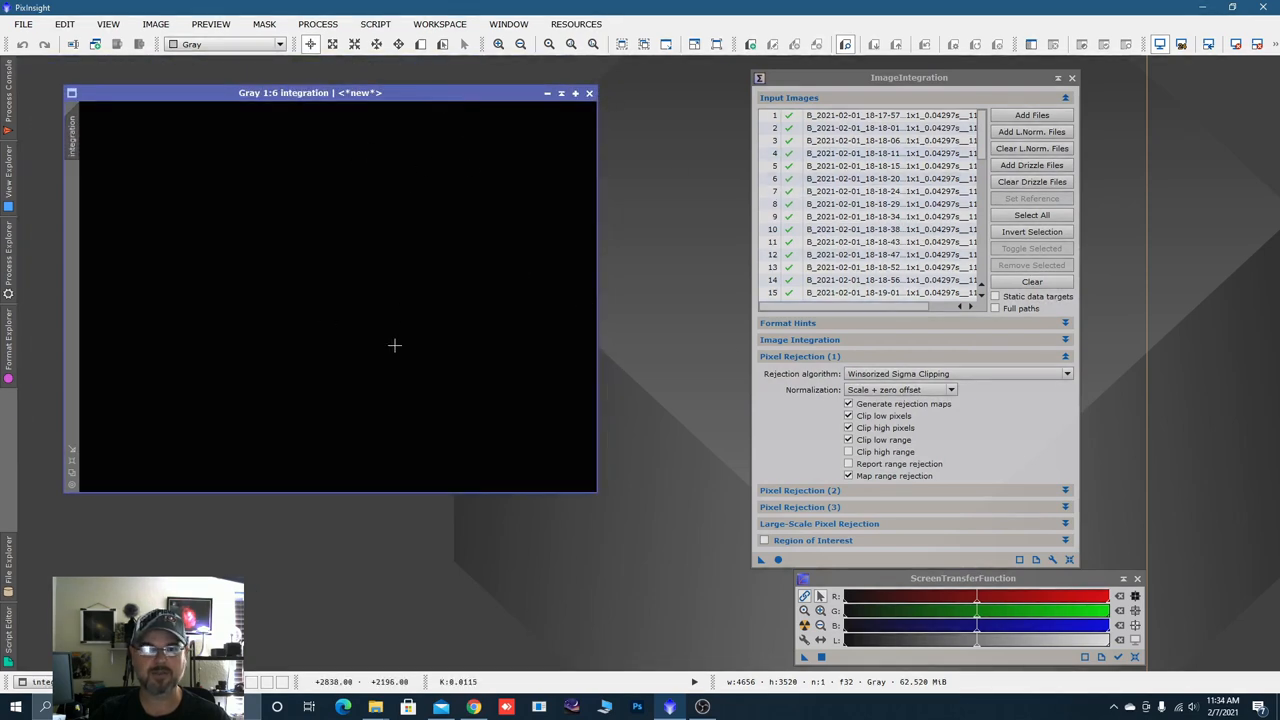
click(804, 624)
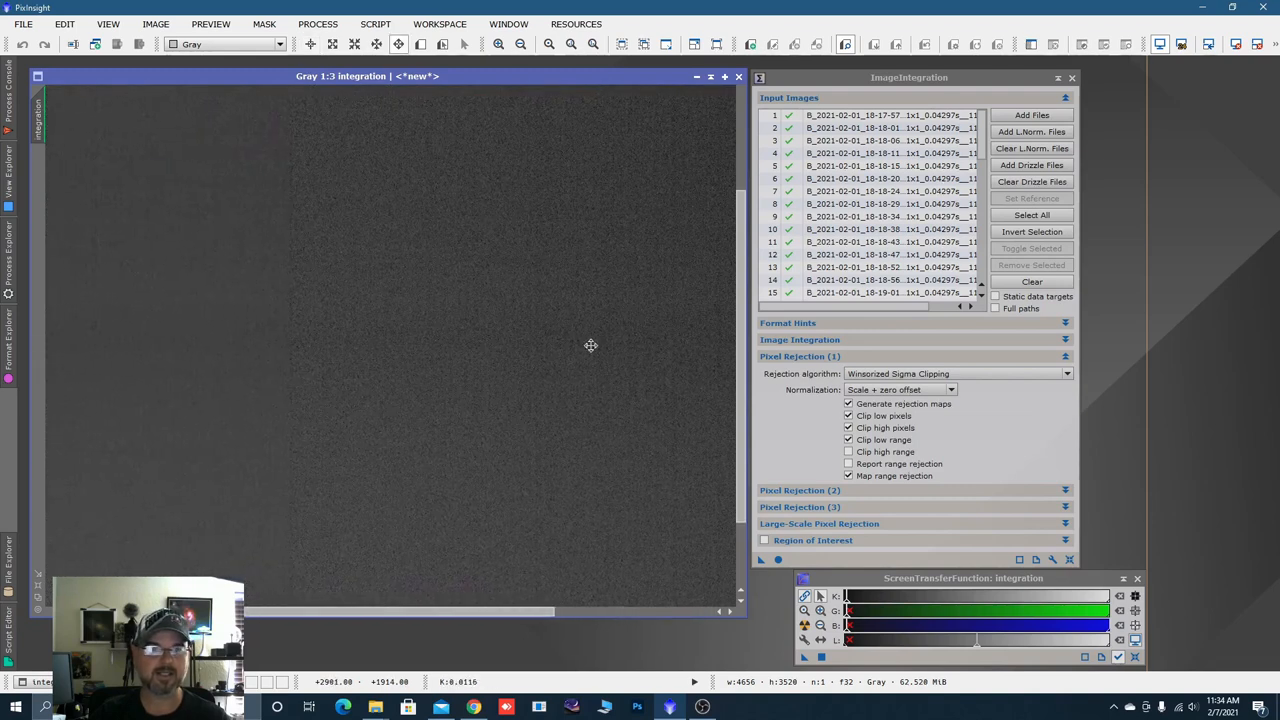
mouse_move(440, 460)
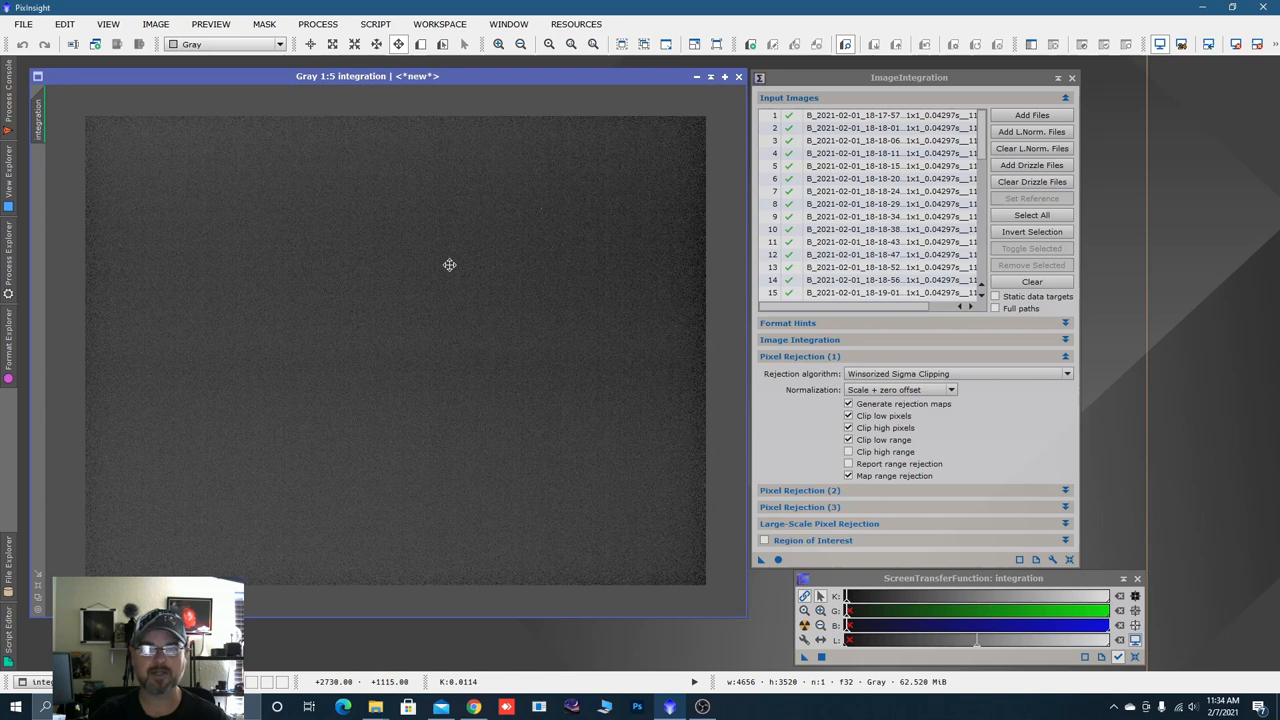
mouse_move(452, 176)
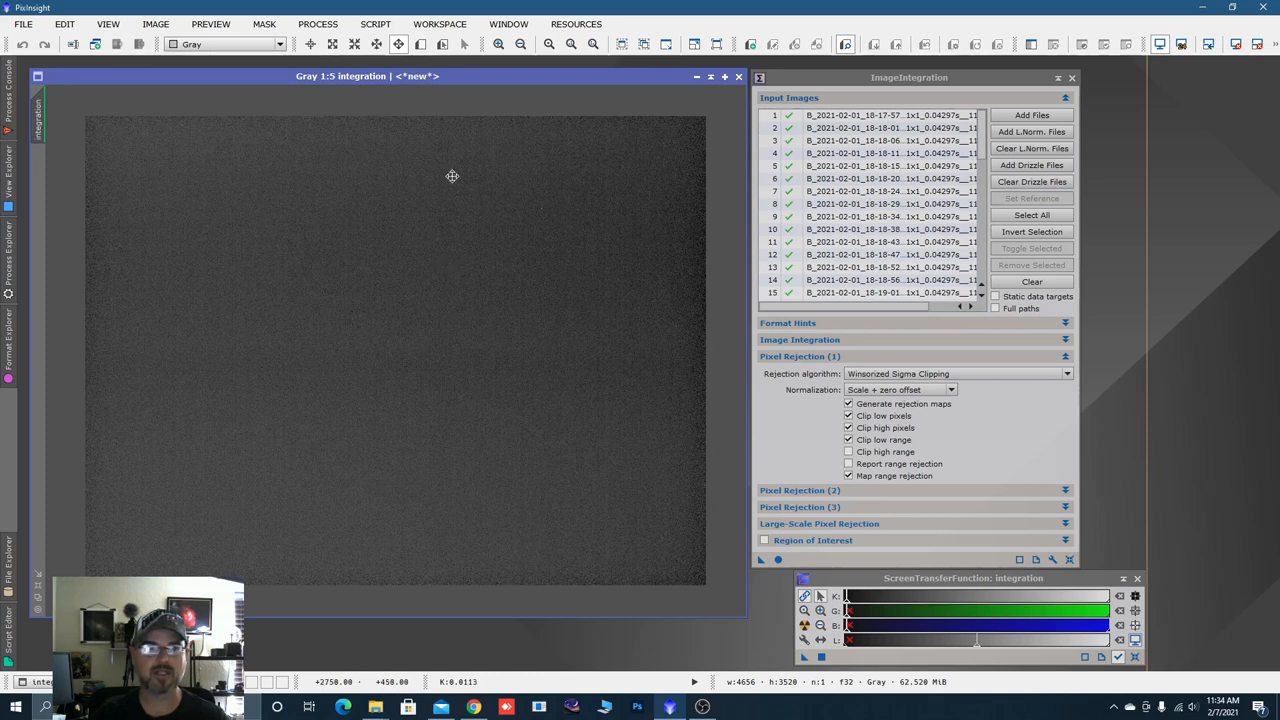
mouse_move(256, 418)
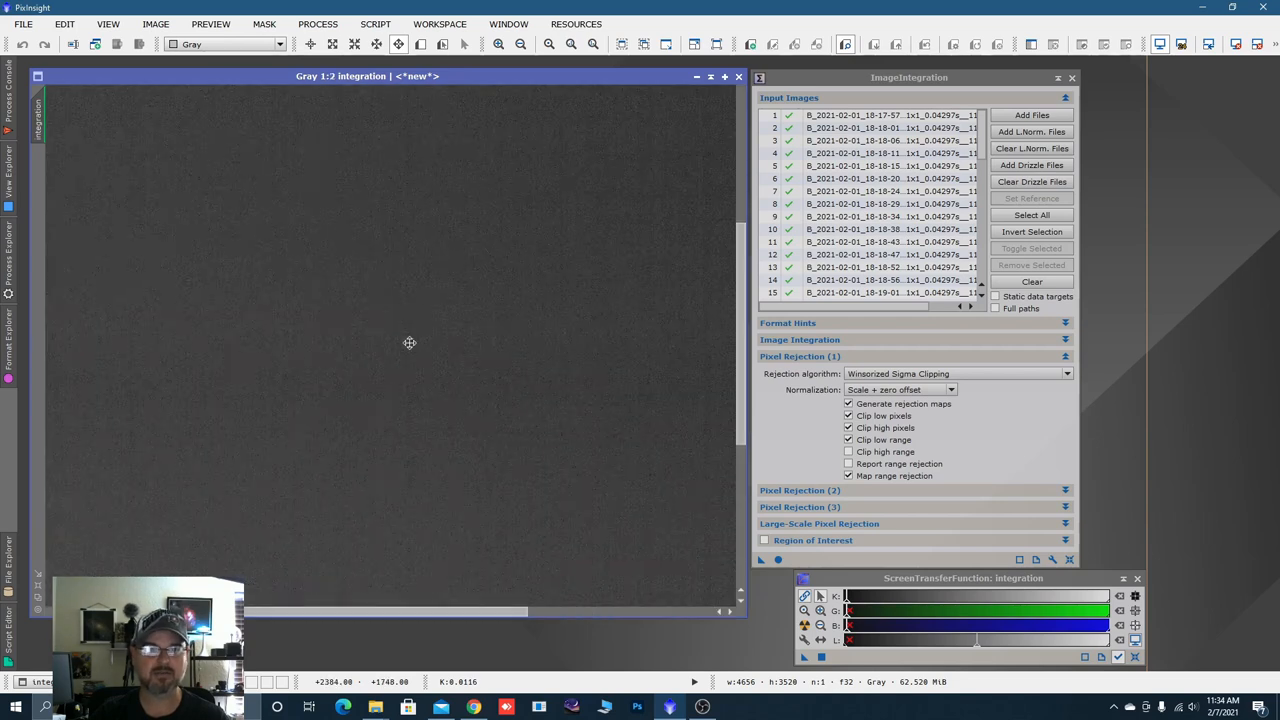
mouse_move(452, 400)
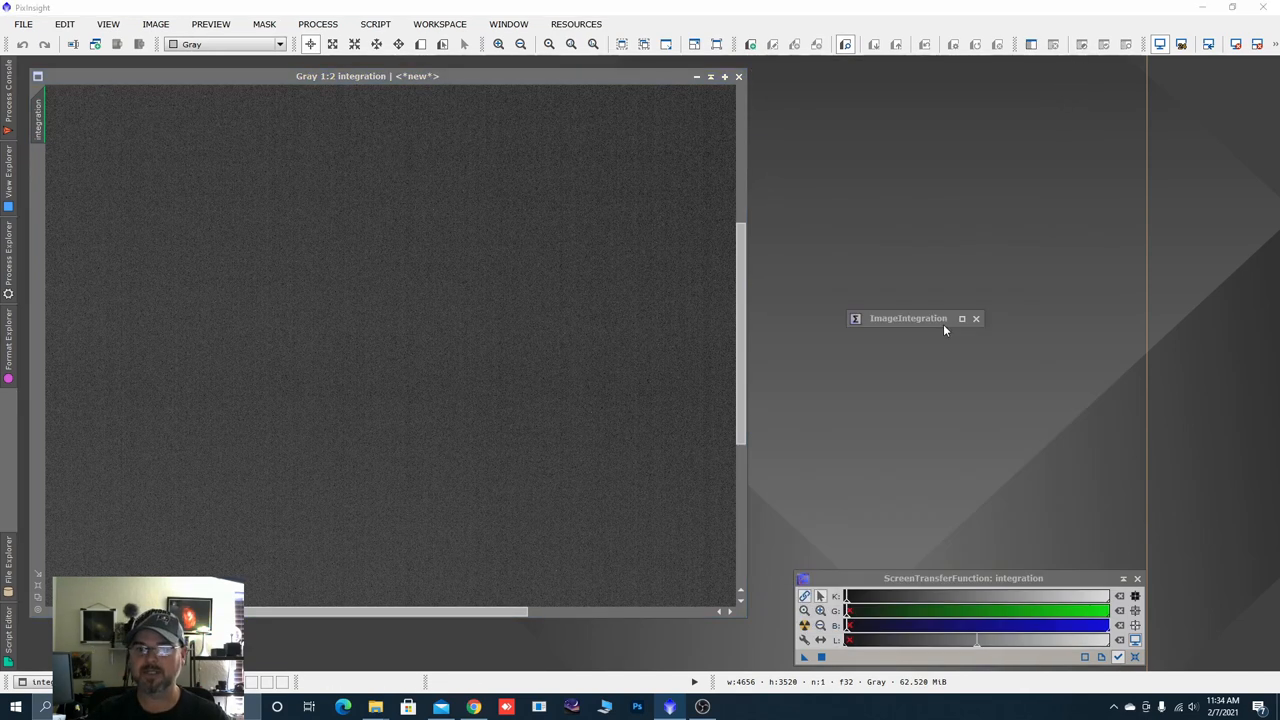
Run SuperBias with default settings on the integrated master bias to produce a superbias image.
drag(908, 318, 1058, 550)
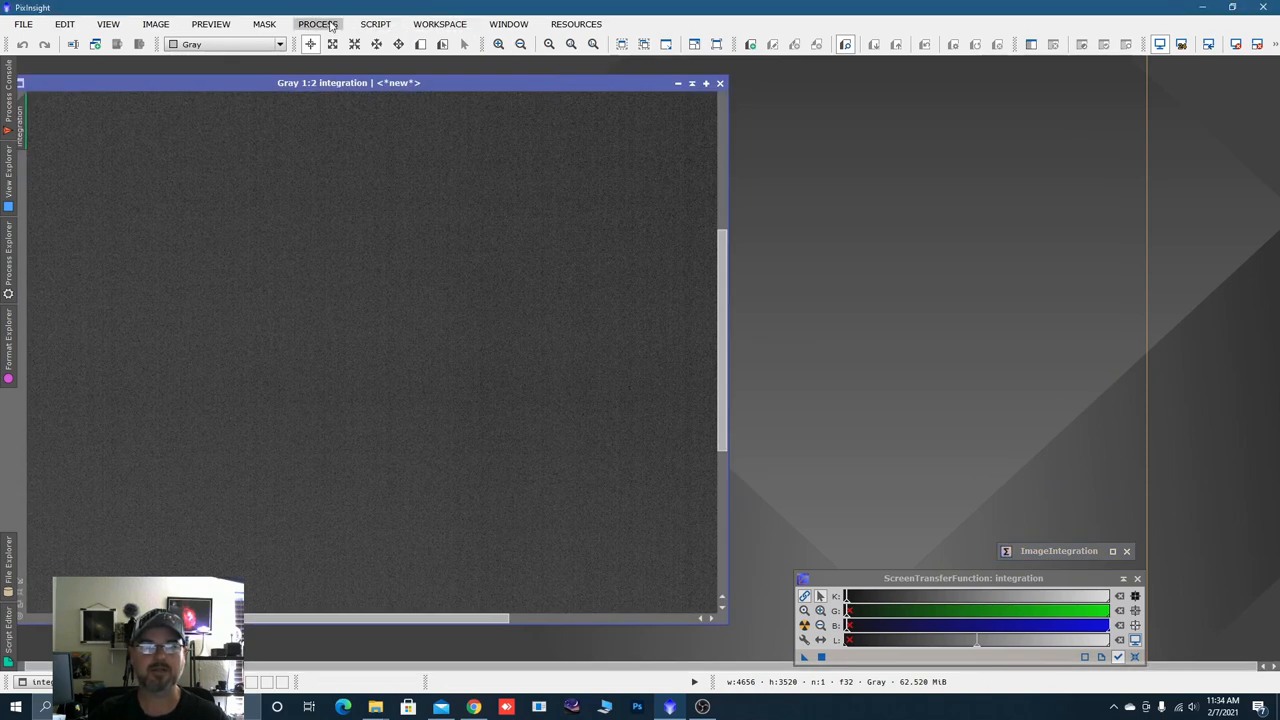
click(318, 24)
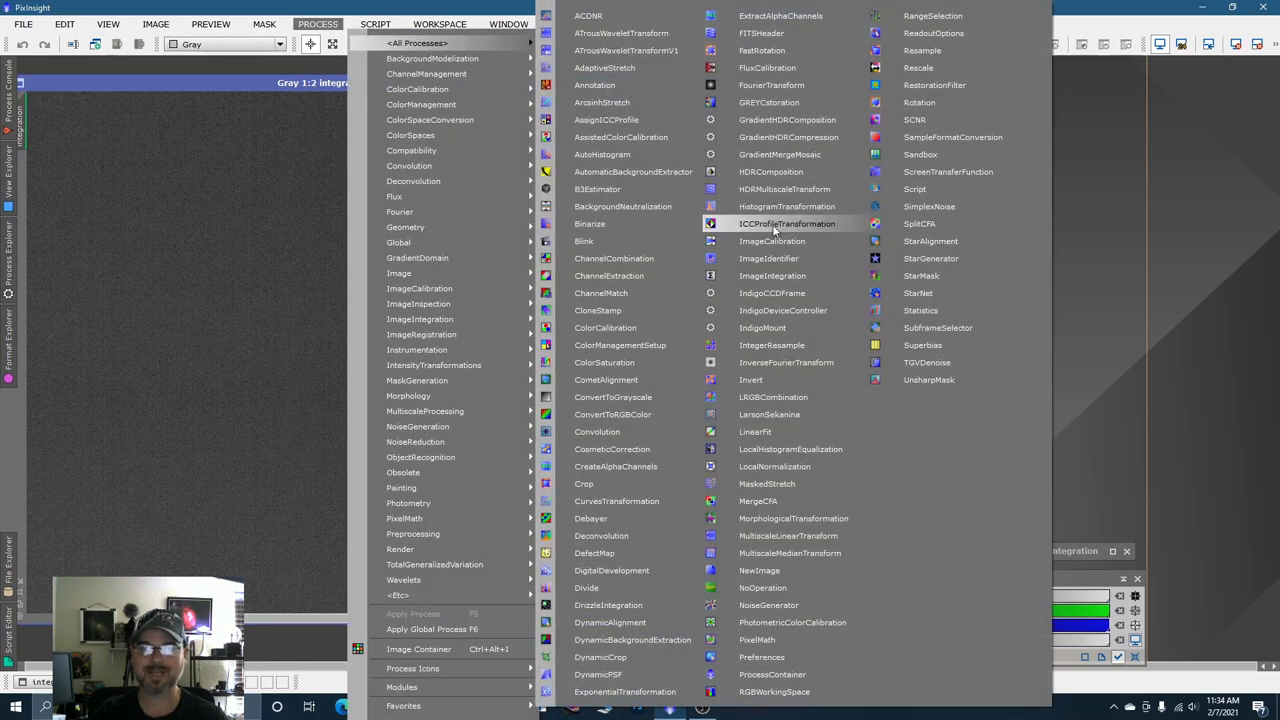
mouse_move(928, 206)
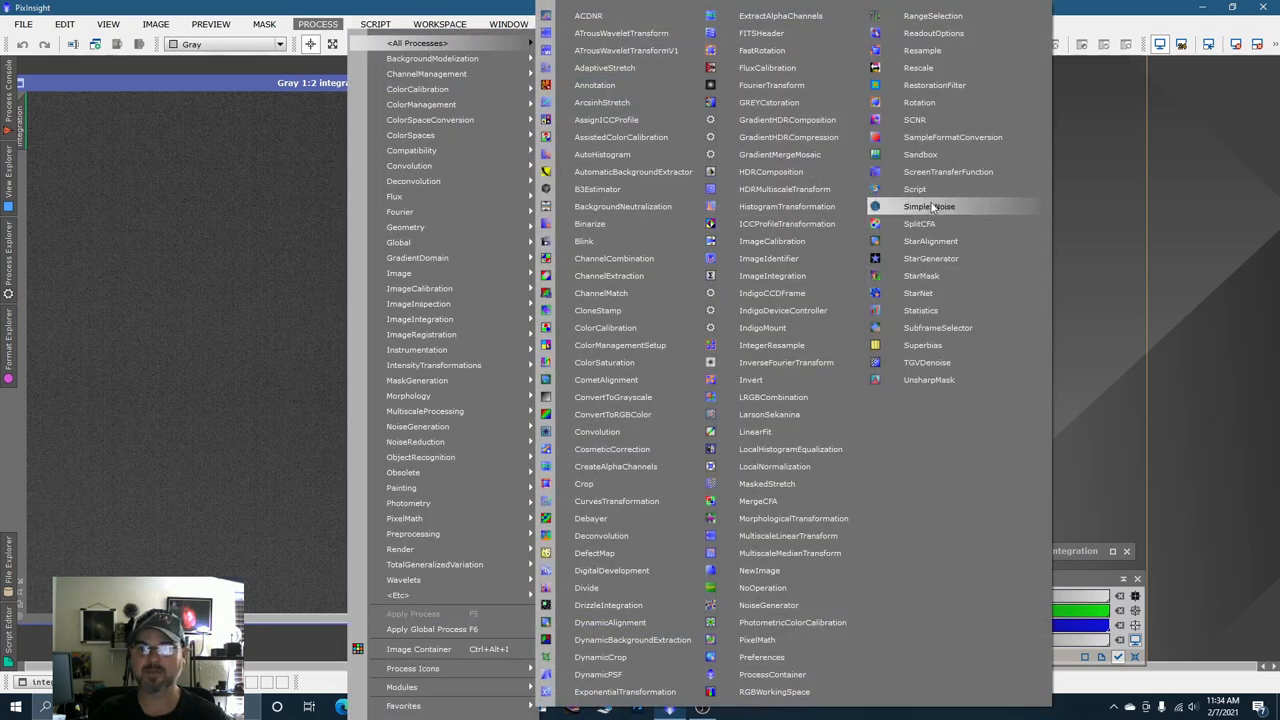
mouse_move(920, 276)
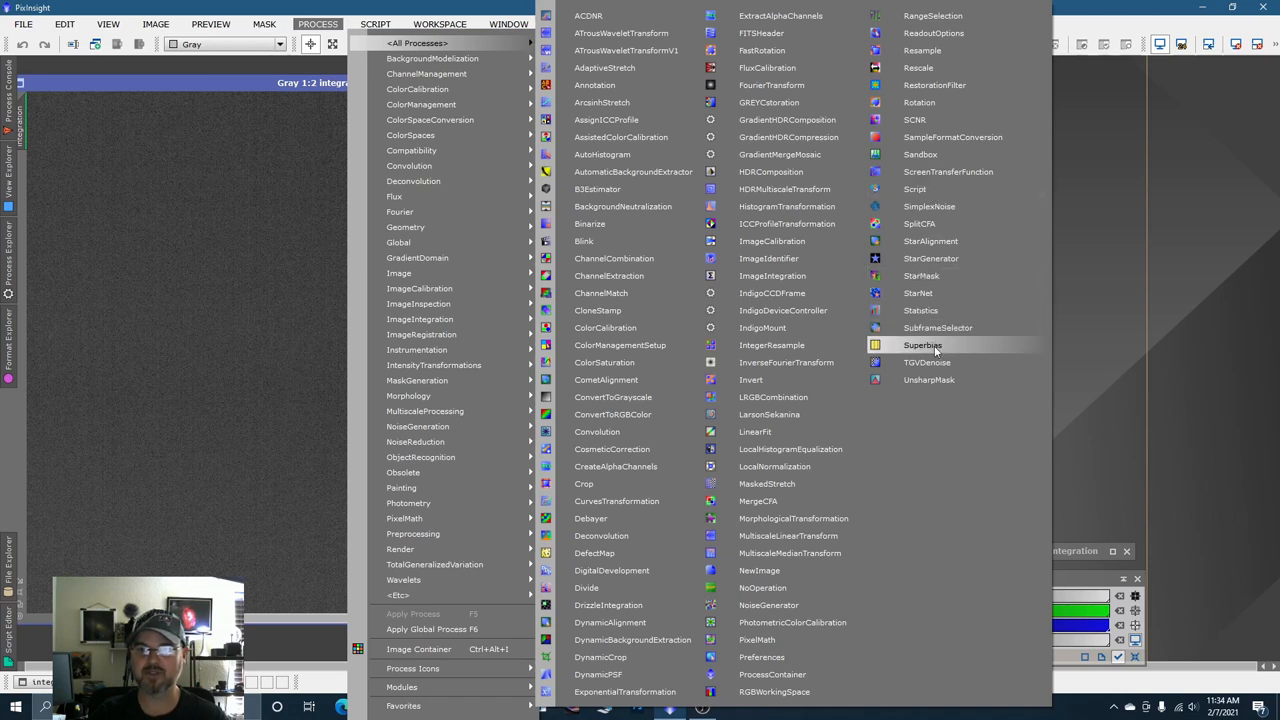
click(922, 344)
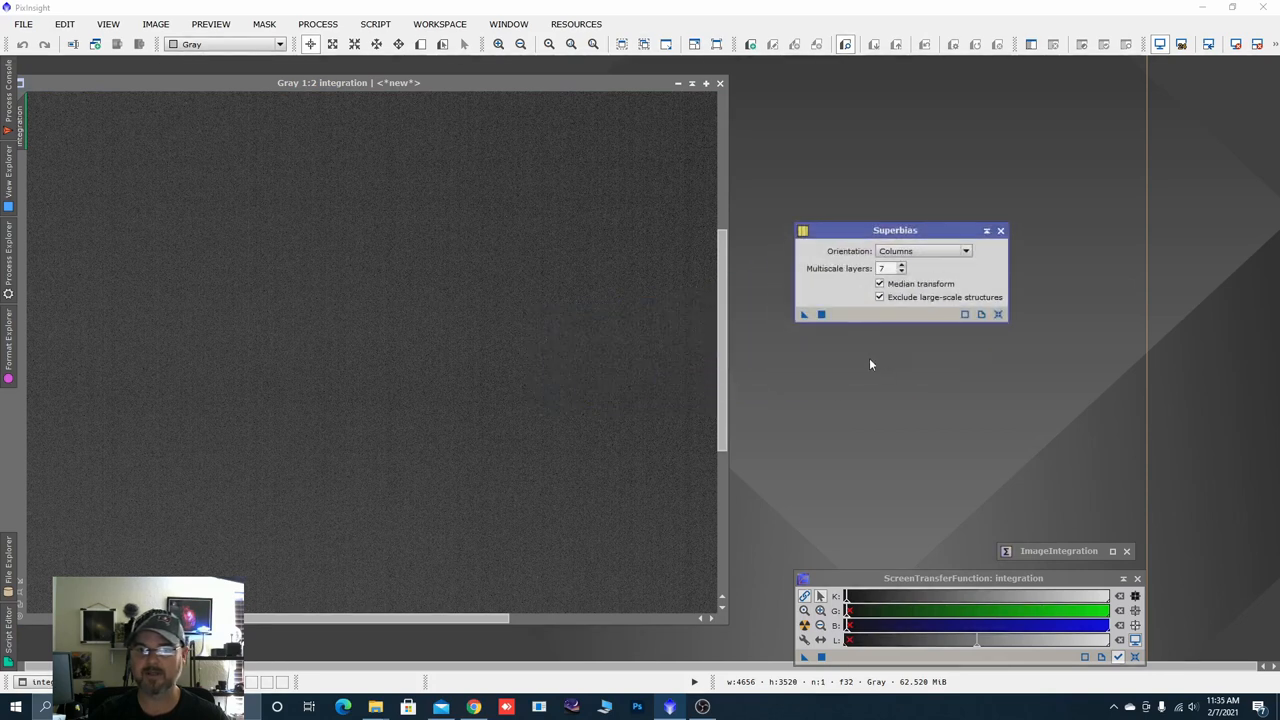
mouse_move(796, 242)
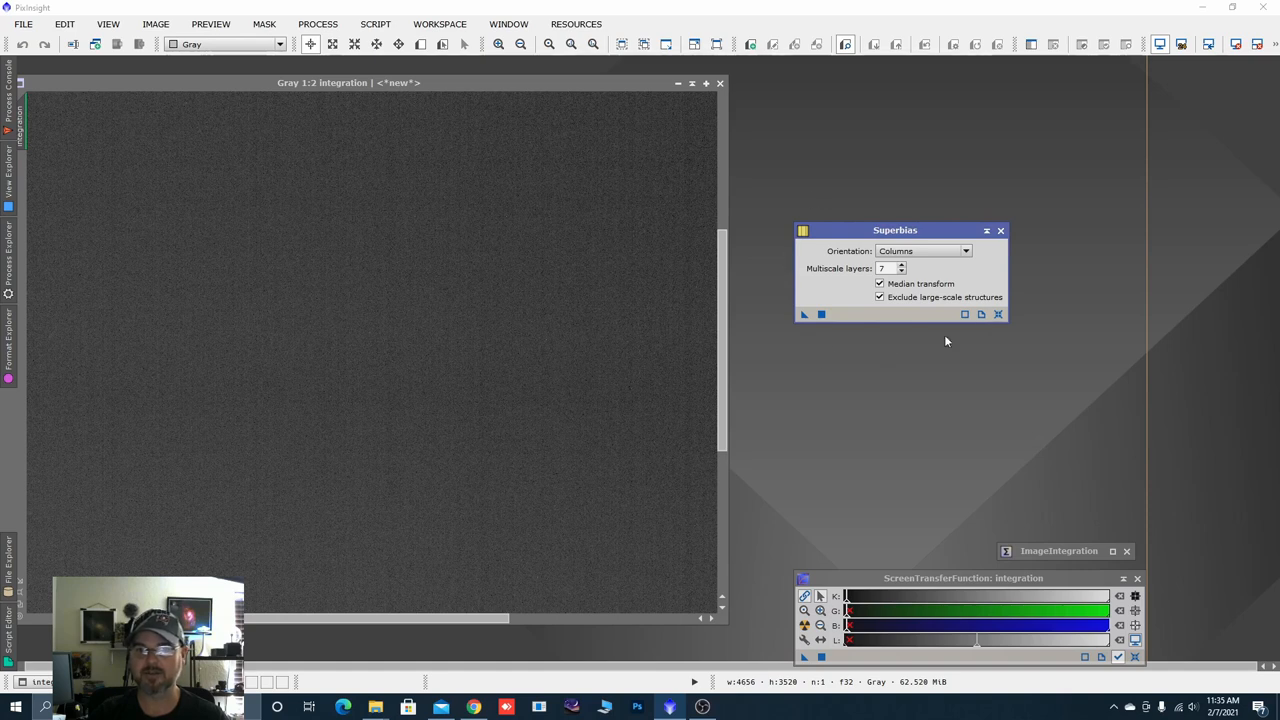
mouse_move(816, 350)
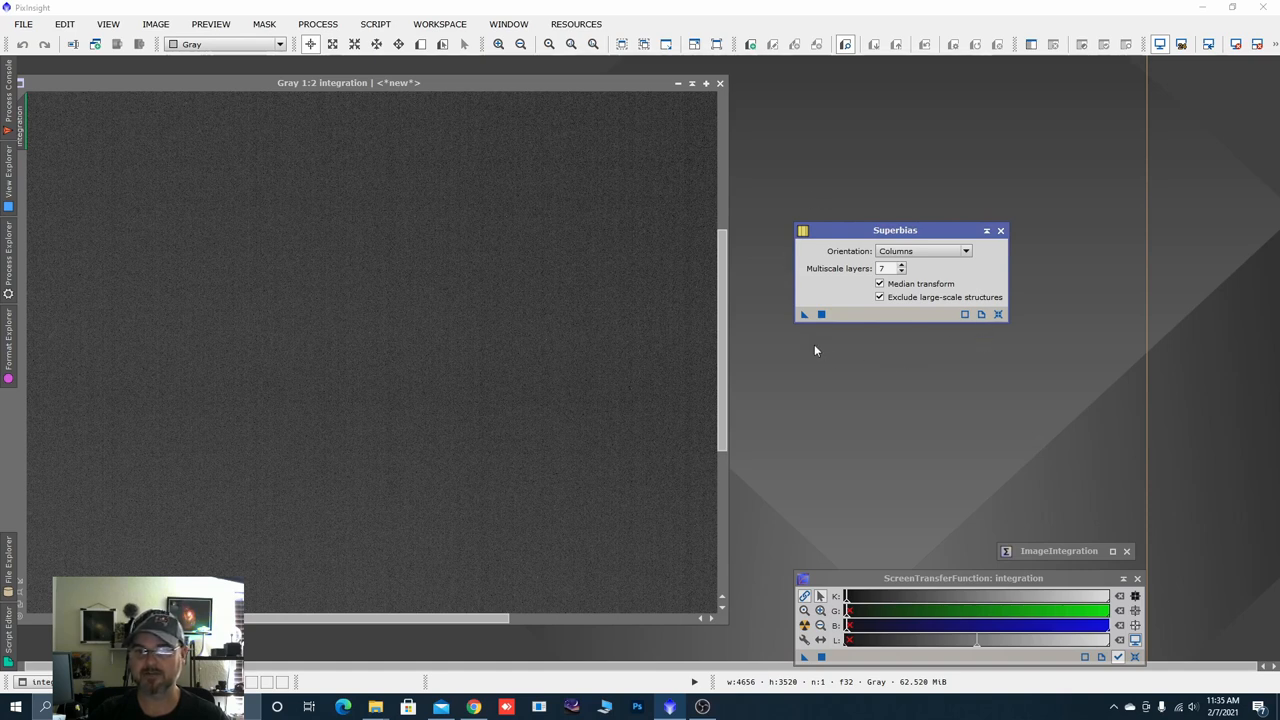
mouse_move(804, 314)
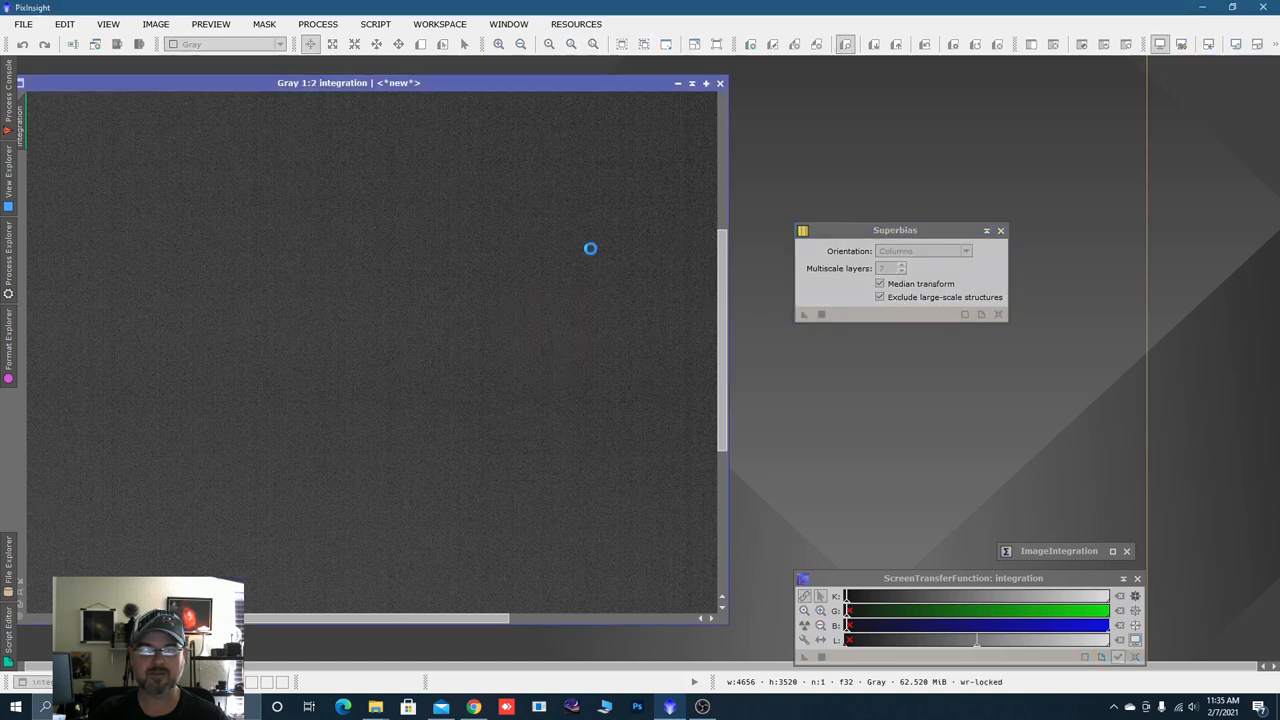
click(804, 314)
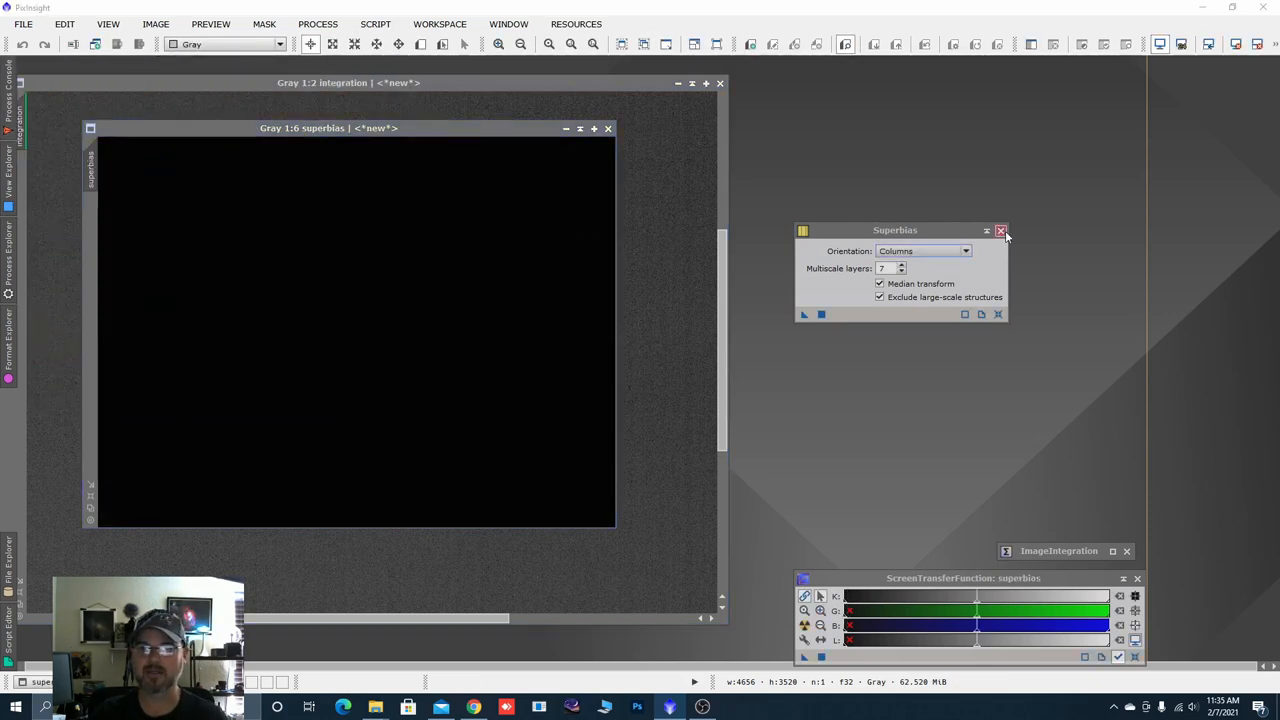
click(1000, 230)
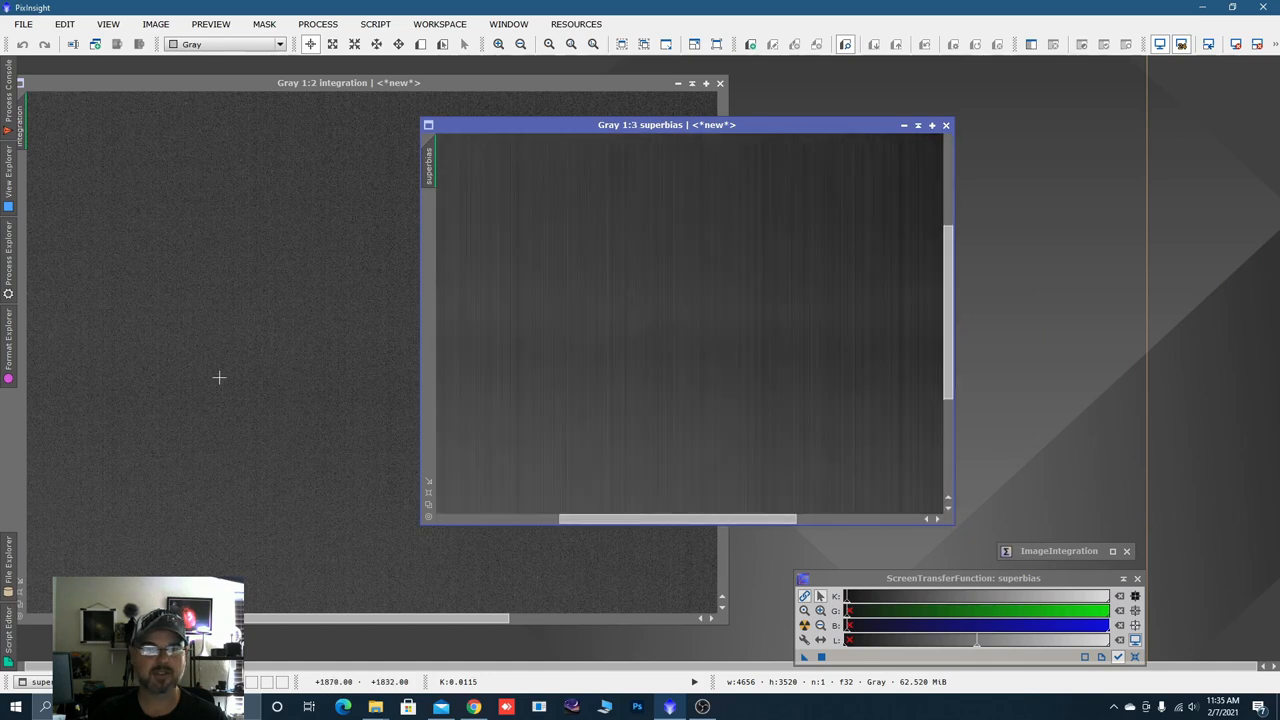
mouse_move(892, 328)
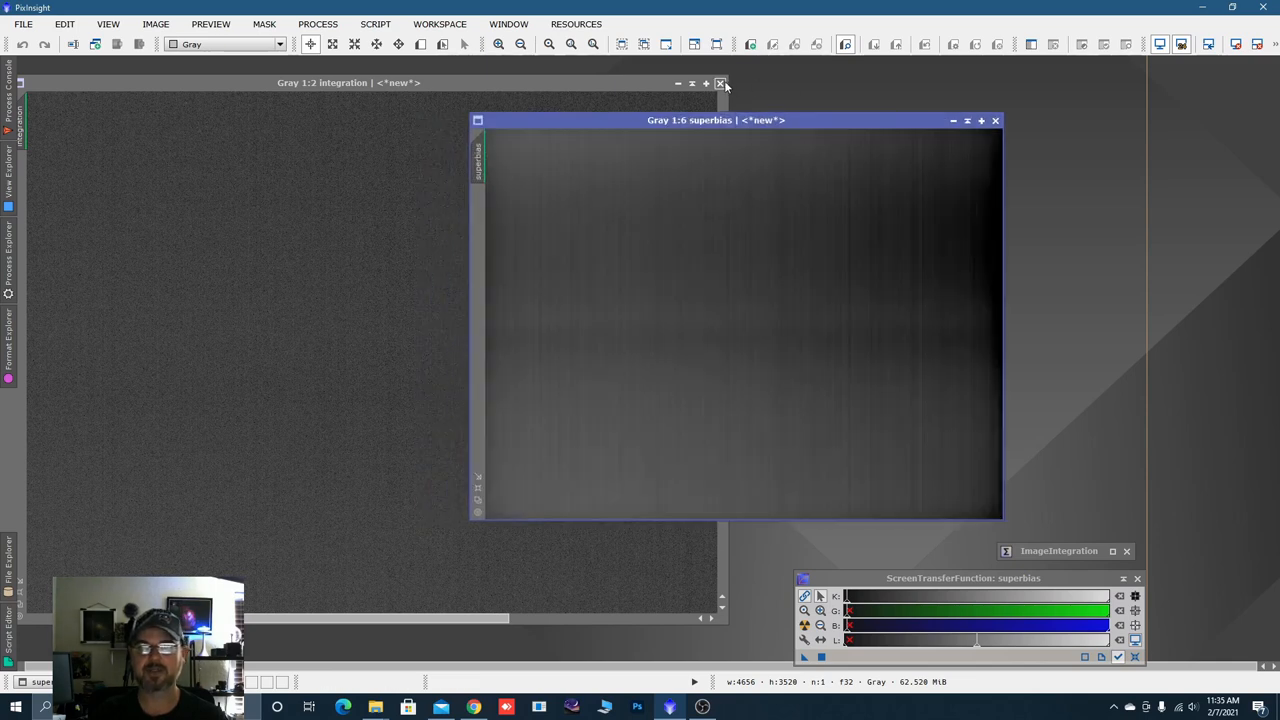
Discard the unsaved integration image and bring the superbias window into place.
click(720, 84)
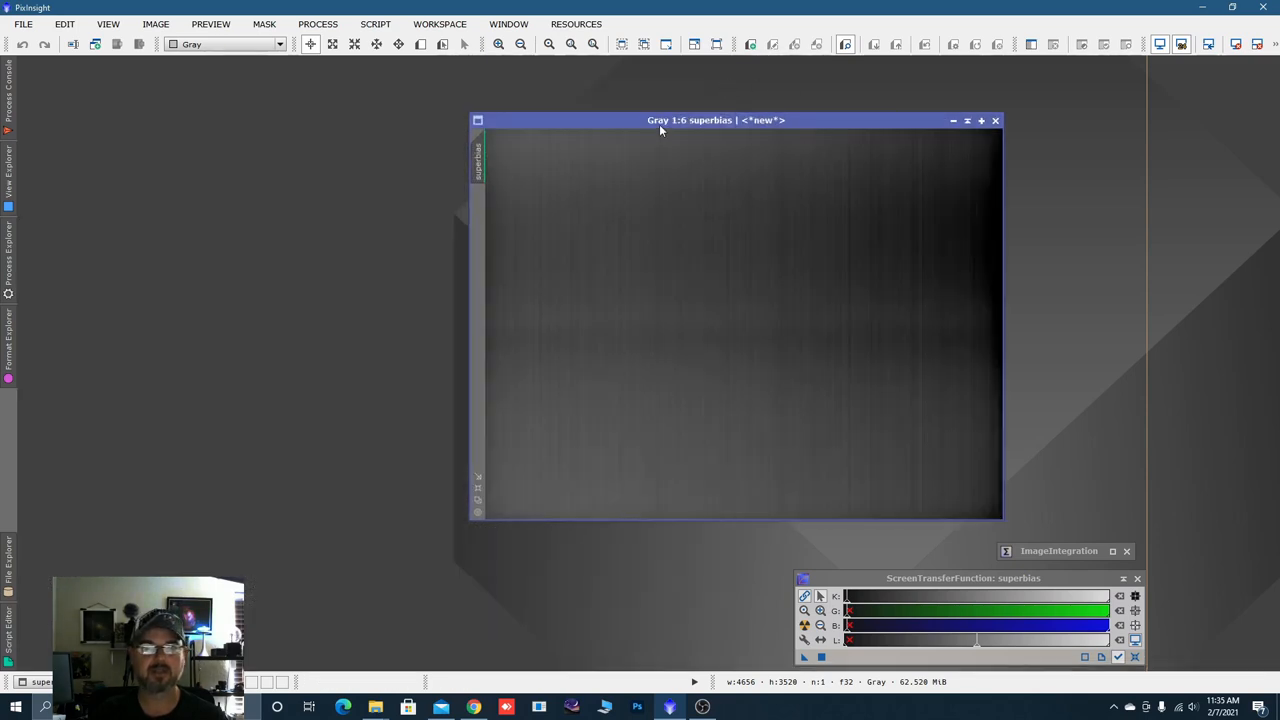
drag(716, 120, 484, 114)
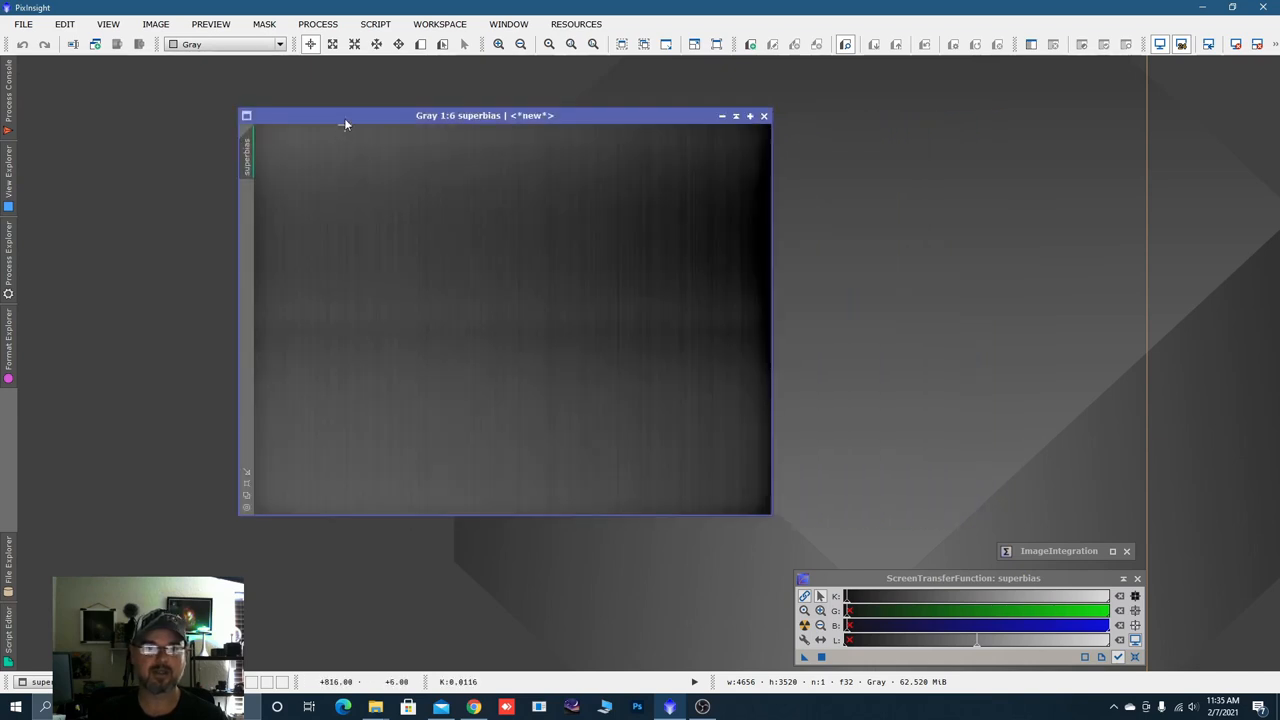
drag(484, 114, 408, 104)
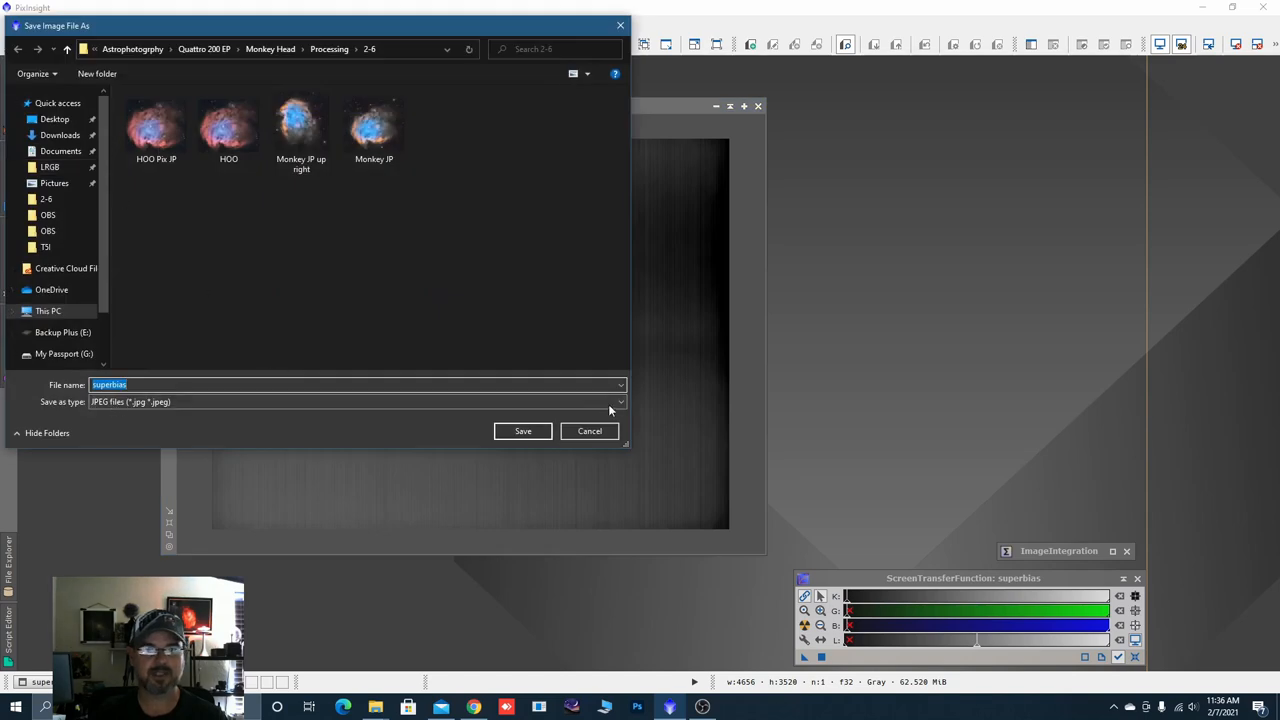
Save the superbias as superbias.xisf in the Calibration folder, then close its window.
click(618, 400)
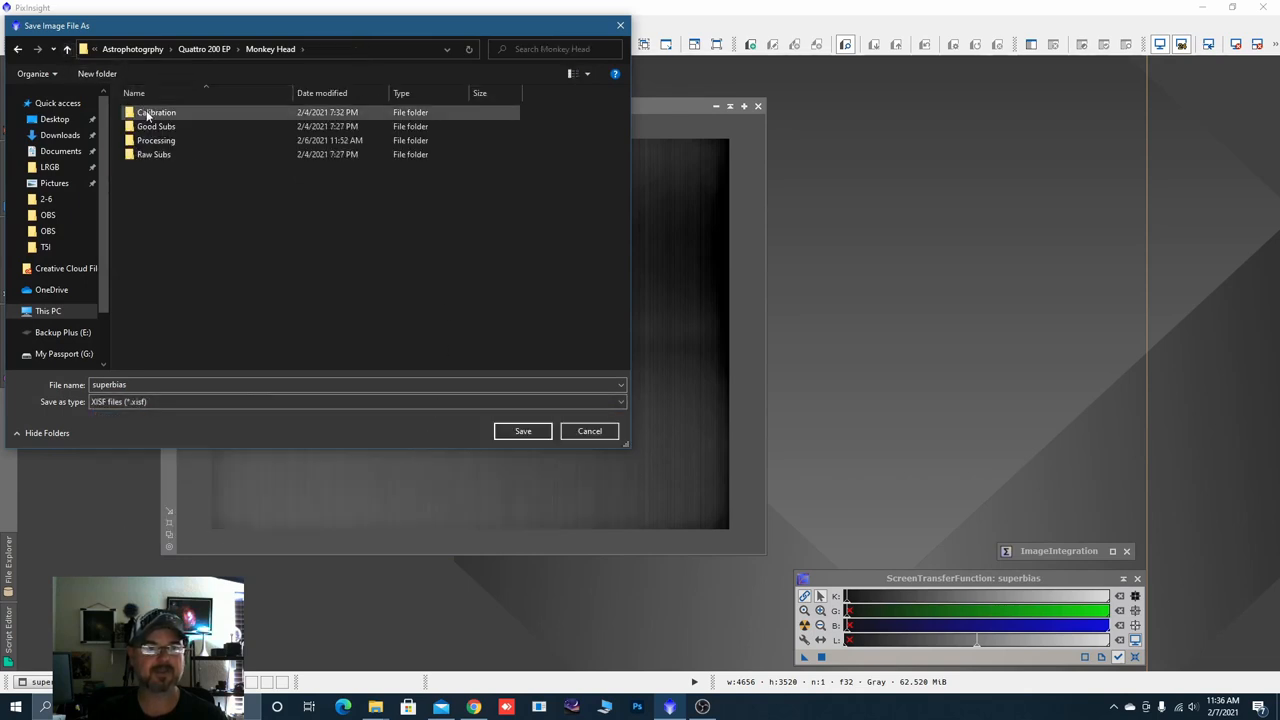
double_click(156, 112)
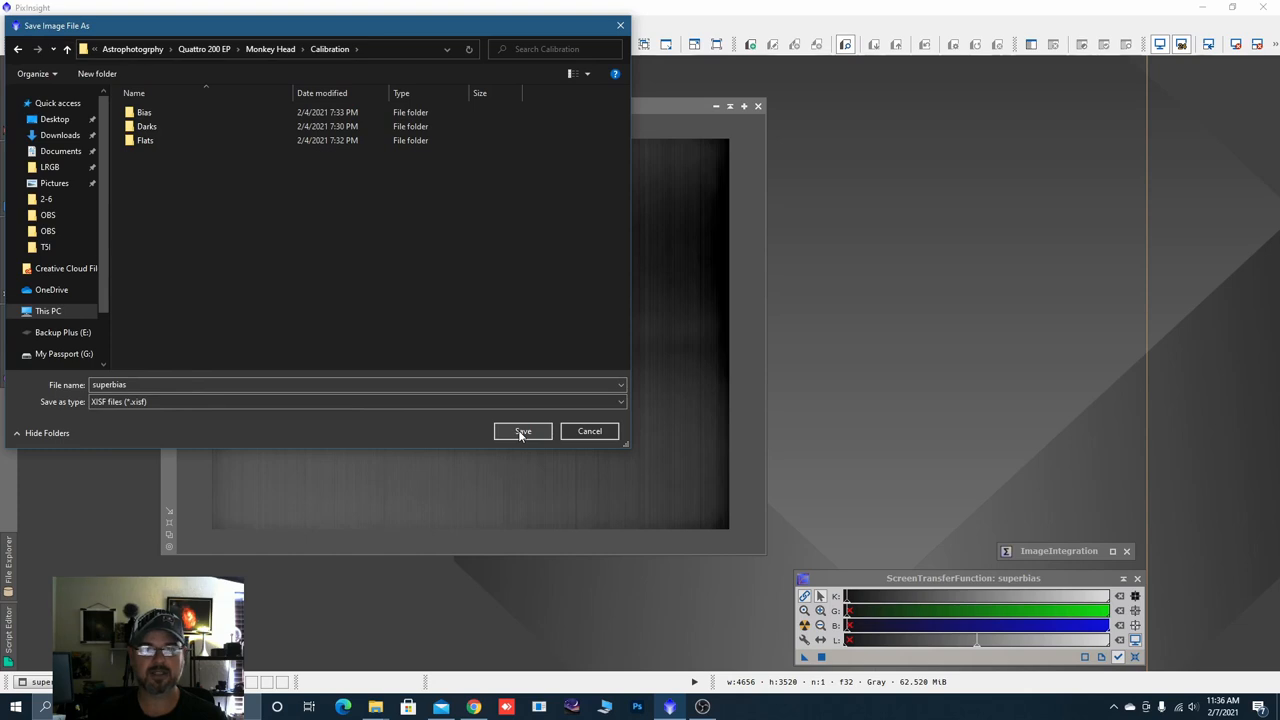
click(520, 432)
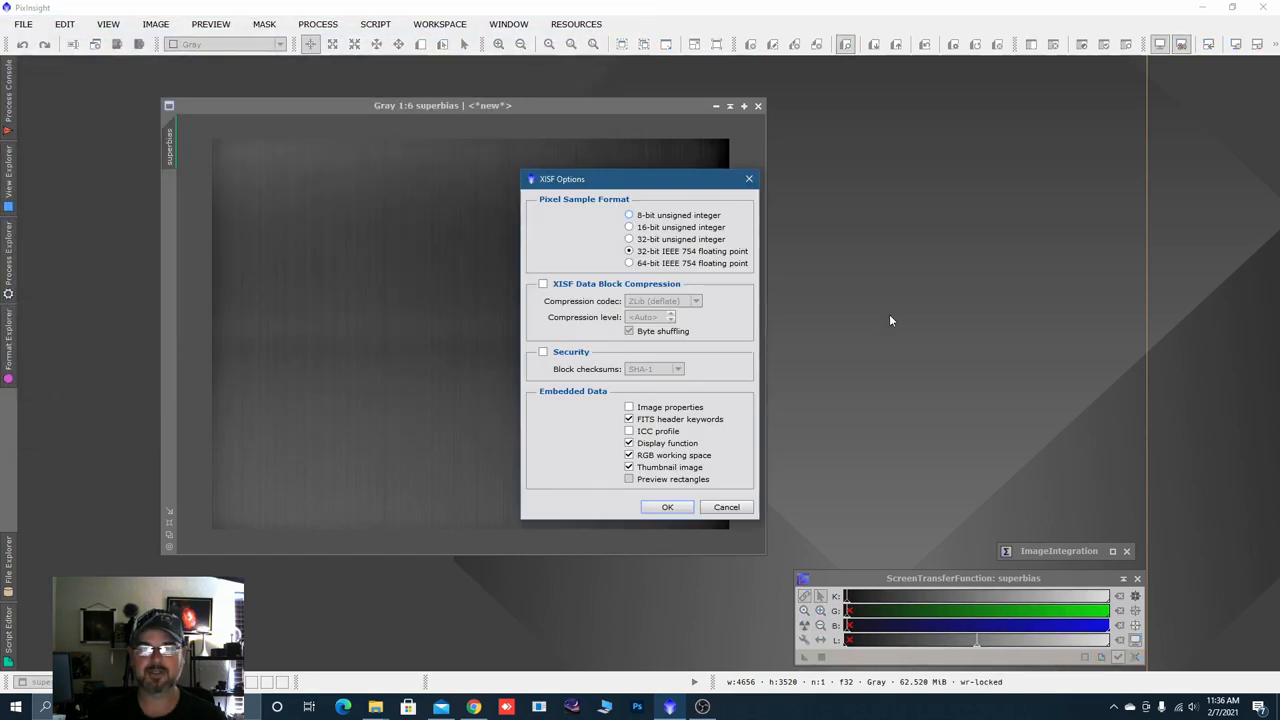
click(668, 508)
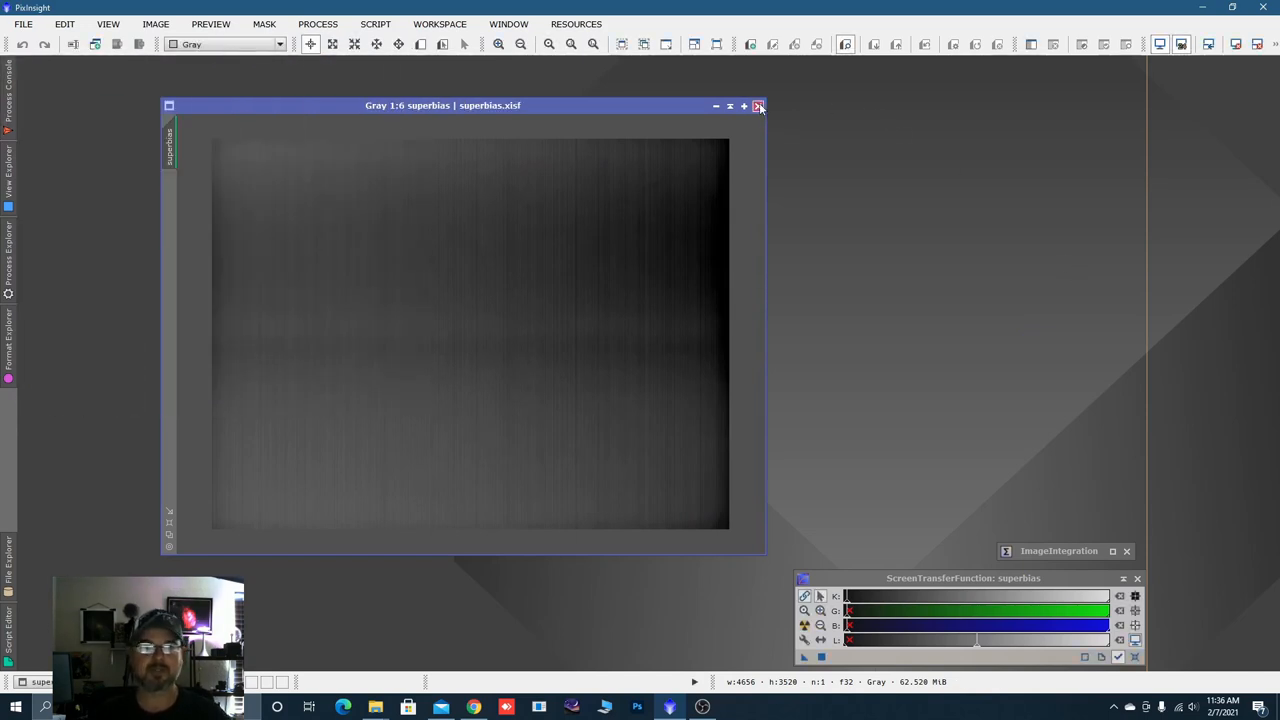
click(758, 106)
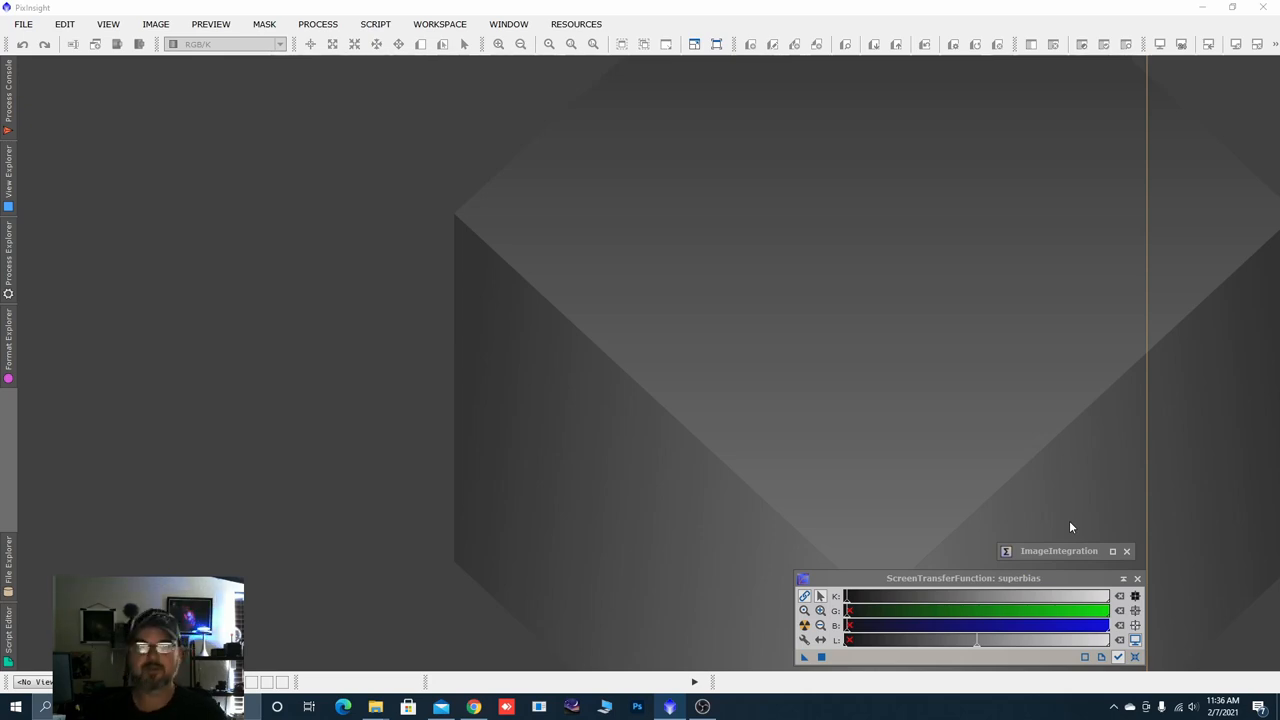
mouse_move(940, 332)
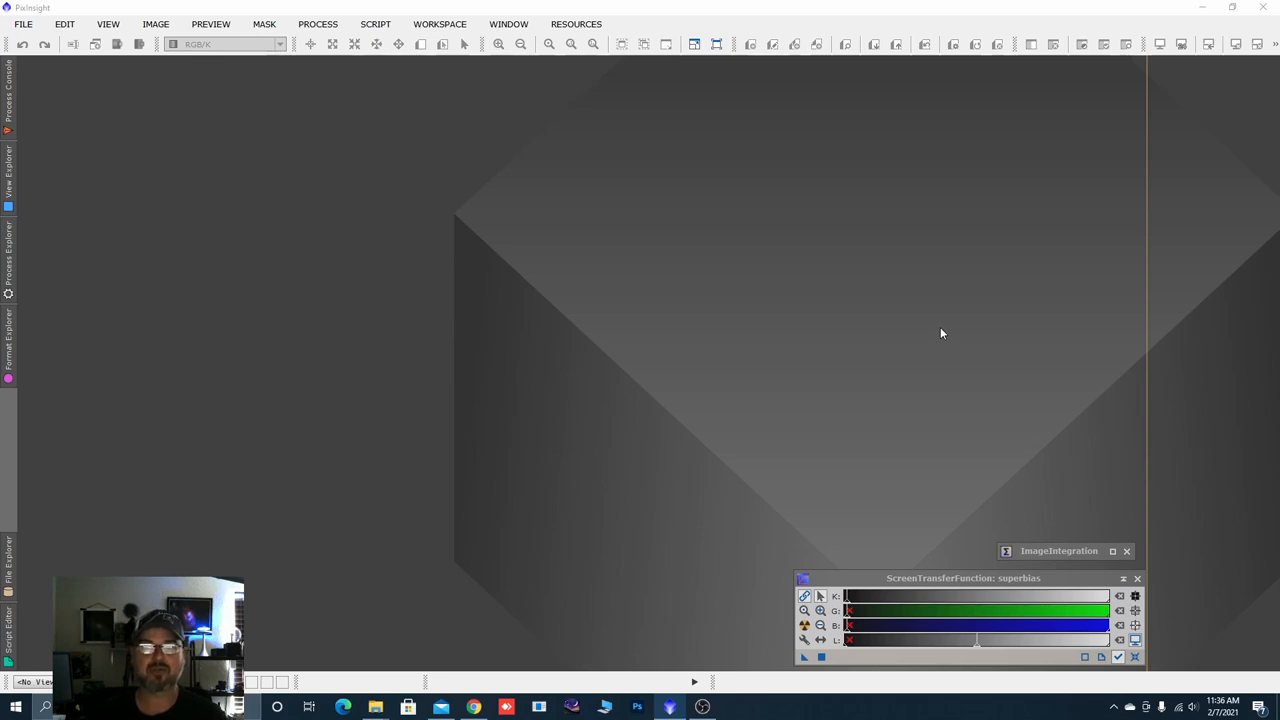
mouse_move(896, 400)
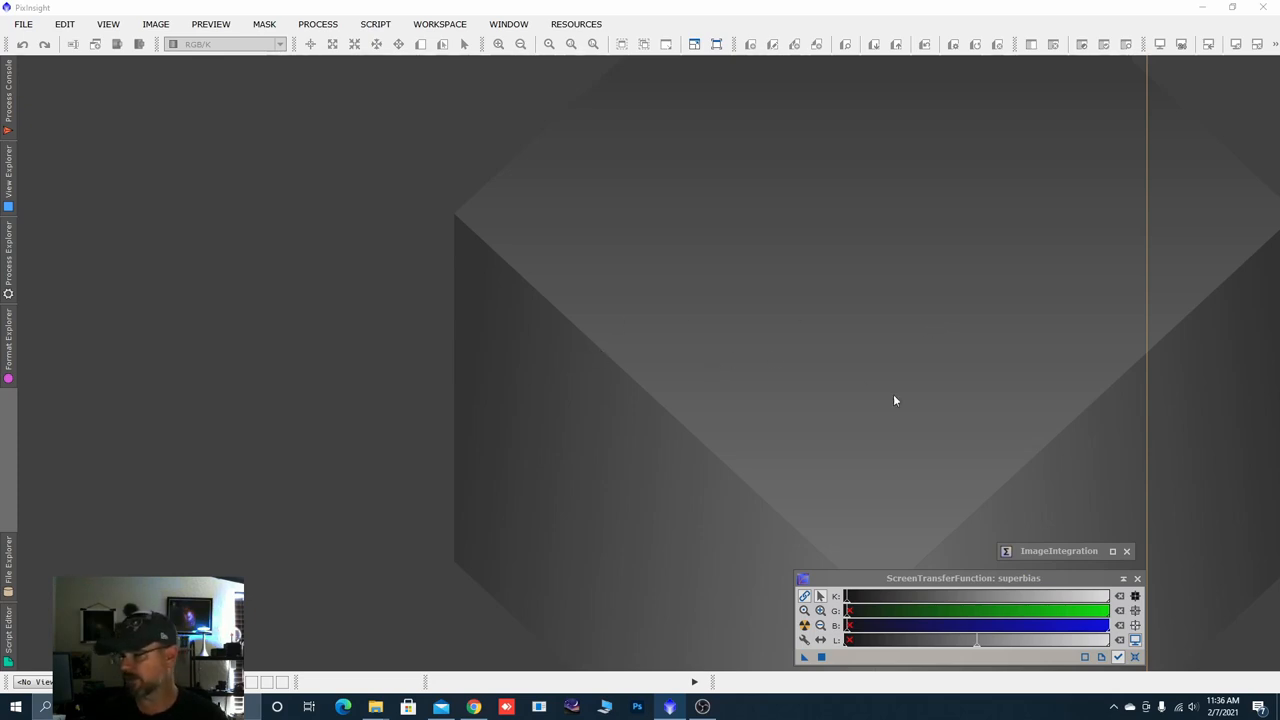
mouse_move(696, 300)
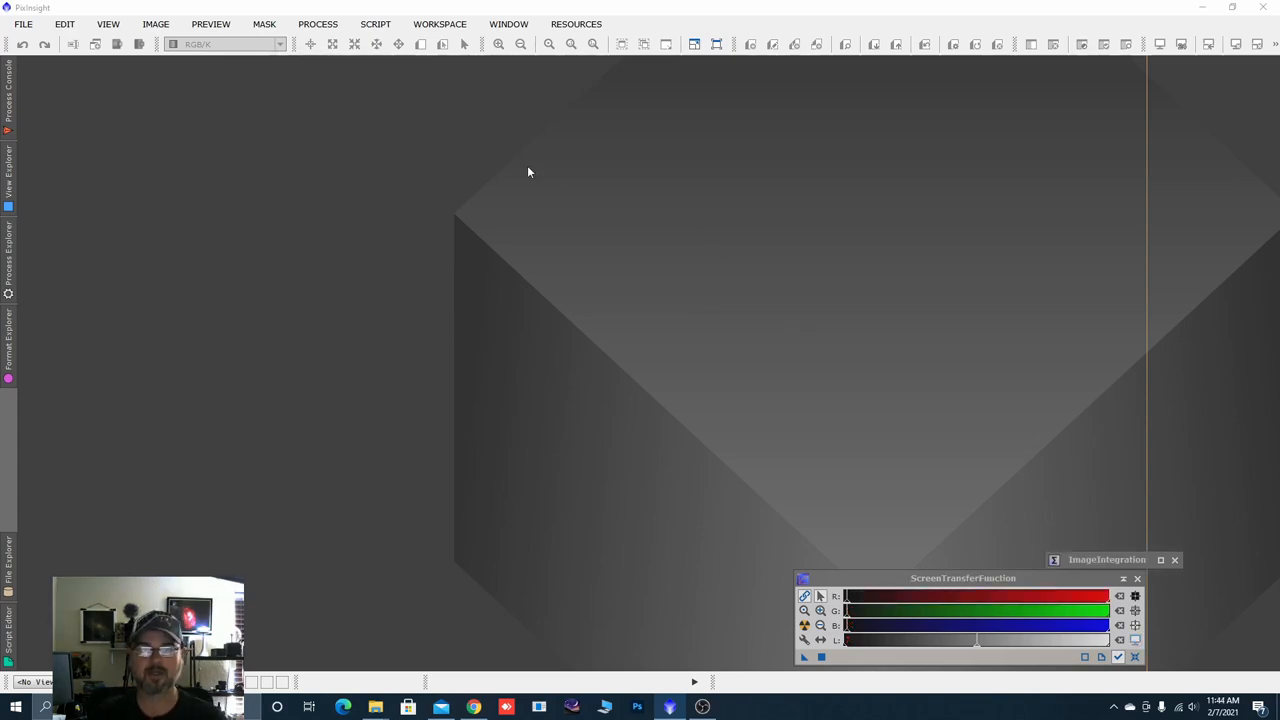
Start ImageCalibration with all Darks folder frames as targets and Master Dark calibration disabled.
click(318, 24)
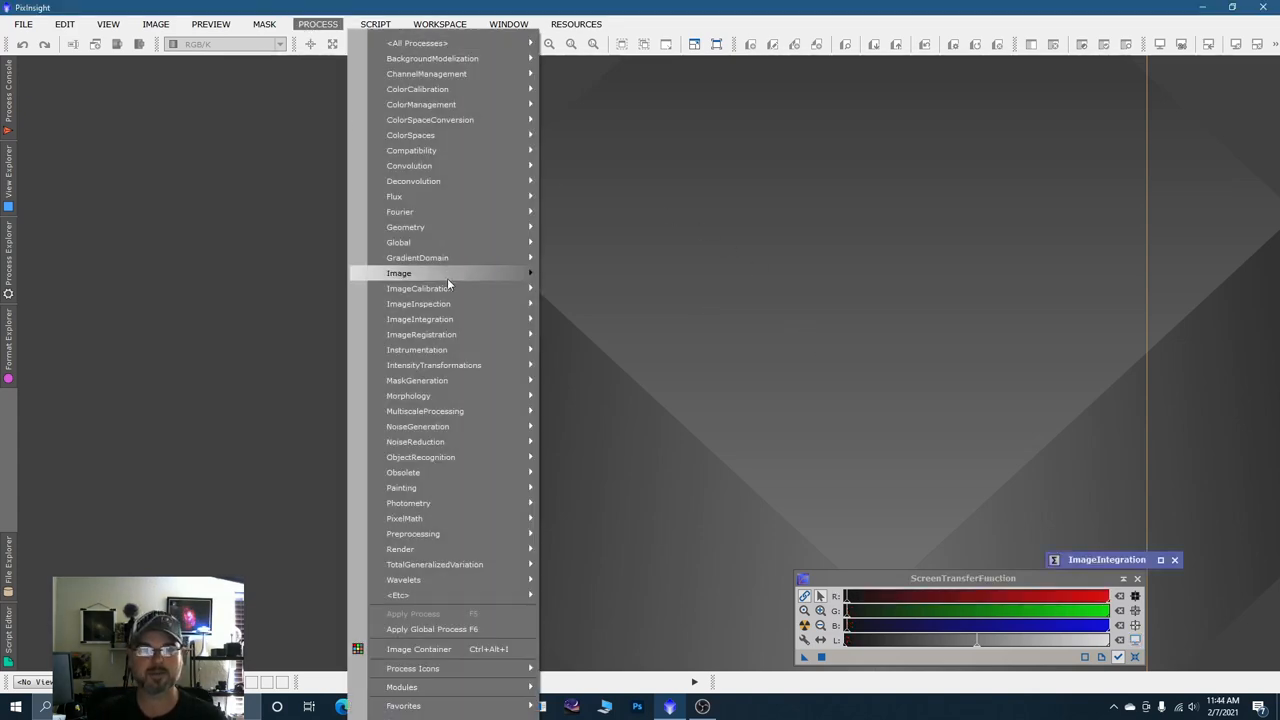
mouse_move(420, 288)
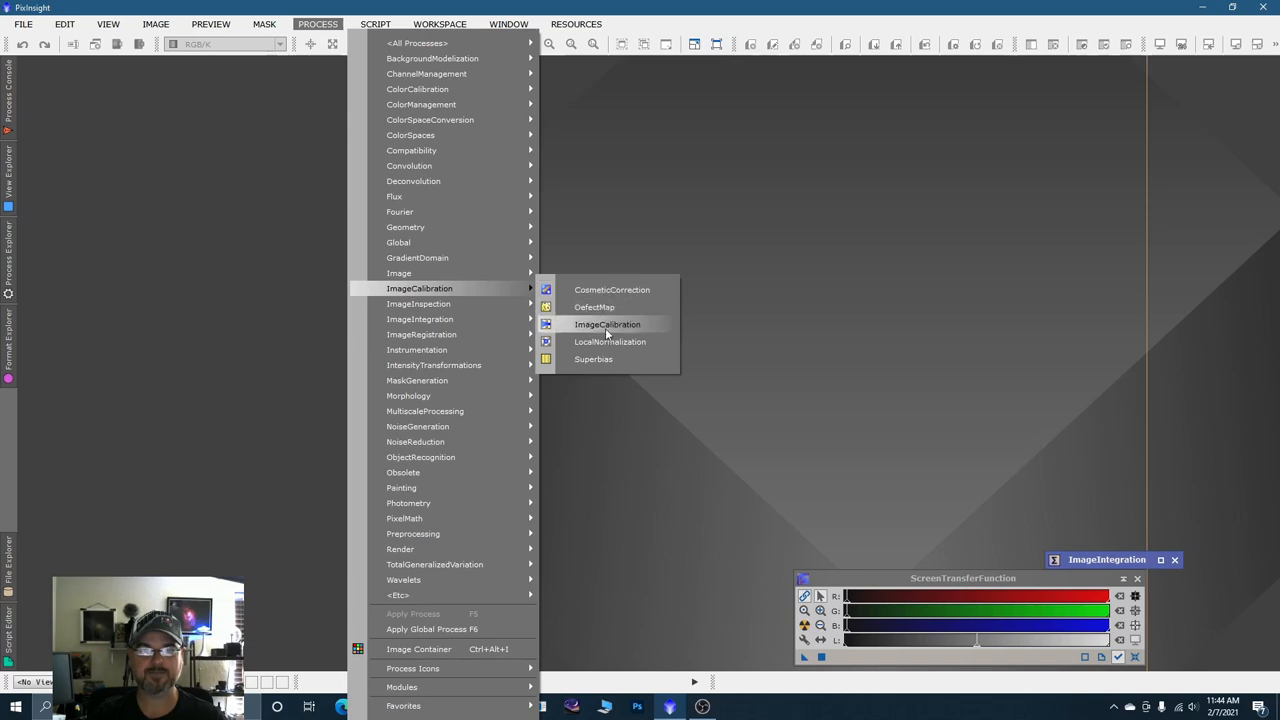
click(608, 324)
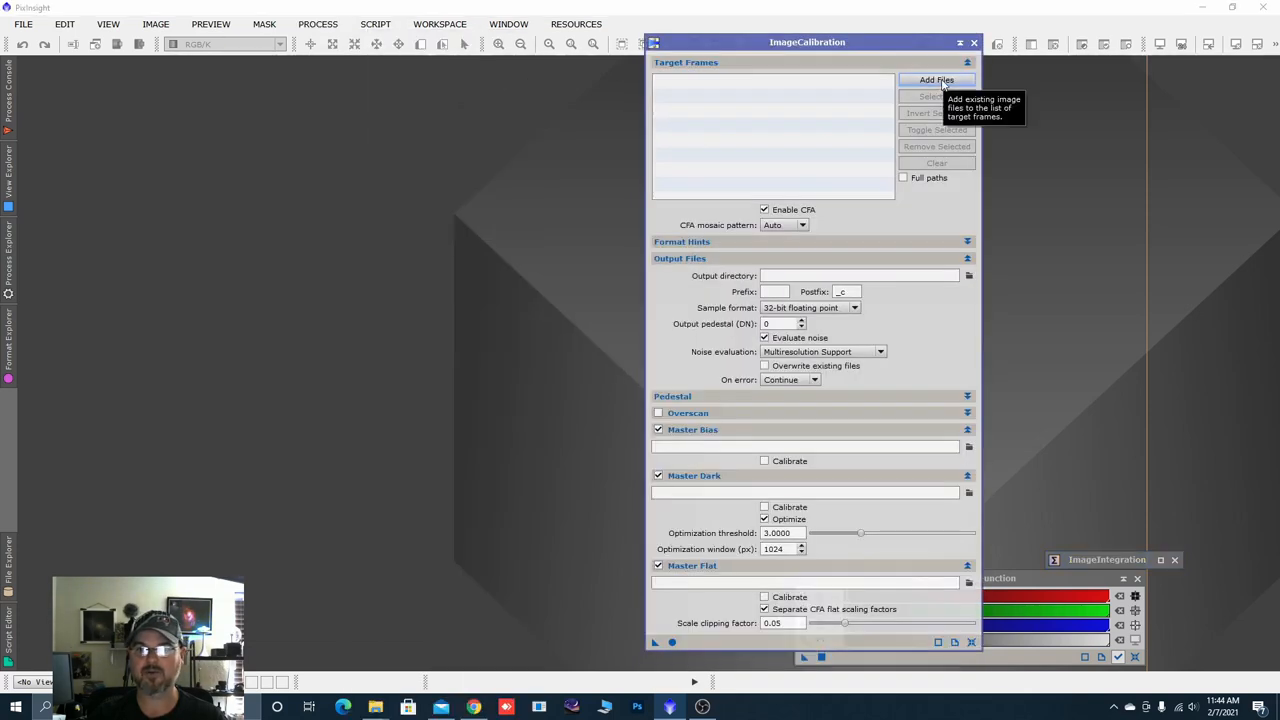
click(936, 80)
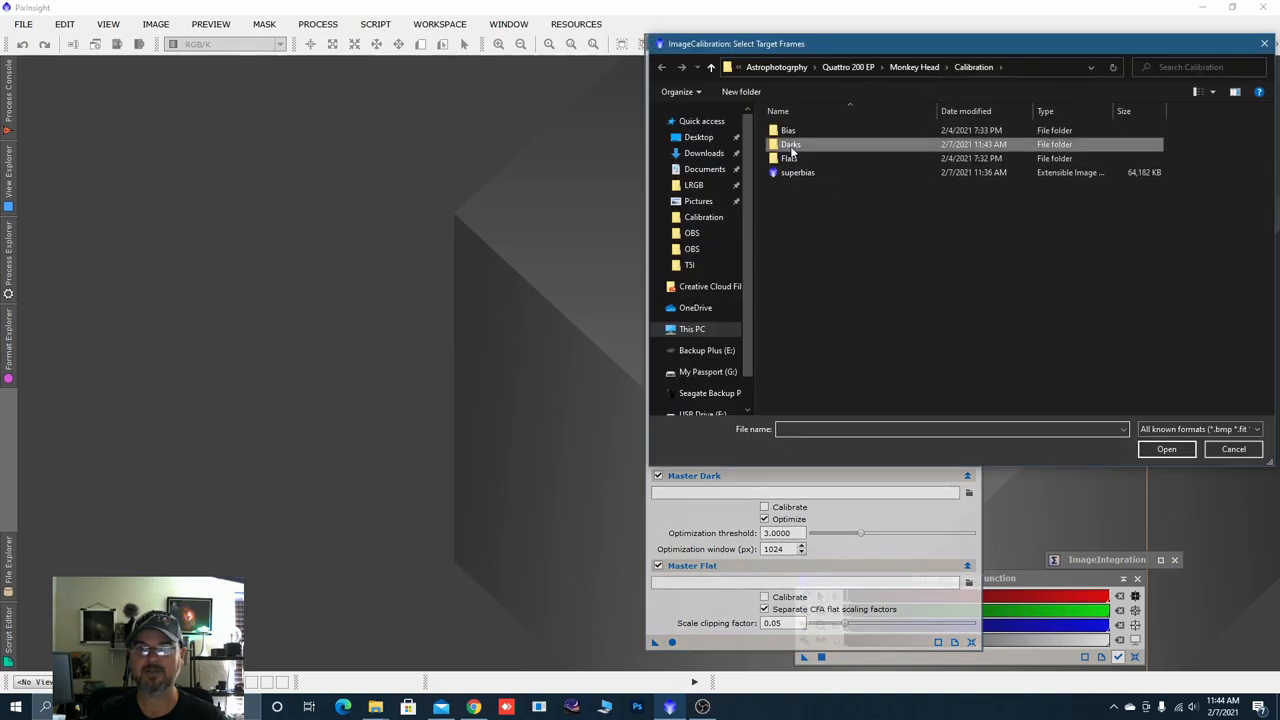
double_click(792, 144)
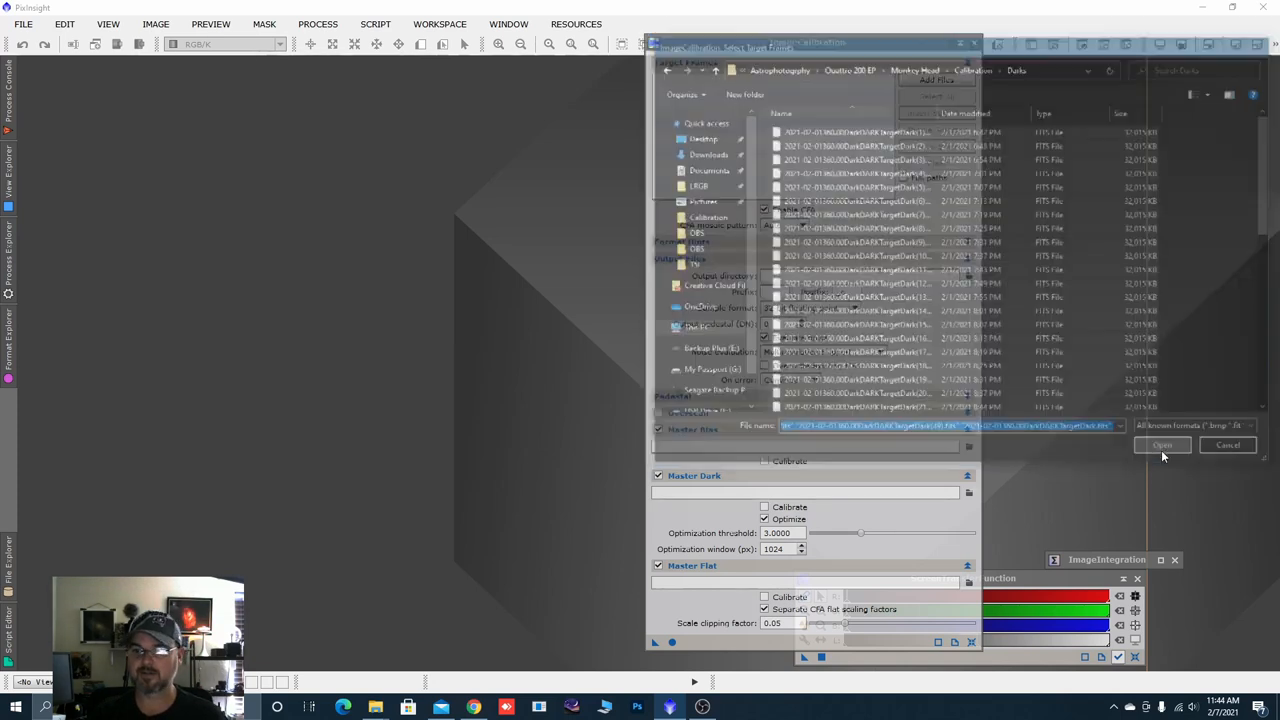
click(1162, 444)
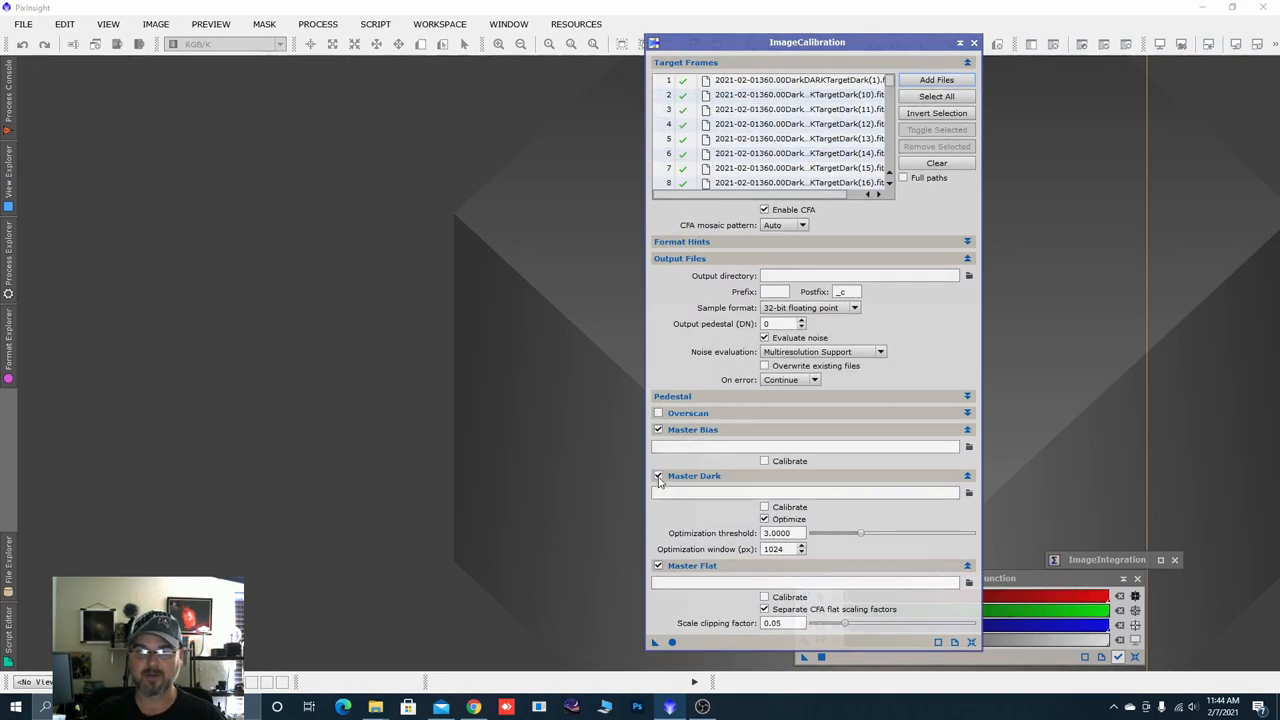
click(658, 476)
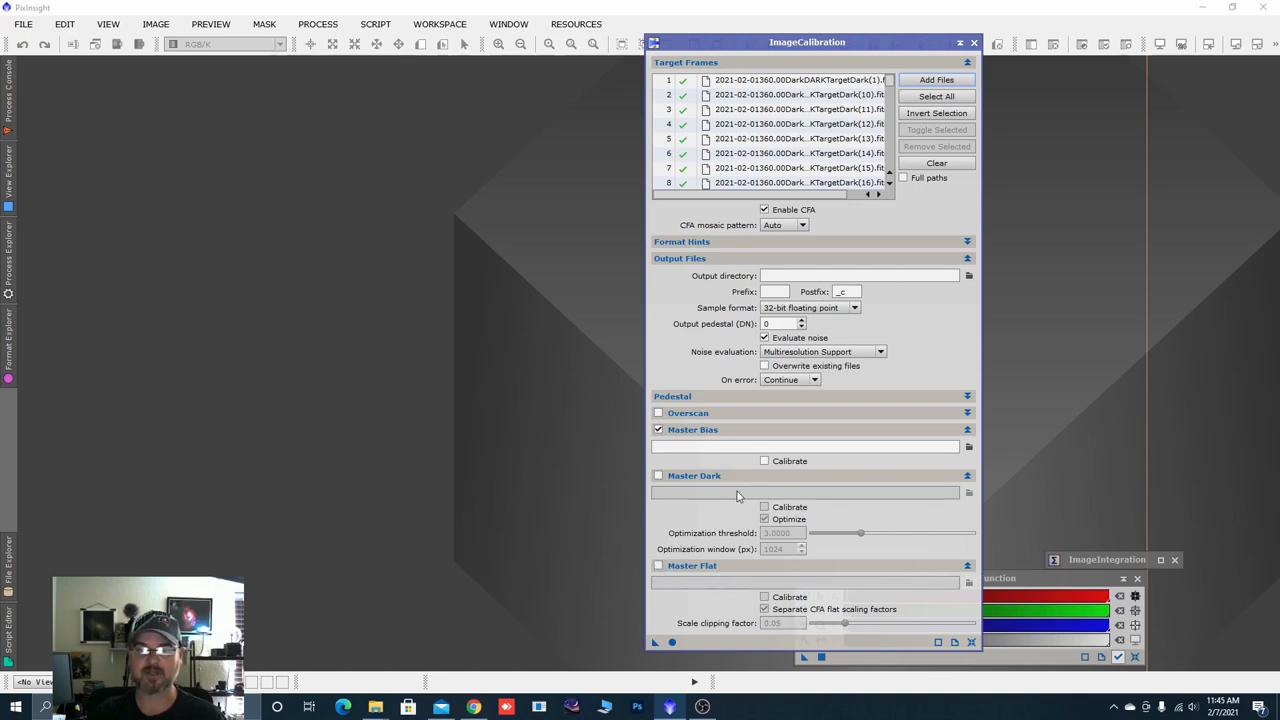
mouse_move(830, 436)
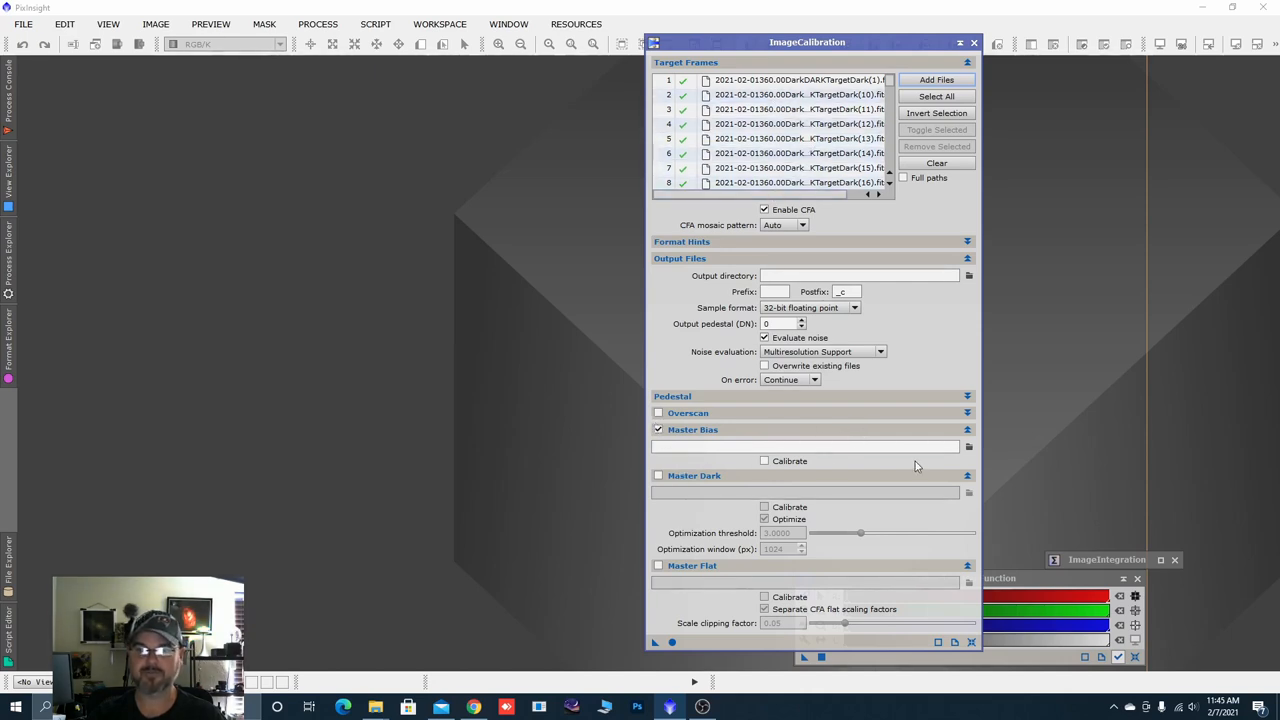
Select superbias.xisf from the Calibration folder as the master bias for the dark frames.
click(968, 446)
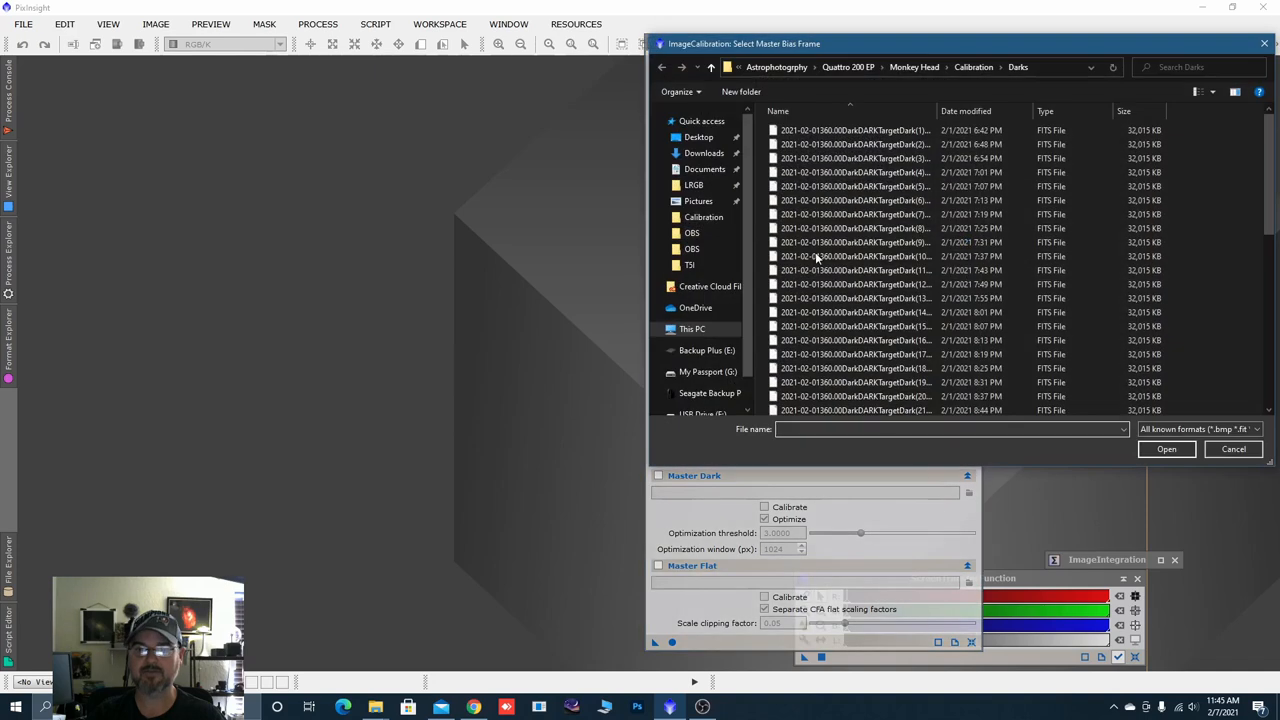
click(712, 68)
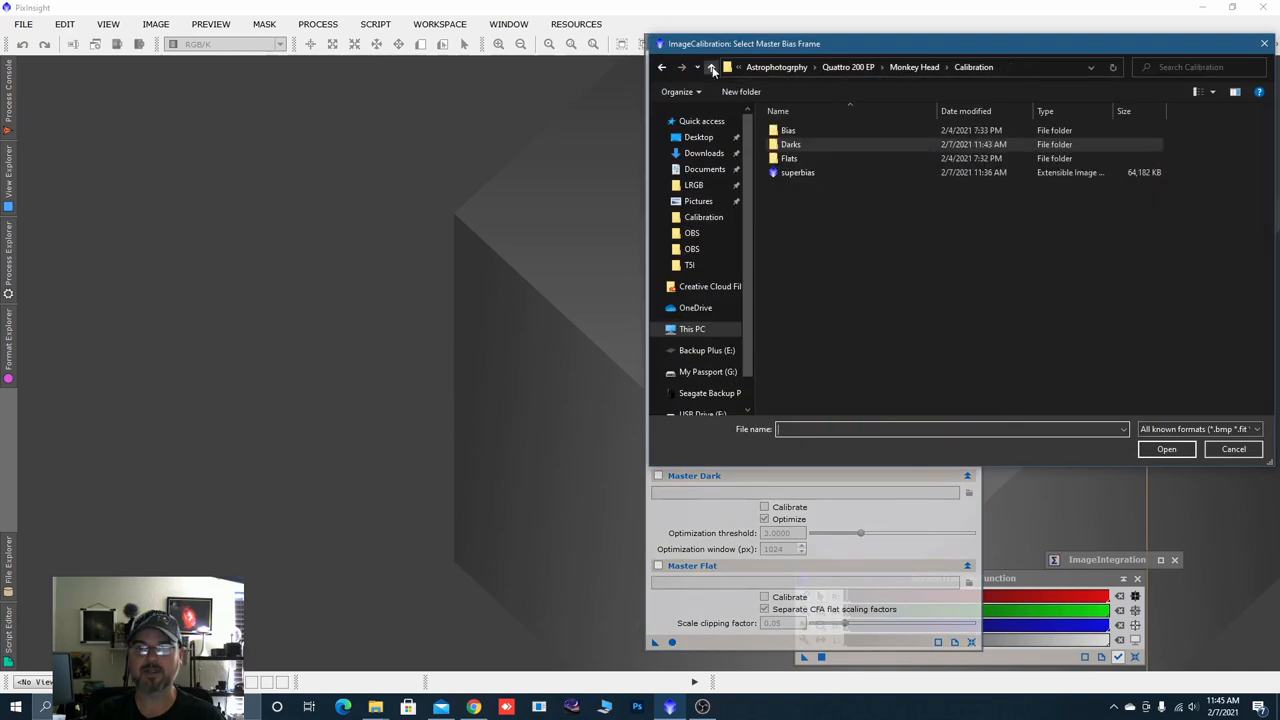
mouse_move(796, 172)
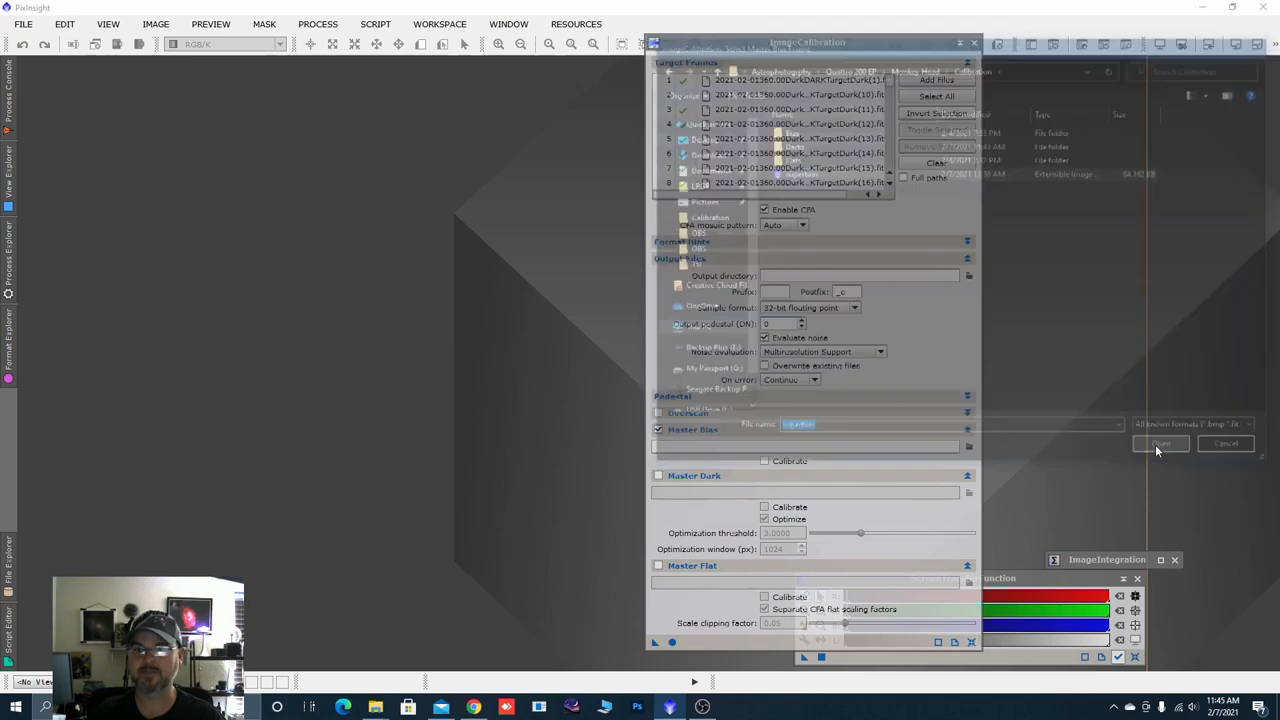
click(1160, 444)
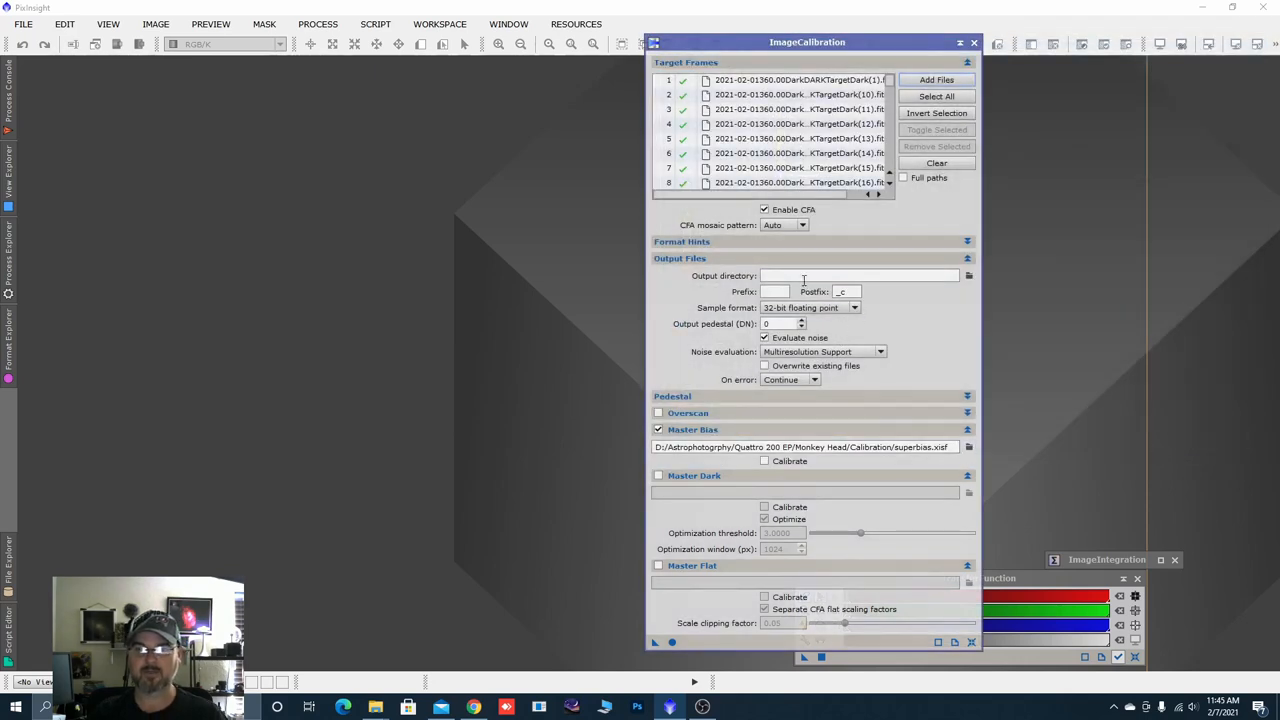
click(790, 124)
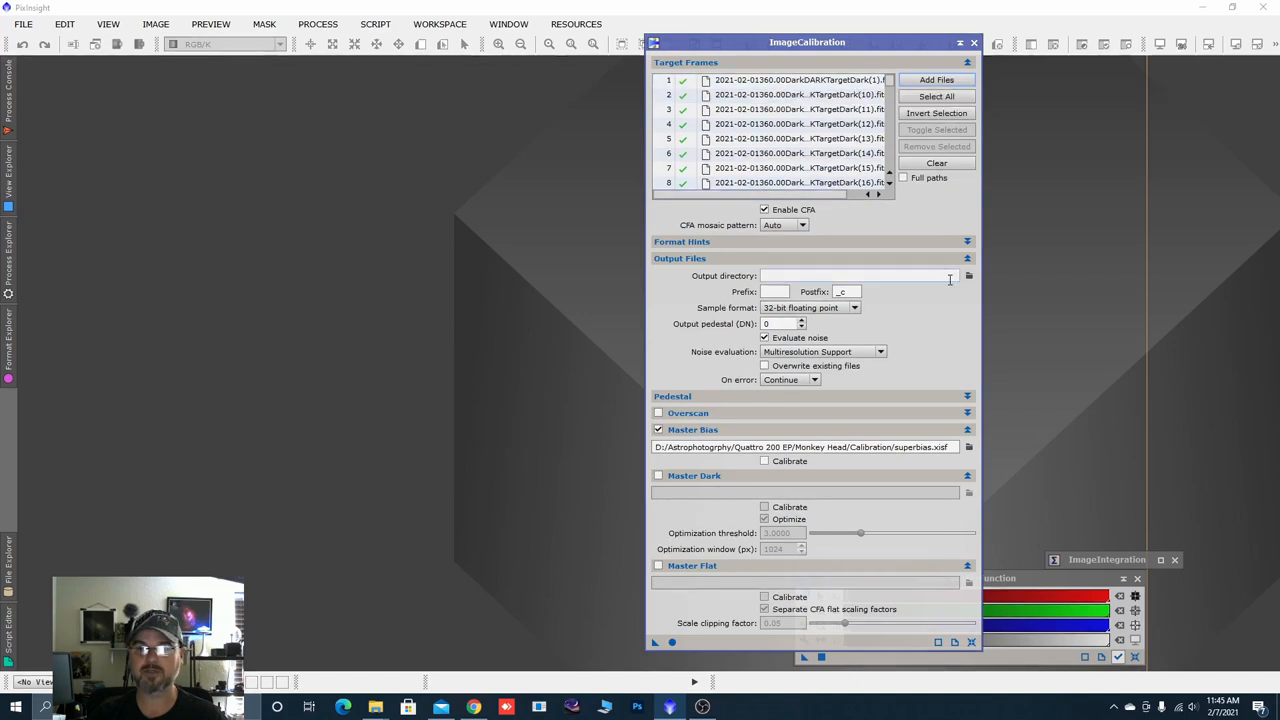
mouse_move(760, 276)
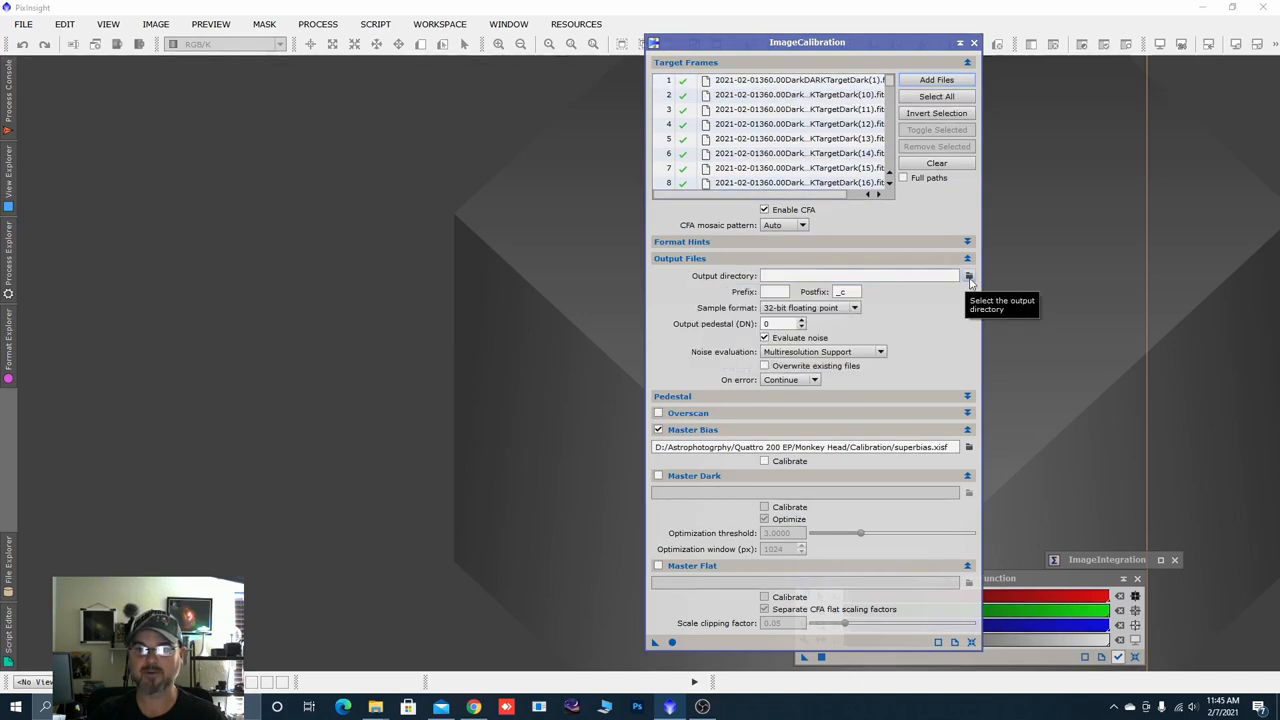
Browse the output directory through Quattro 200 EP and Monkey Head into the Calibration folder.
click(968, 276)
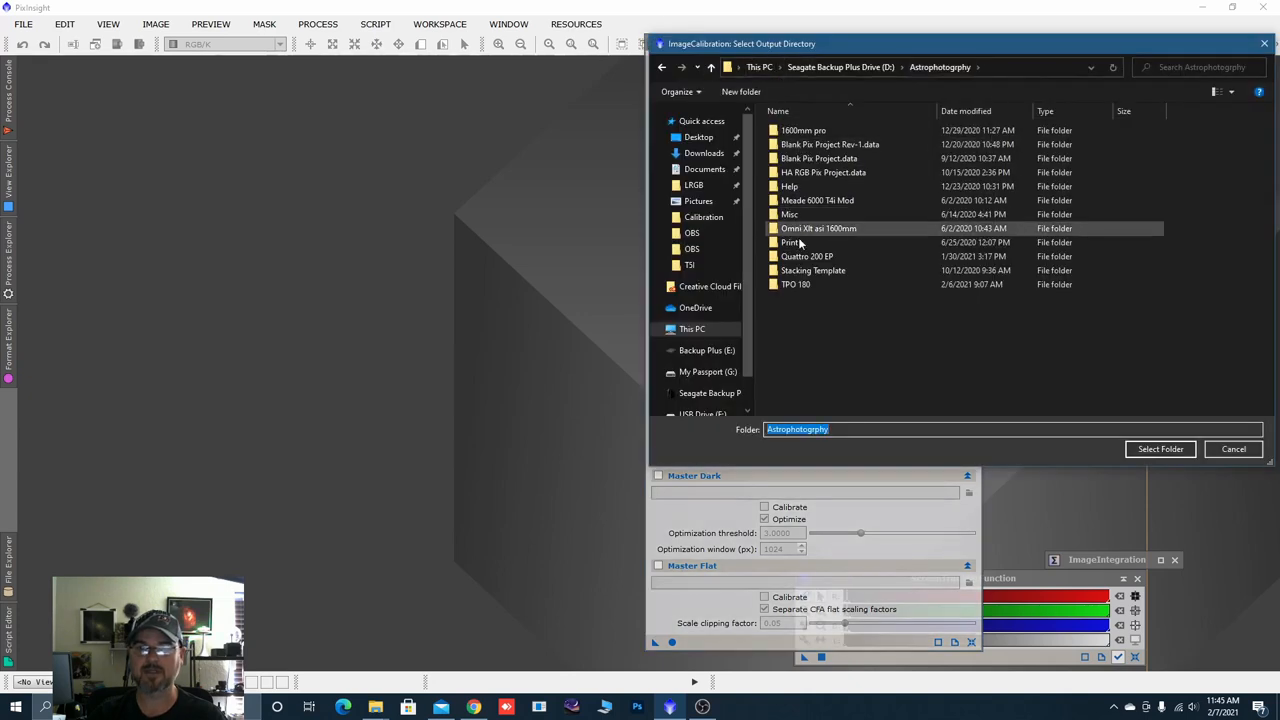
double_click(808, 256)
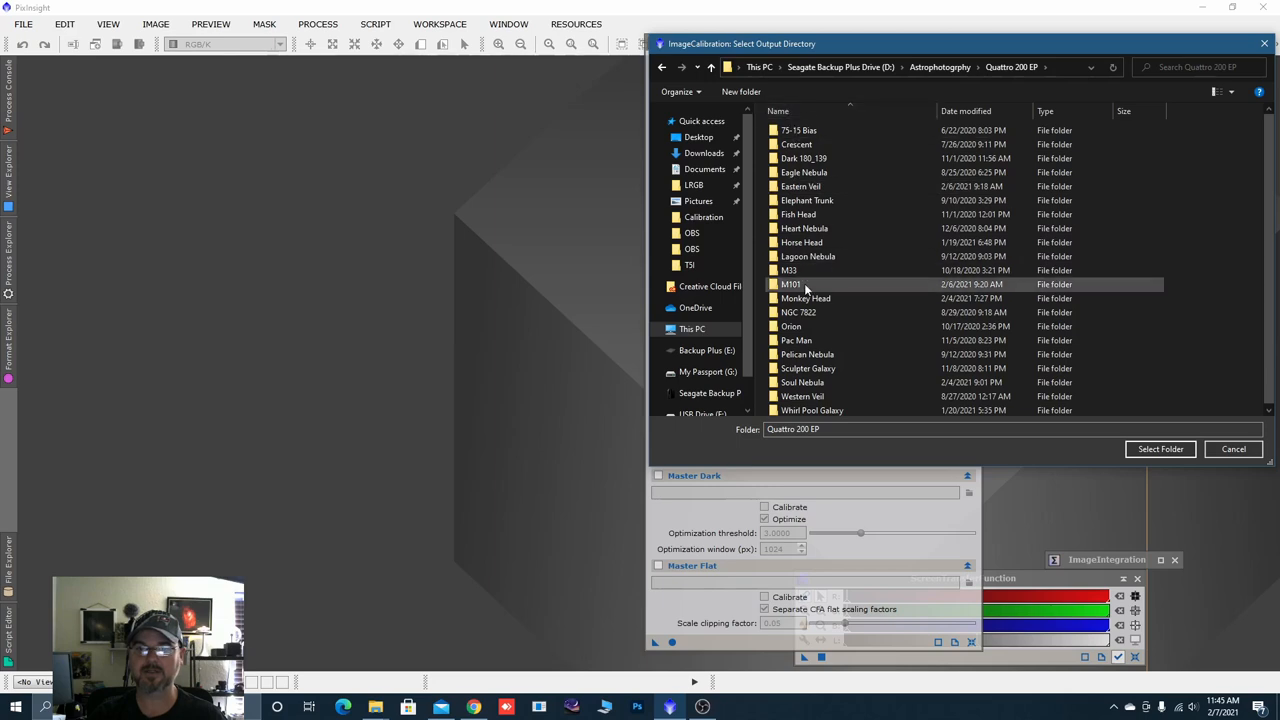
double_click(804, 298)
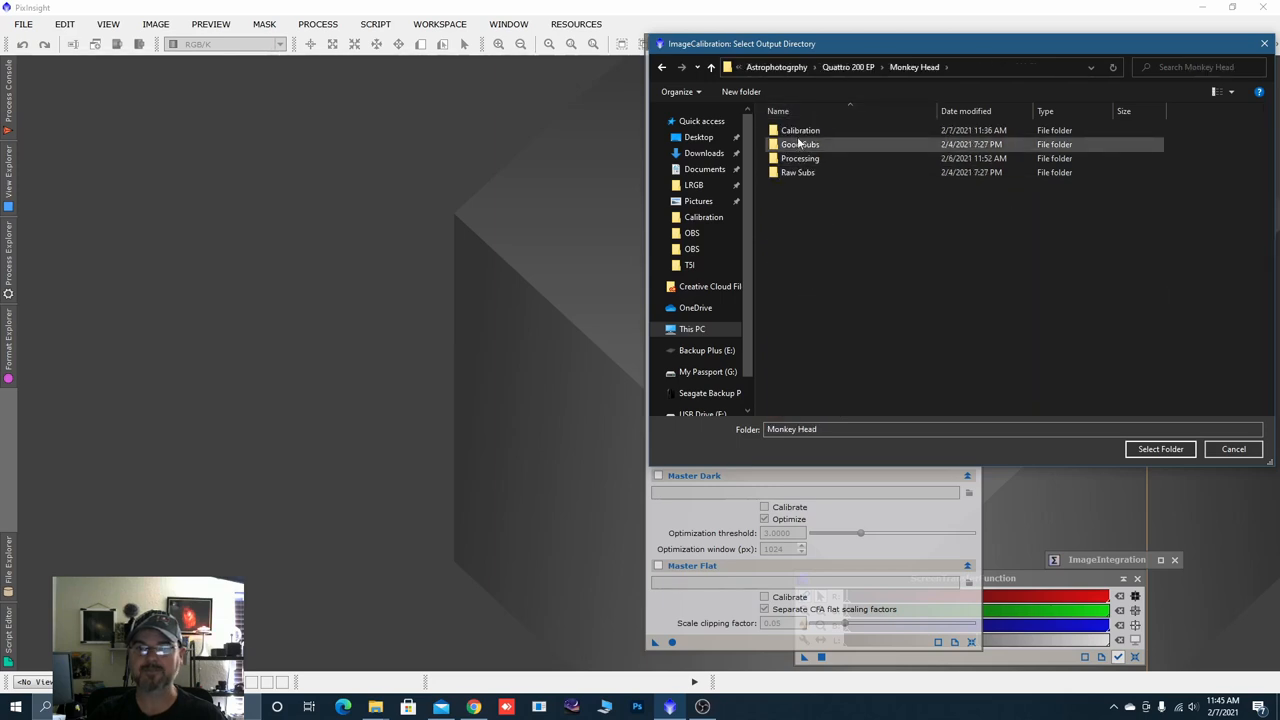
click(800, 130)
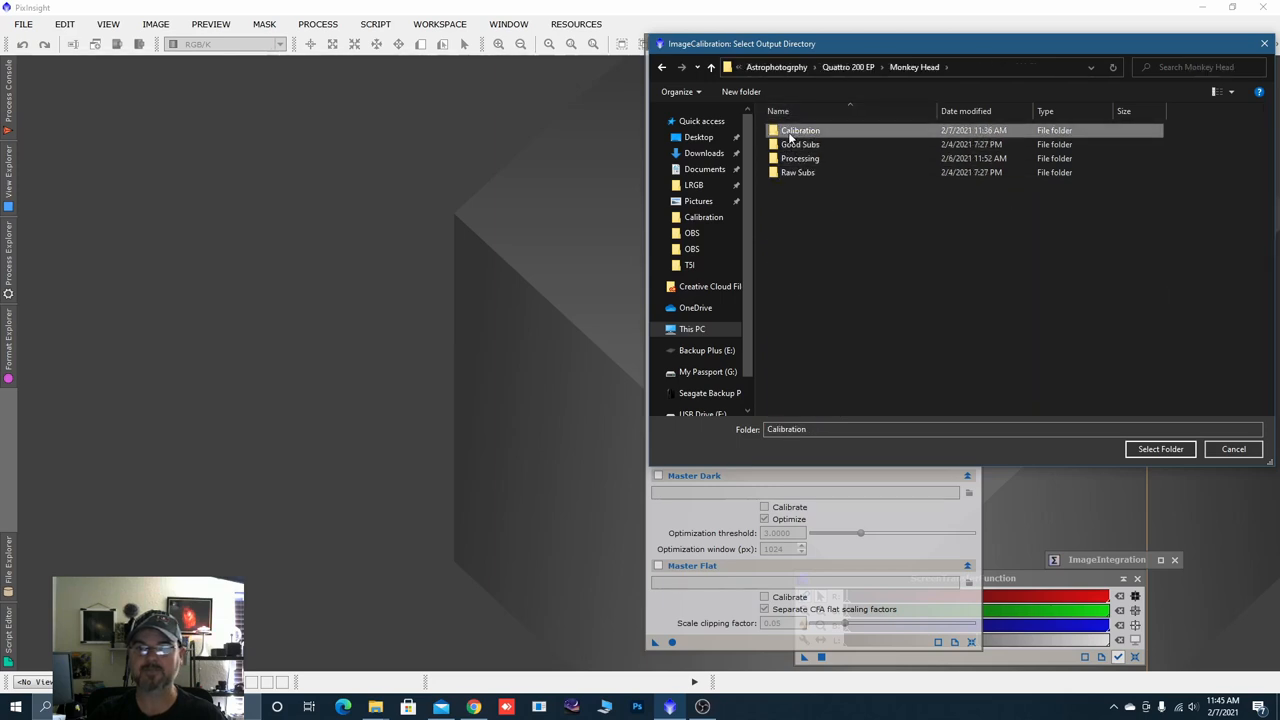
double_click(800, 130)
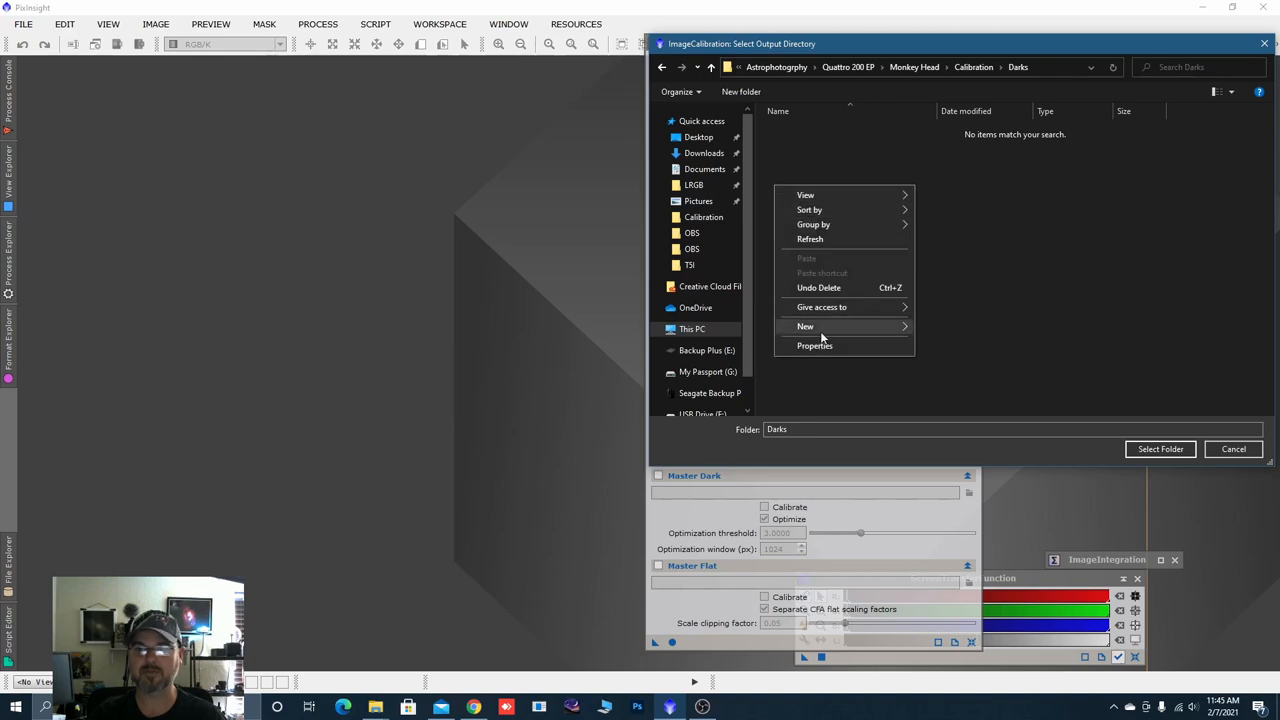
Create a new Calib folder inside Darks and select it as the calibration output directory.
click(804, 326)
text(Calib)
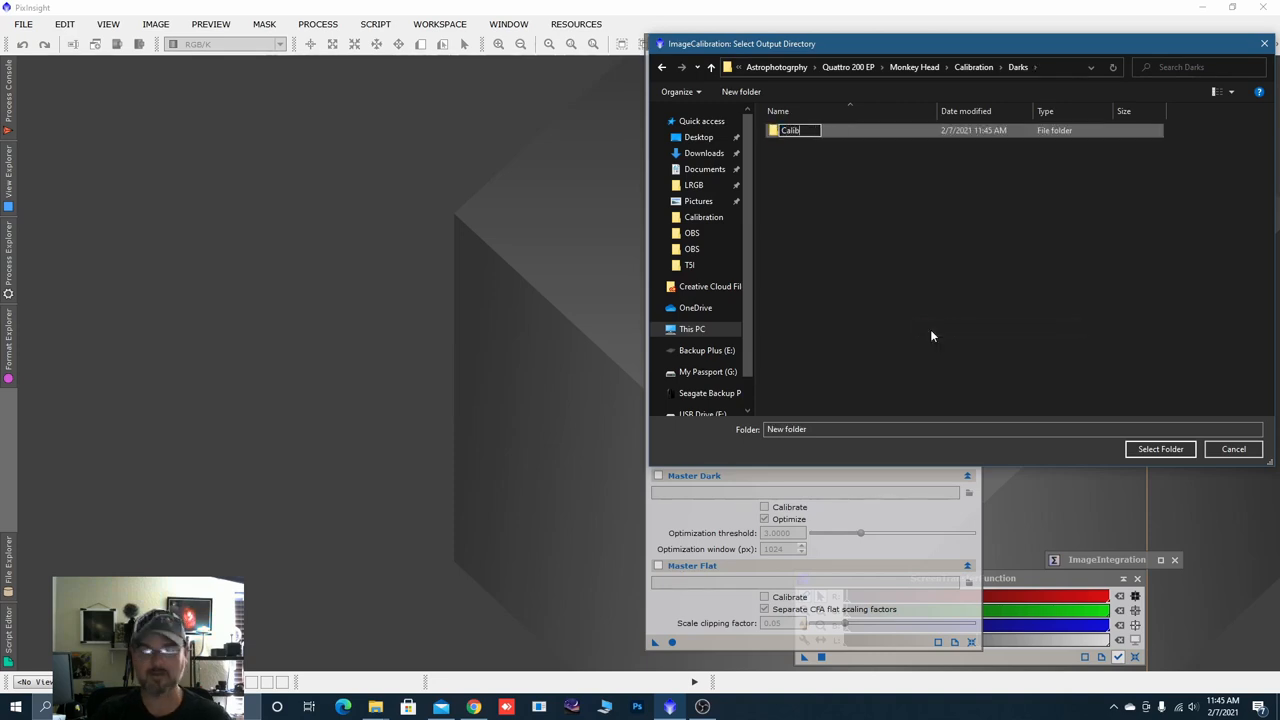
click(804, 170)
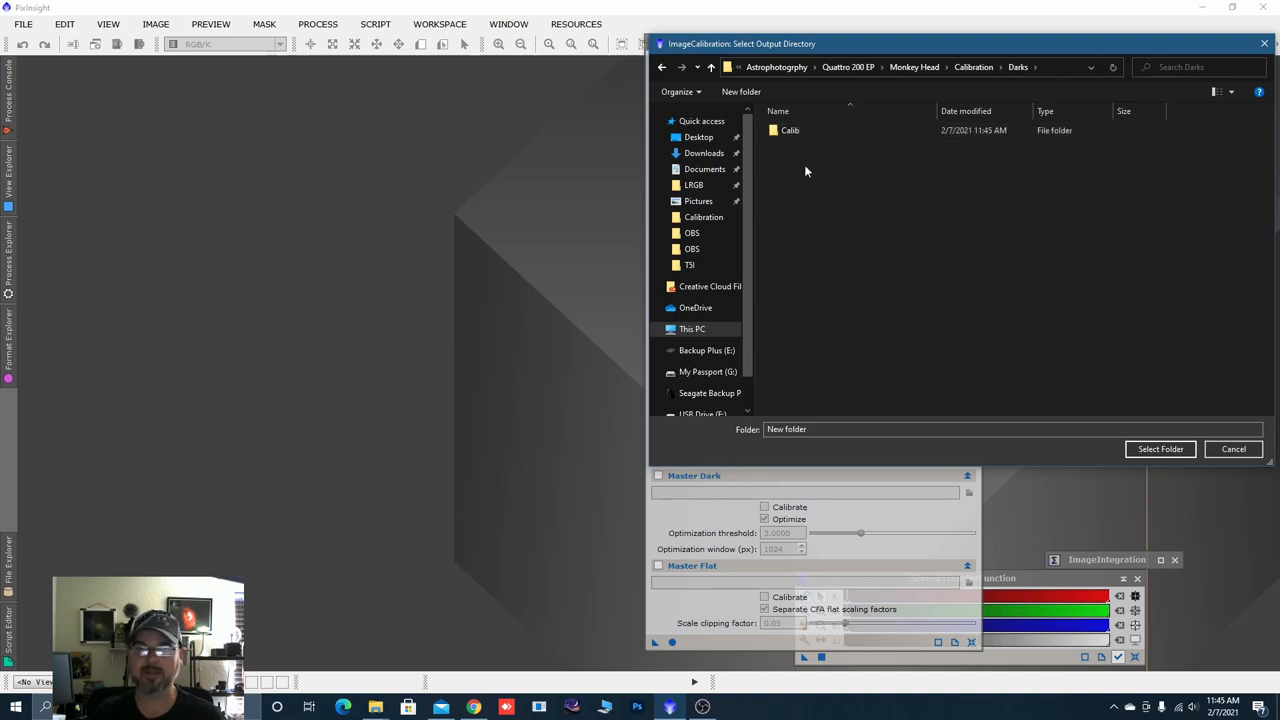
click(1160, 448)
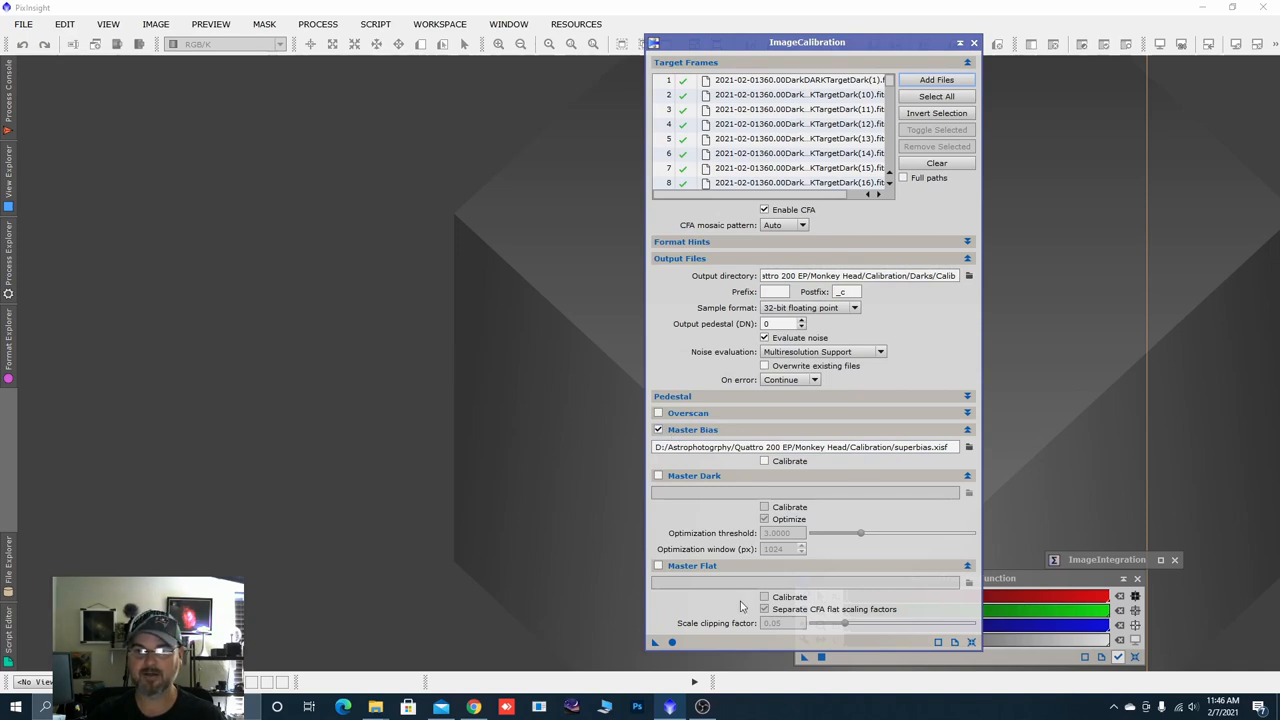
mouse_move(884, 378)
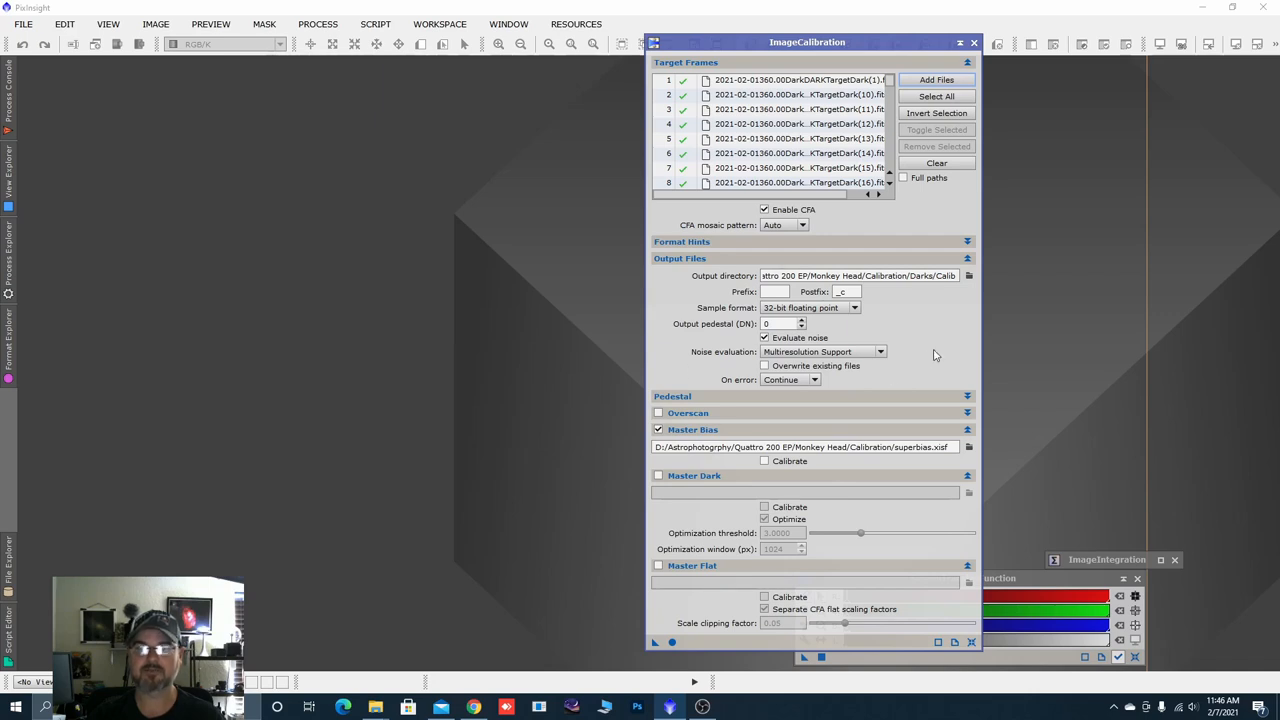
mouse_move(908, 364)
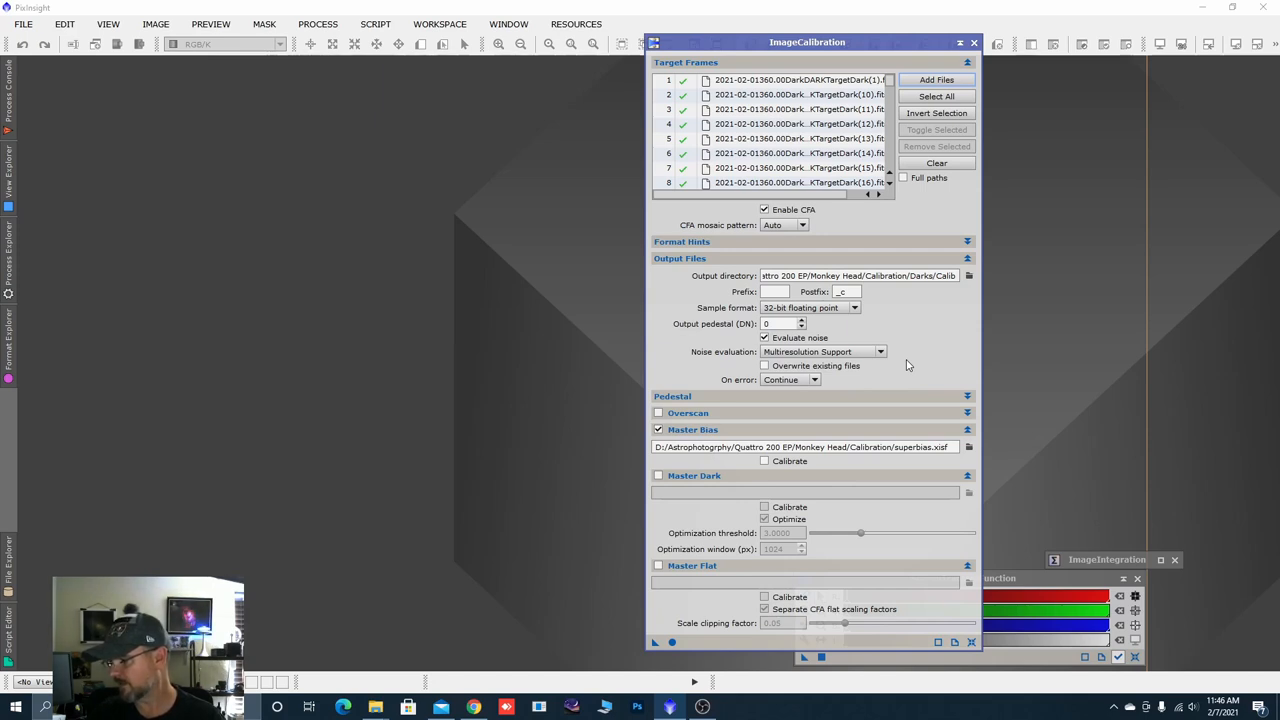
mouse_move(890, 512)
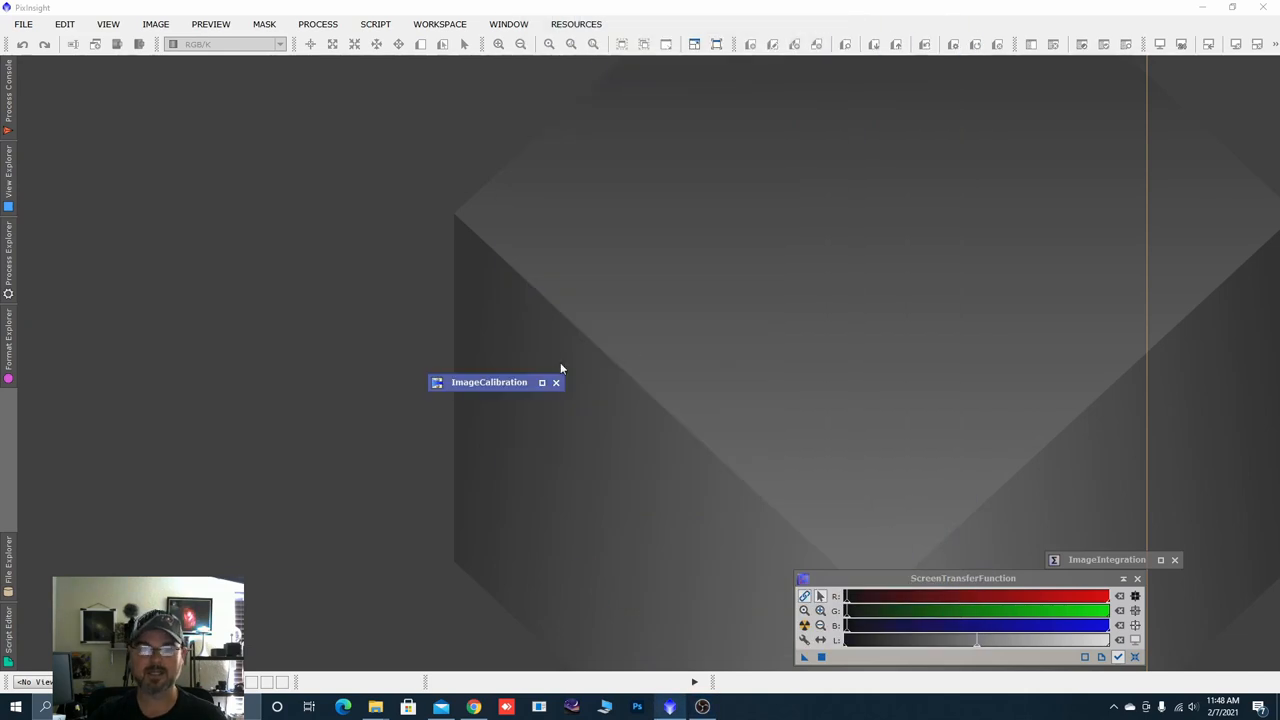
Park the calibration icon, reopen ImageIntegration and clear its previous input list.
drag(488, 380, 844, 520)
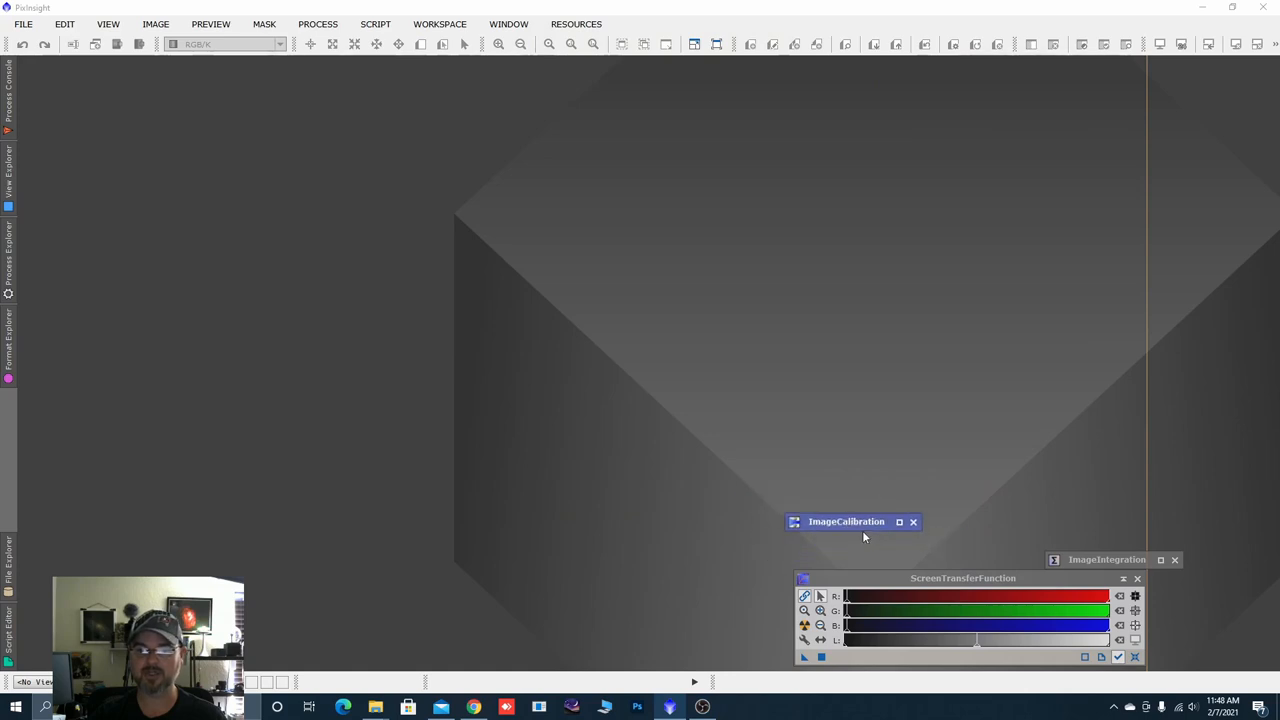
drag(846, 520, 950, 560)
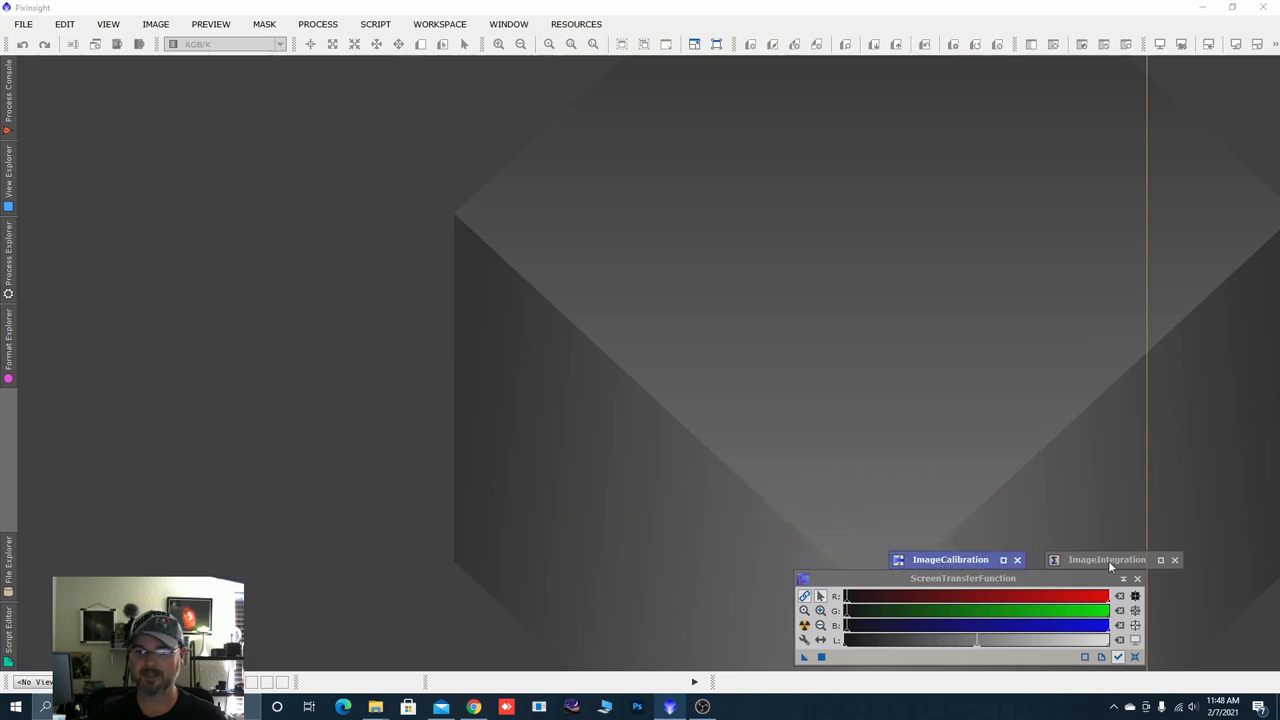
click(1108, 560)
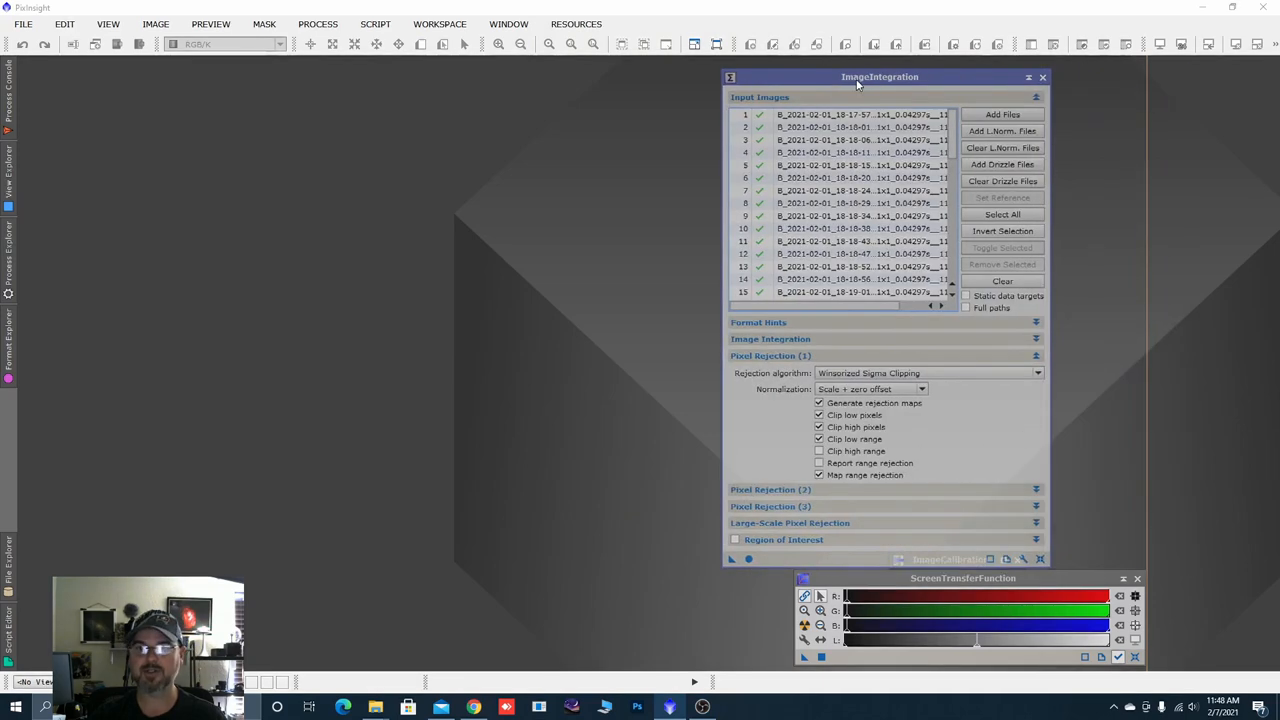
click(1000, 280)
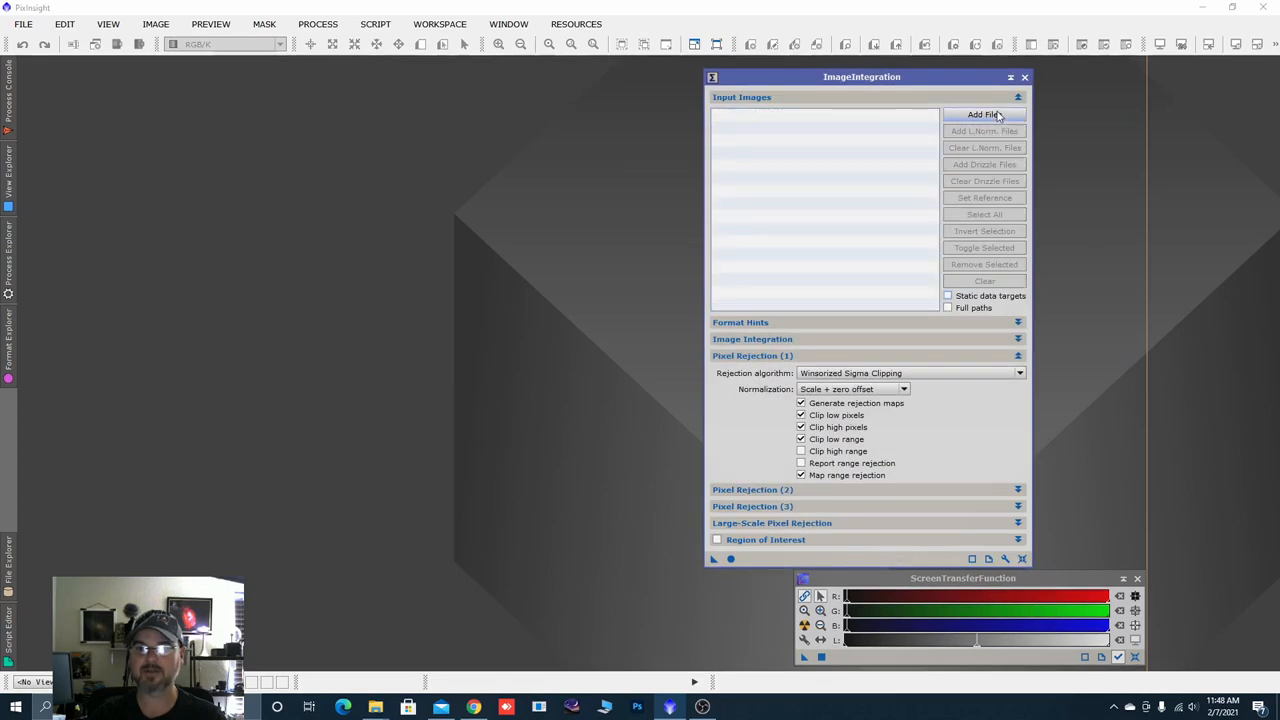
Load all calibrated dark frames from Darks > Calib as integration input images.
click(984, 114)
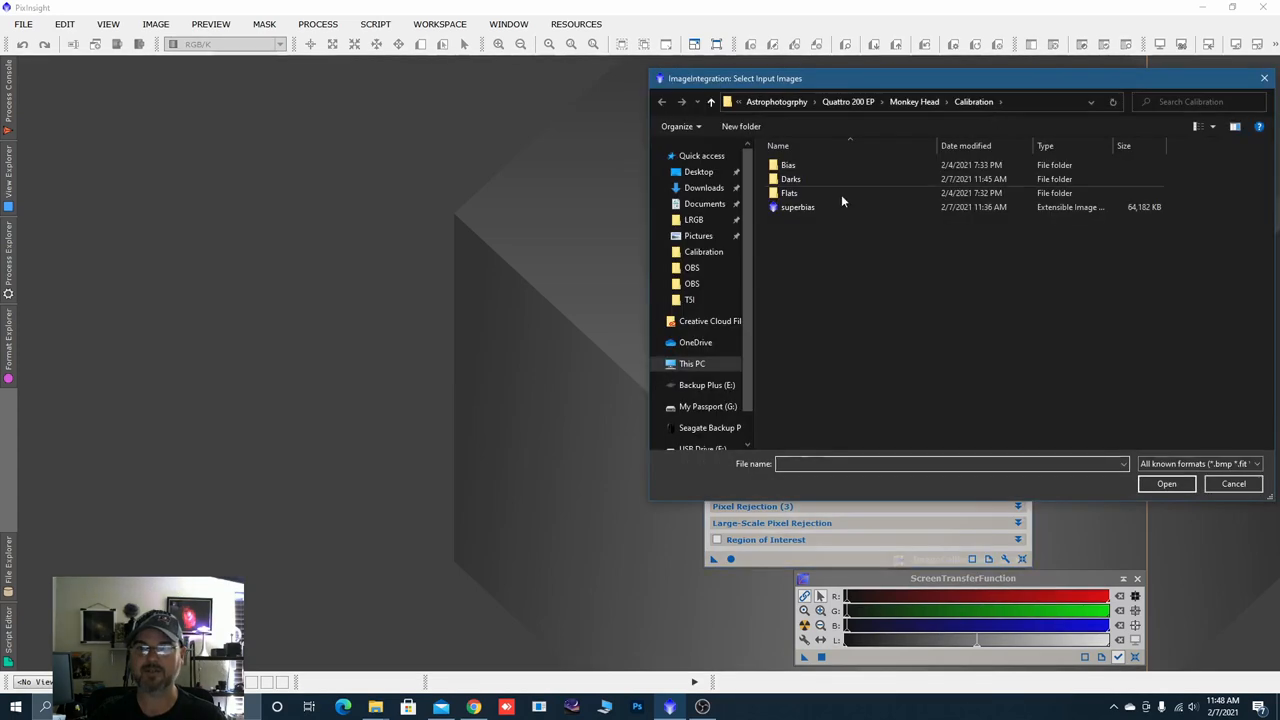
mouse_move(790, 180)
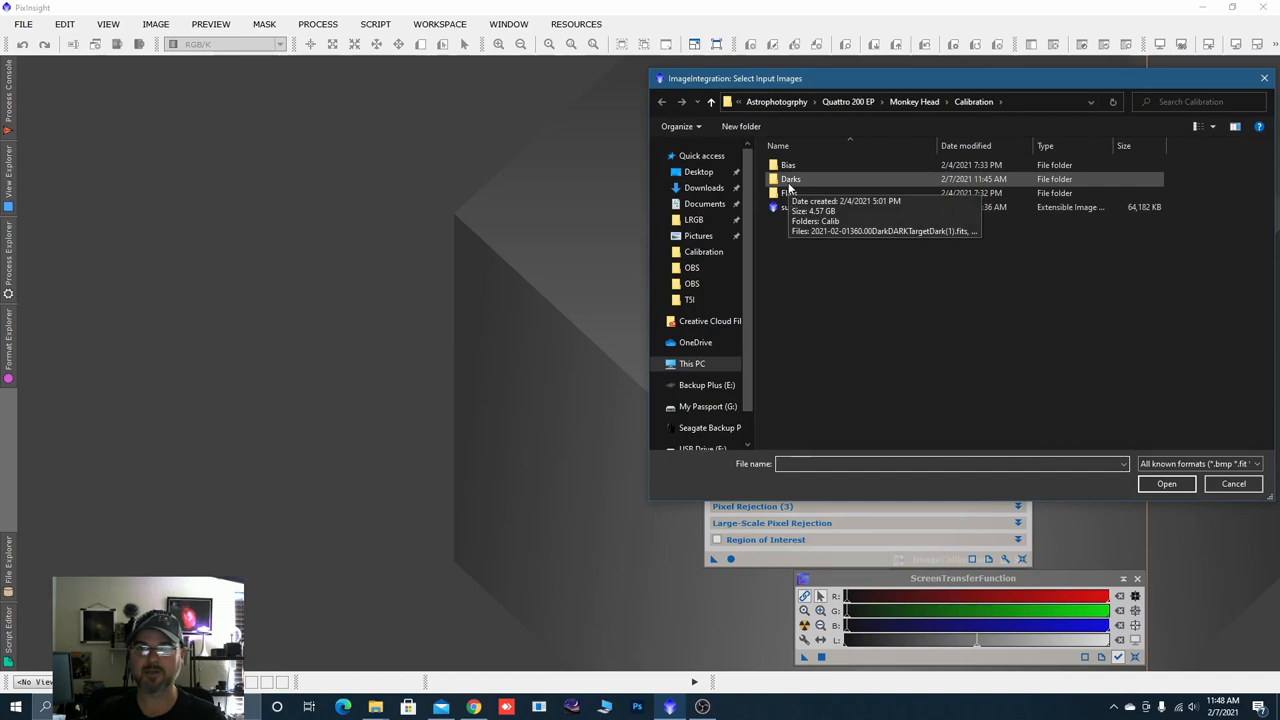
double_click(792, 180)
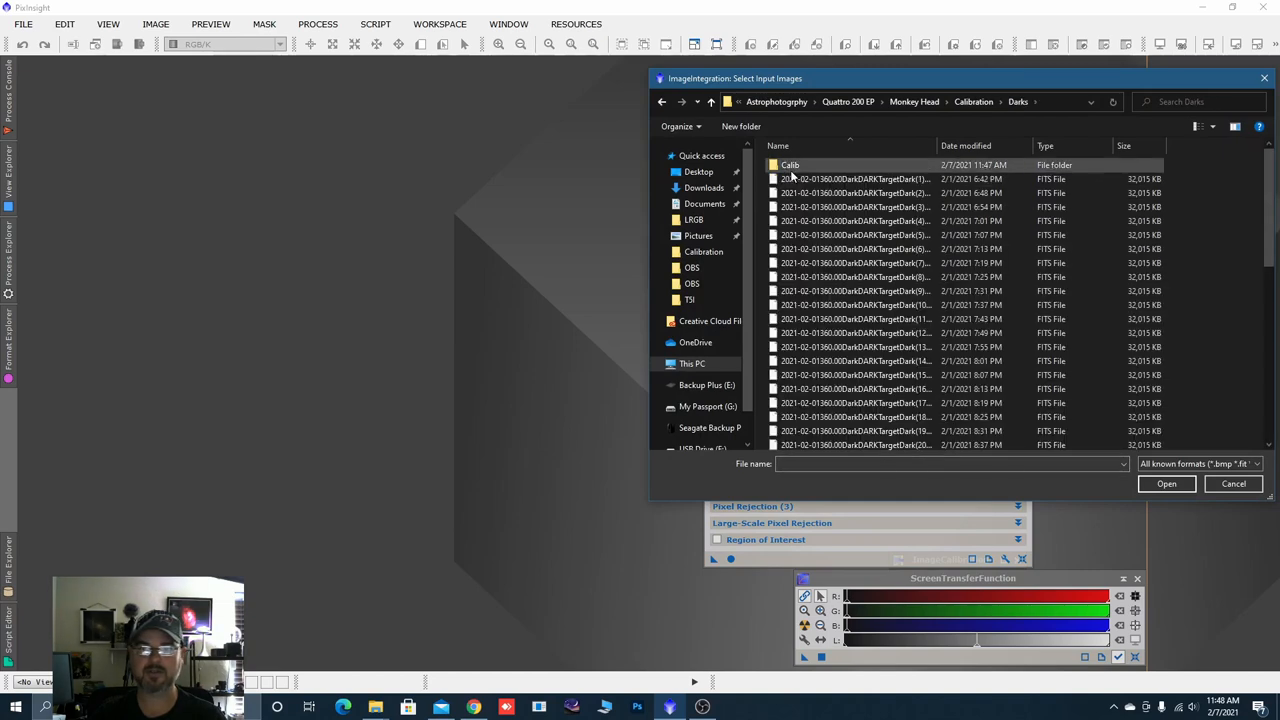
double_click(790, 164)
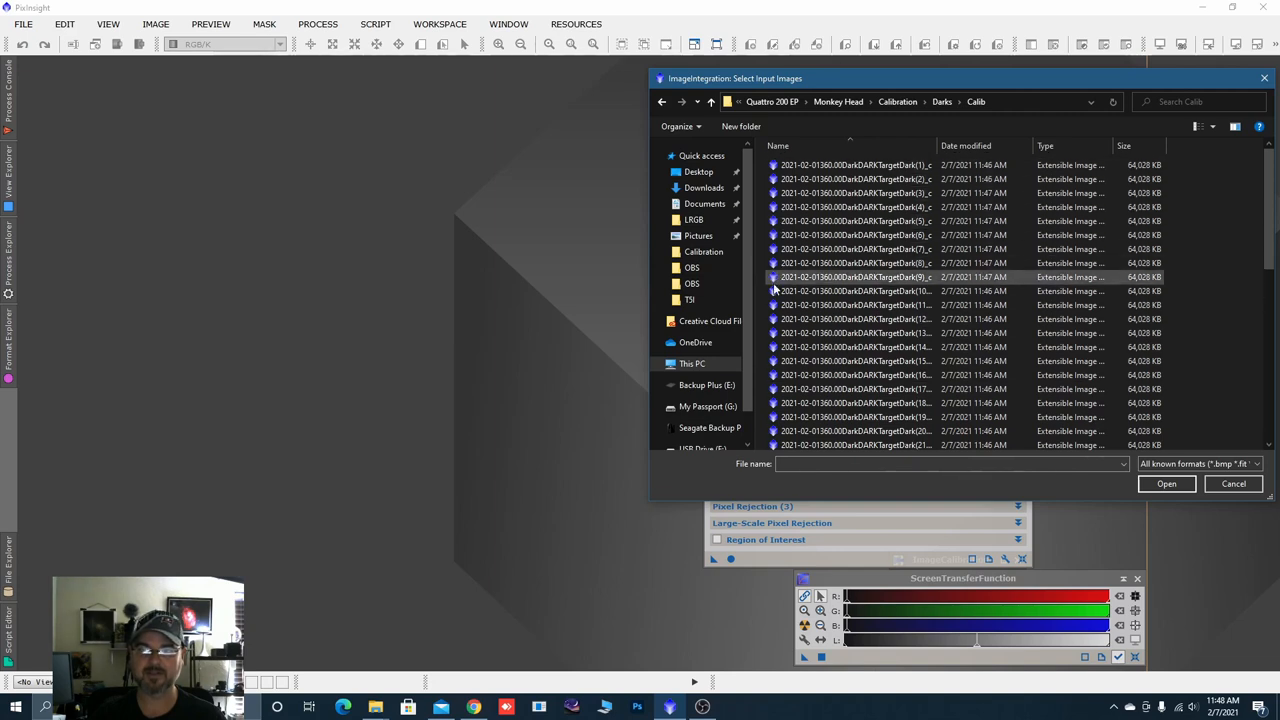
click(890, 180)
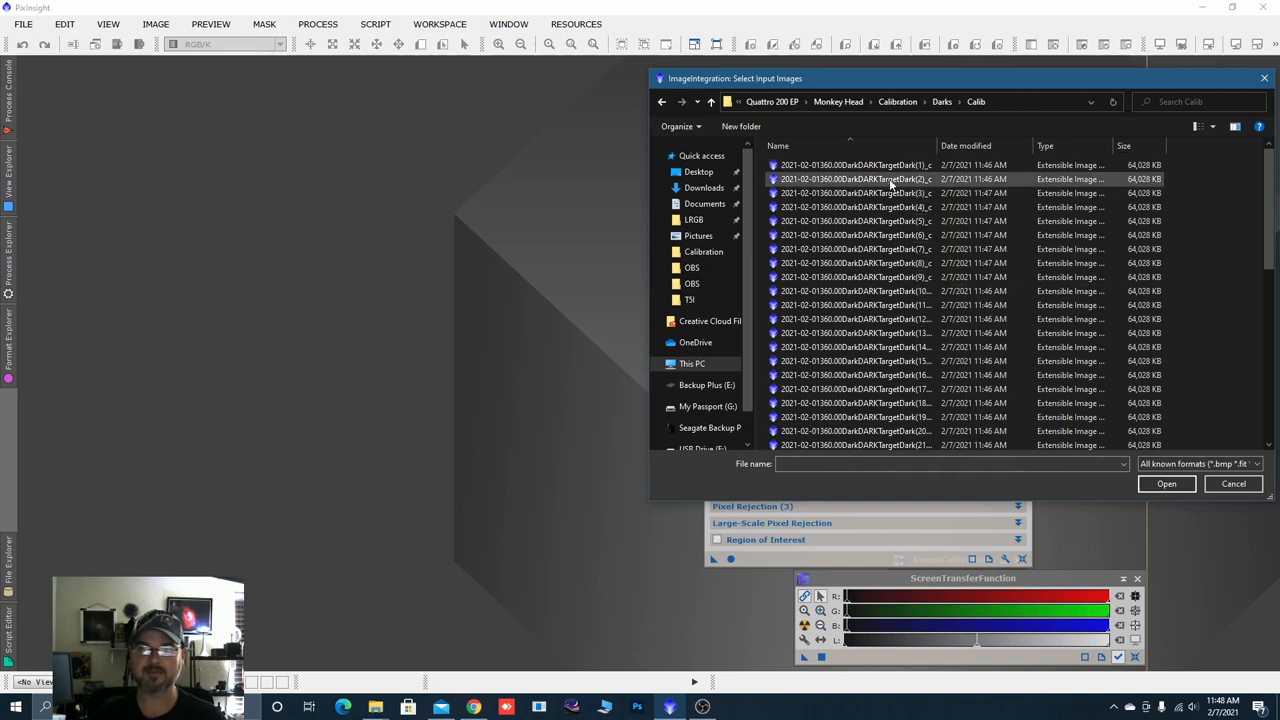
click(856, 164)
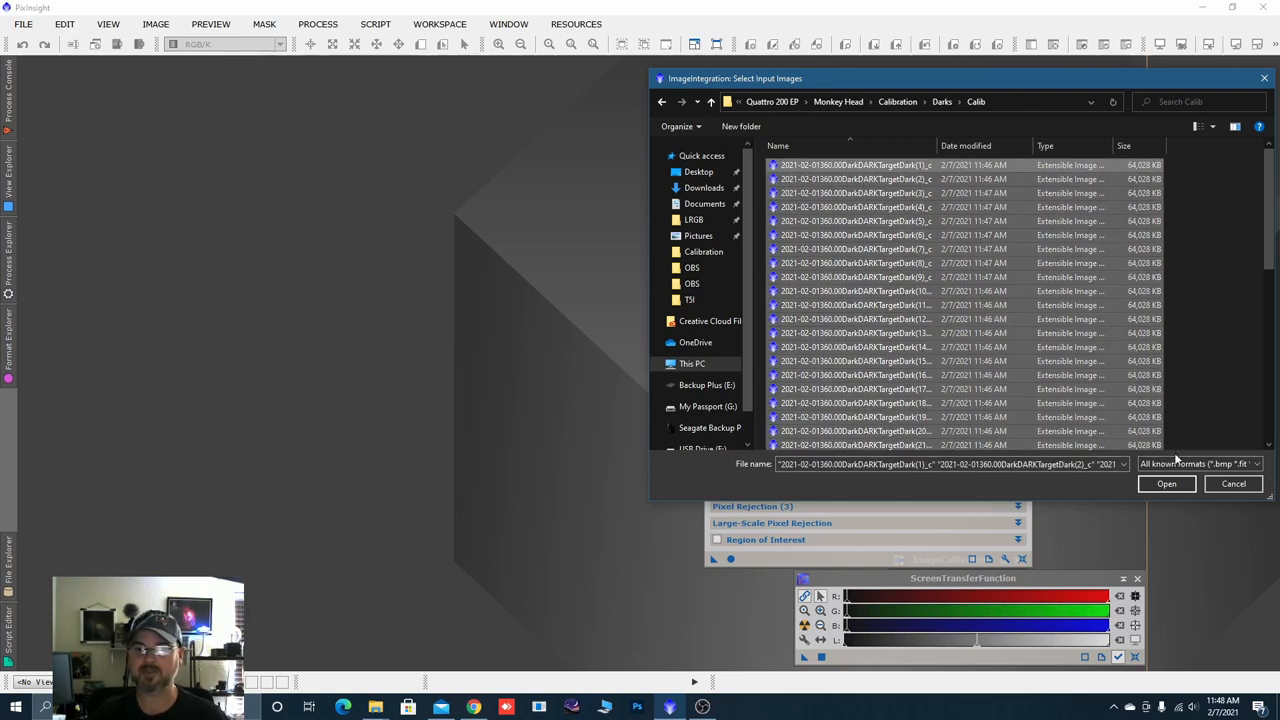
click(1166, 484)
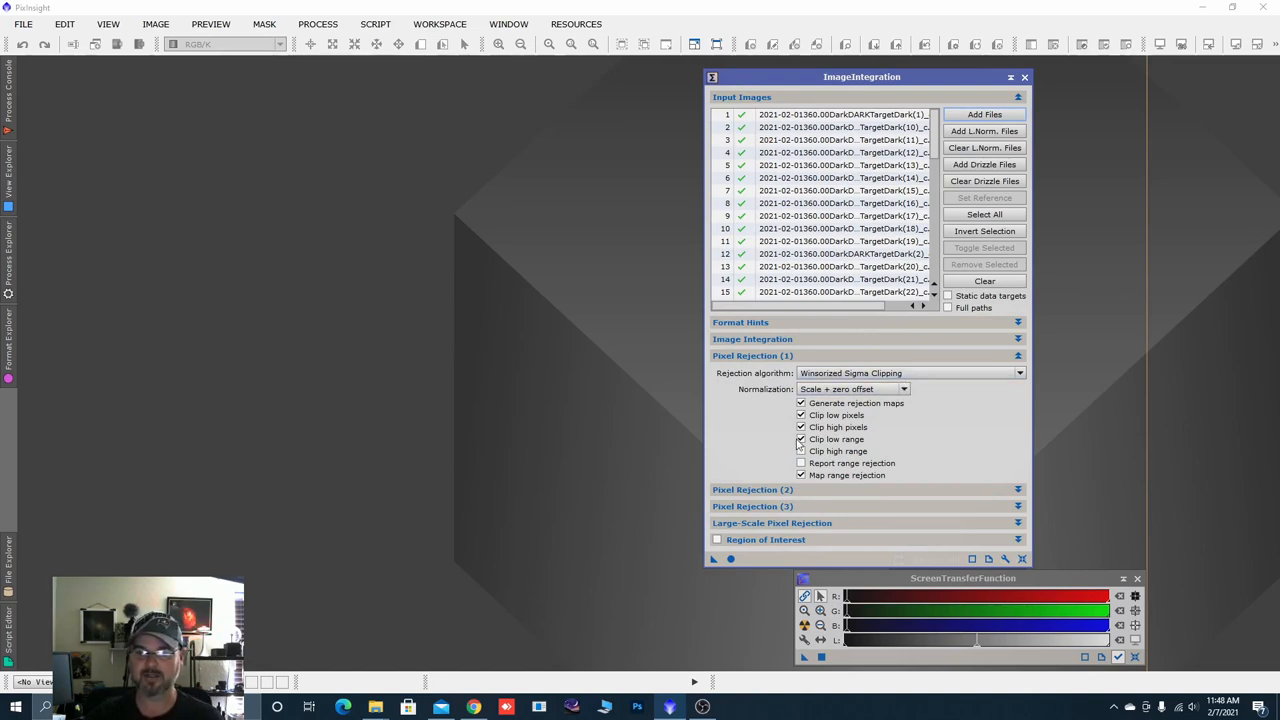
Disable Clip low pixels and Clip low range, then integrate the dark frames with Apply Global.
click(800, 440)
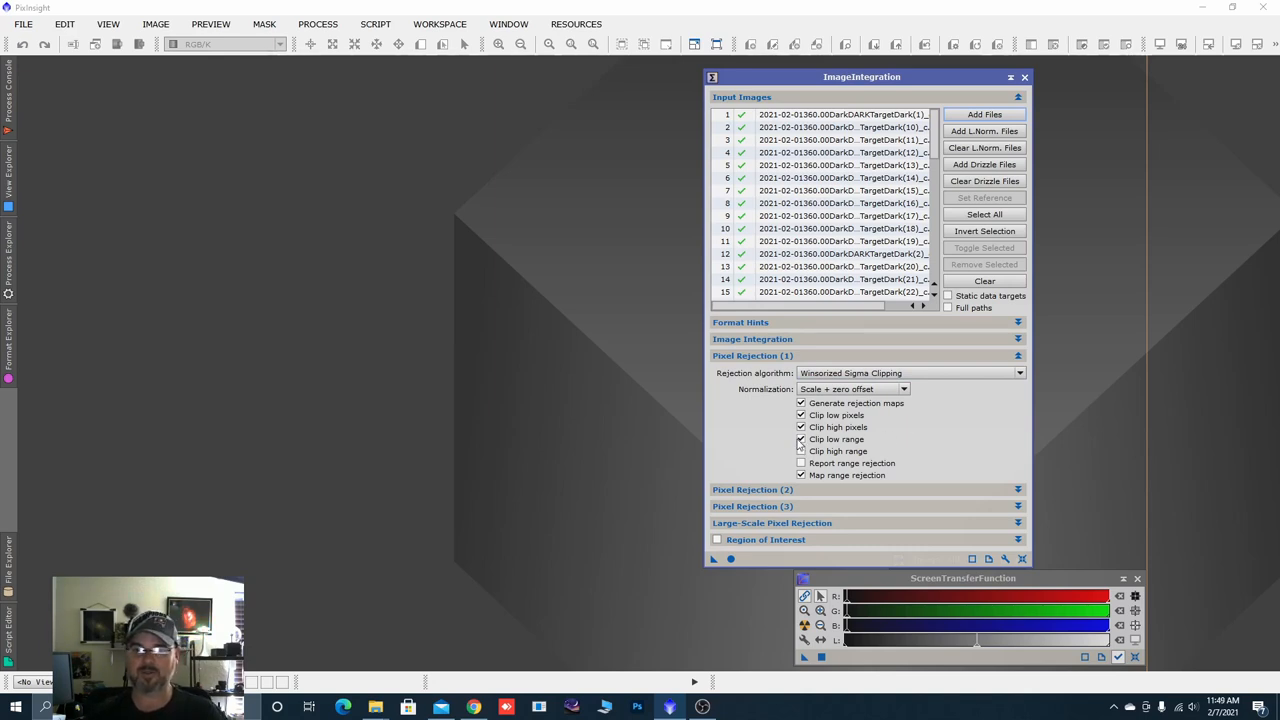
click(800, 440)
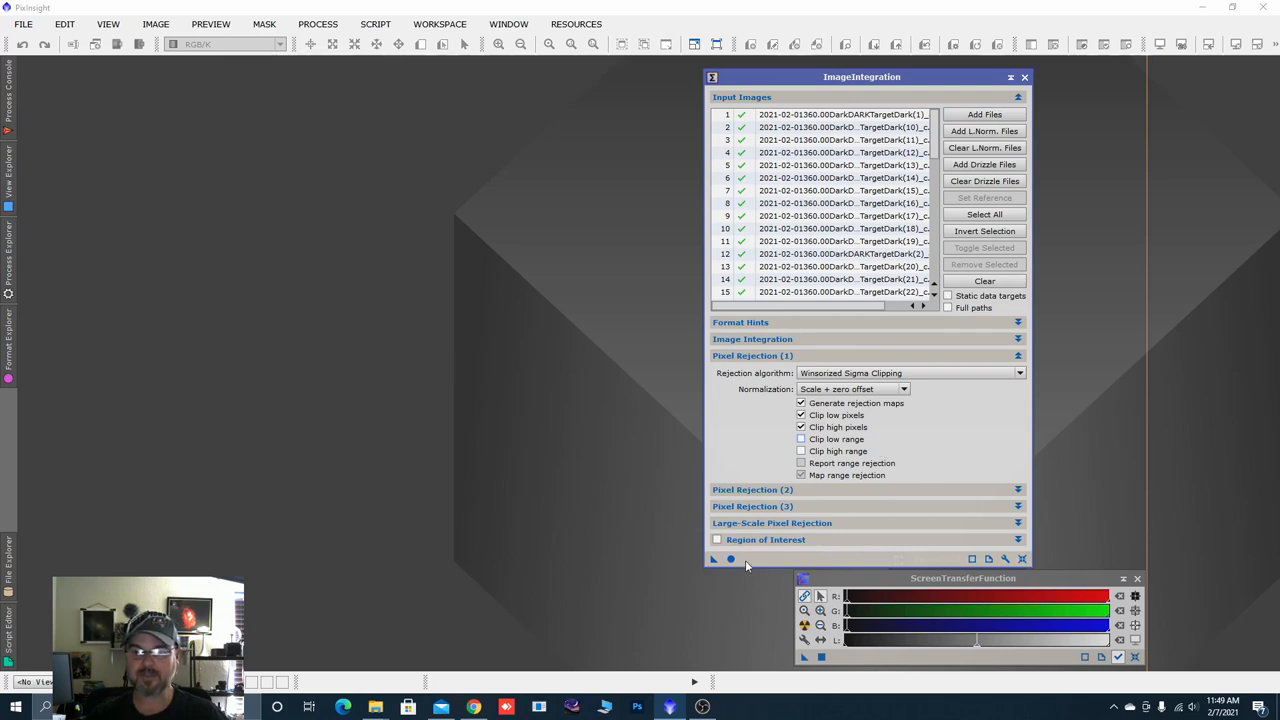
mouse_move(844, 152)
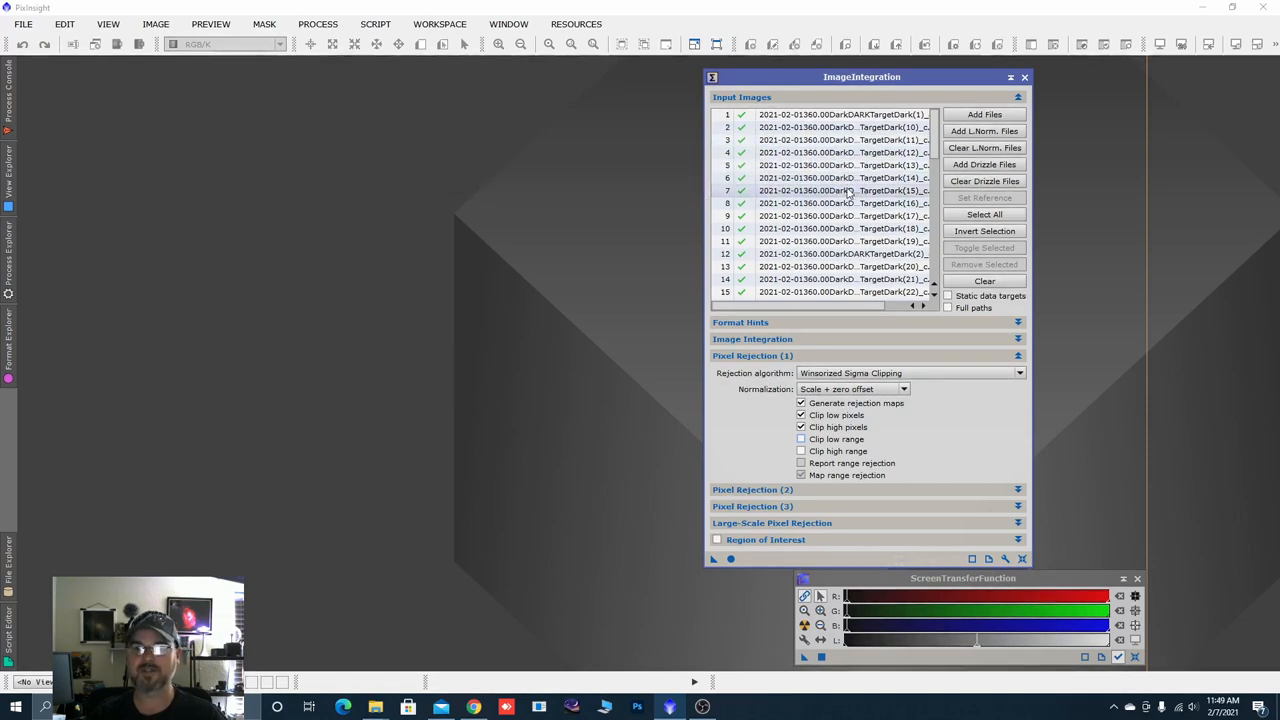
mouse_move(844, 190)
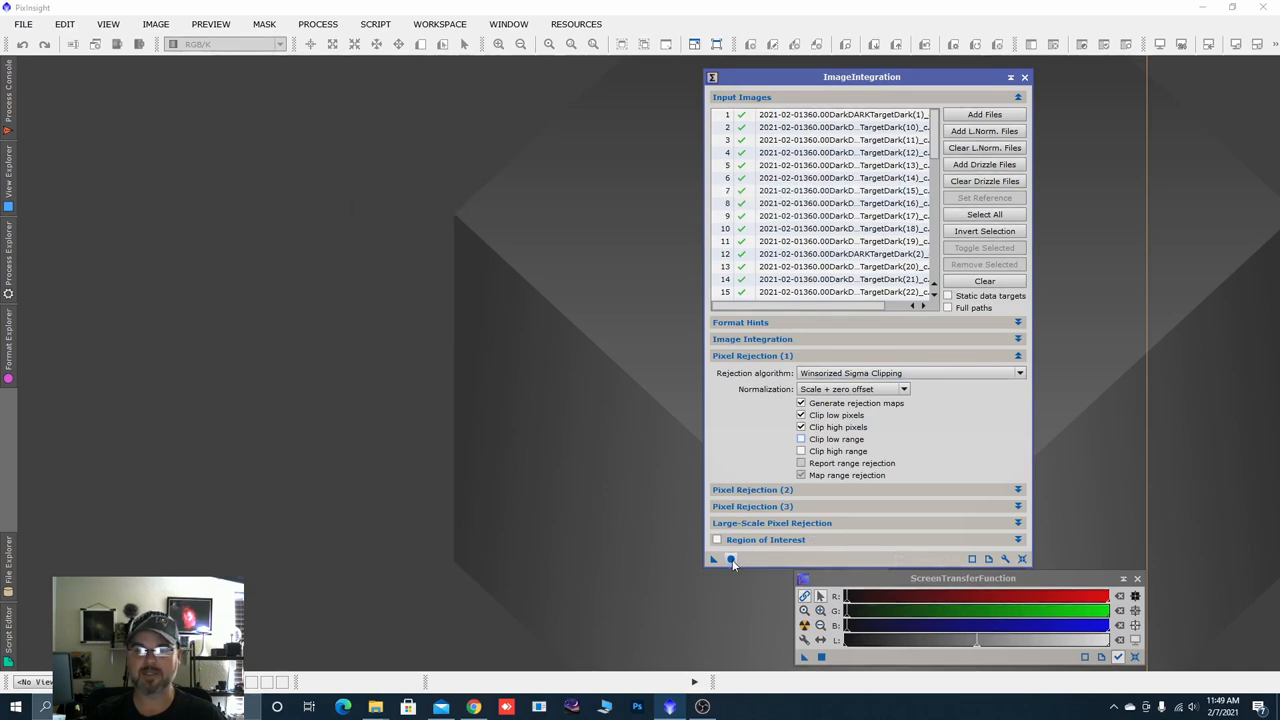
click(732, 558)
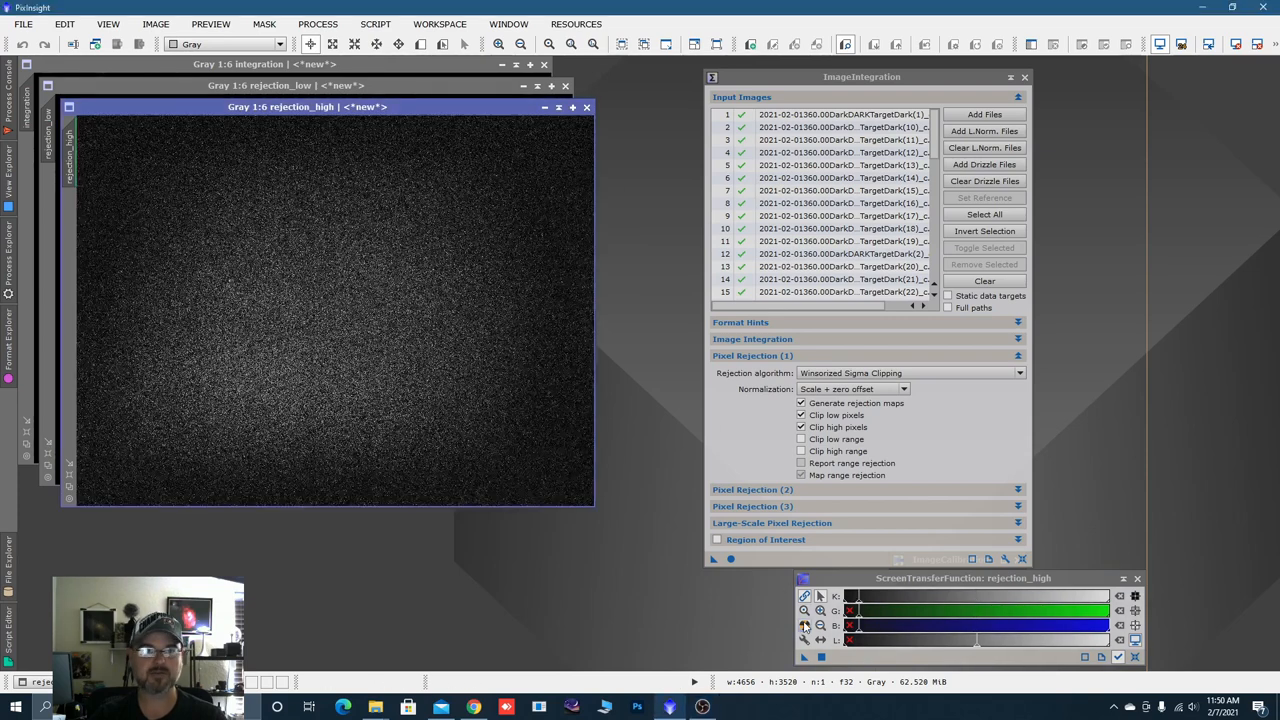
Close the rejection map windows, leaving only the integrated master dark open.
click(588, 108)
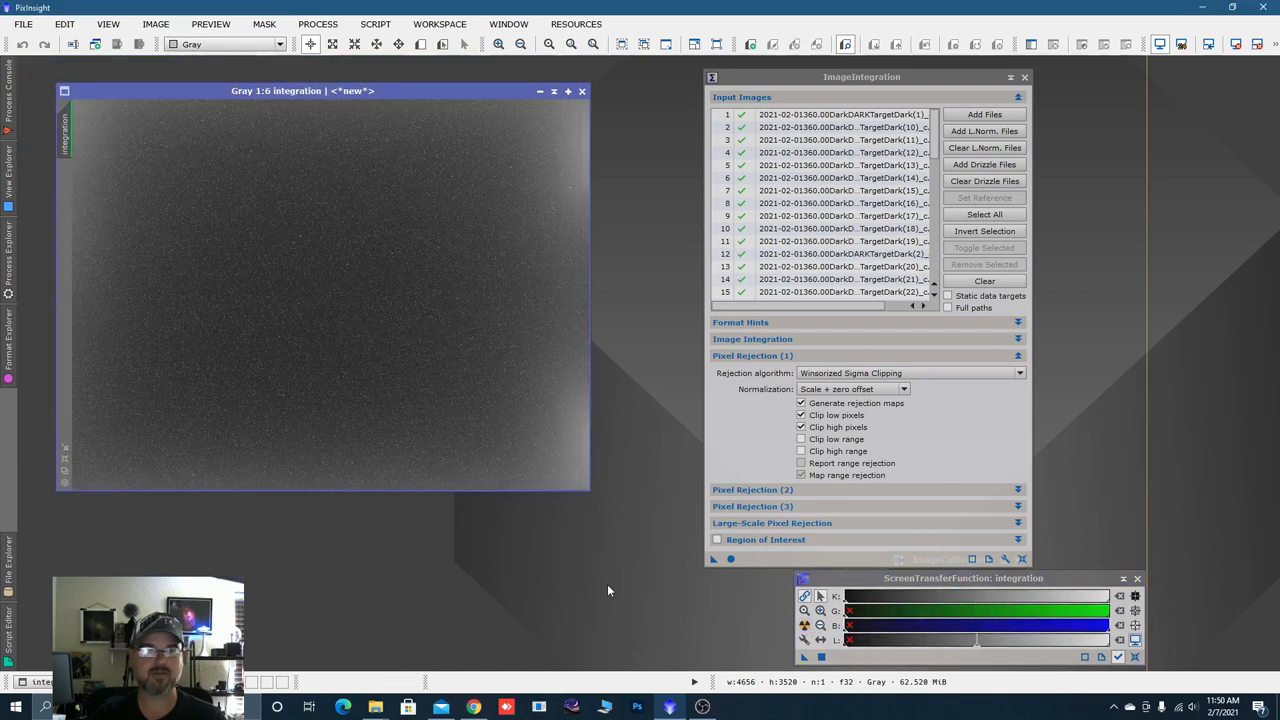
mouse_move(582, 418)
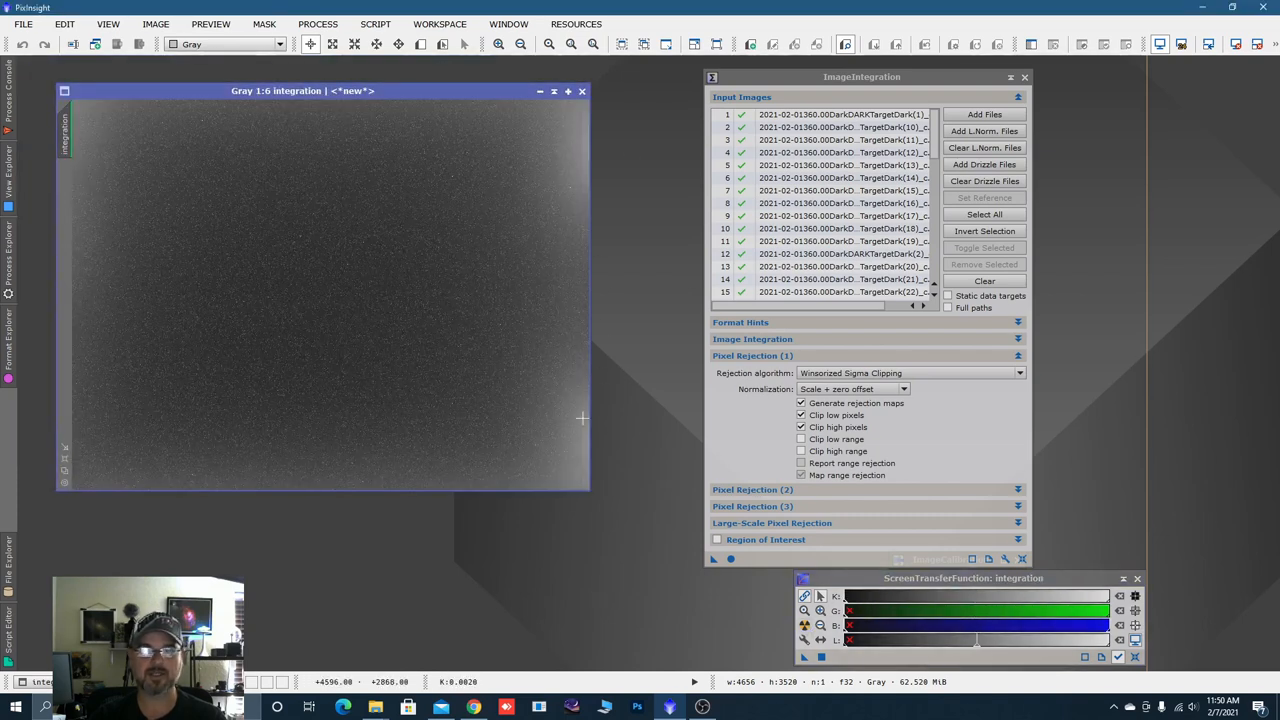
mouse_move(440, 400)
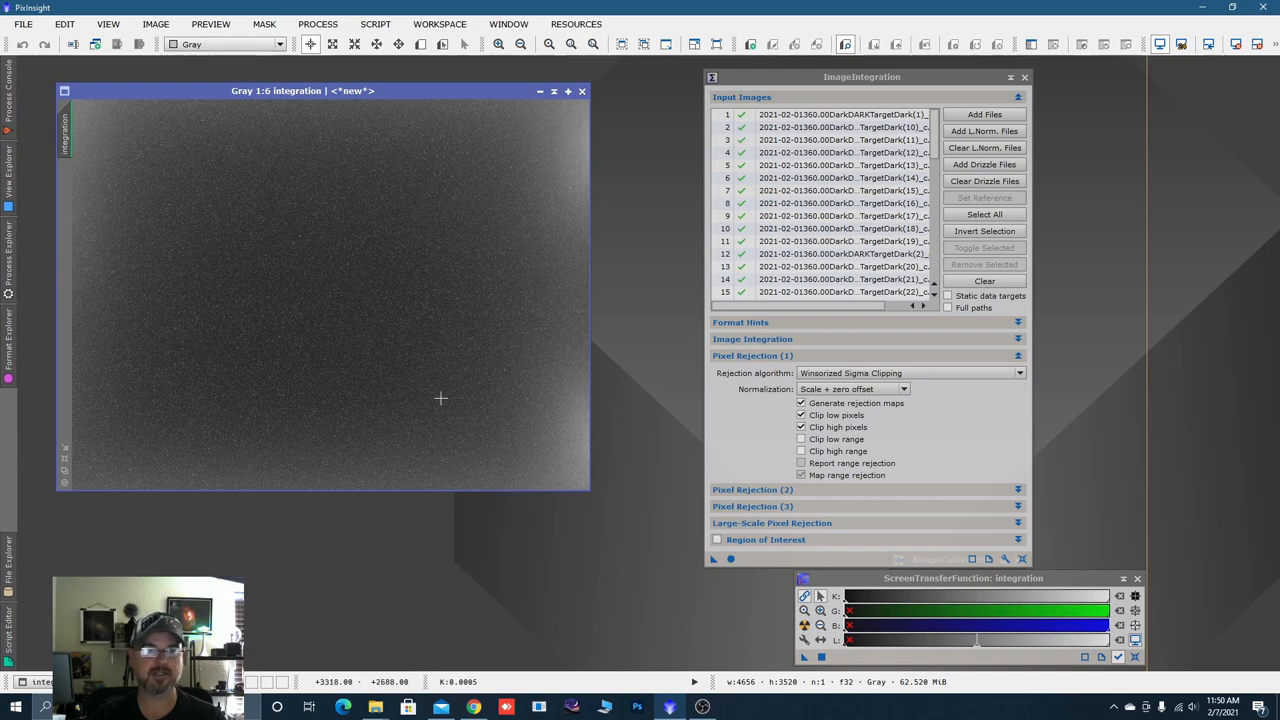
mouse_move(758, 632)
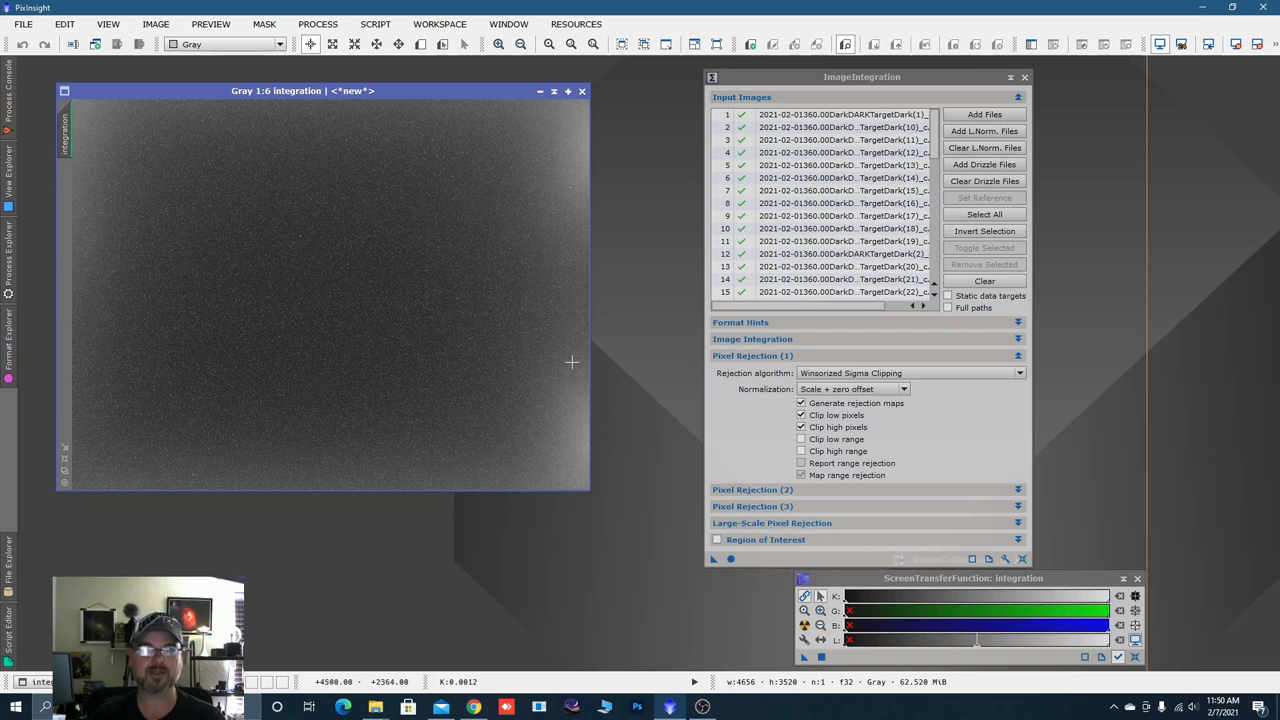
mouse_move(488, 322)
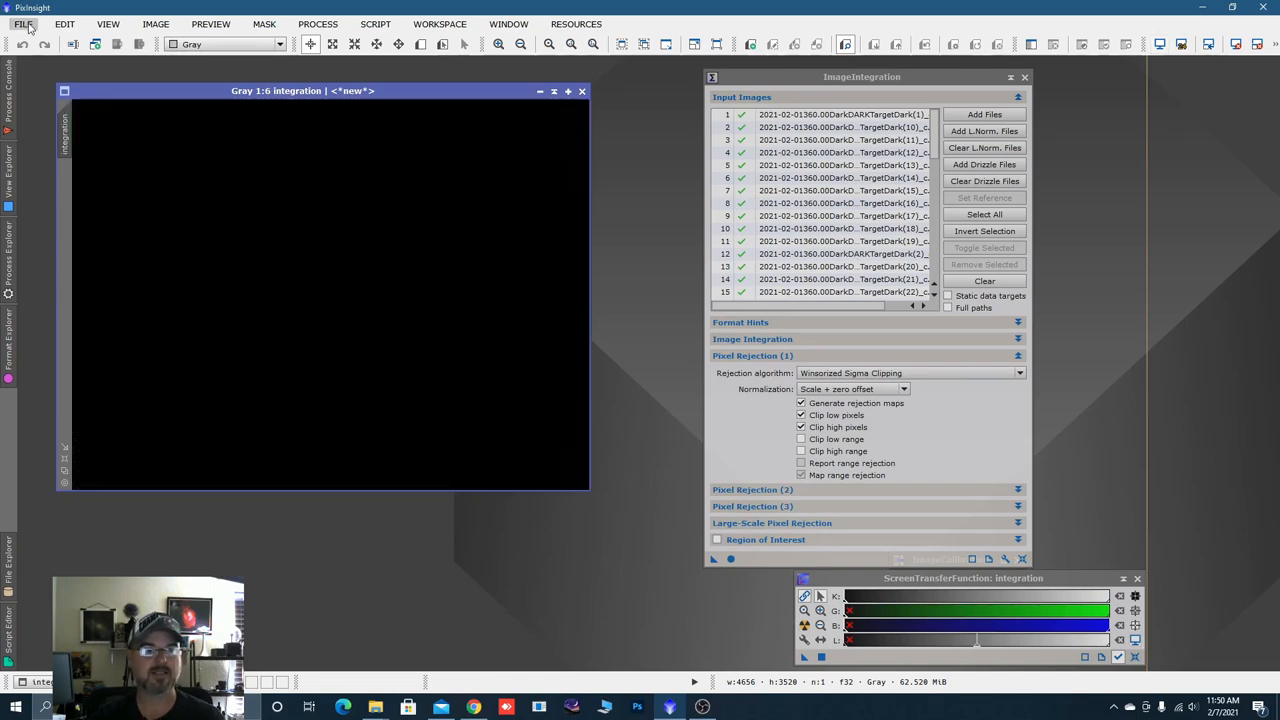
Save the integrated dark as 'Master Dark' in XISF format in the Calibration folder.
click(24, 24)
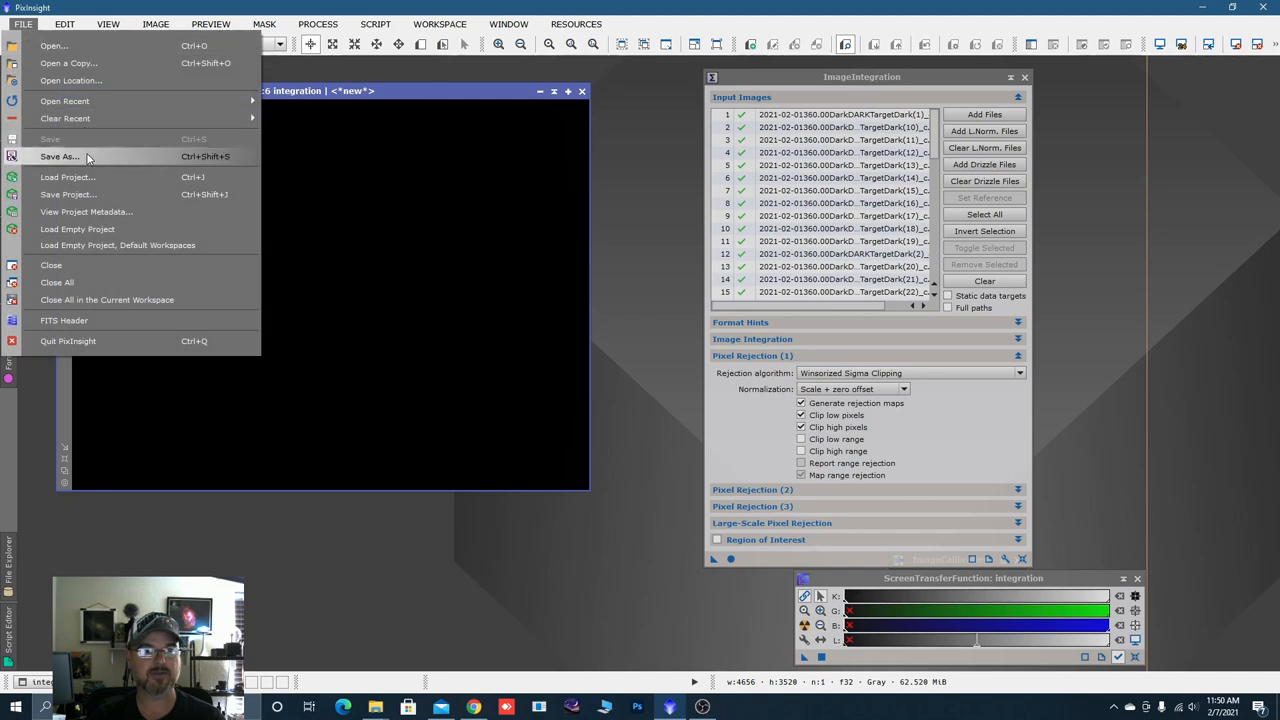
click(60, 156)
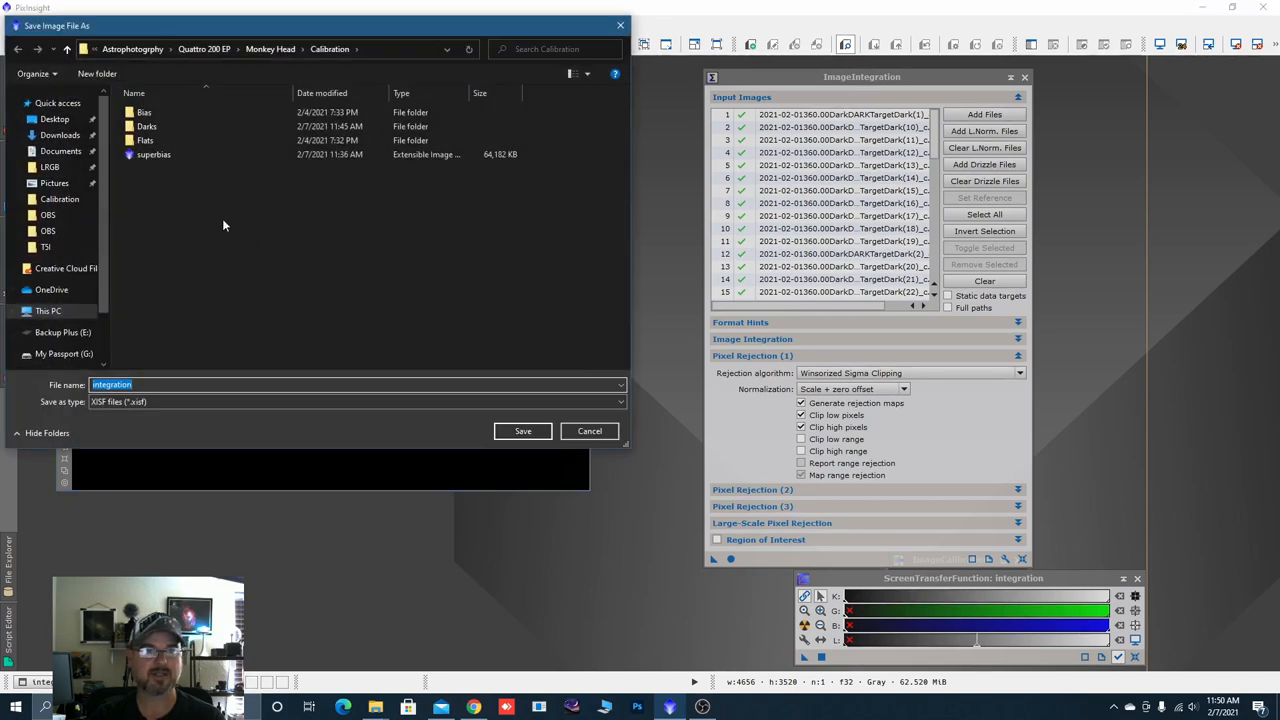
click(120, 384)
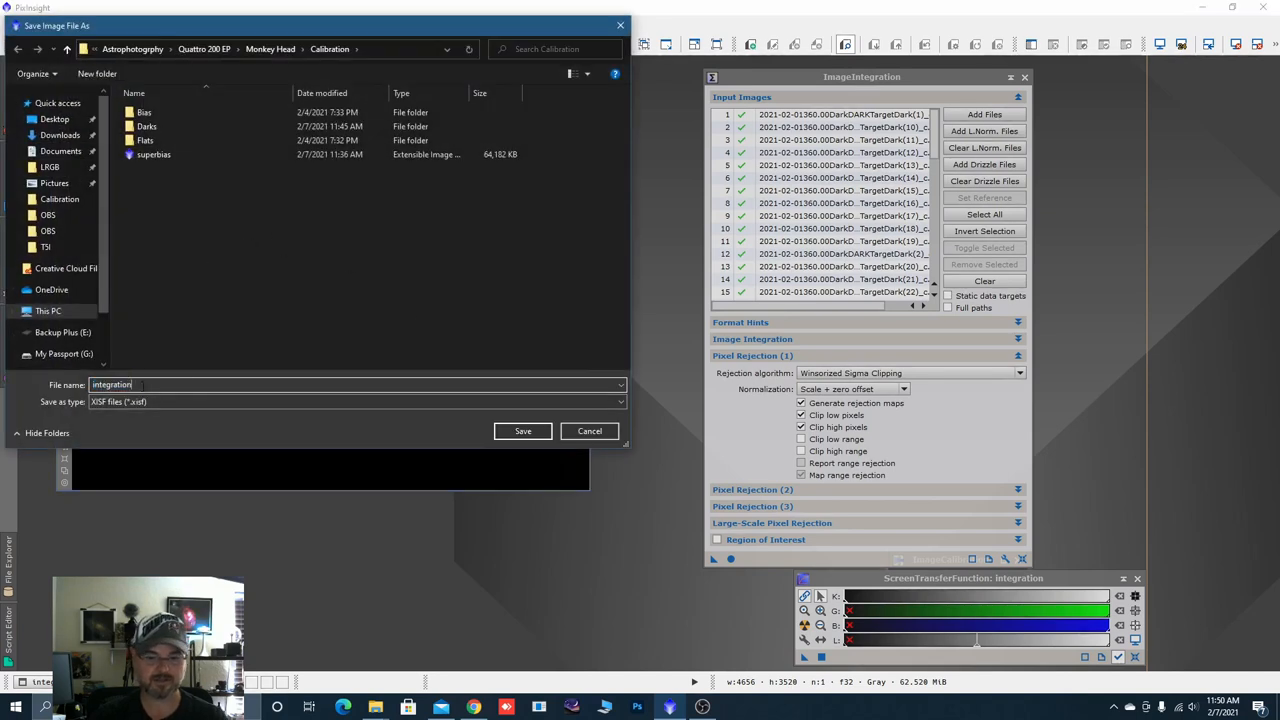
text(M)
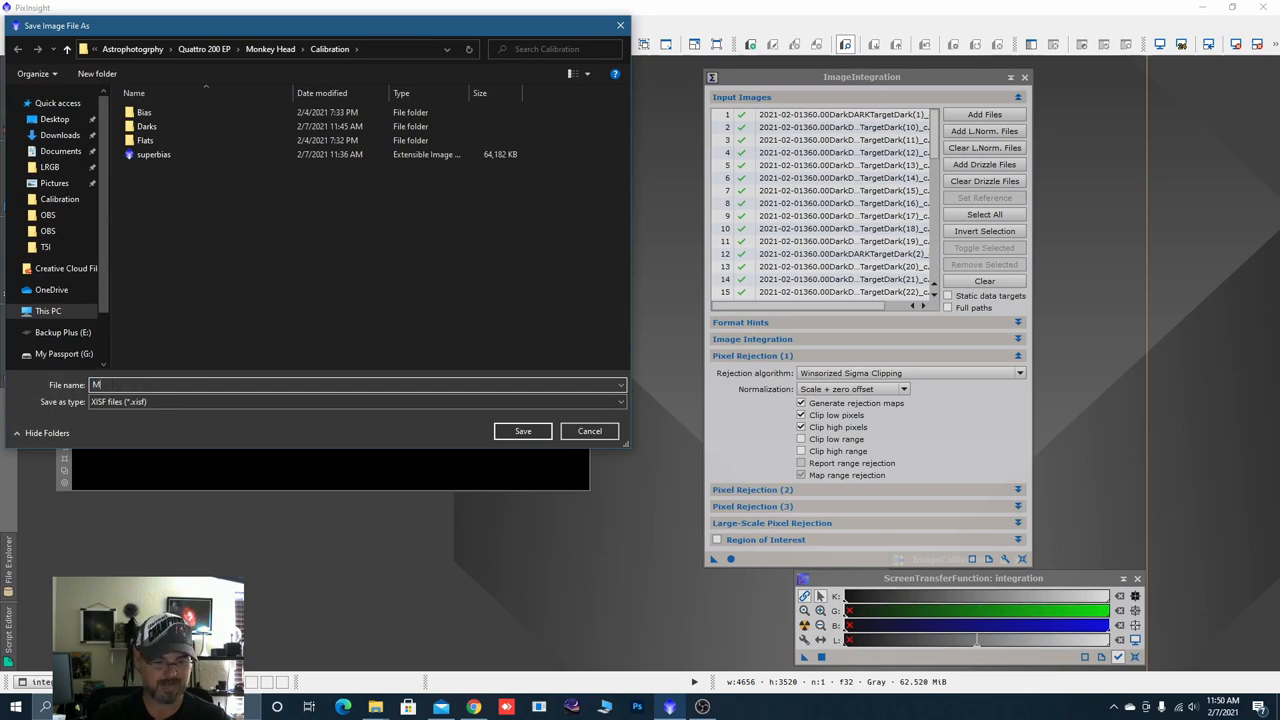
text(aster Dark)
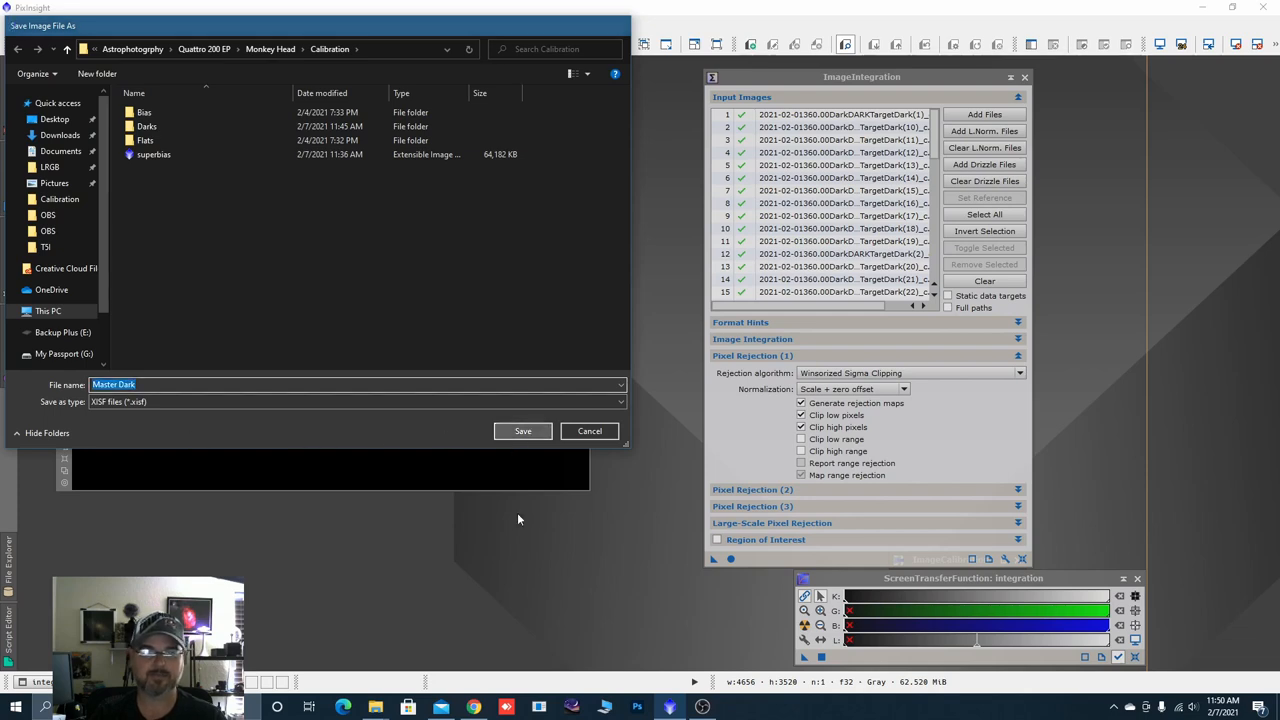
click(522, 432)
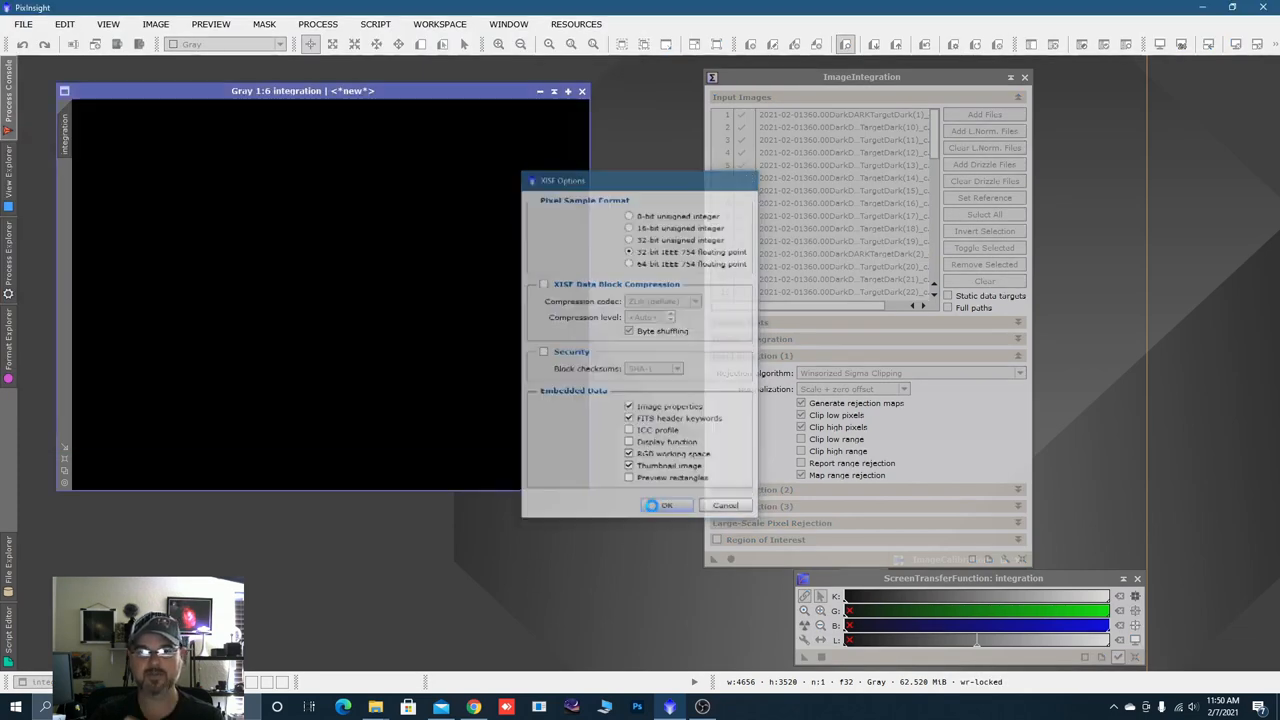
click(666, 504)
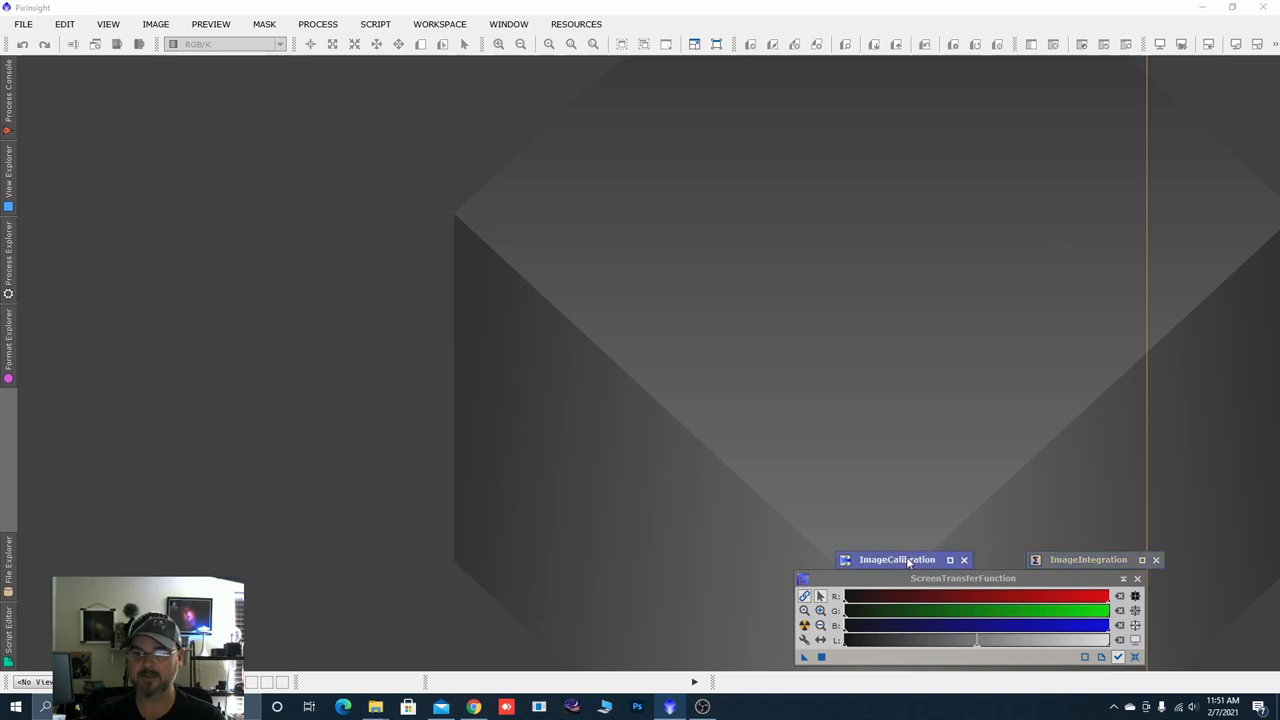
click(896, 560)
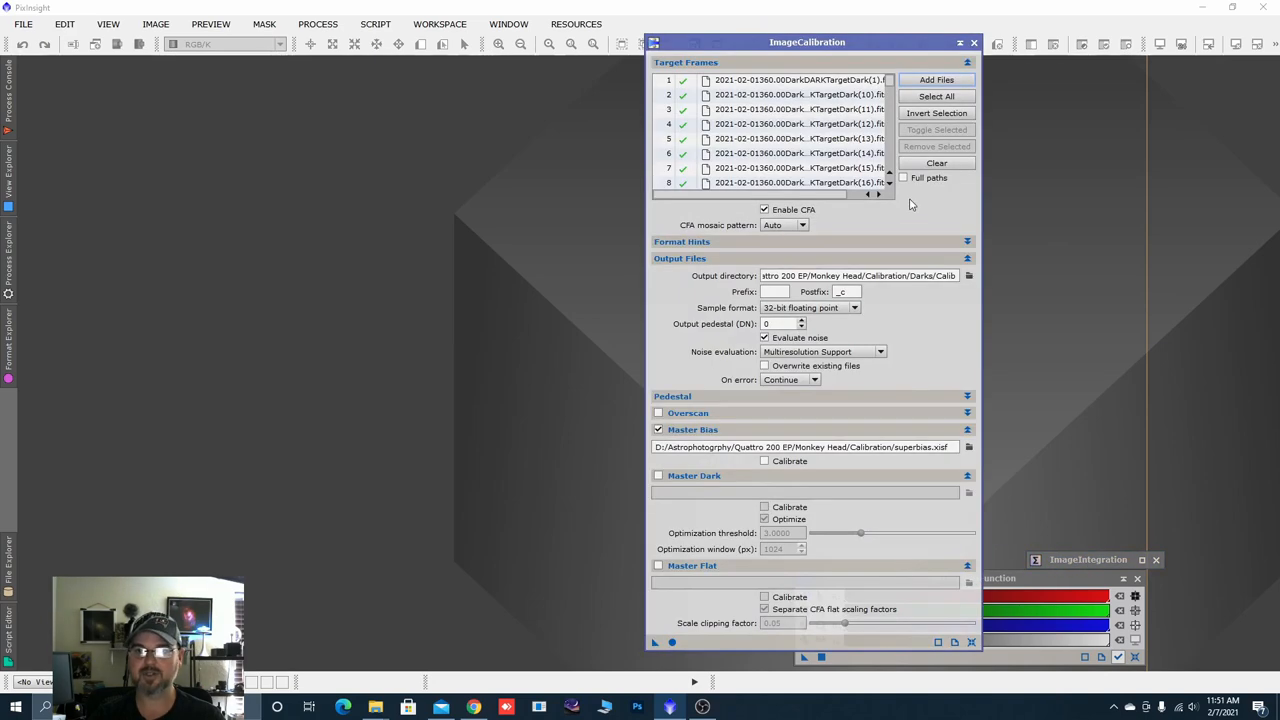
click(936, 164)
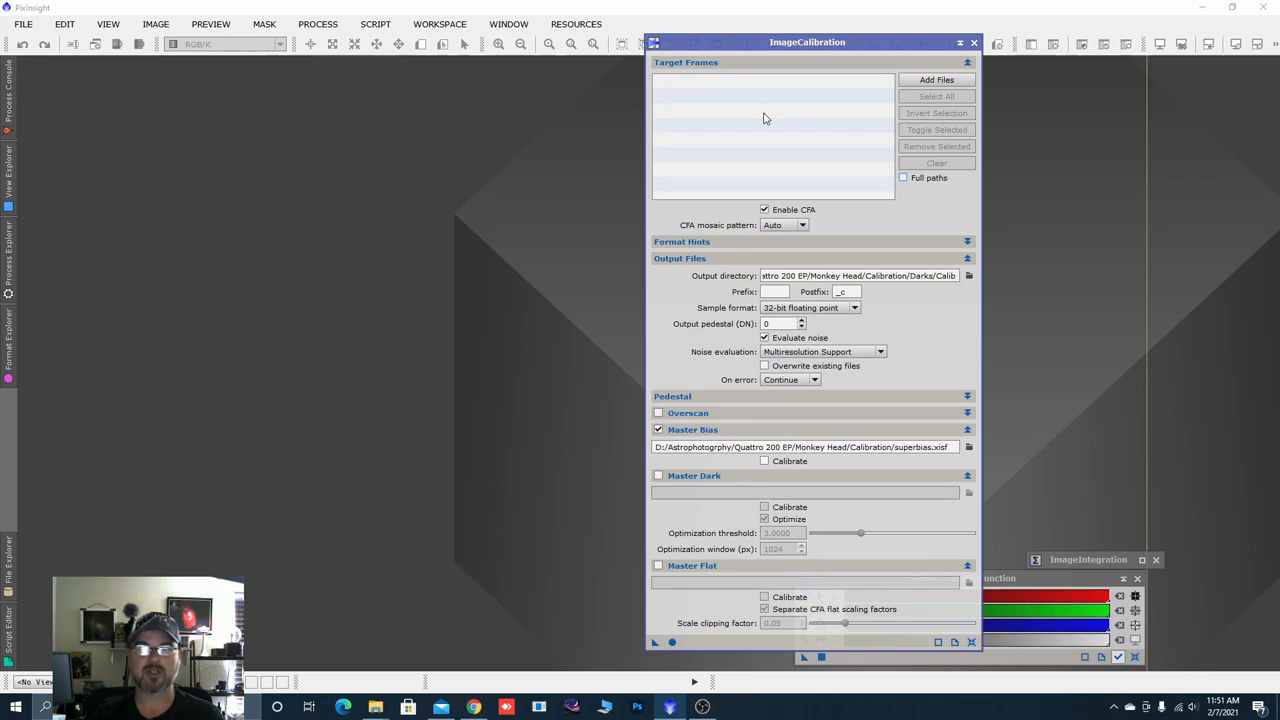
mouse_move(736, 462)
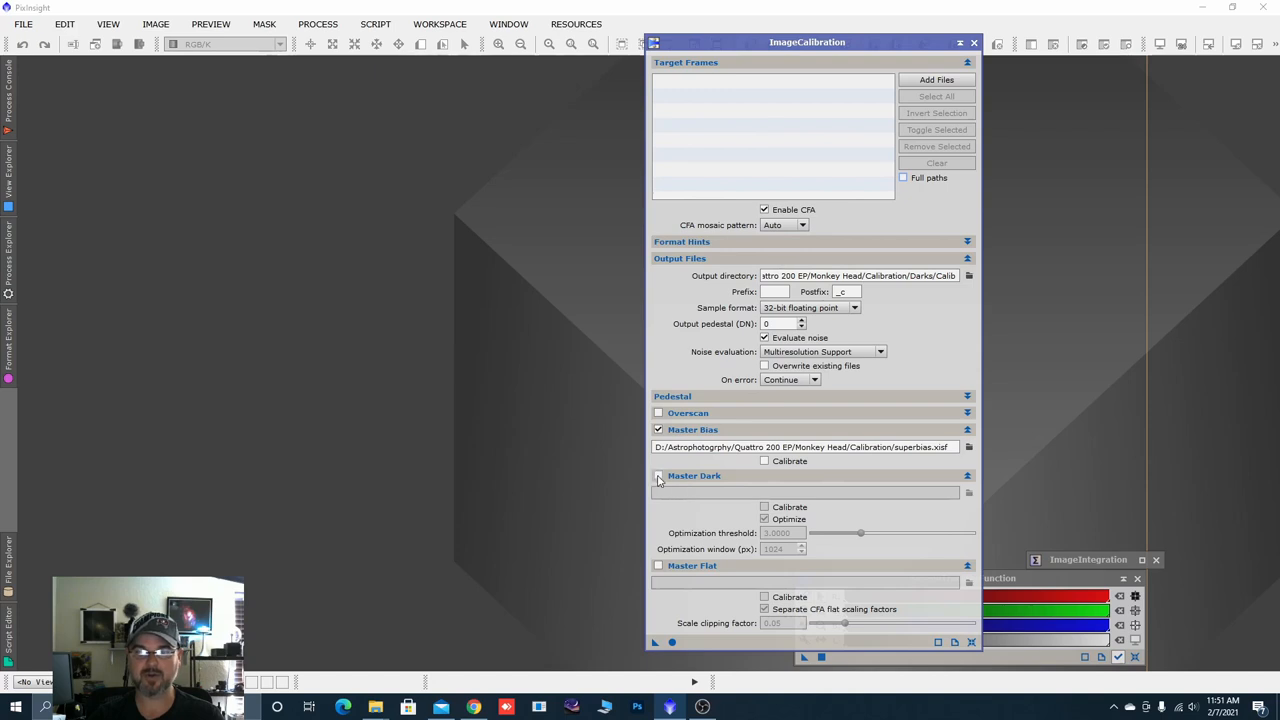
click(658, 476)
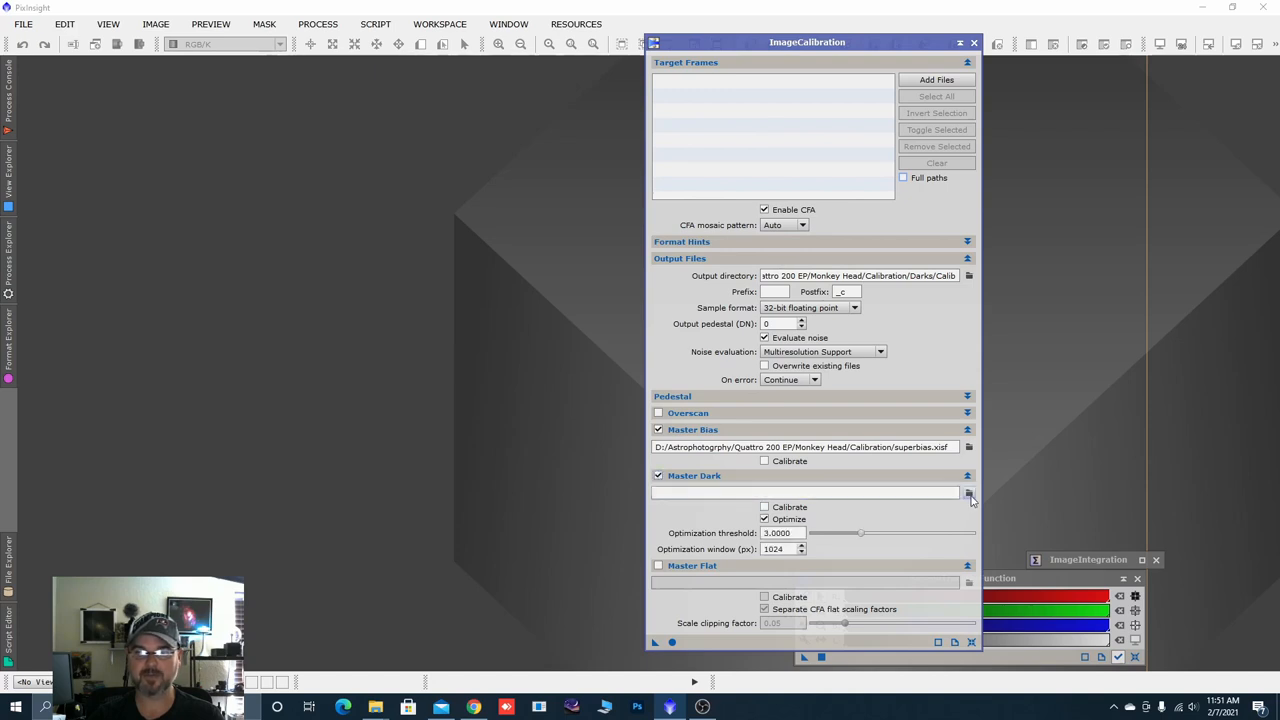
click(968, 492)
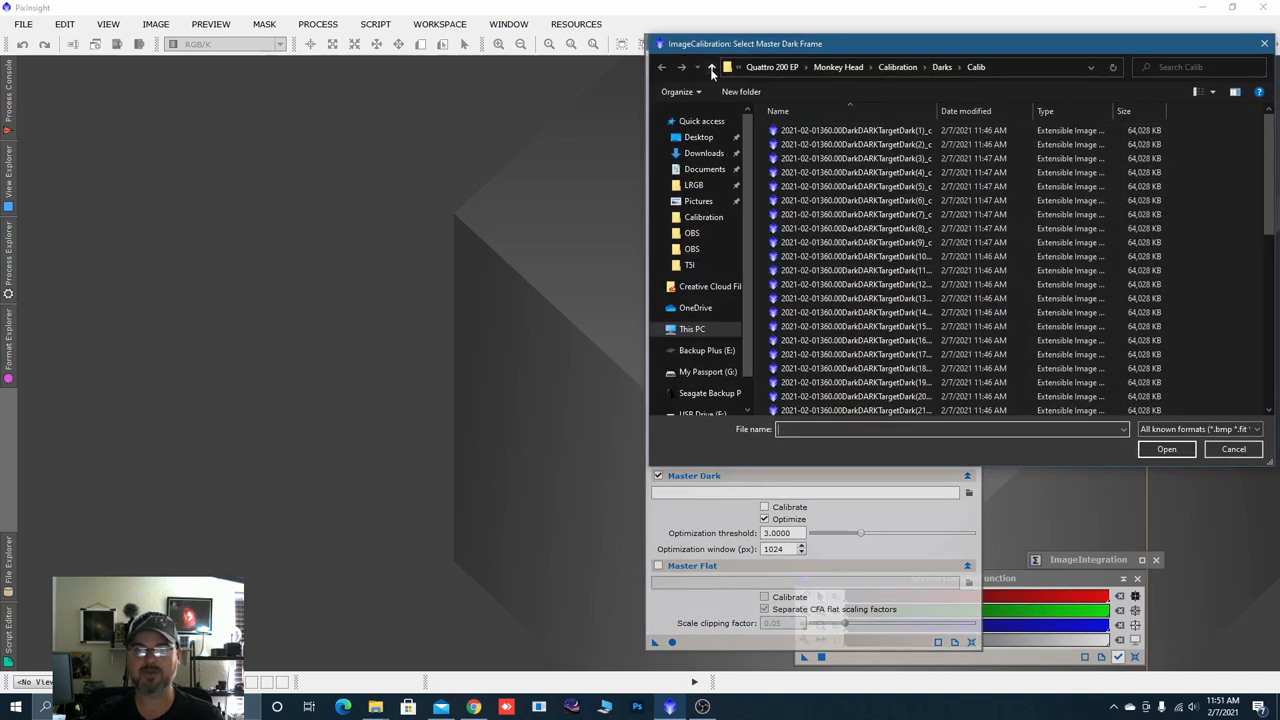
click(712, 68)
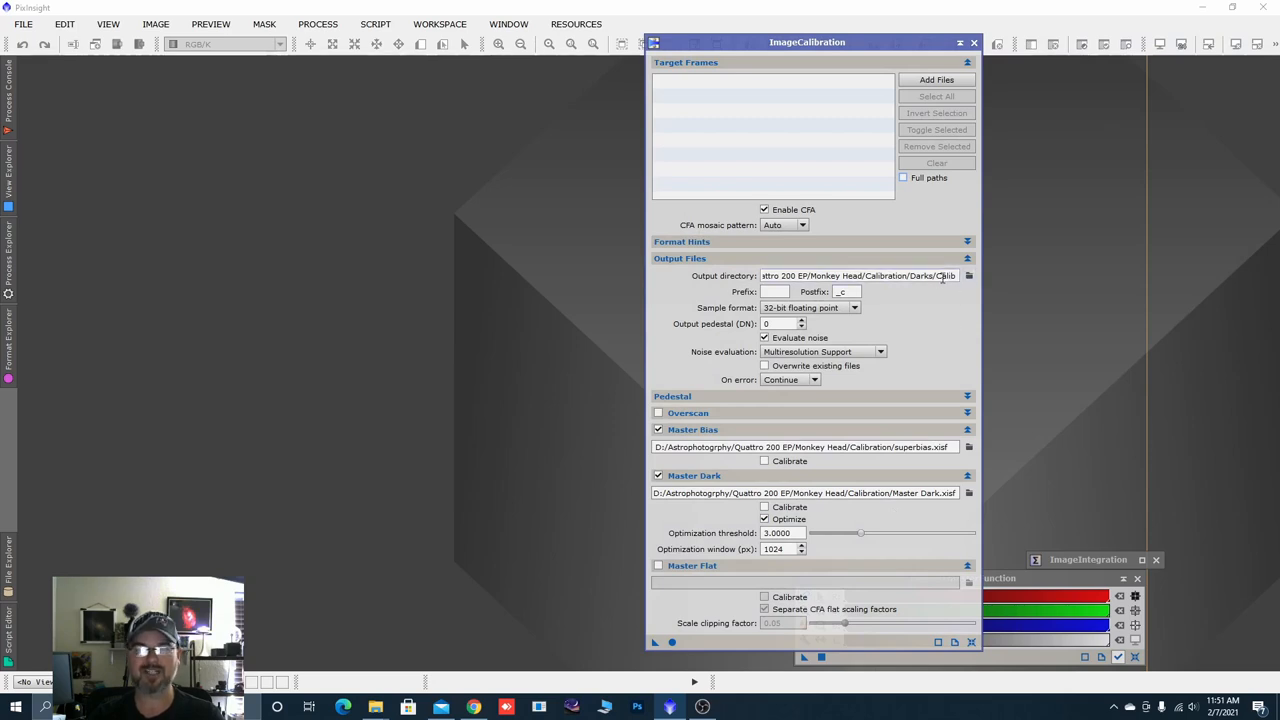
mouse_move(928, 276)
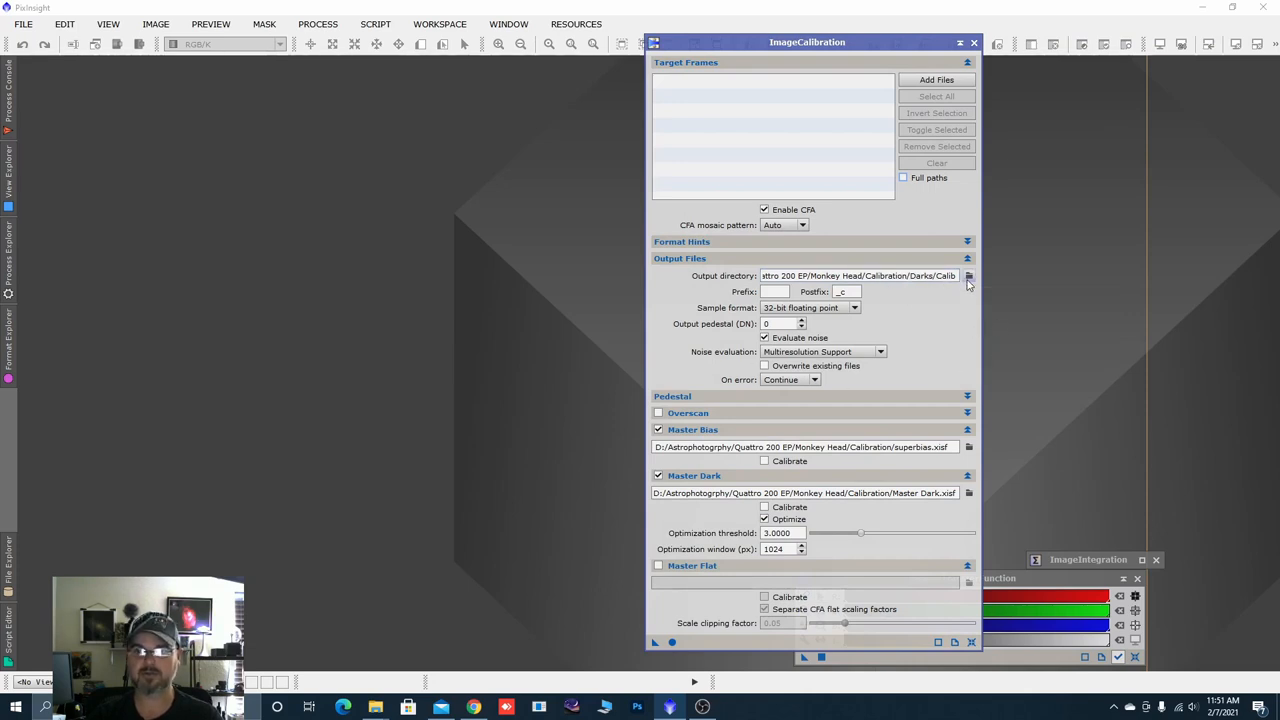
mouse_move(968, 276)
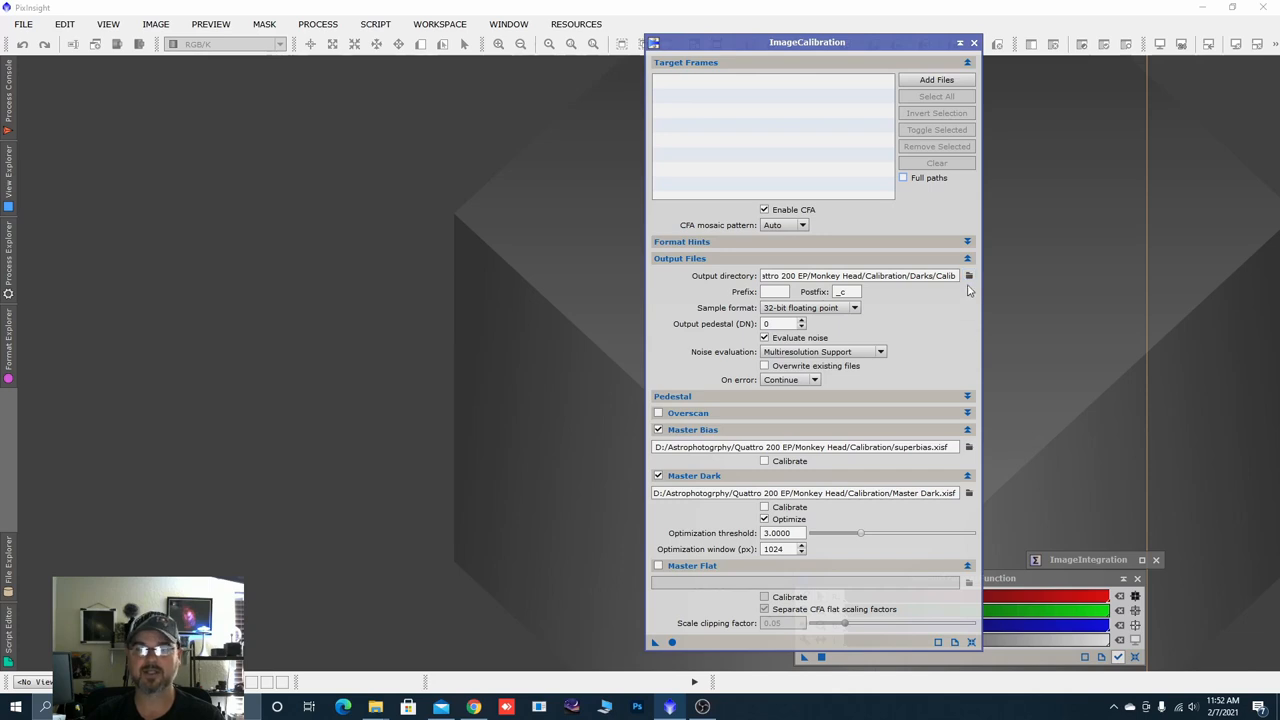
mouse_move(968, 276)
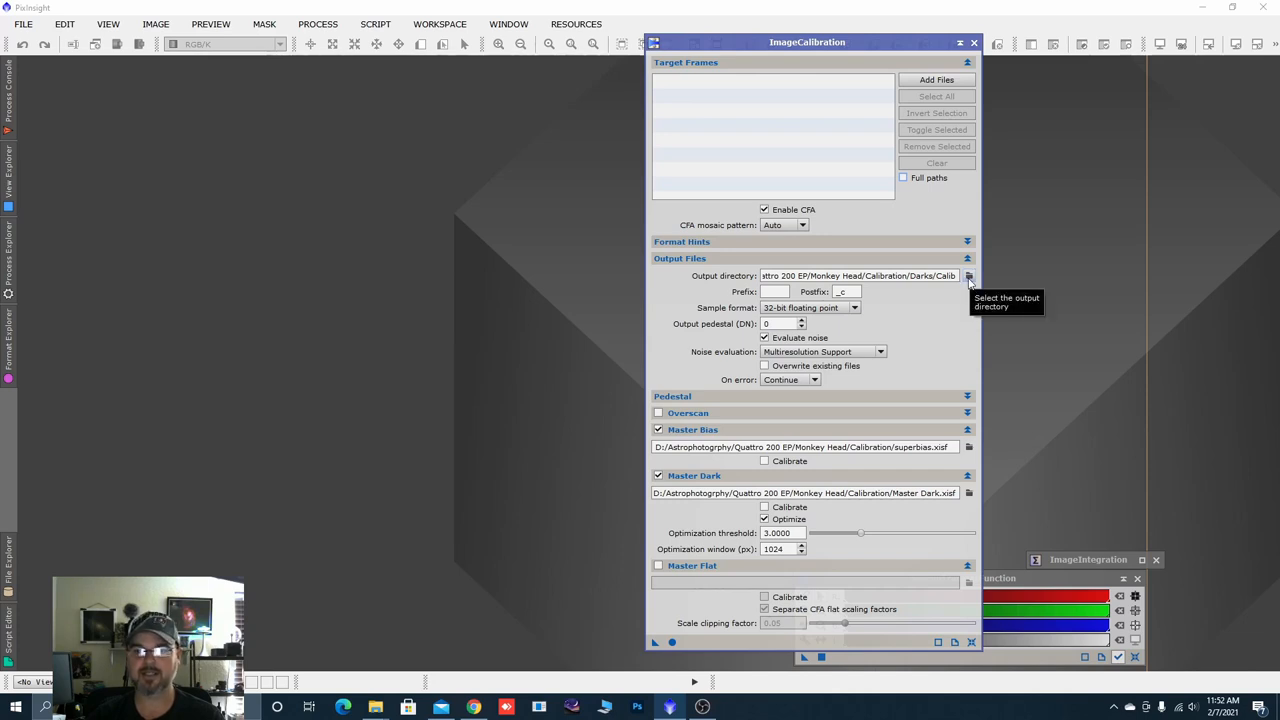
mouse_move(844, 404)
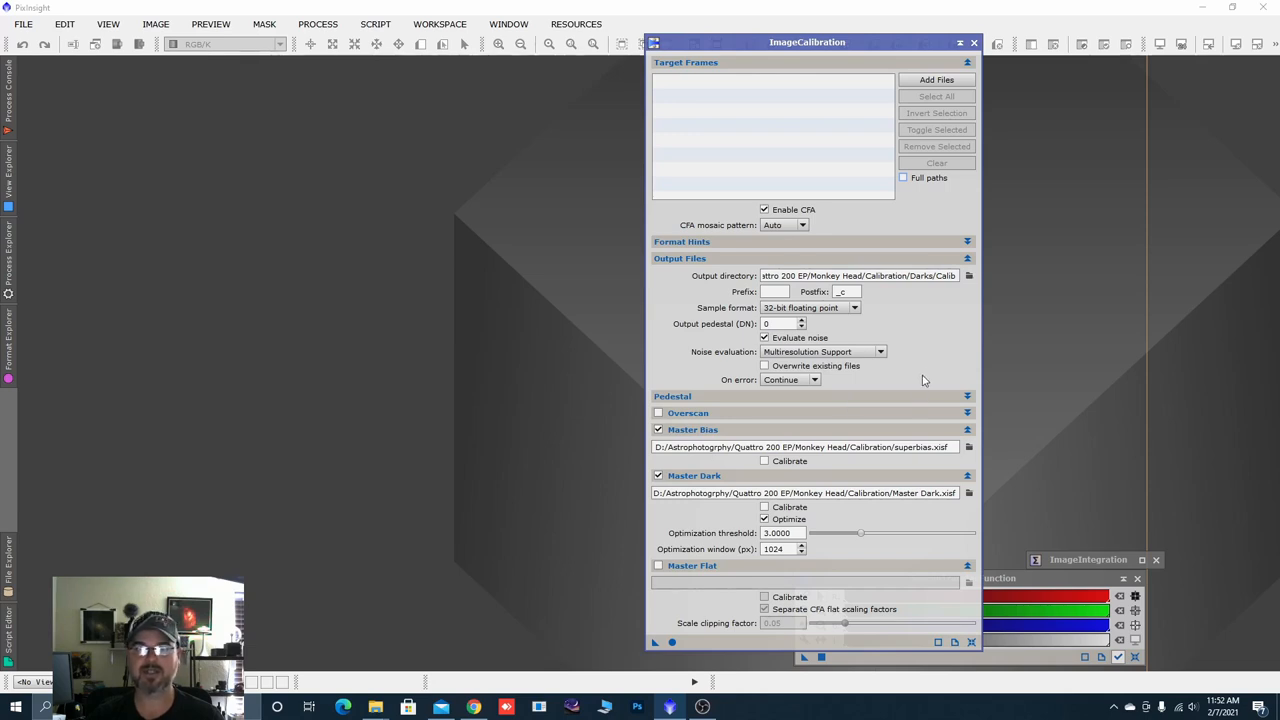
mouse_move(930, 392)
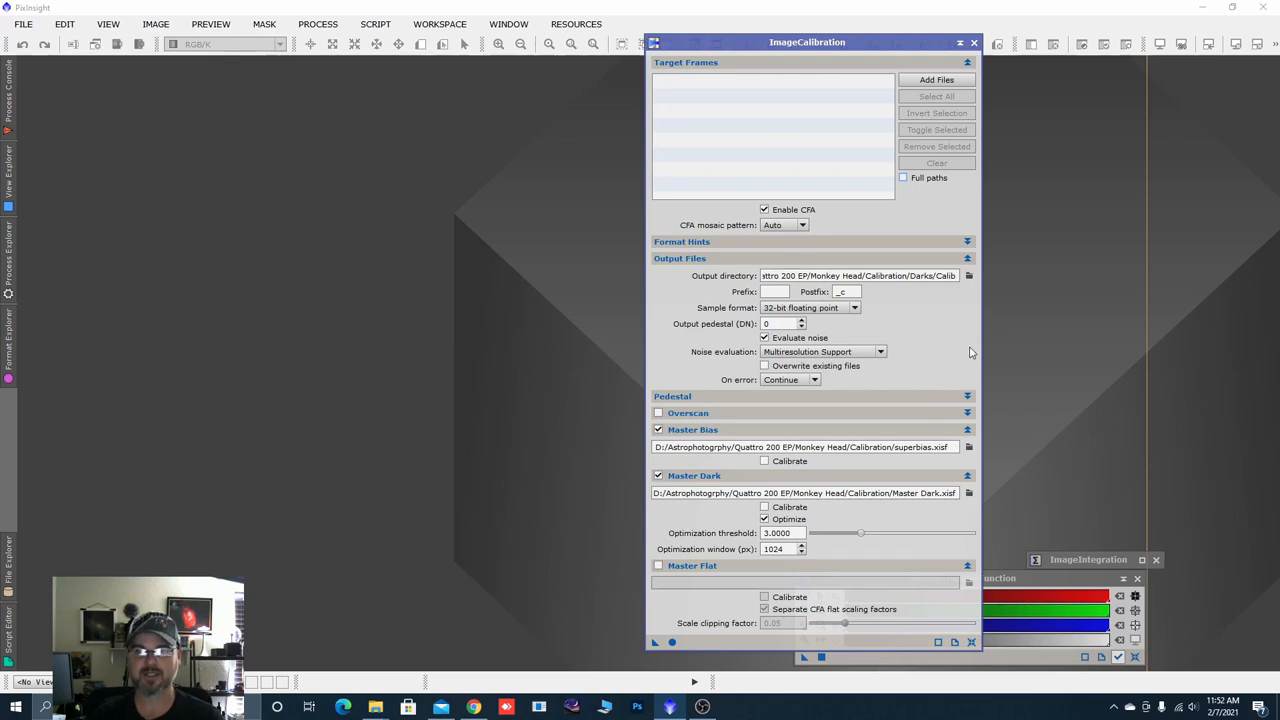
Create Ha, Oiii and Sii subfolders inside the Flats folder.
click(968, 276)
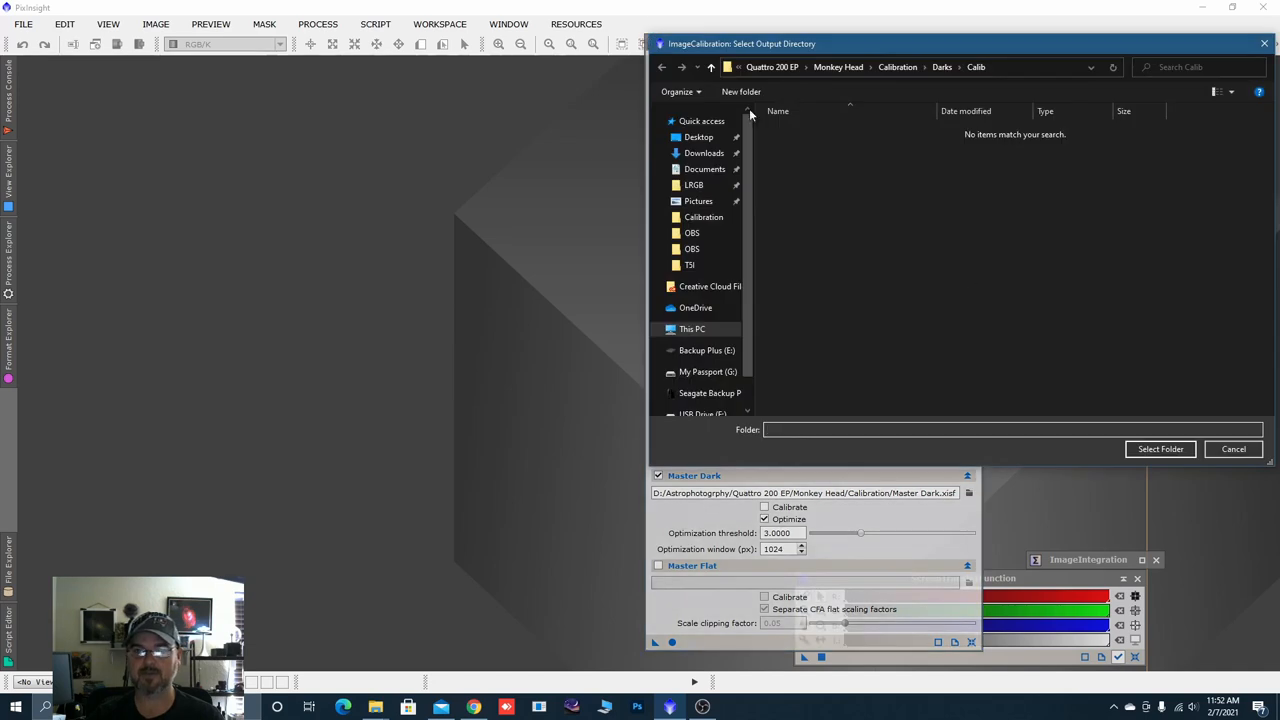
click(712, 68)
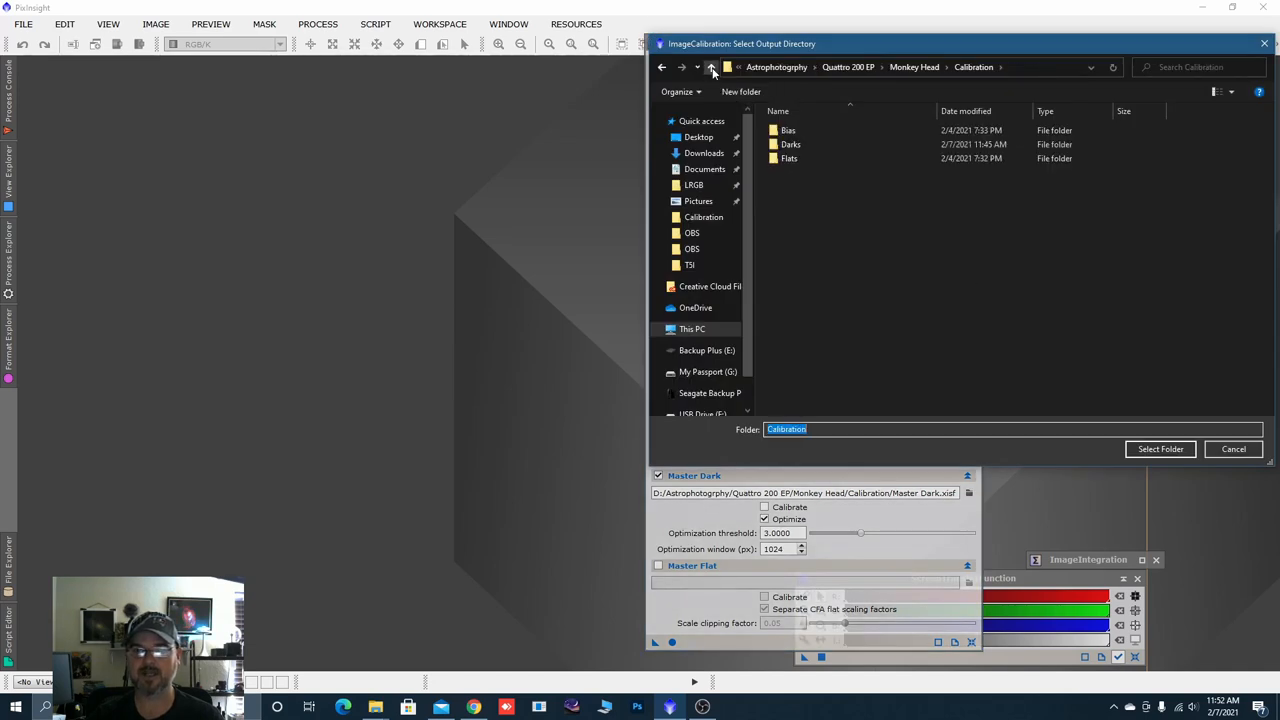
double_click(788, 158)
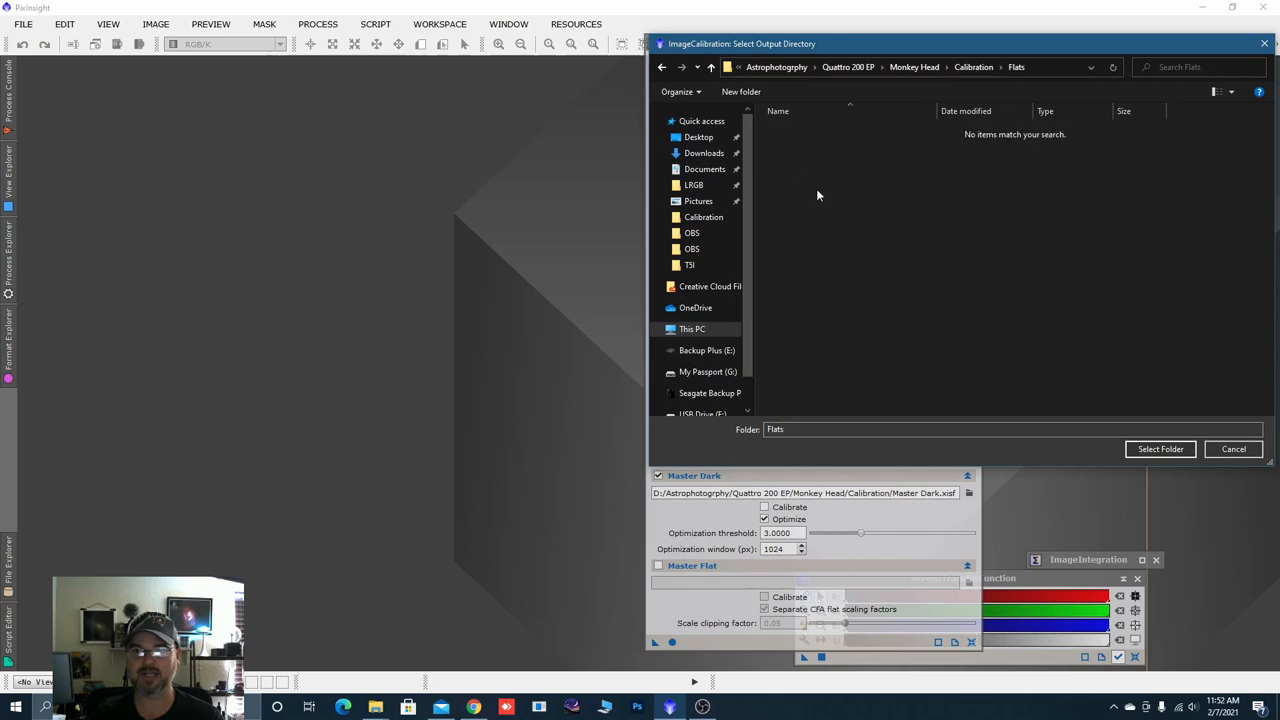
right_click(818, 196)
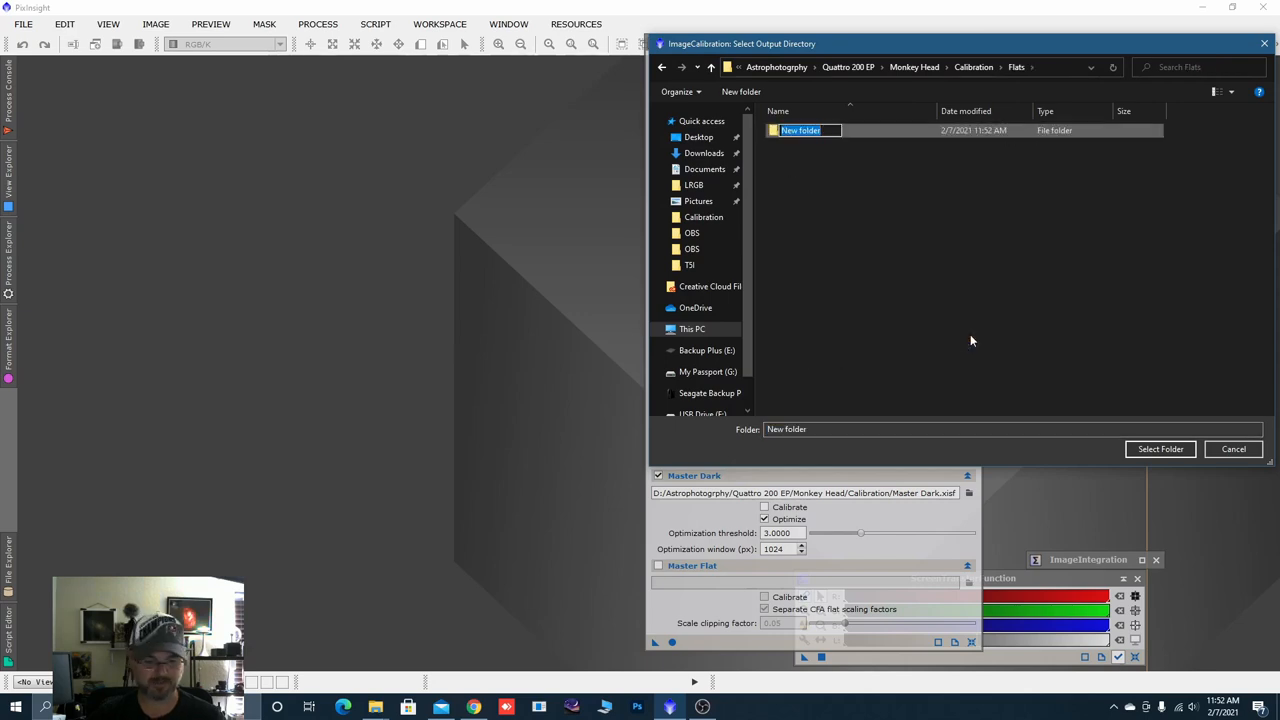
text(Ha)
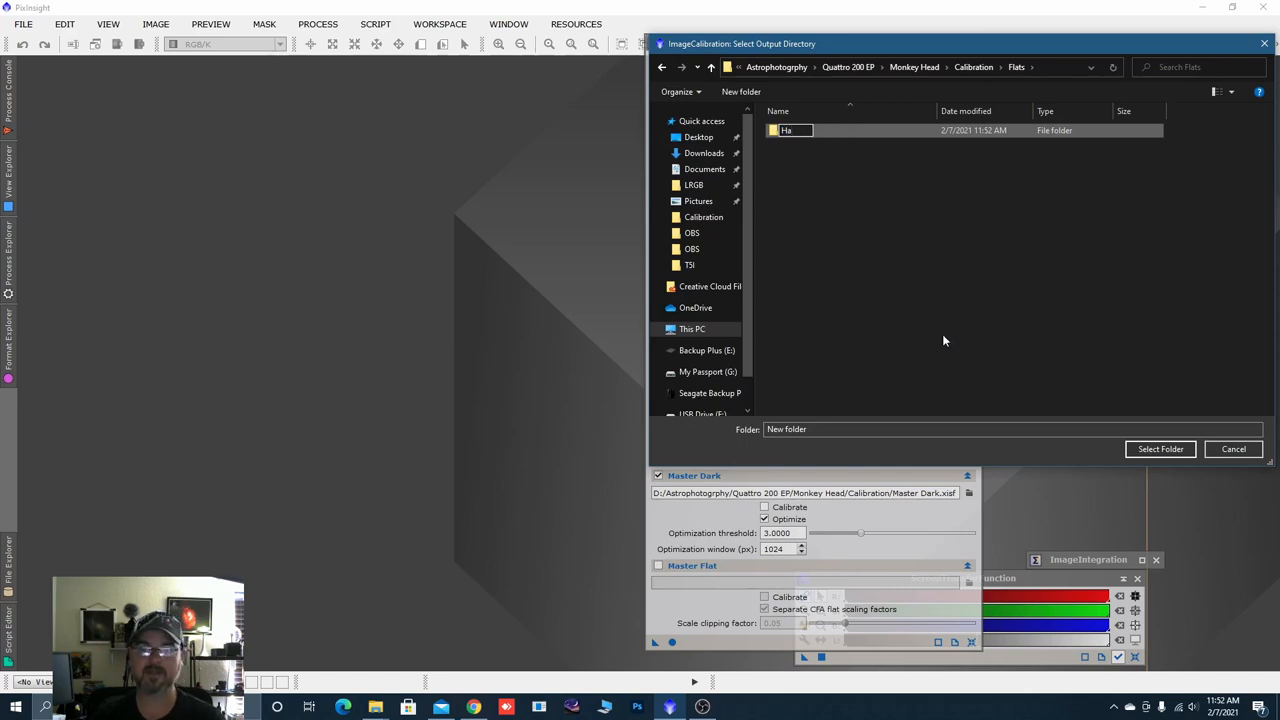
right_click(944, 340)
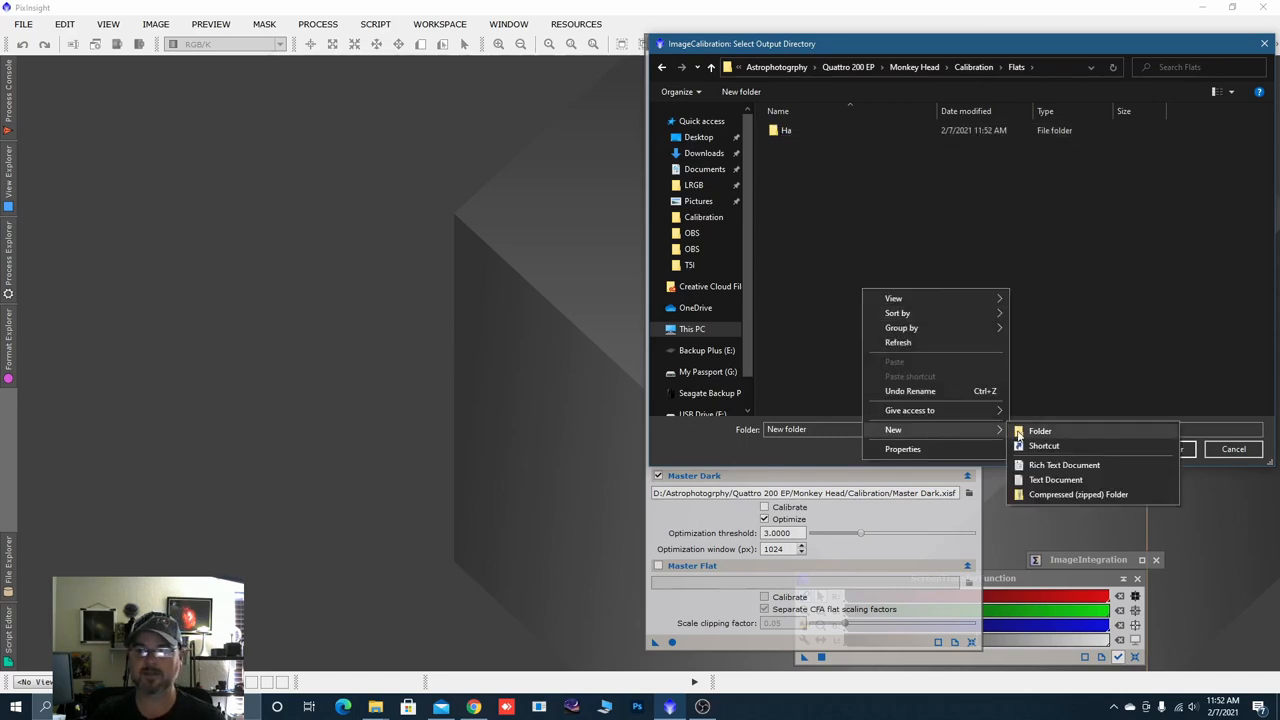
click(1040, 430)
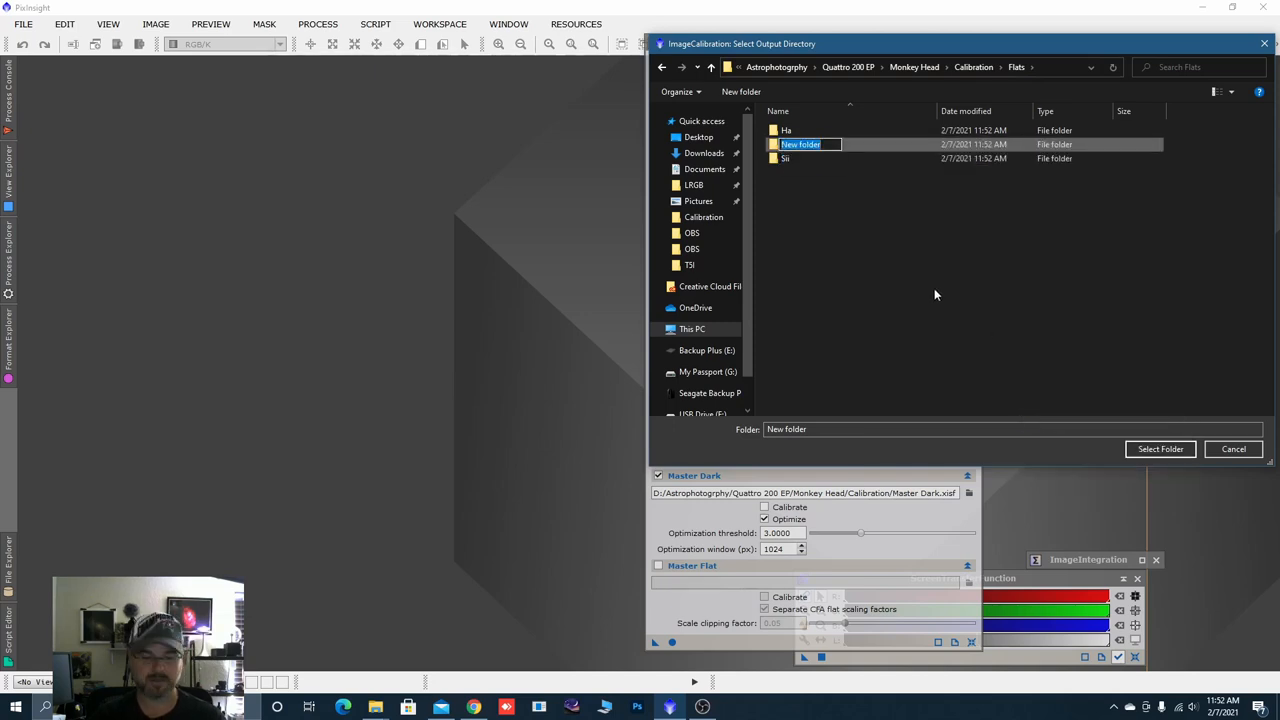
text(Oiii)
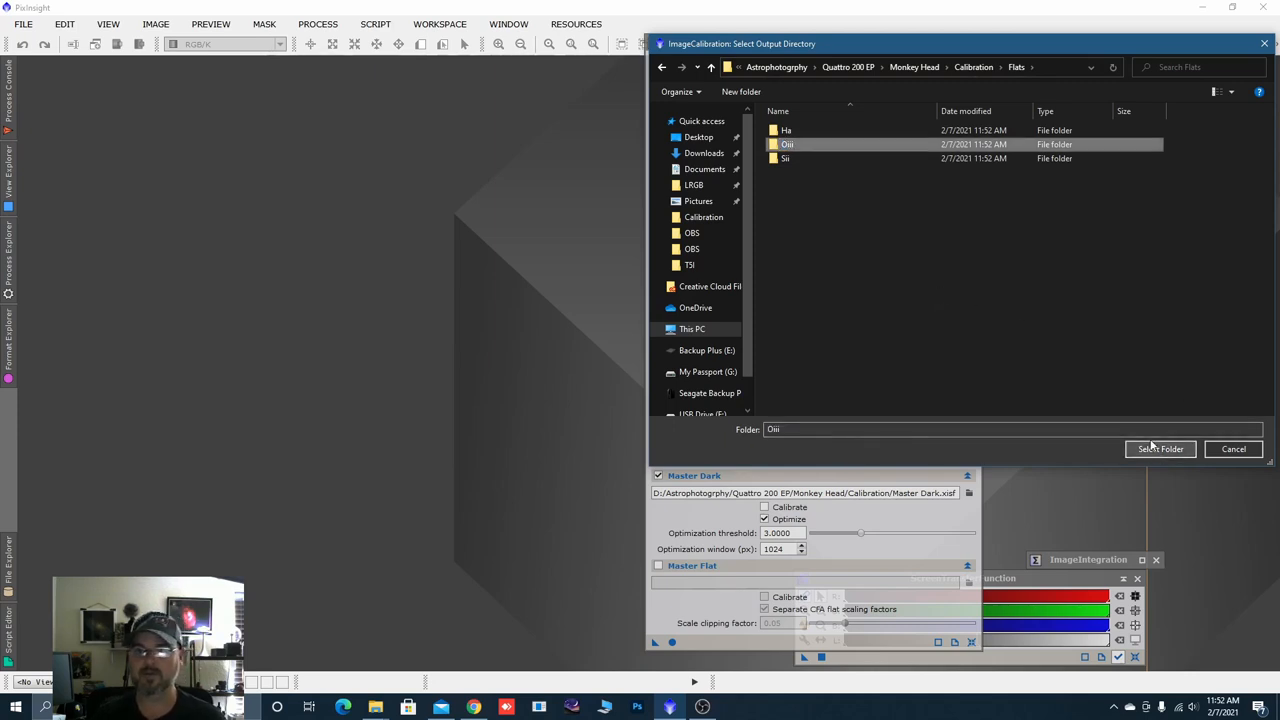
mouse_move(786, 130)
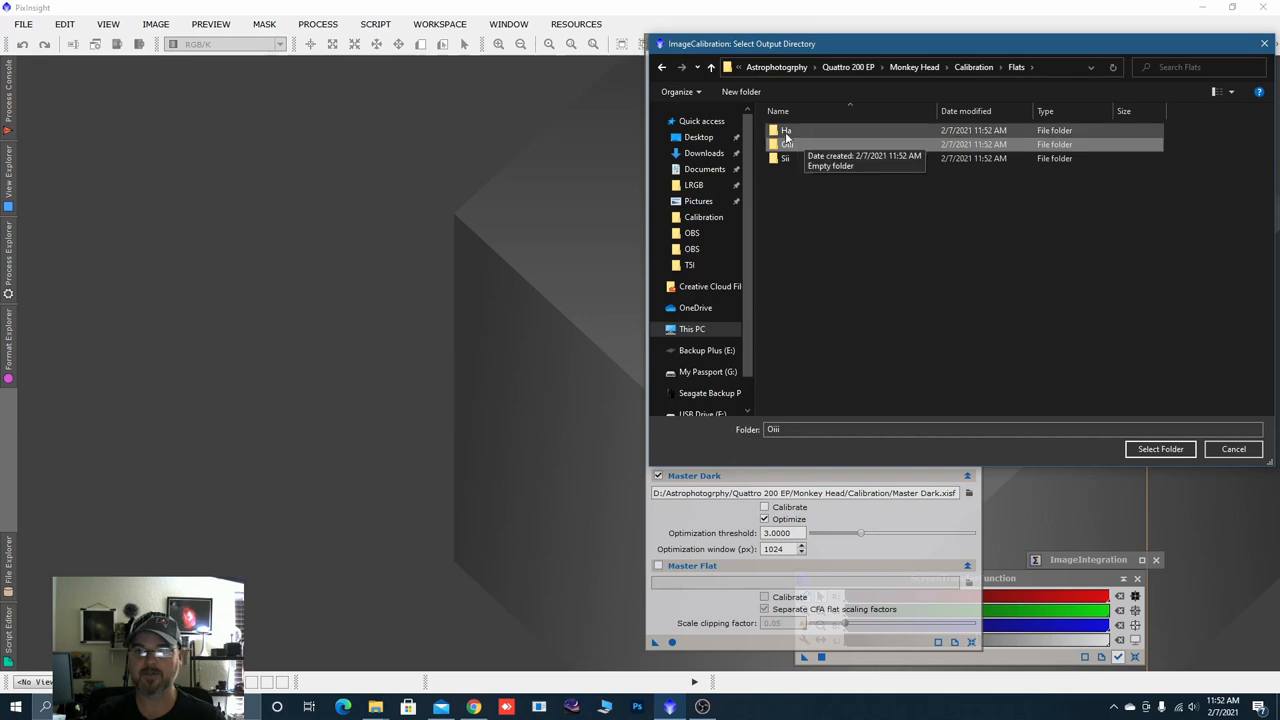
Make the new Flats/Ha folder the ImageCalibration output directory.
click(788, 130)
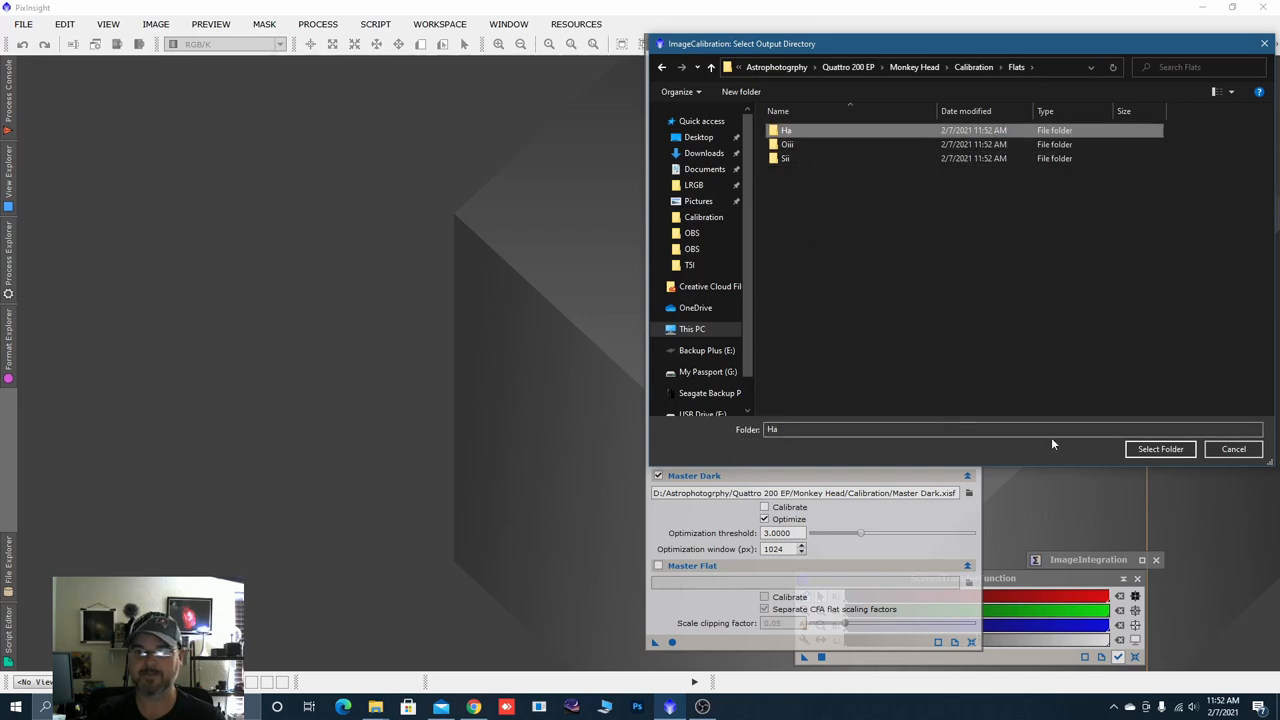
click(1160, 448)
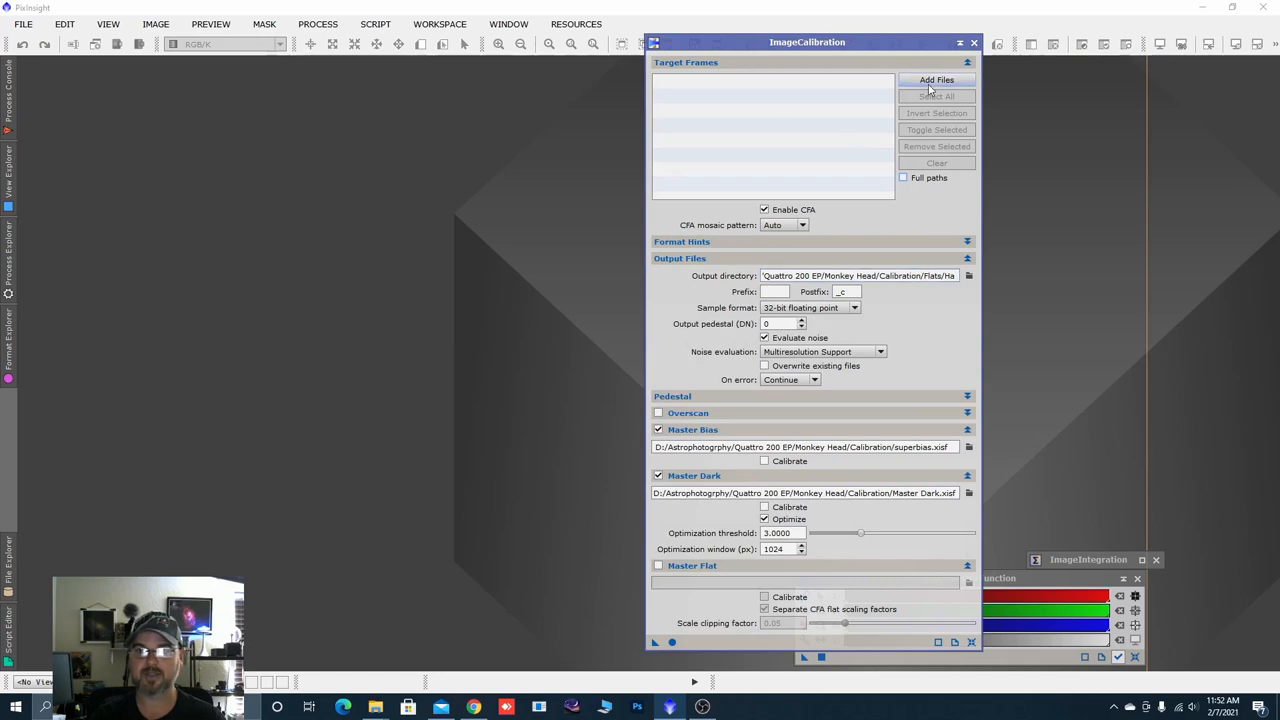
Add all F_Ha flat files as ImageCalibration target frames, keeping Master Dark and superbias as masters.
click(936, 80)
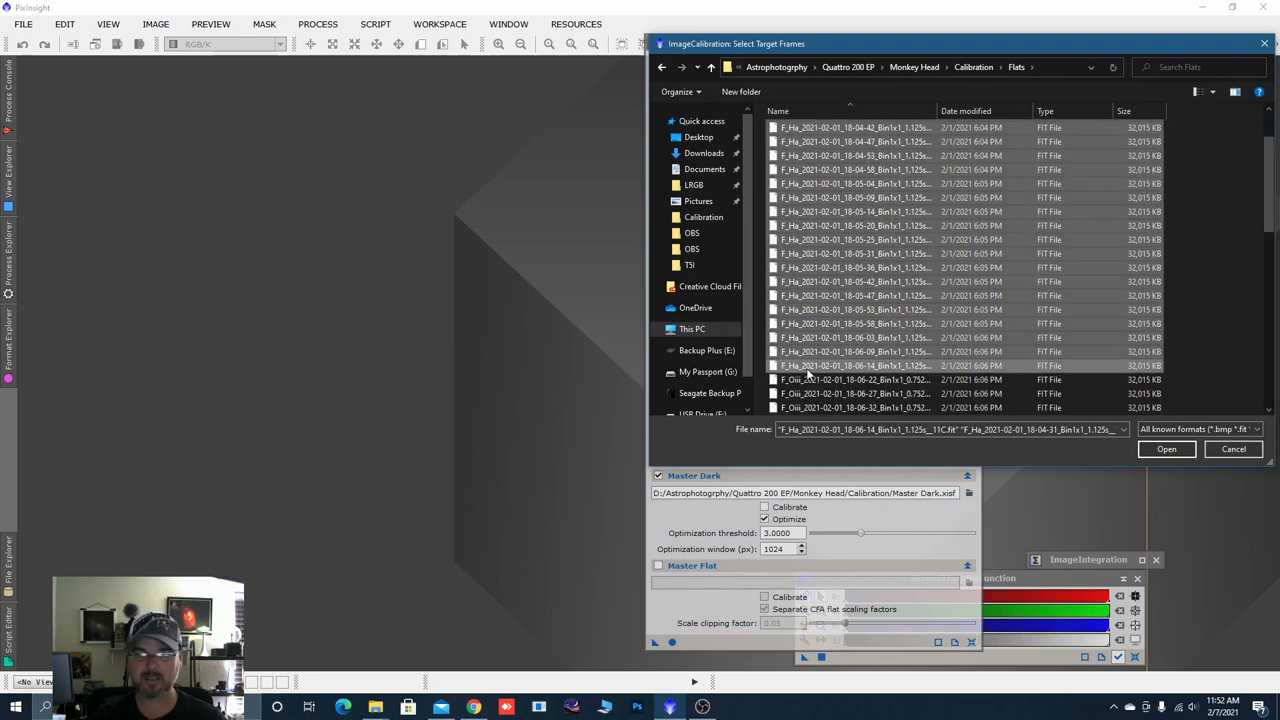
click(1164, 448)
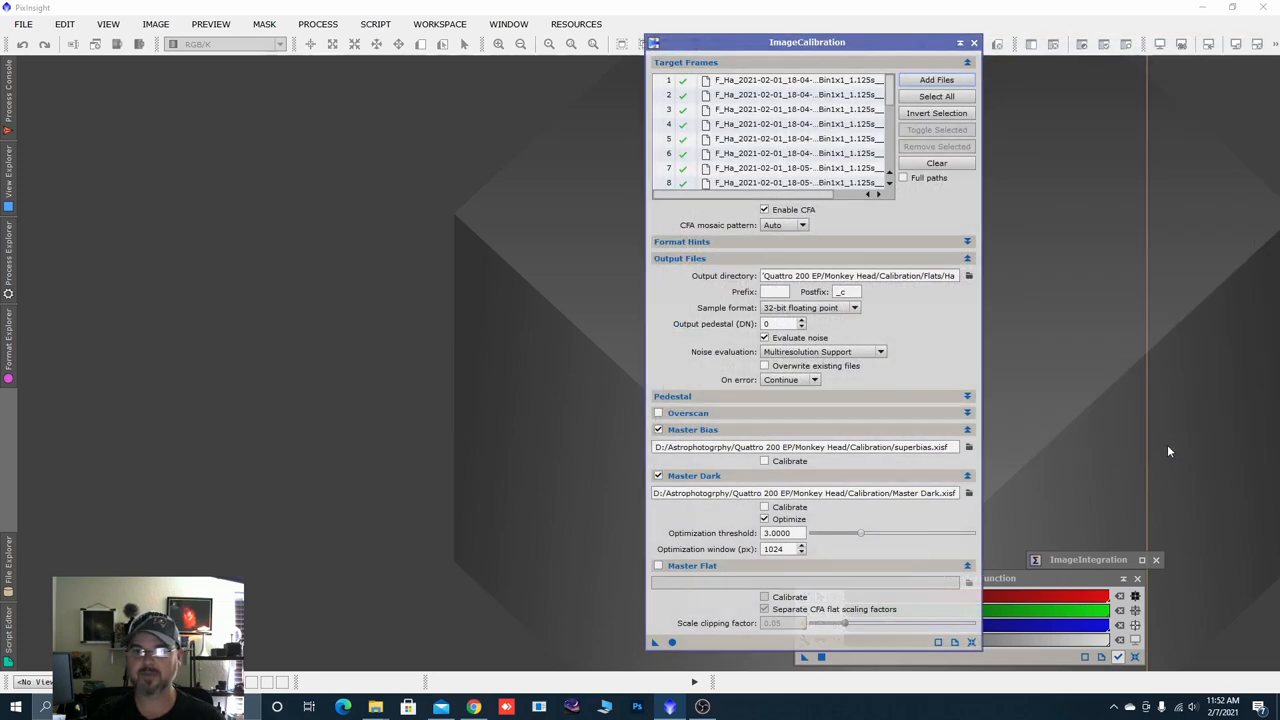
click(790, 124)
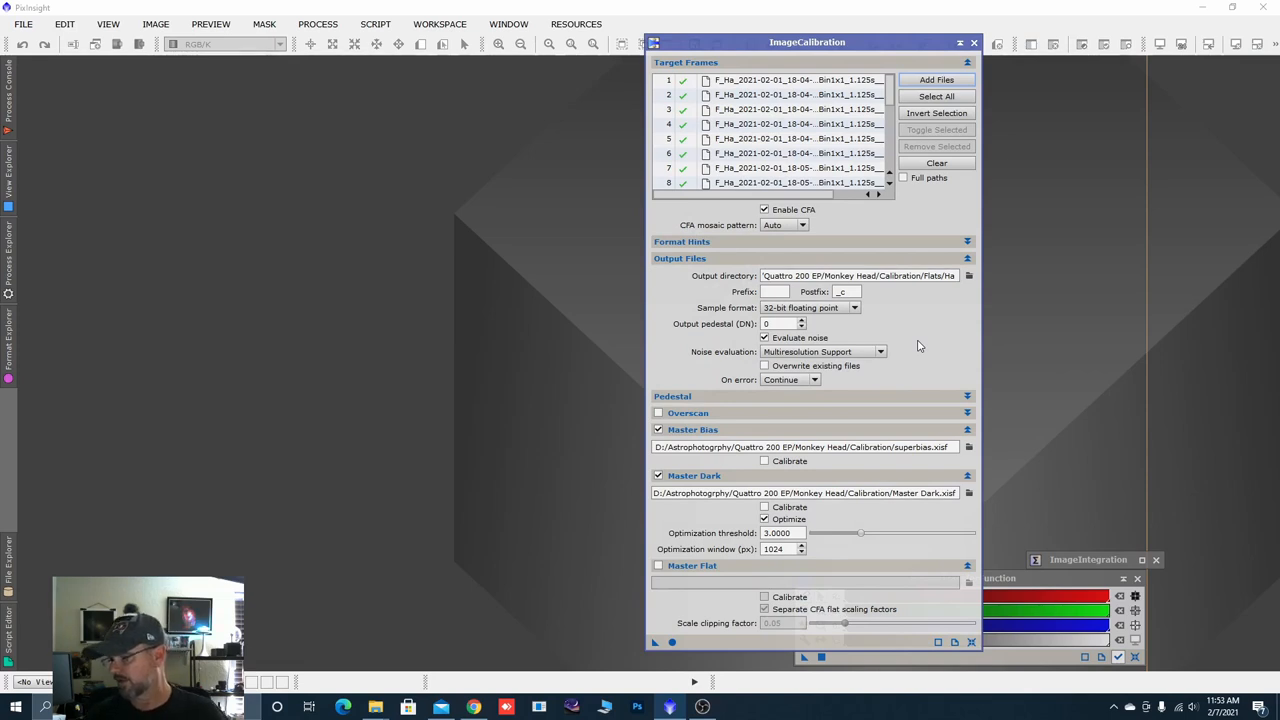
mouse_move(884, 384)
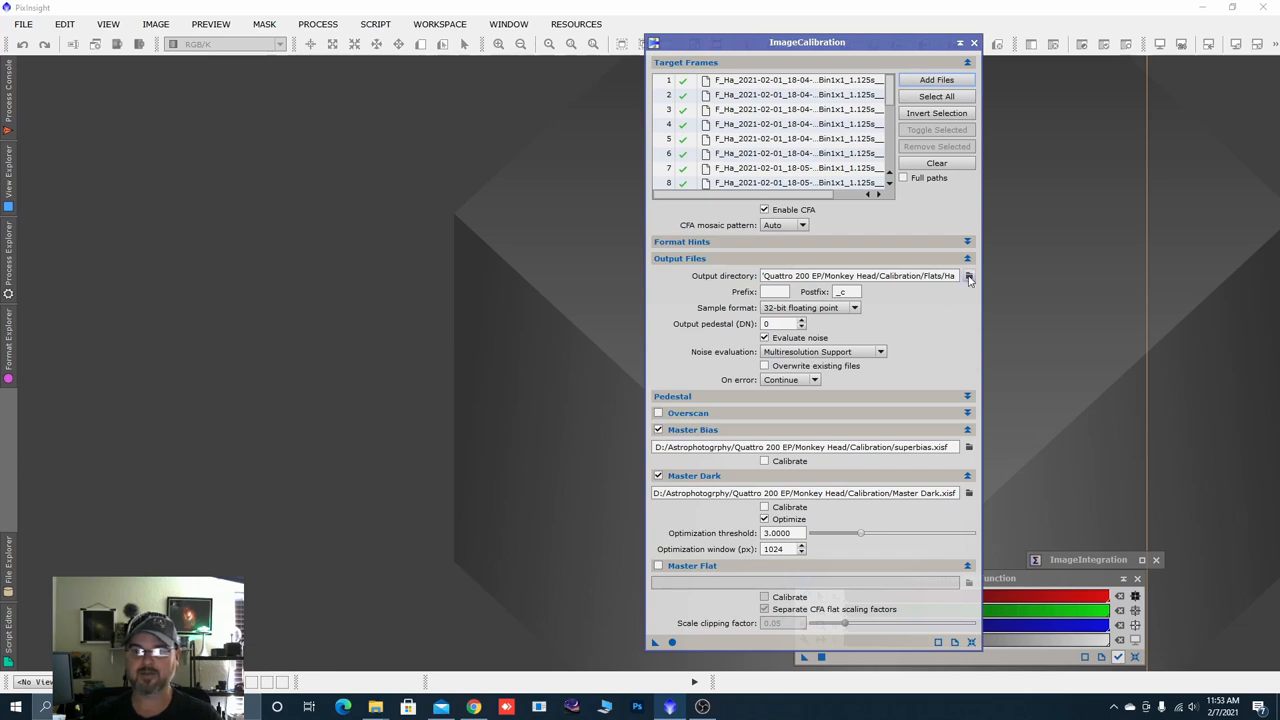
mouse_move(904, 442)
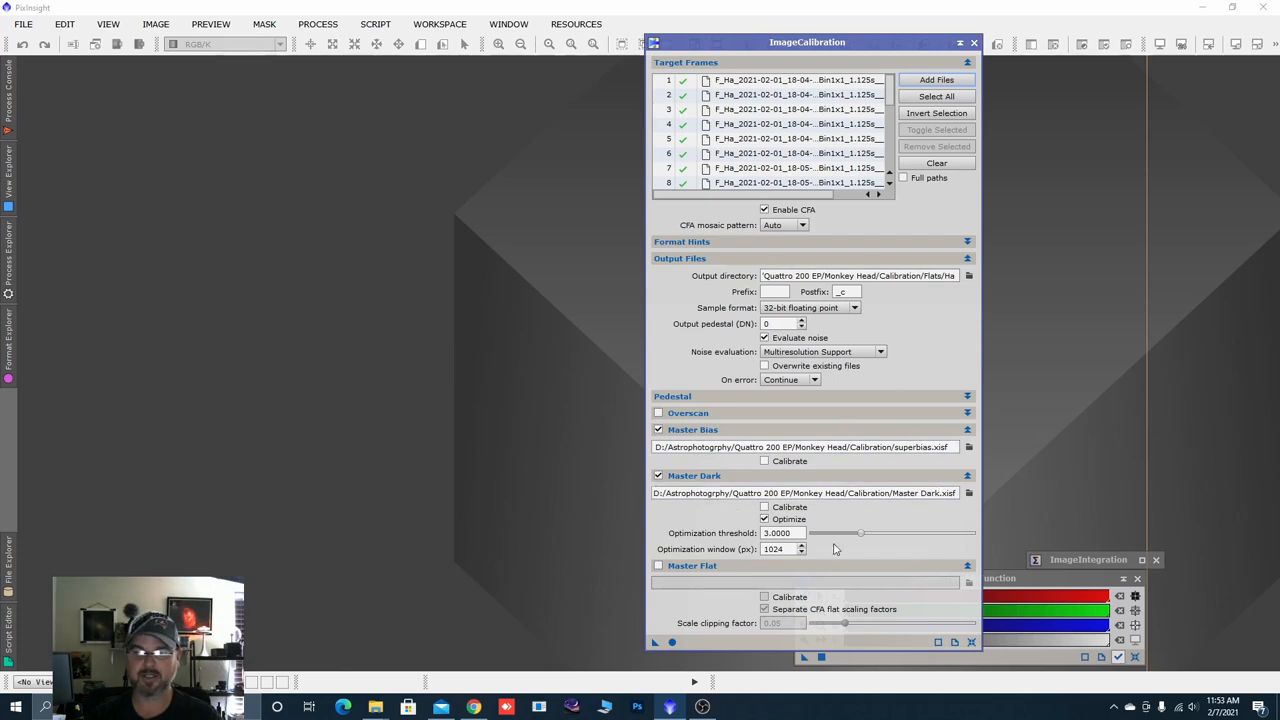
click(764, 518)
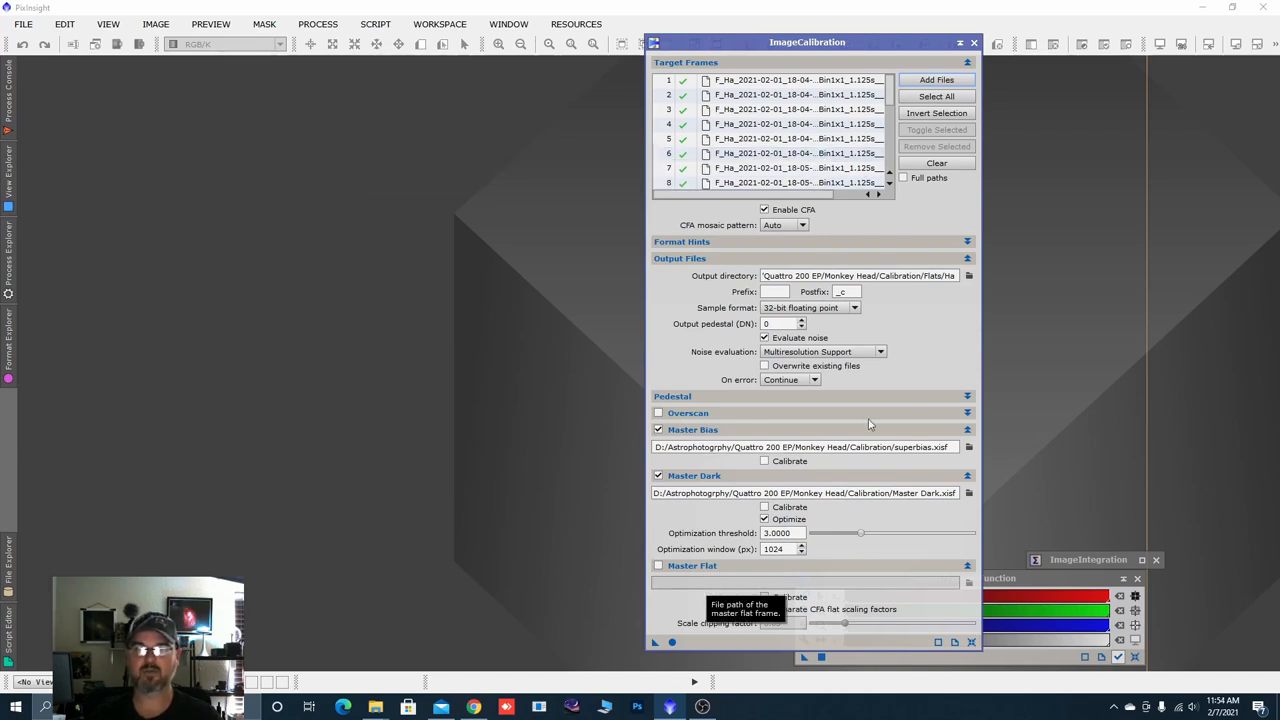
click(658, 564)
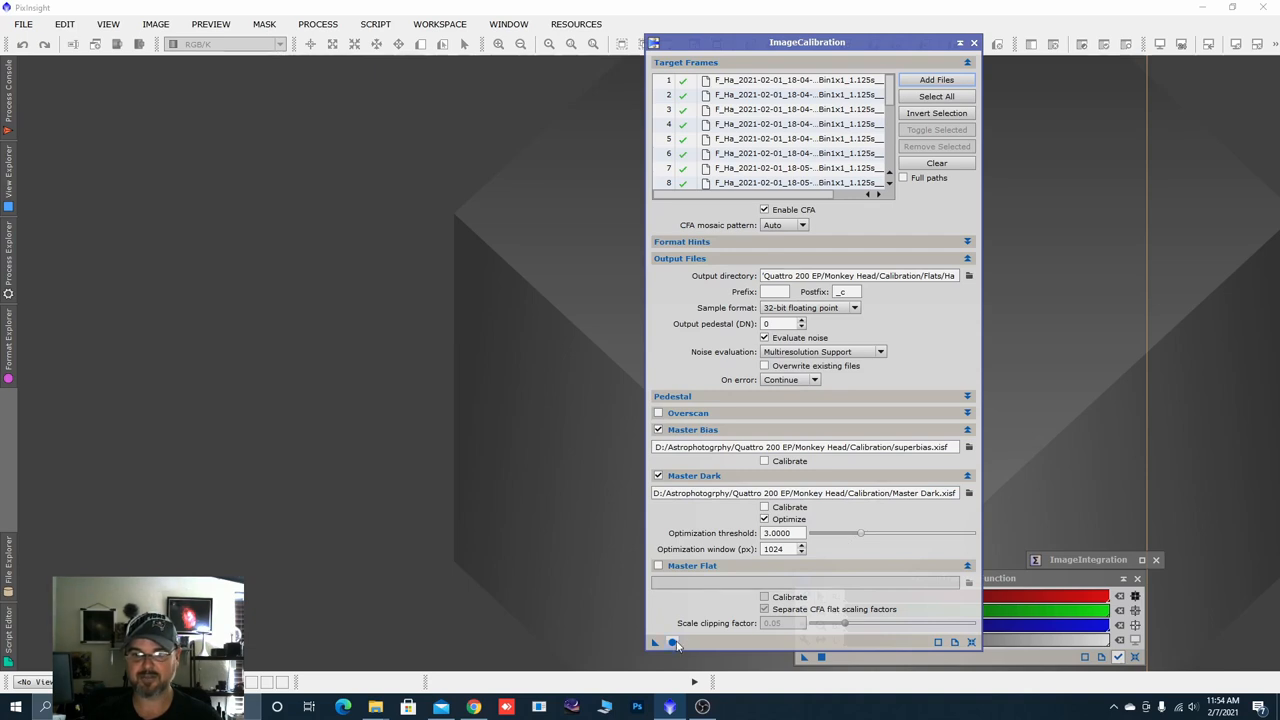
Run ImageCalibration globally on the Ha flats and shade the process window.
click(672, 642)
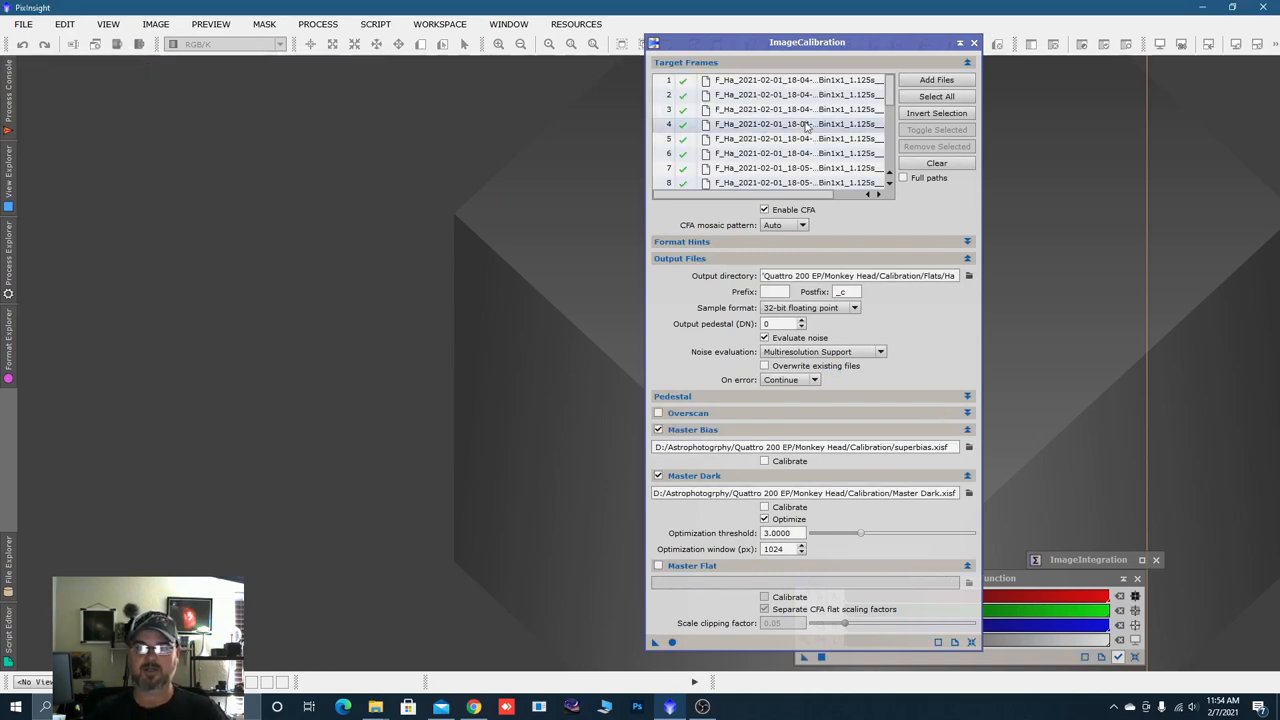
click(790, 94)
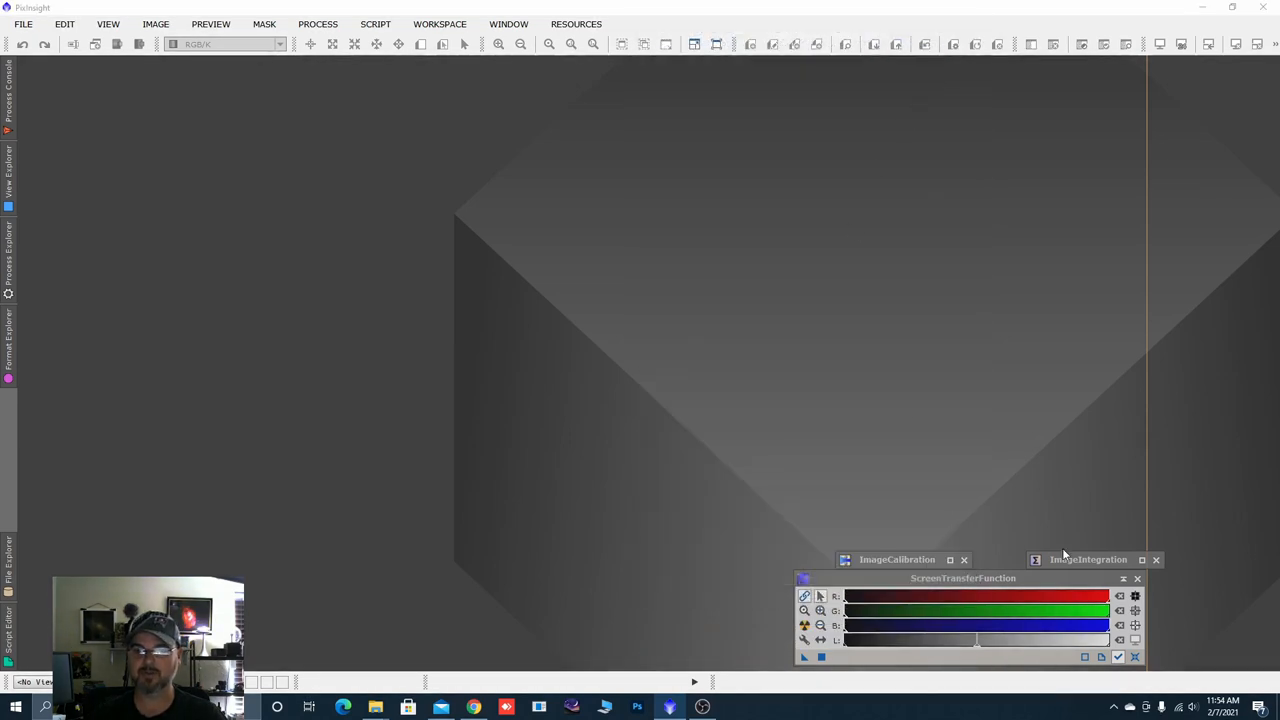
click(1088, 560)
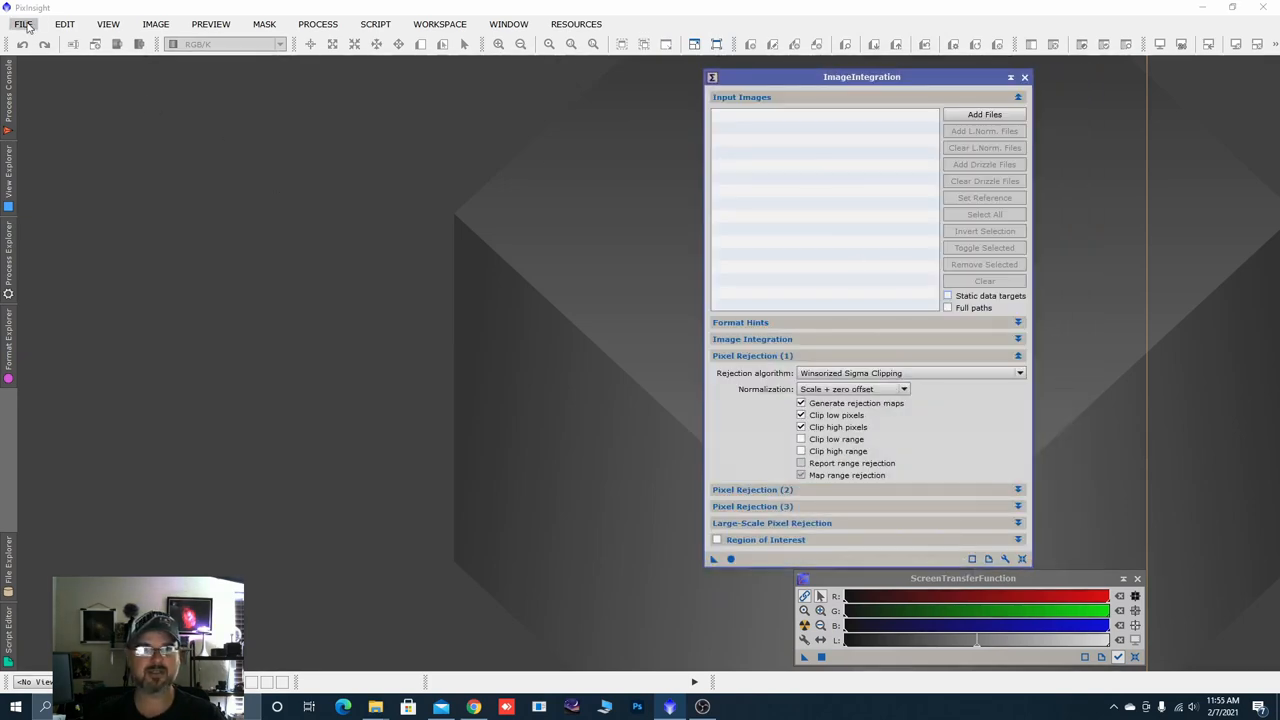
click(984, 114)
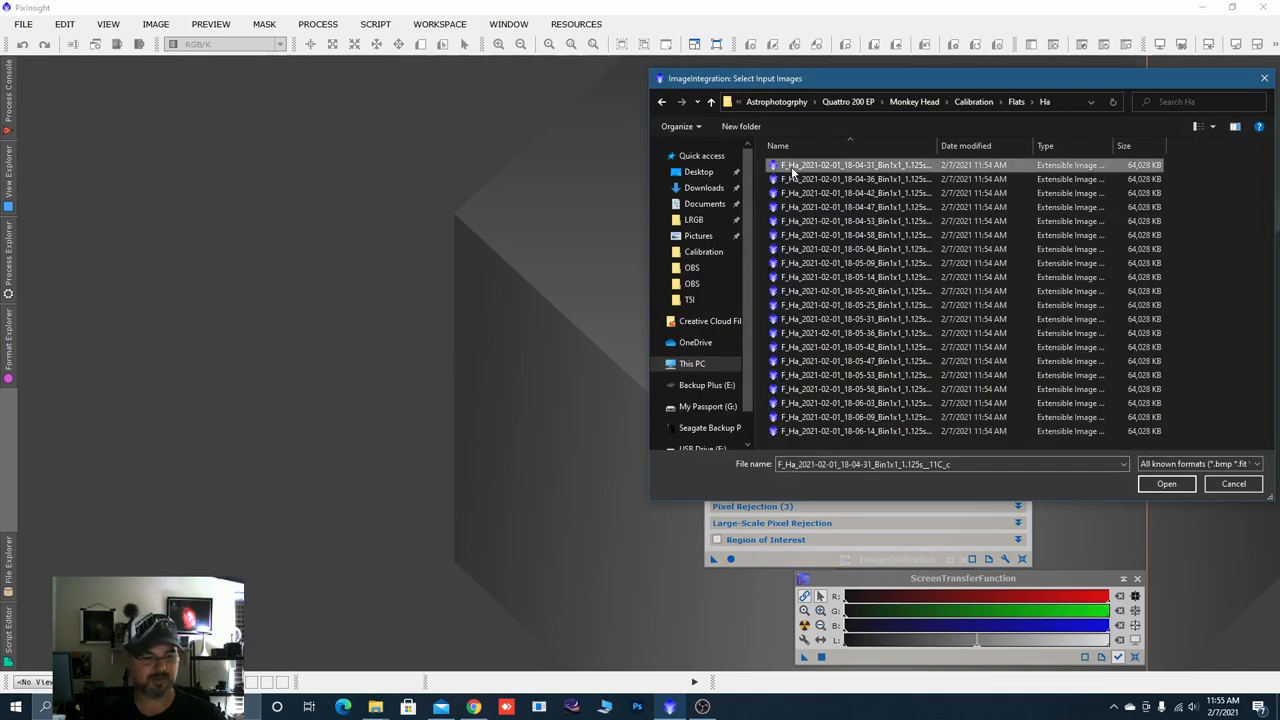
click(856, 180)
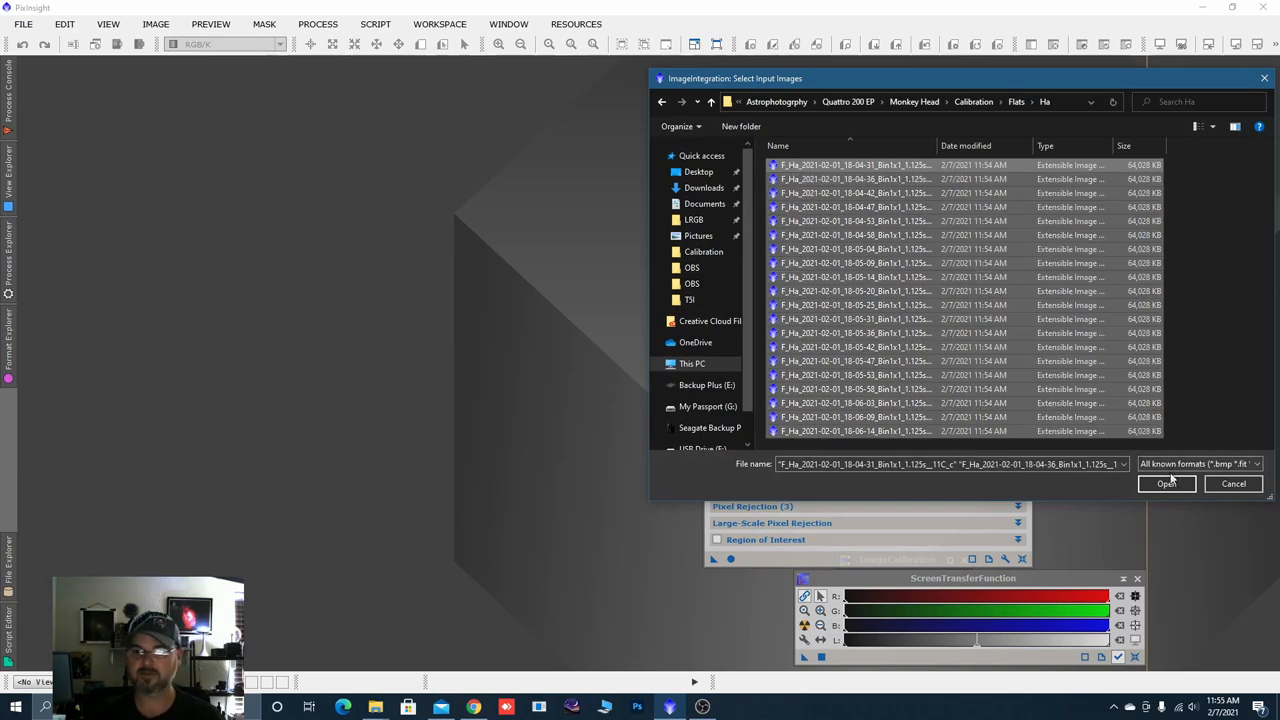
click(1166, 484)
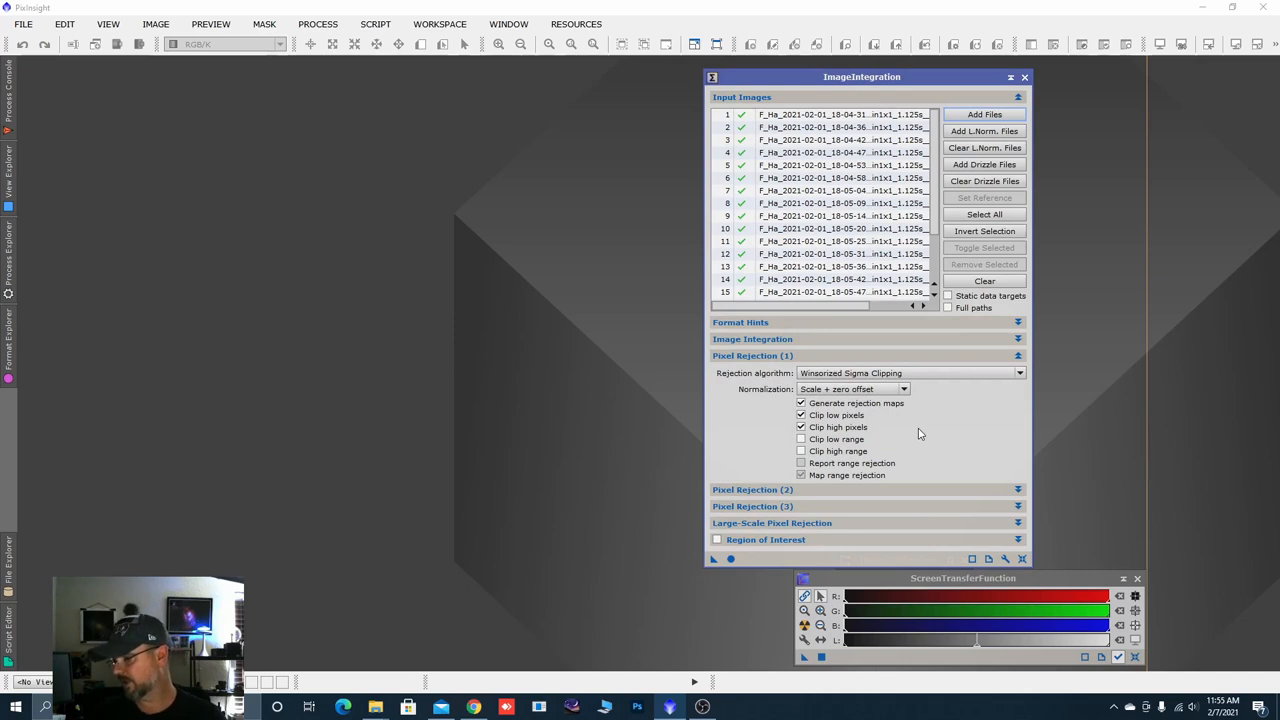
mouse_move(940, 414)
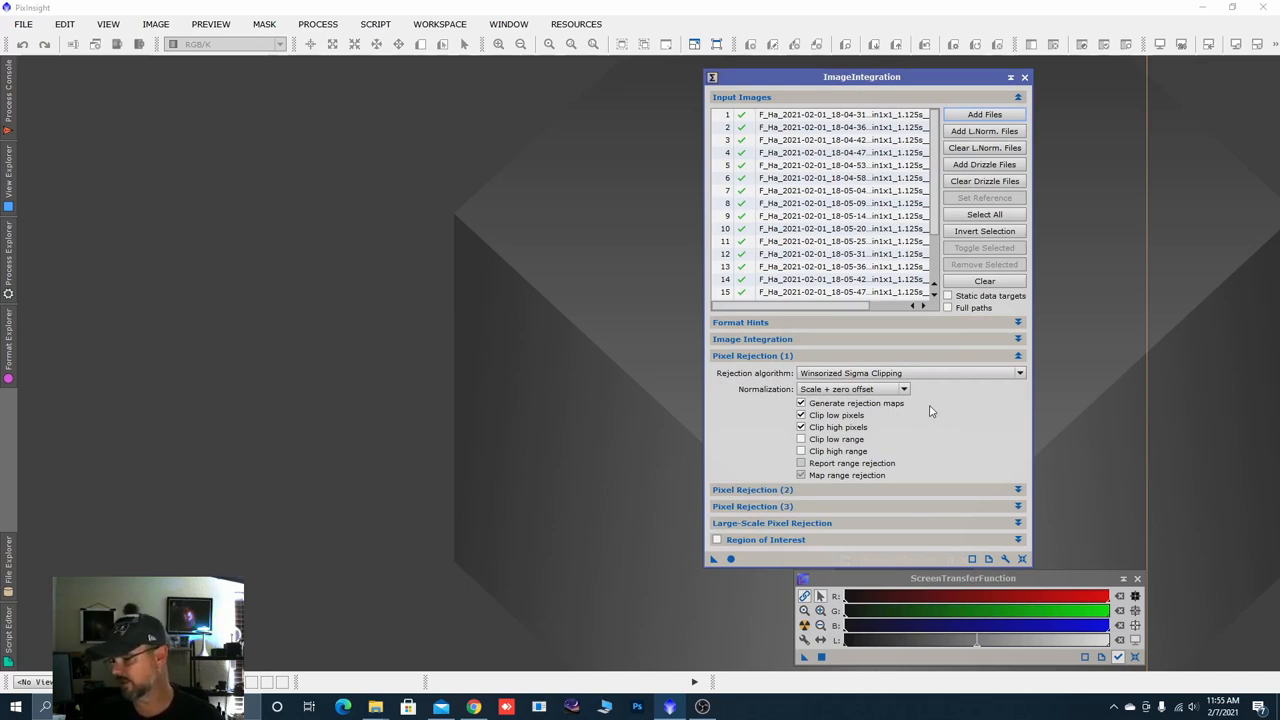
mouse_move(940, 404)
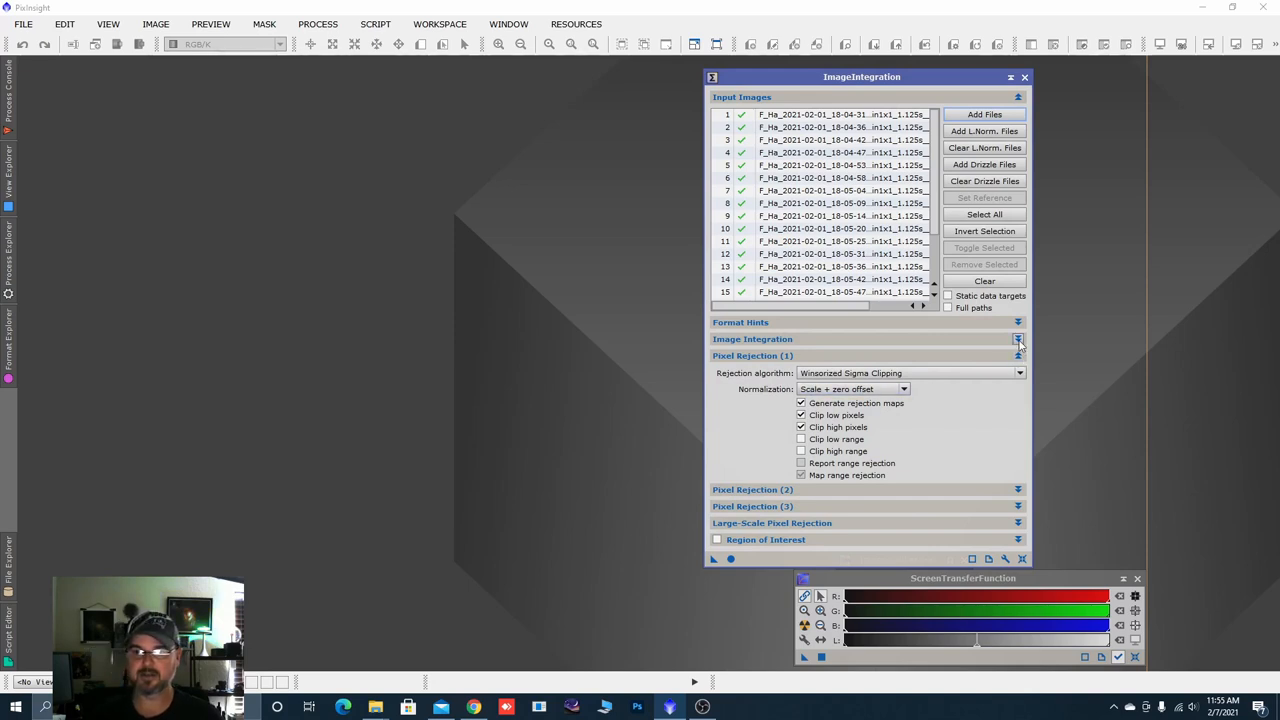
Set Image Integration normalization to Multiplicative with Average combination for the Ha flats.
click(1018, 340)
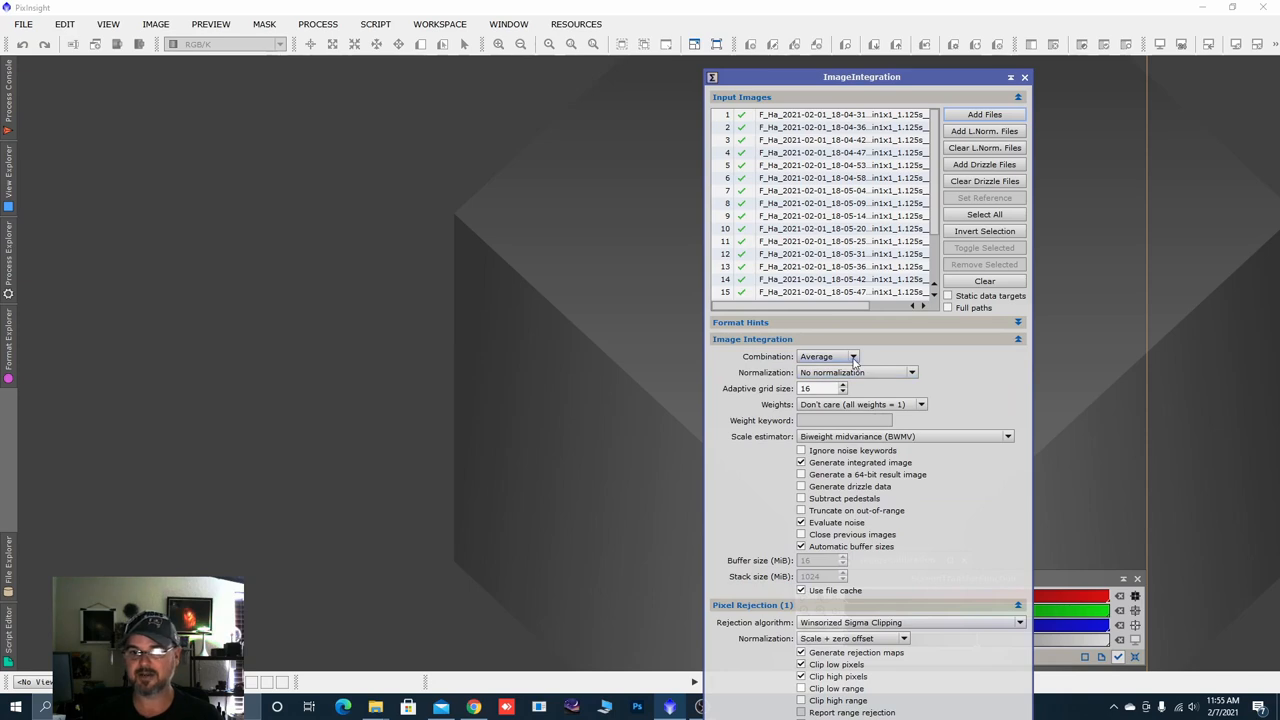
mouse_move(826, 356)
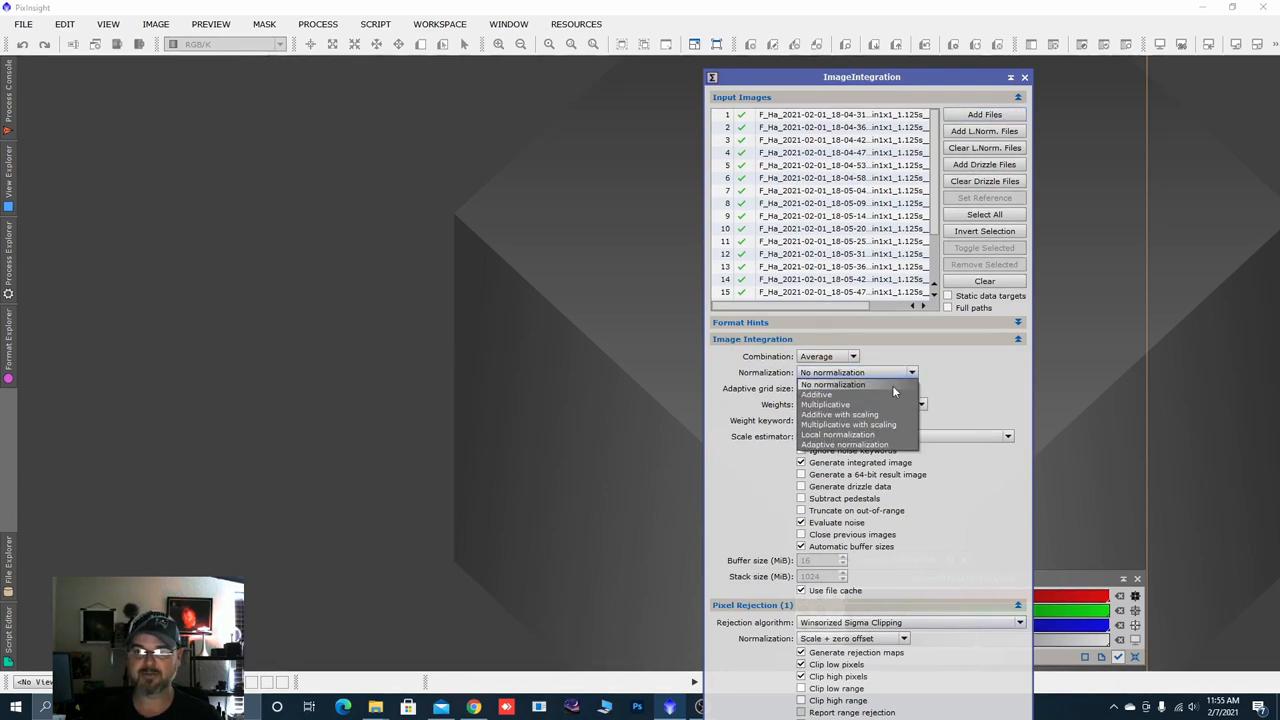
click(826, 404)
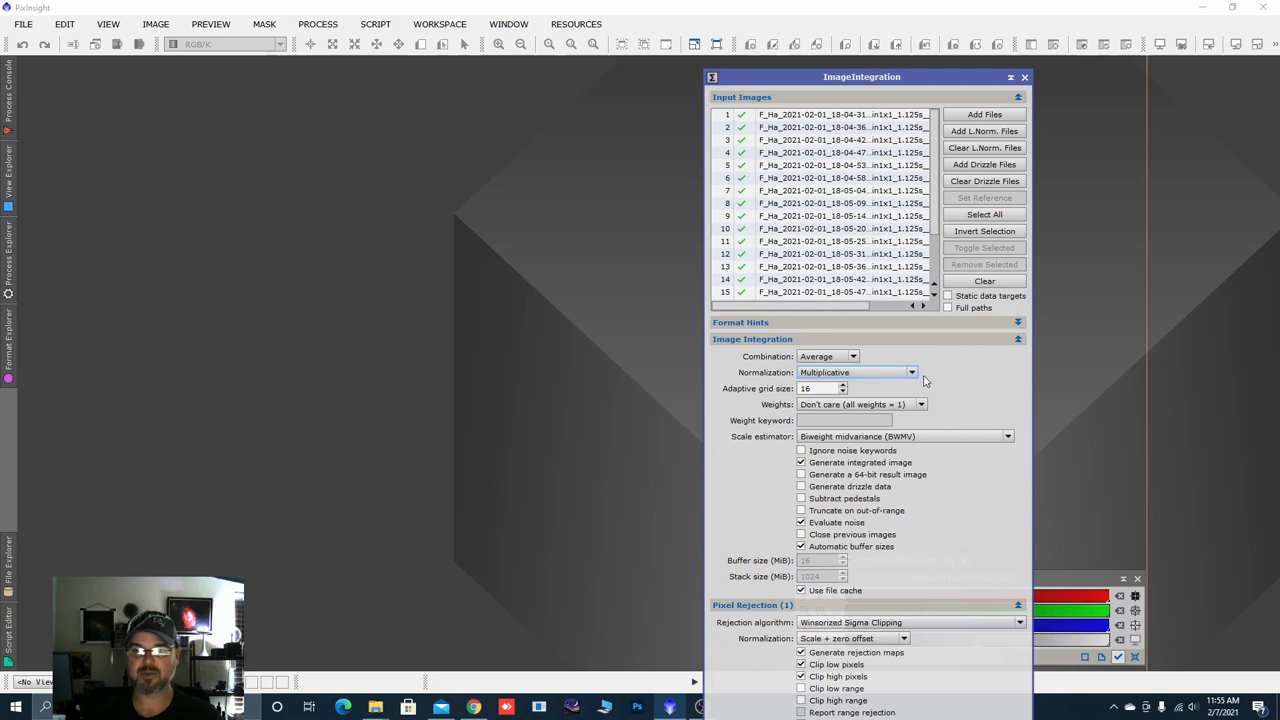
mouse_move(924, 376)
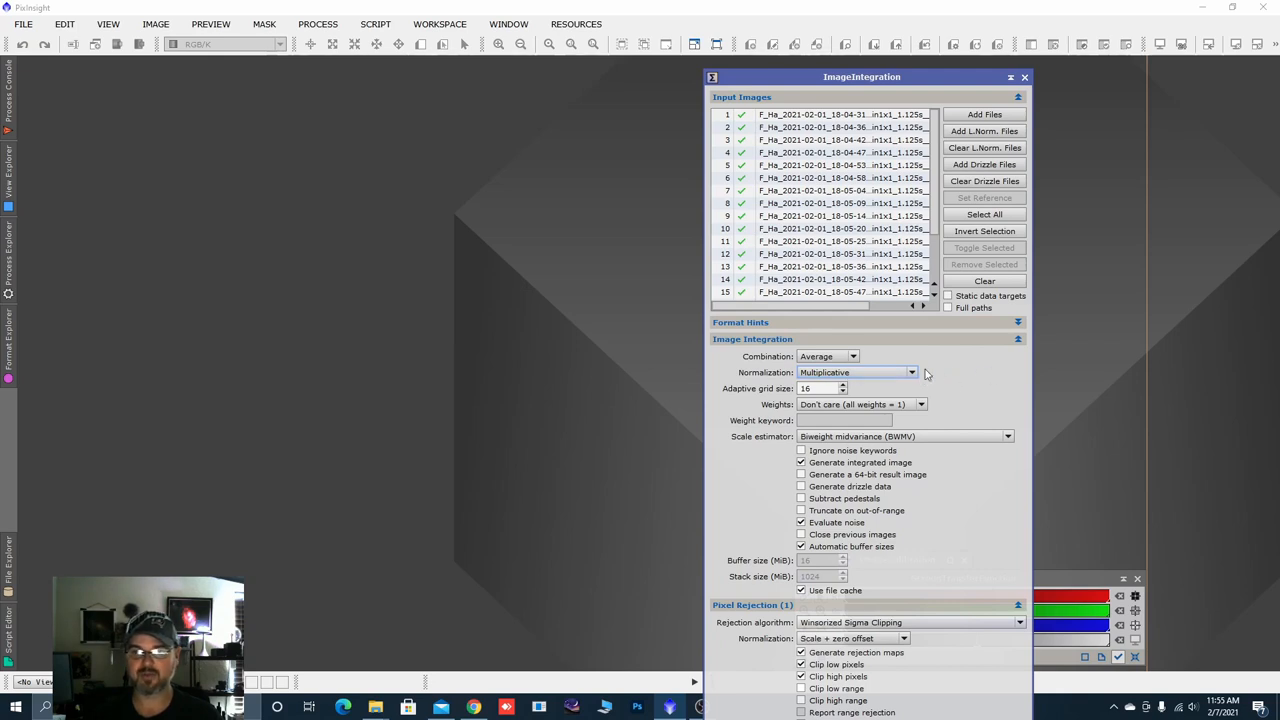
mouse_move(980, 470)
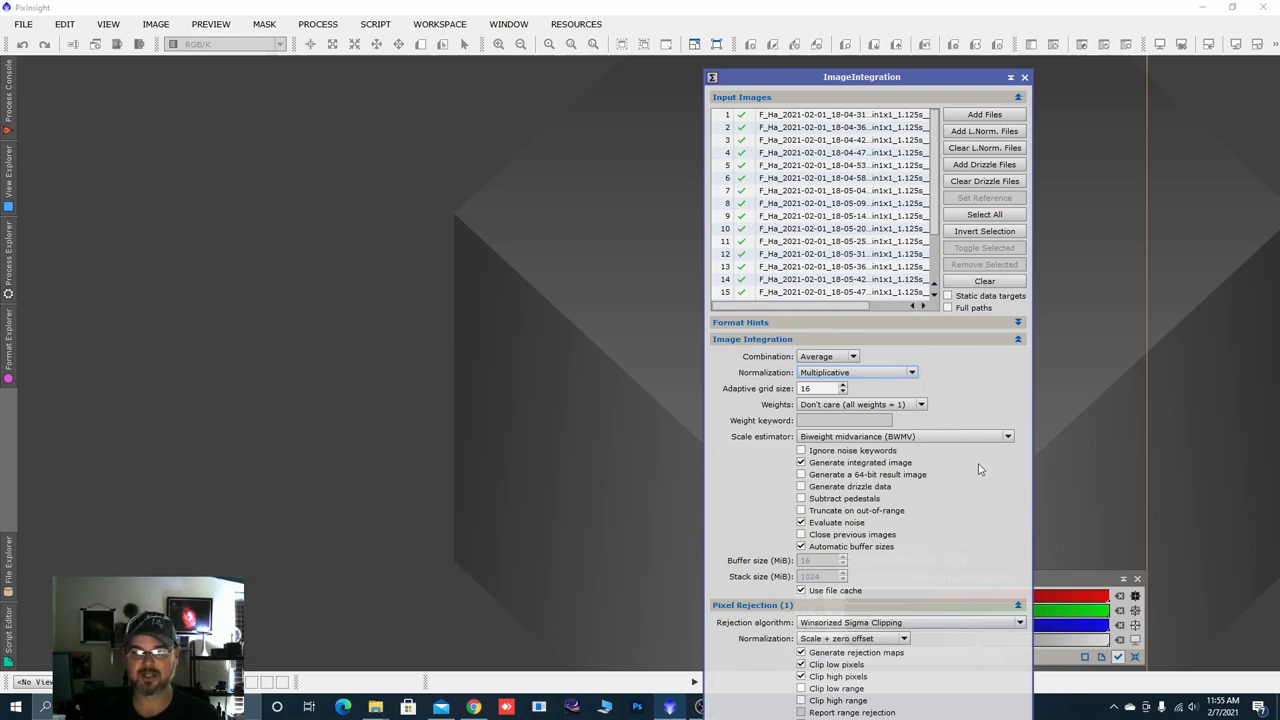
mouse_move(956, 452)
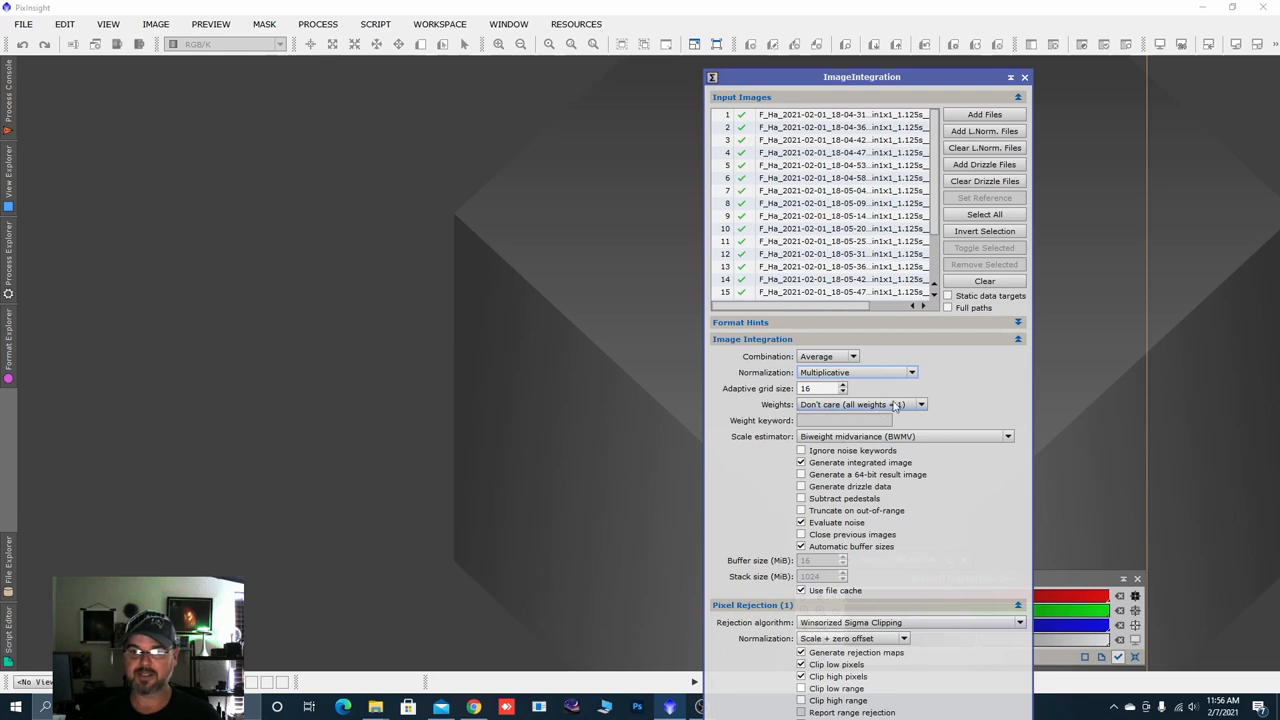
mouse_move(838, 410)
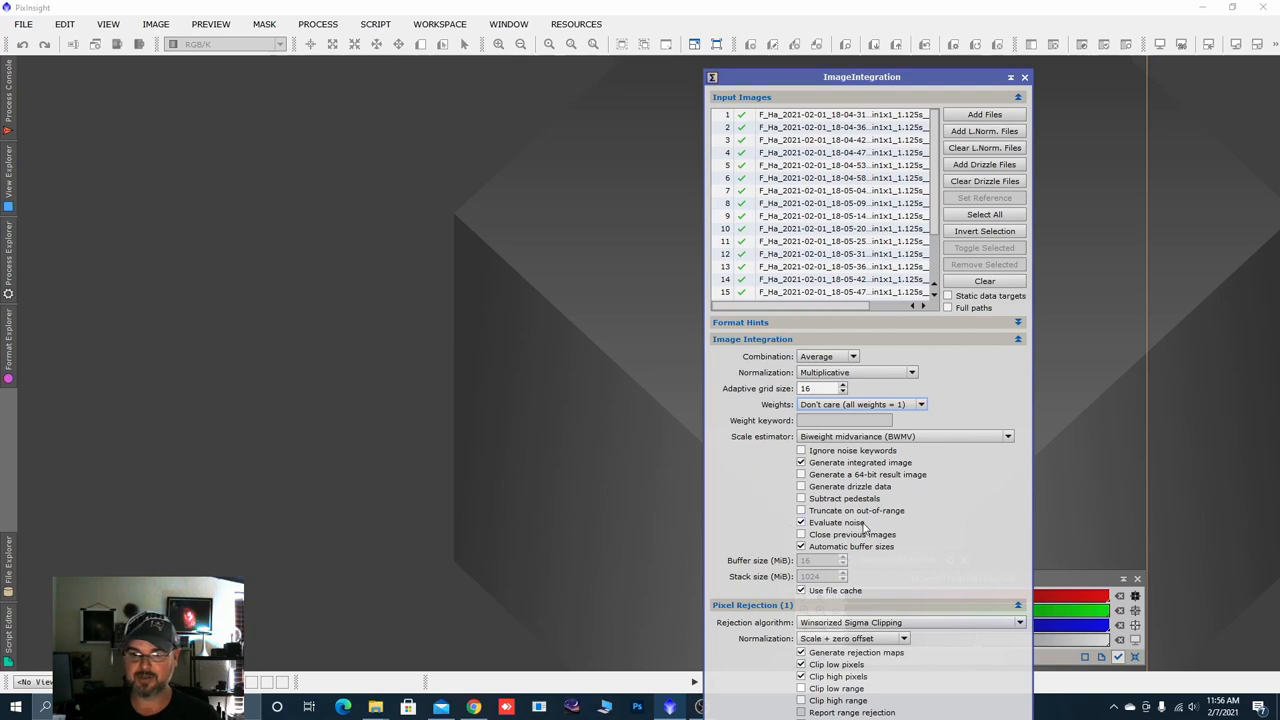
mouse_move(964, 482)
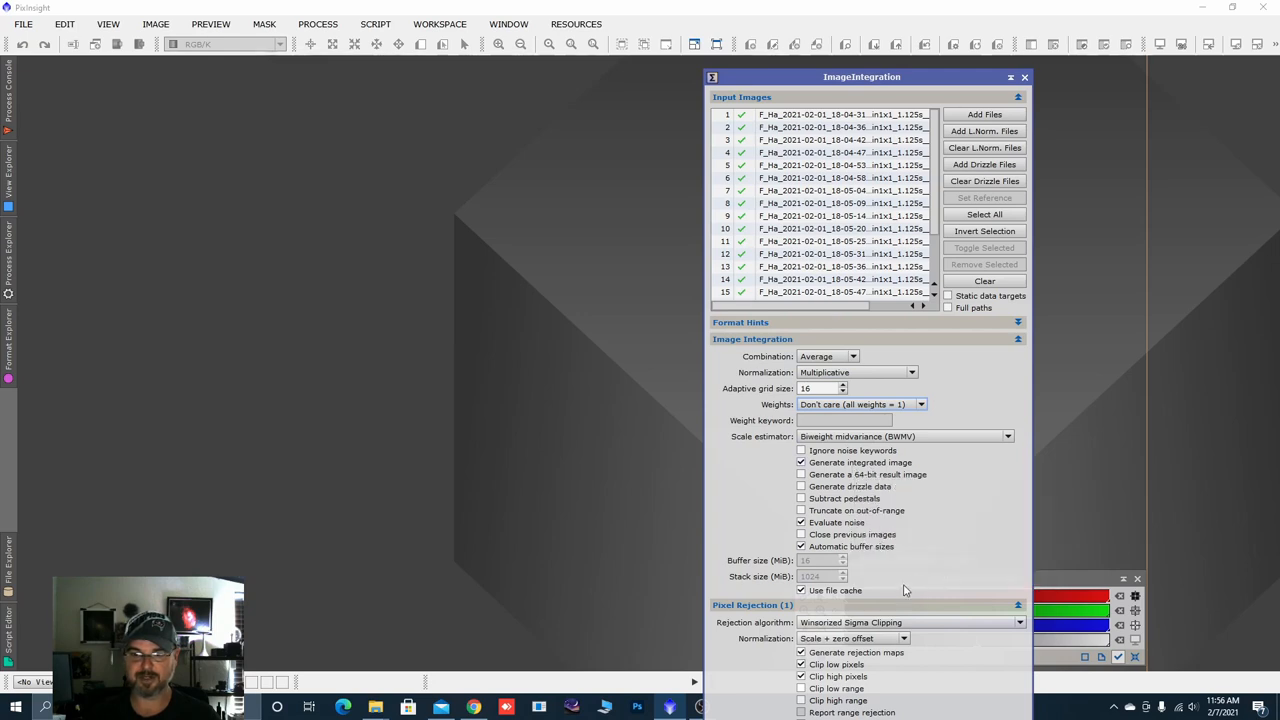
mouse_move(928, 504)
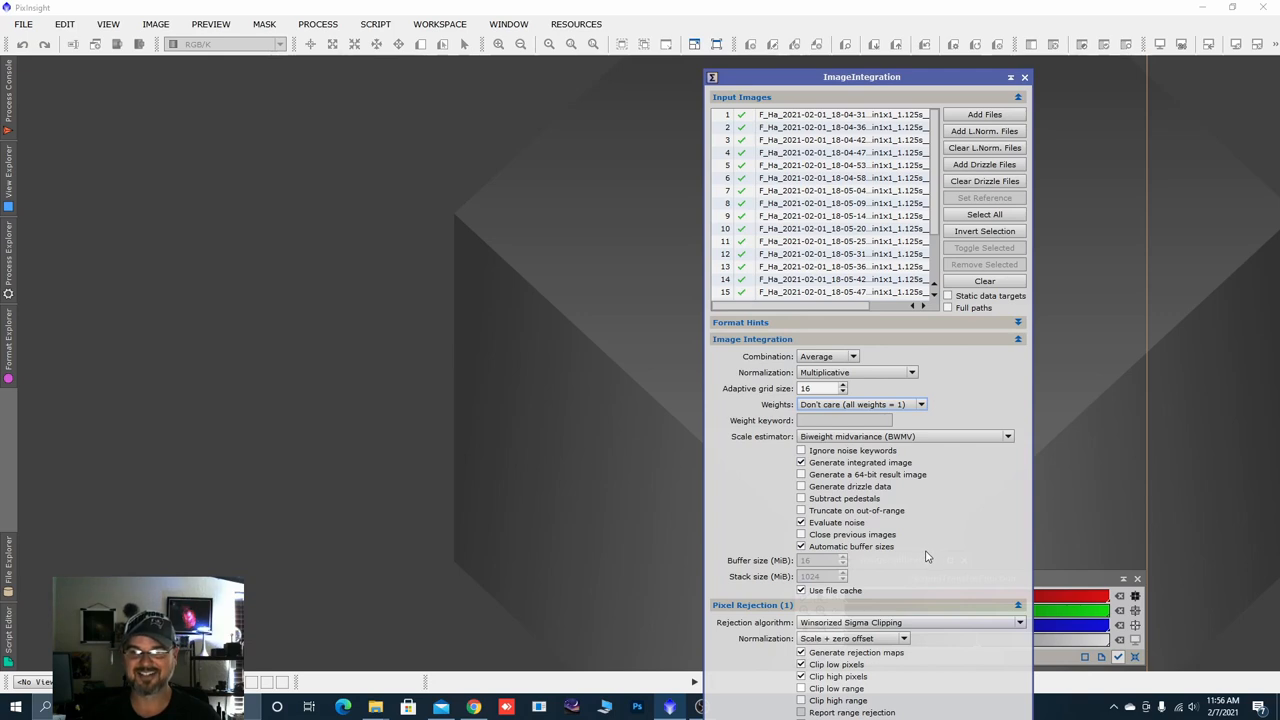
Set Pixel Rejection (1) algorithm to Percentile Clipping instead of Winsorized Sigma Clipping.
click(1018, 340)
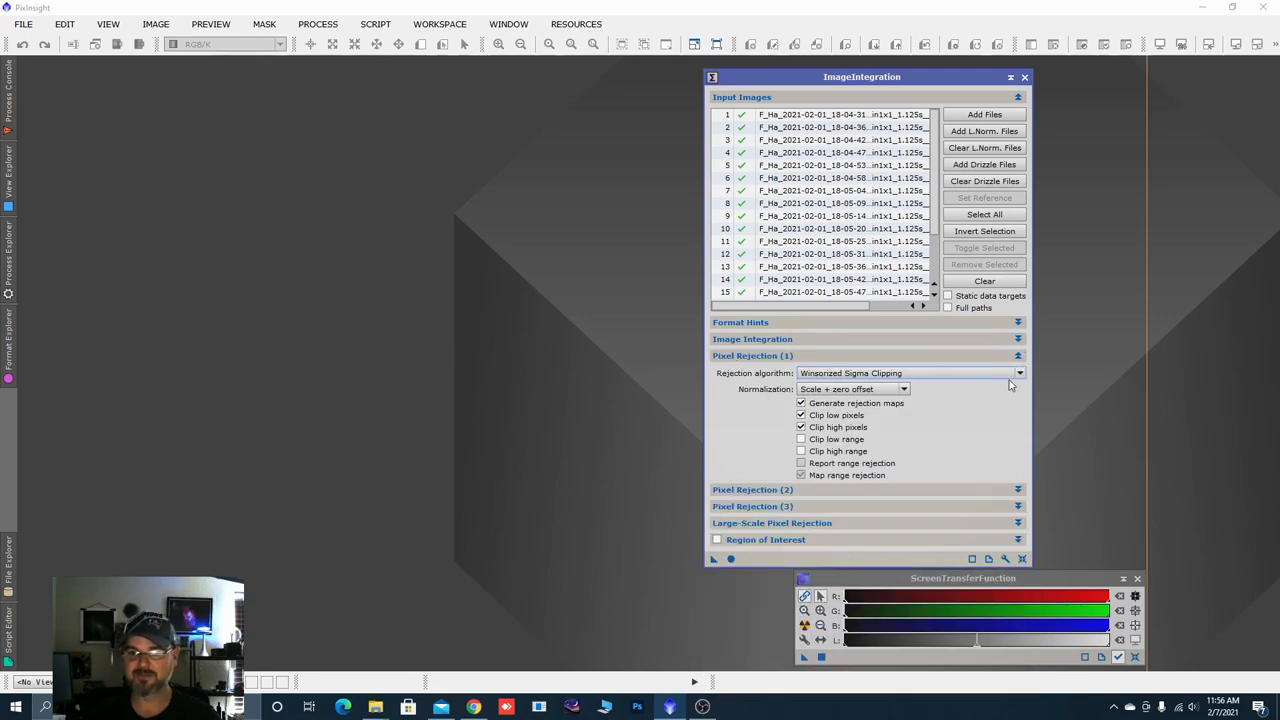
click(1018, 372)
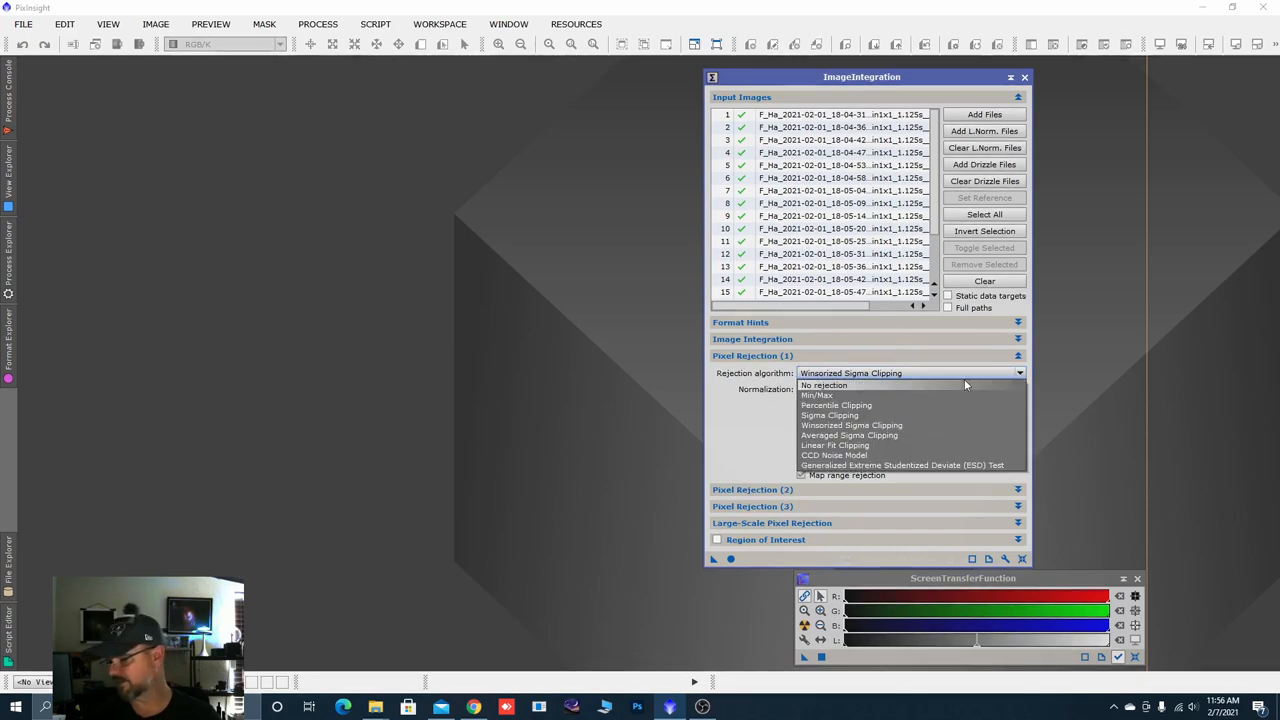
mouse_move(936, 388)
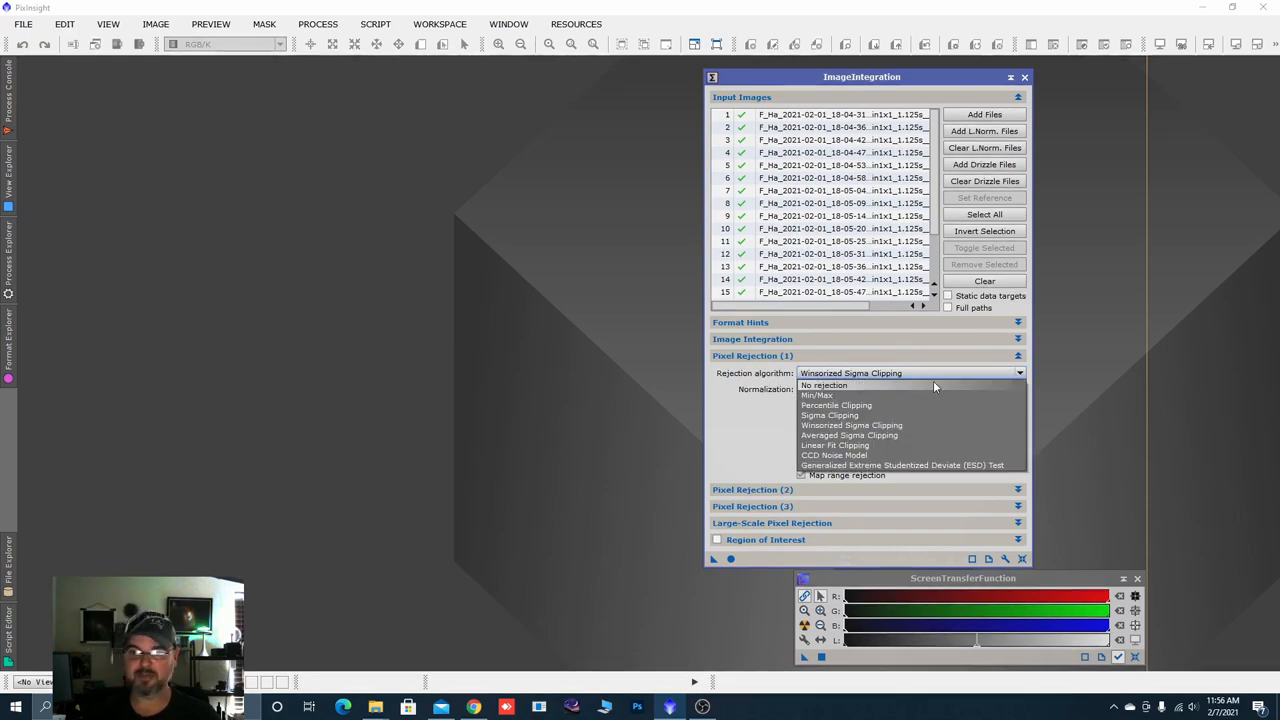
click(836, 404)
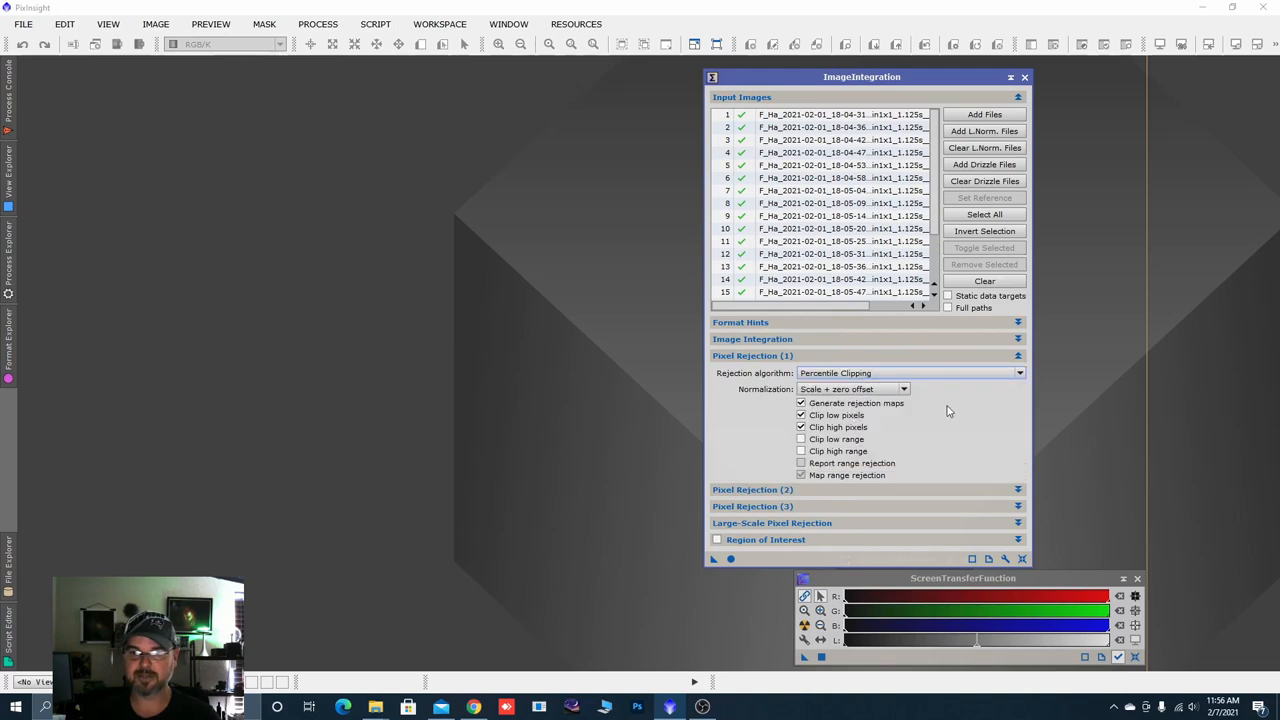
mouse_move(936, 396)
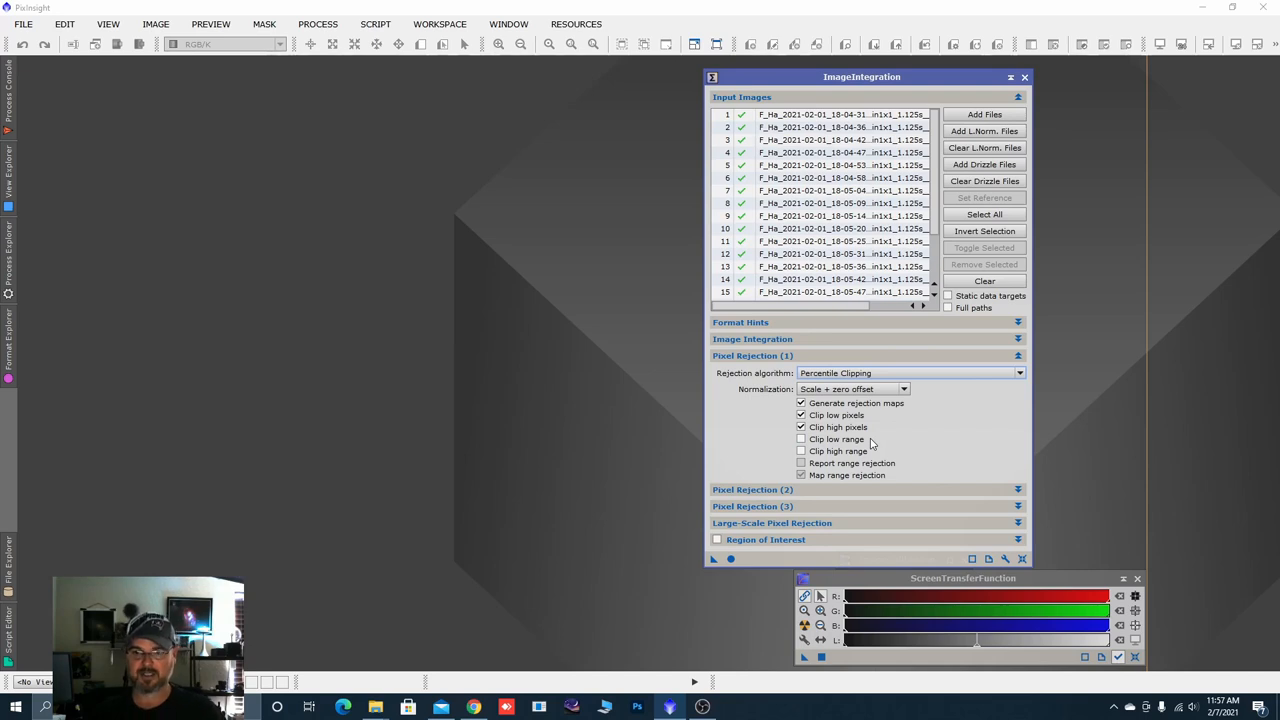
mouse_move(884, 440)
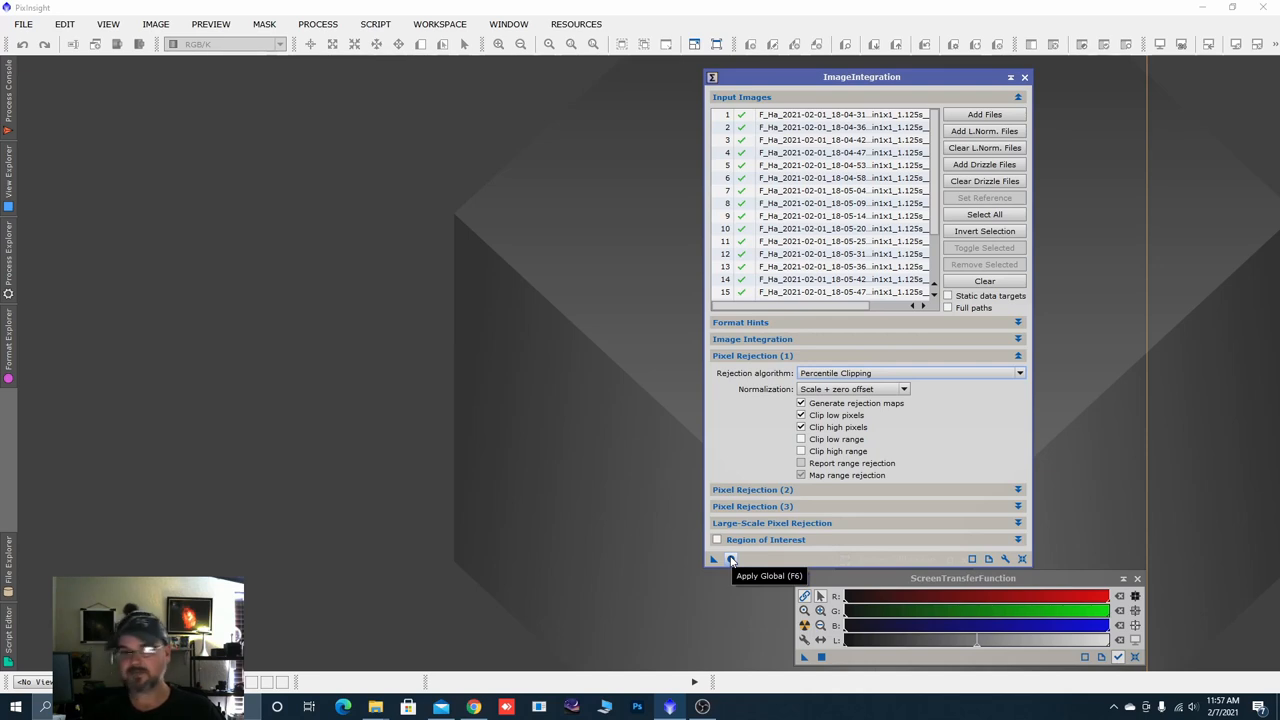
Integrate the Ha flats into a master flat and close the rejection map windows.
click(732, 558)
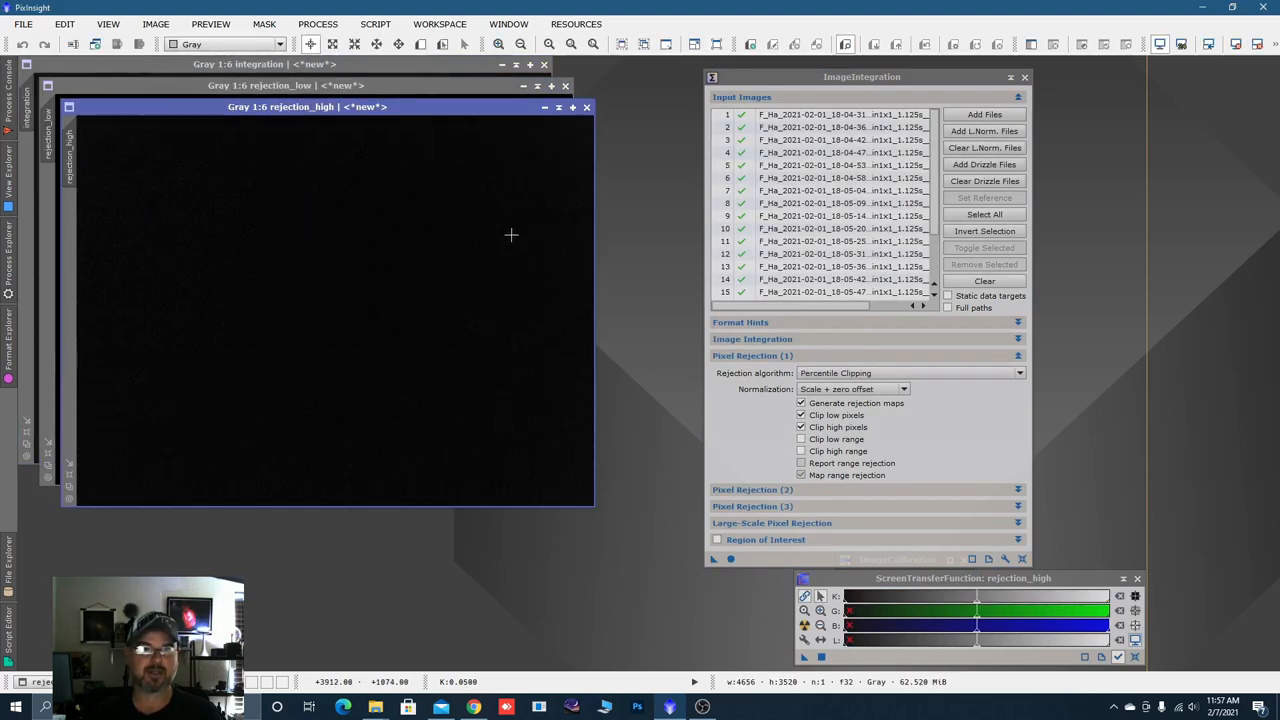
mouse_move(660, 352)
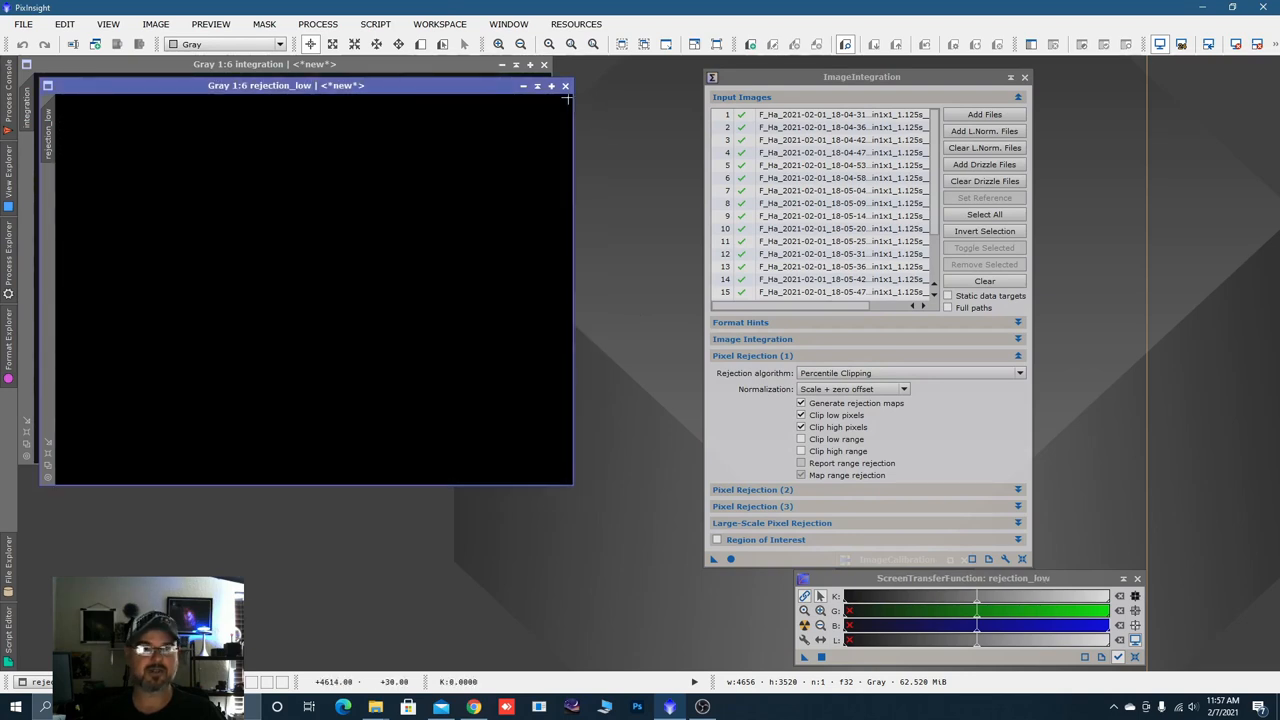
click(564, 84)
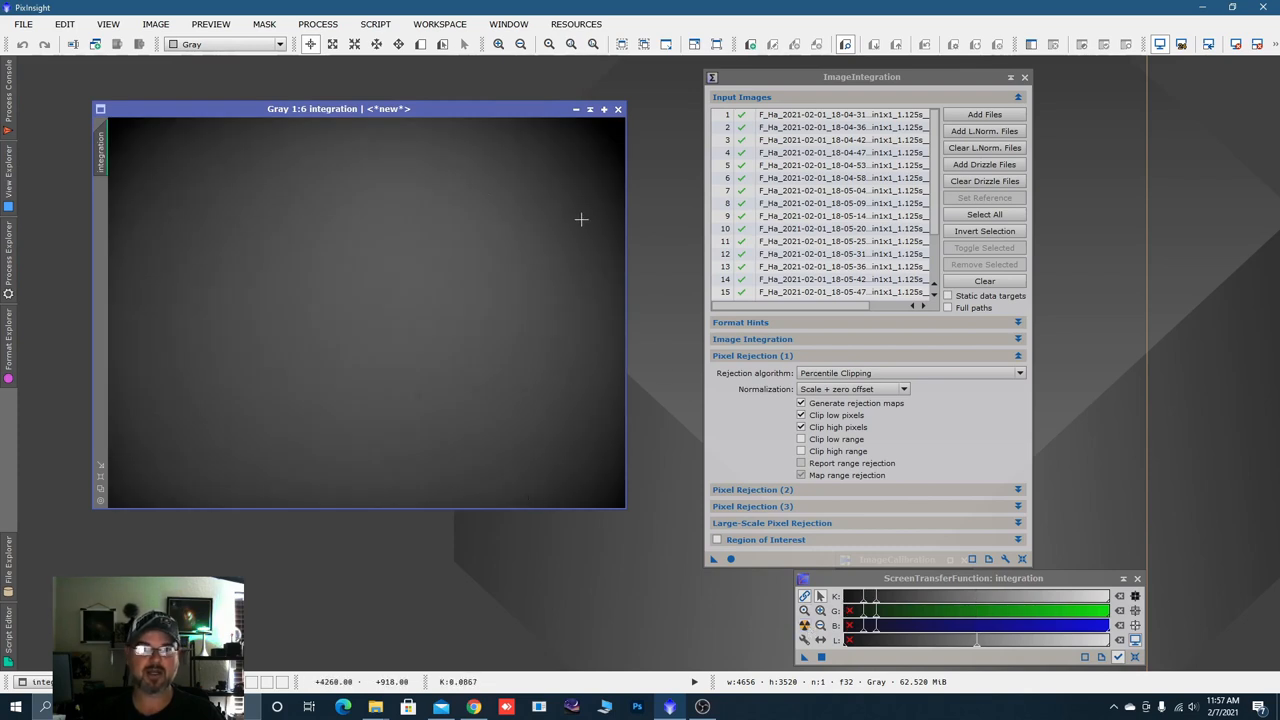
mouse_move(304, 370)
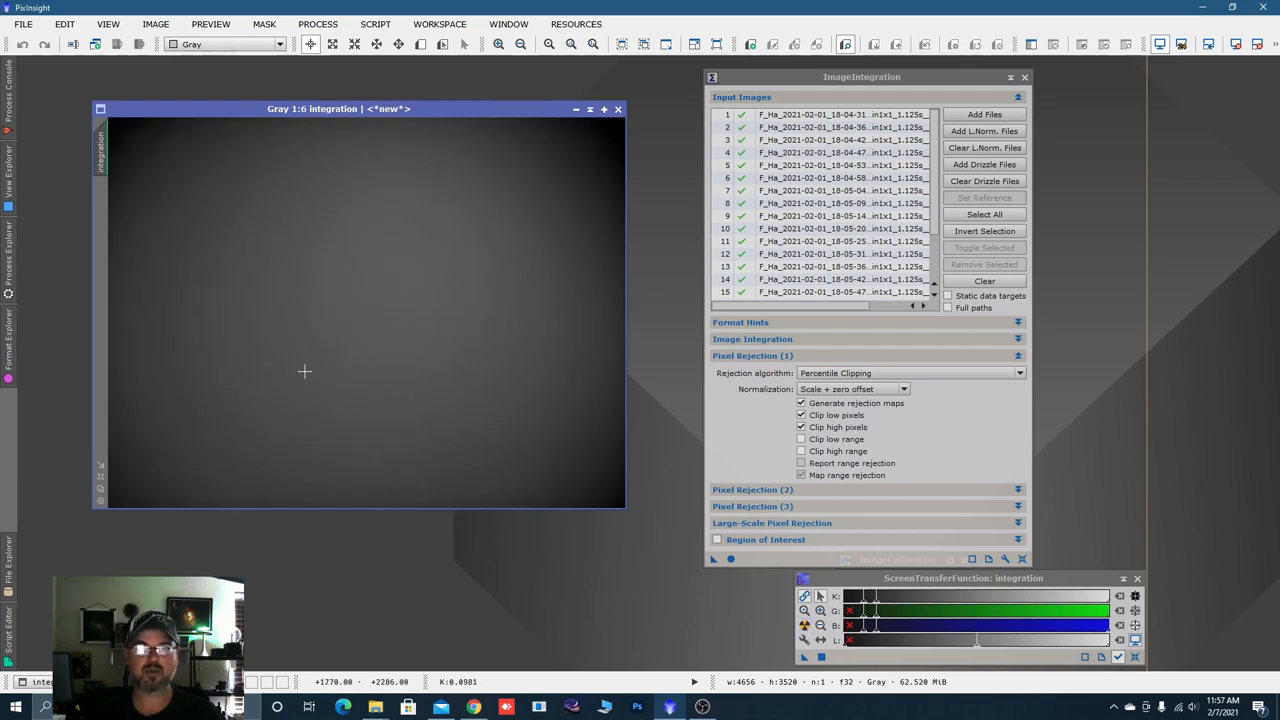
mouse_move(476, 288)
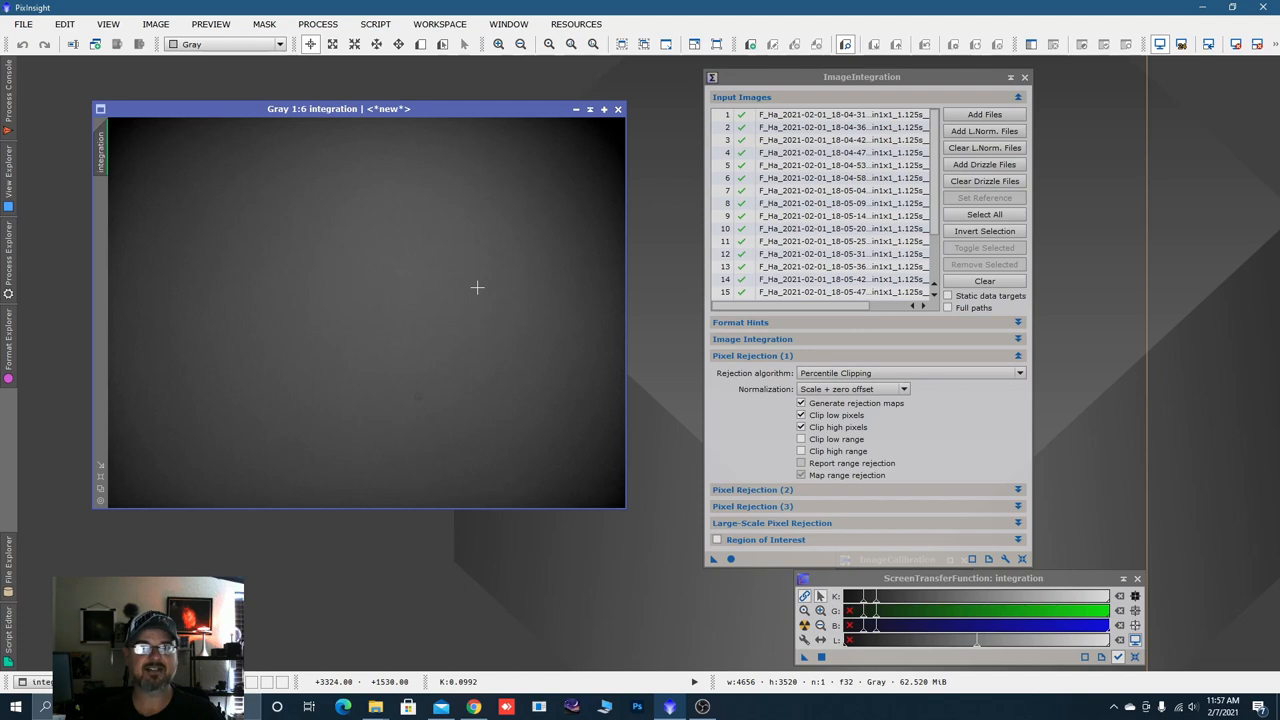
mouse_move(296, 254)
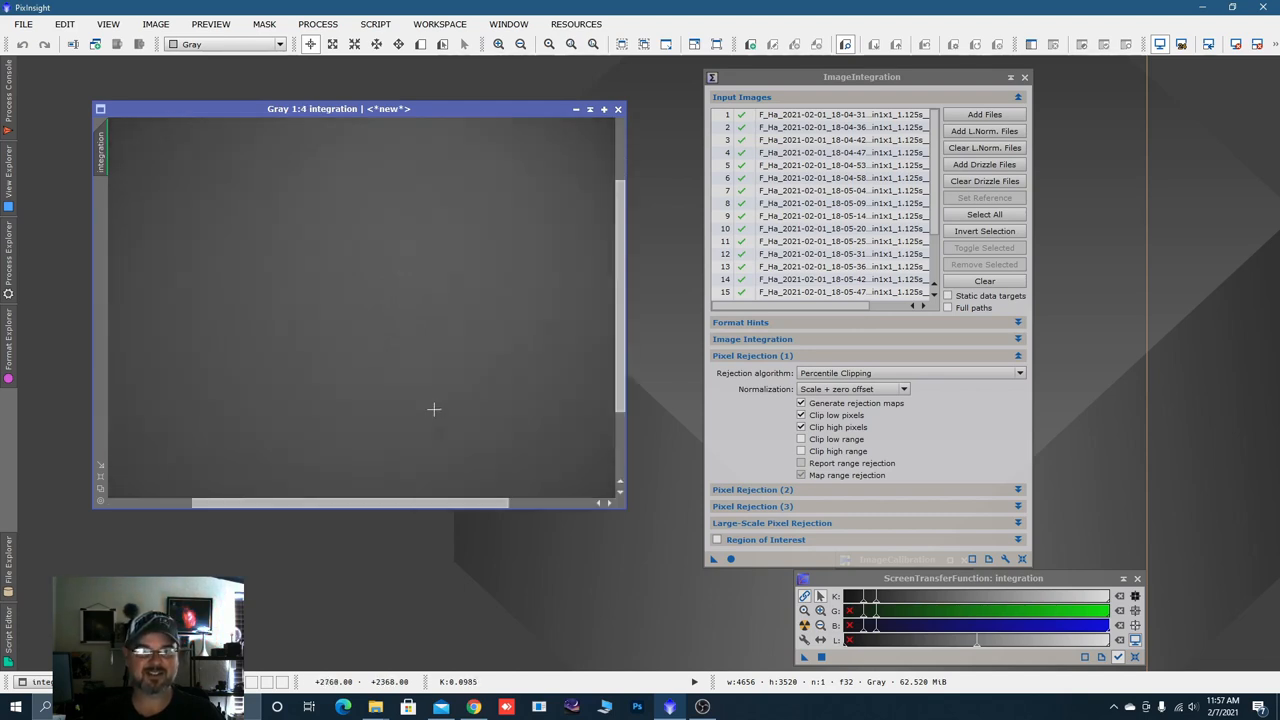
mouse_move(444, 430)
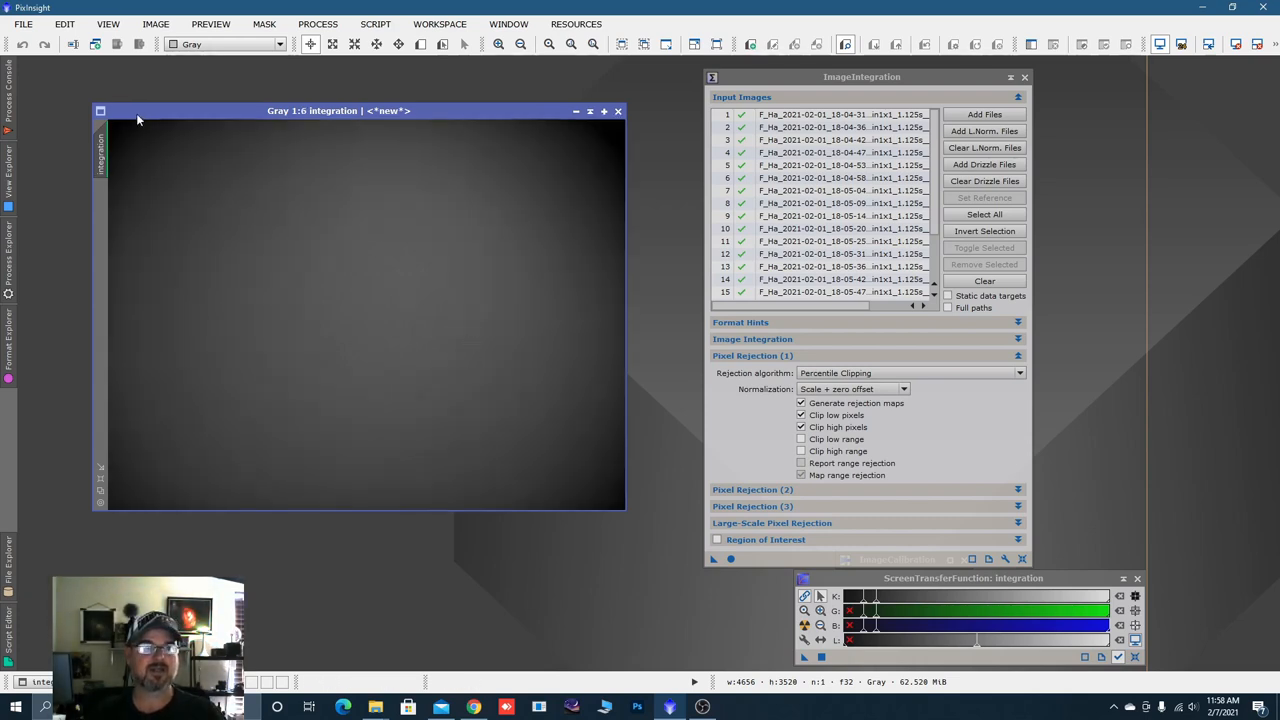
Save the integrated Ha flat as 'Ha Flats' in XISF format, then close its image.
click(24, 24)
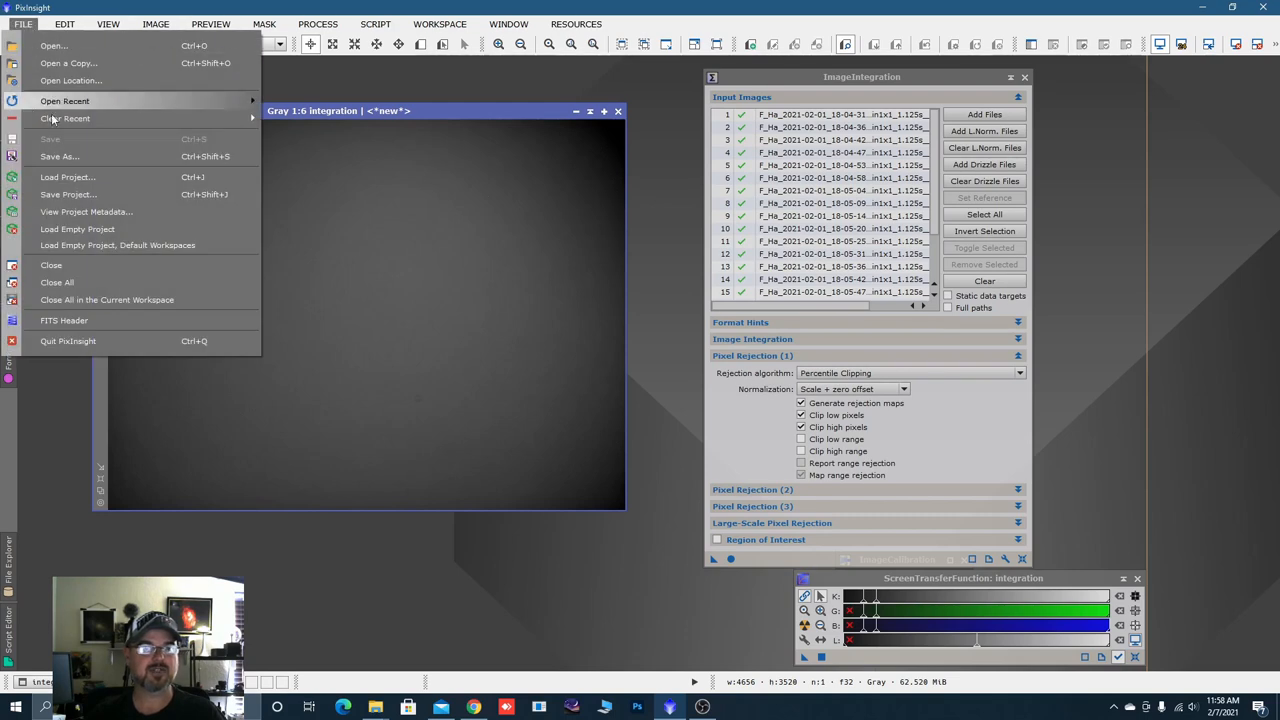
click(60, 156)
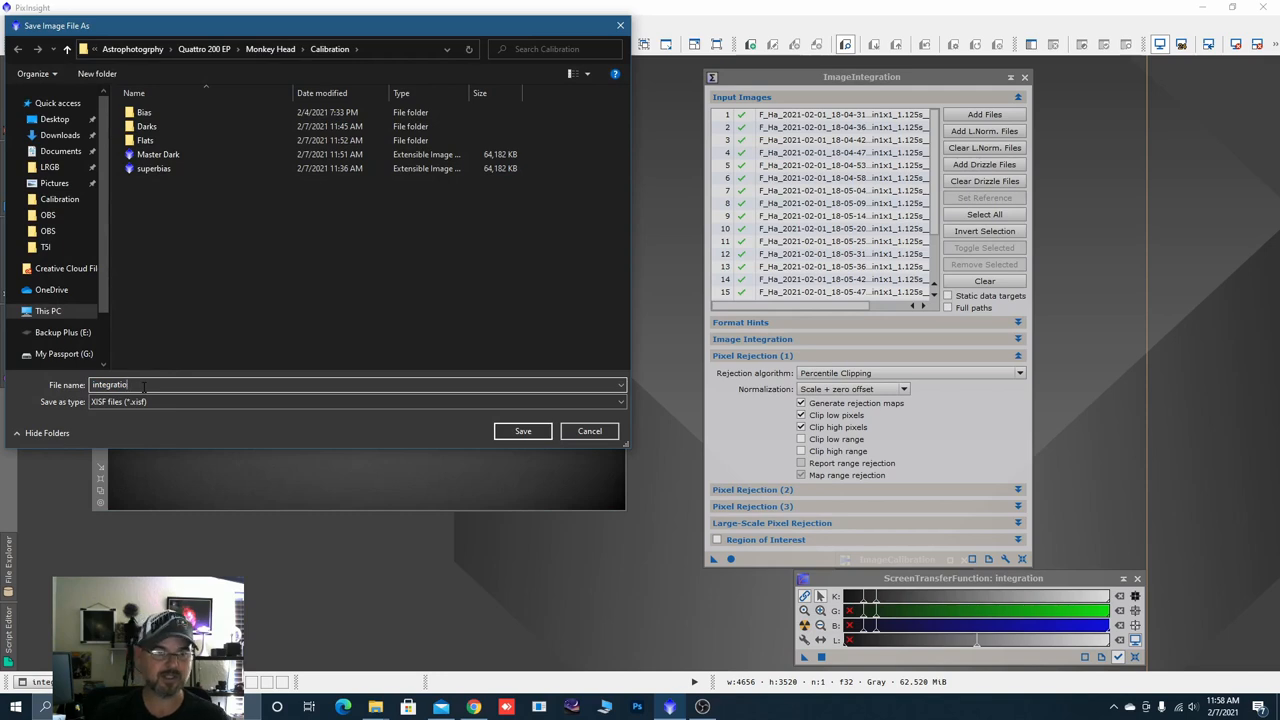
text(H)
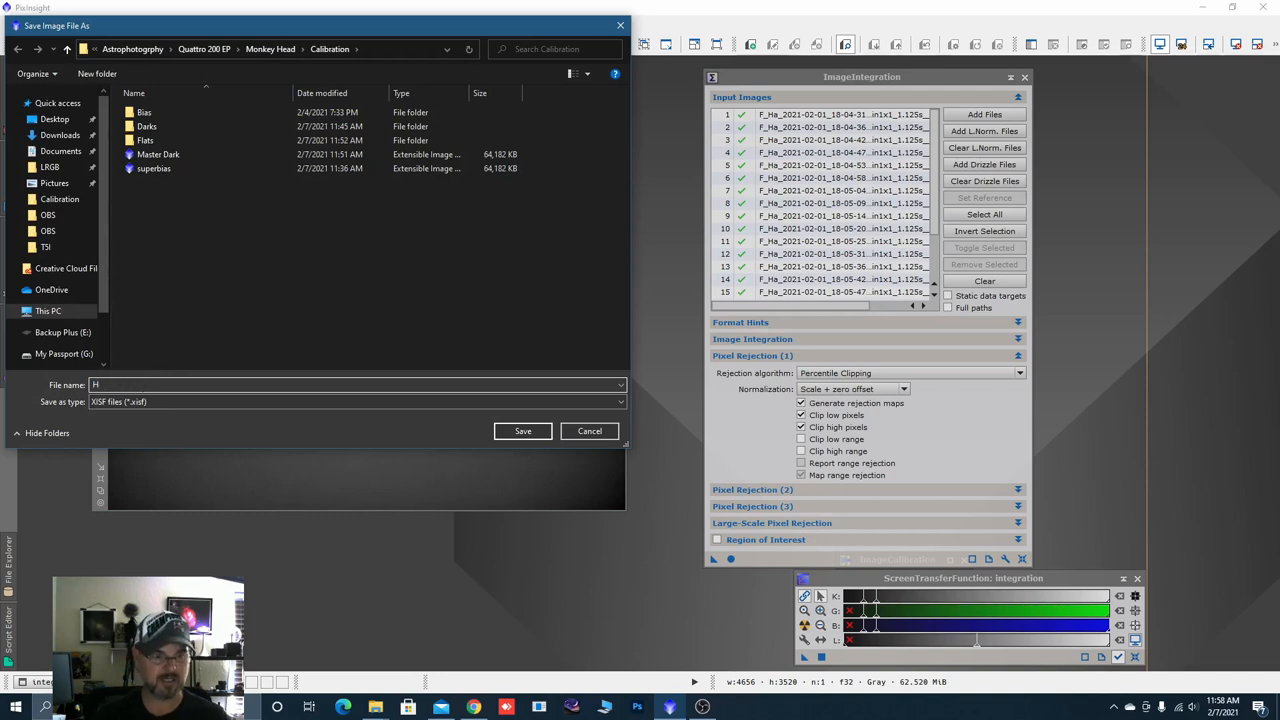
text(a F)
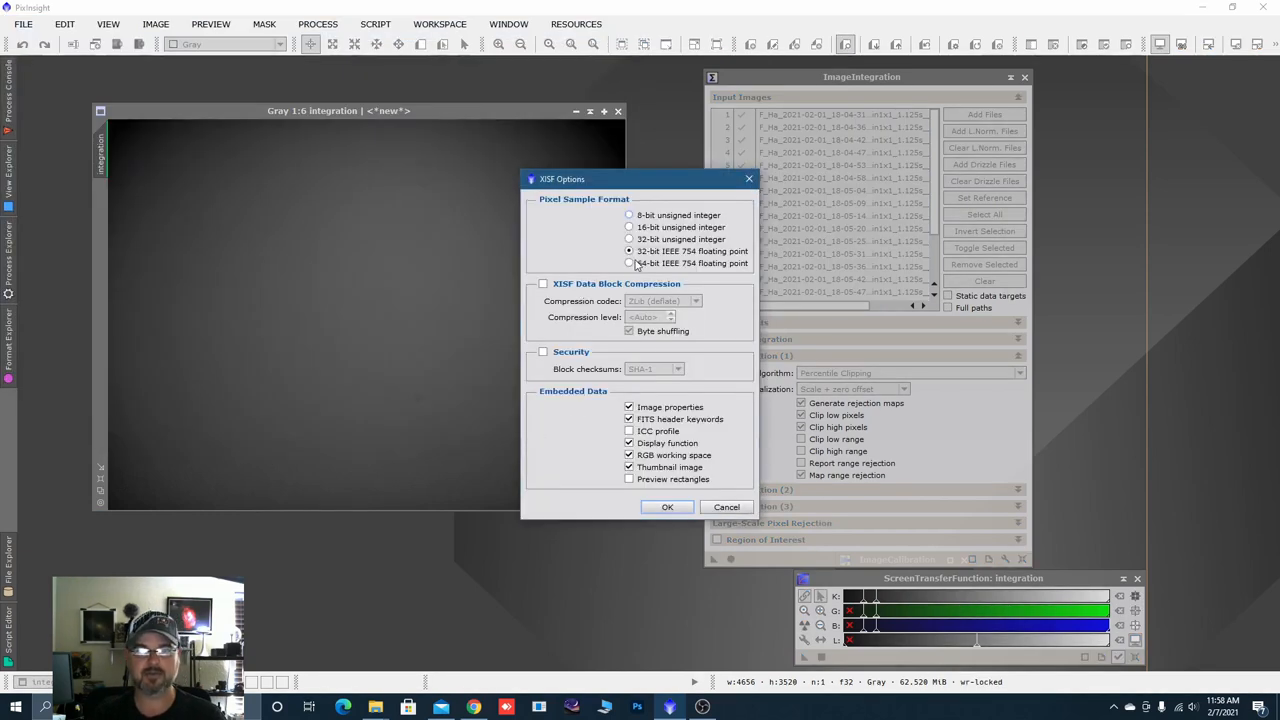
click(668, 508)
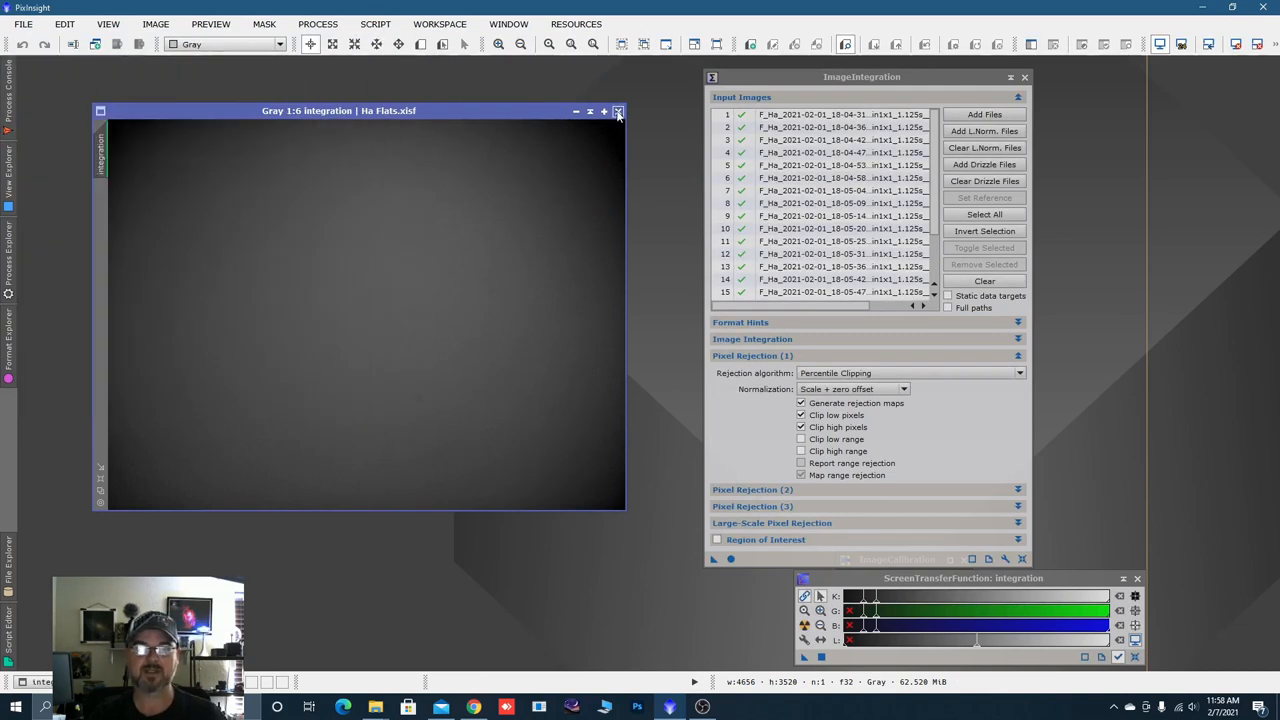
click(618, 112)
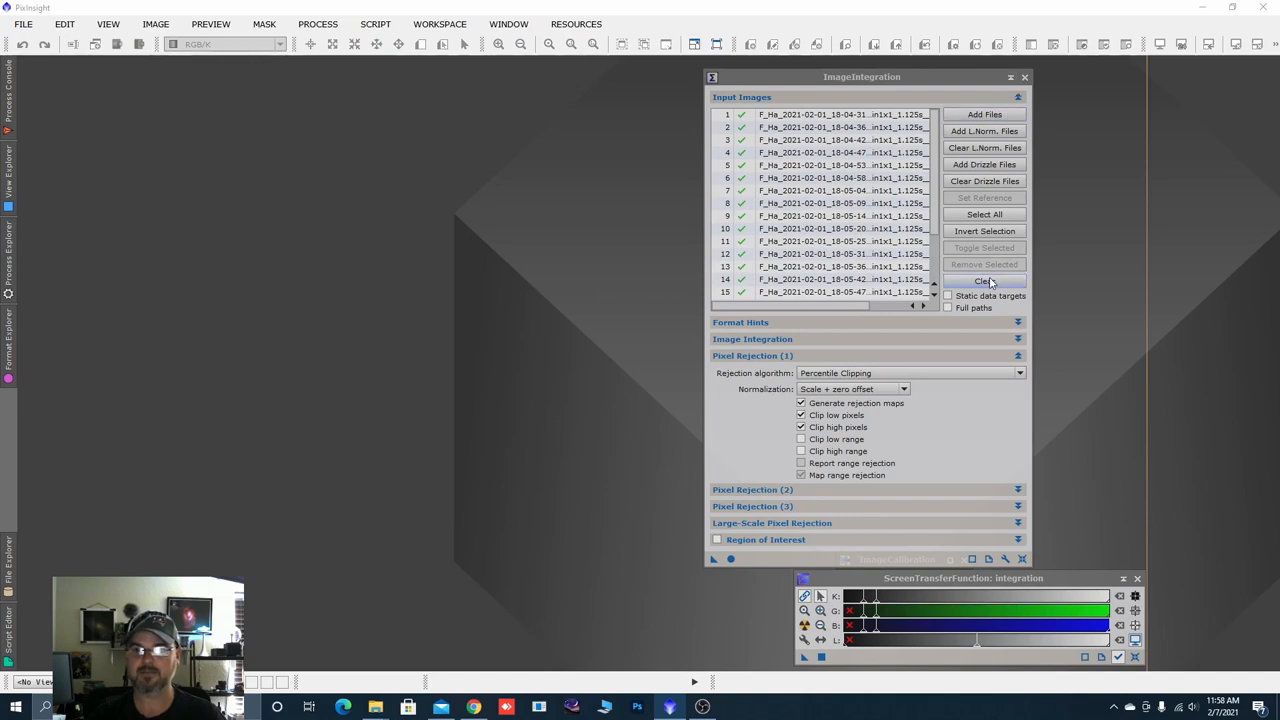
Clear the Ha flat frames from the ImageIntegration input list.
click(984, 280)
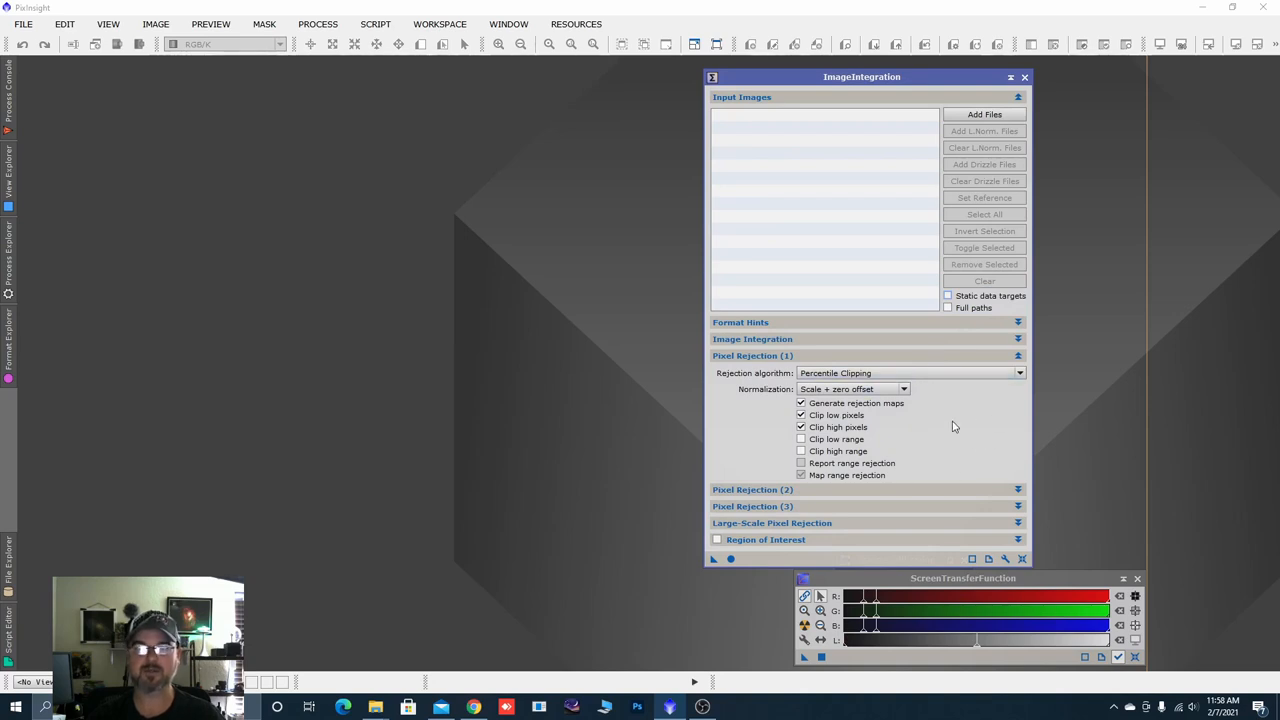
mouse_move(984, 248)
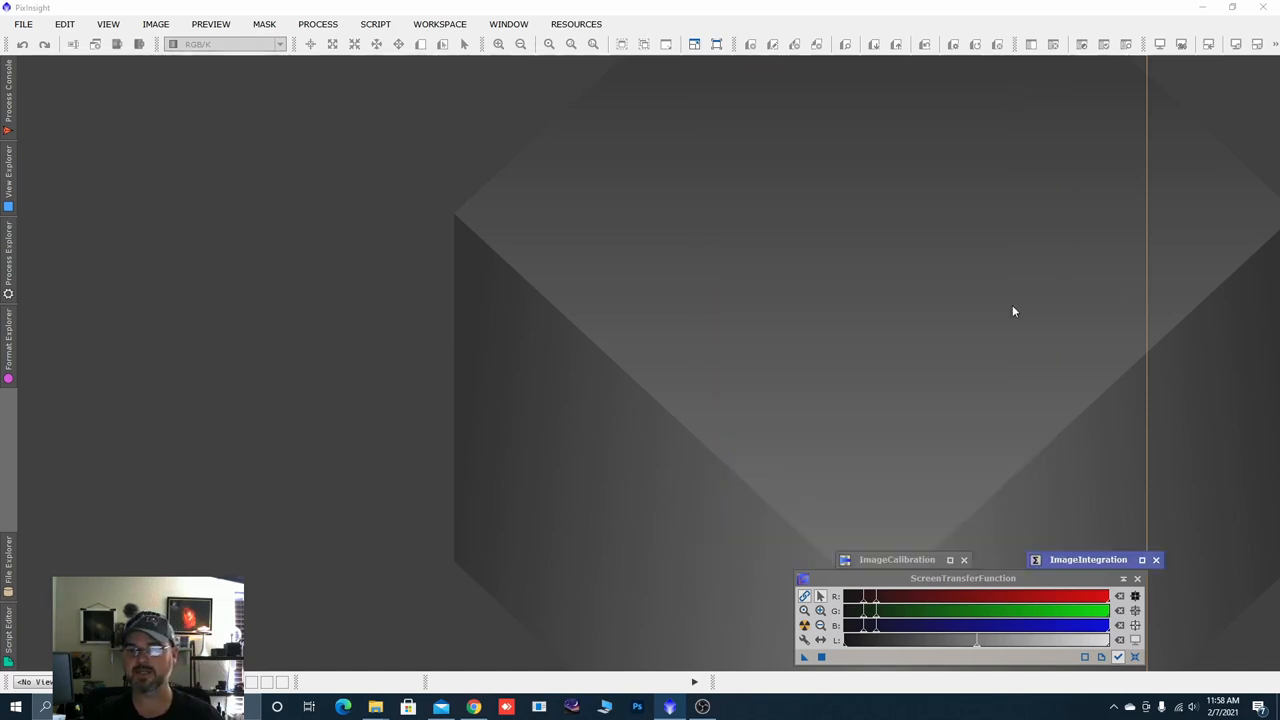
Reopen ImageCalibration, clear the old targets and load the F_Oiii flat frames.
click(890, 560)
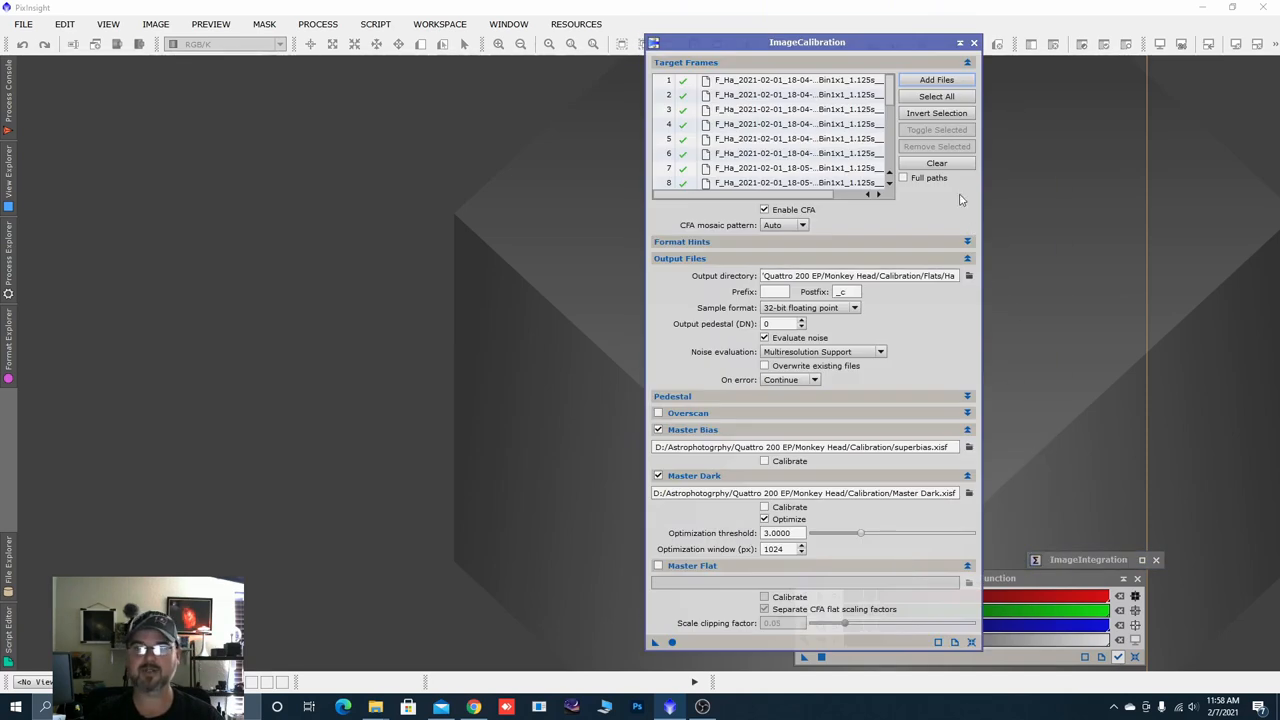
click(936, 162)
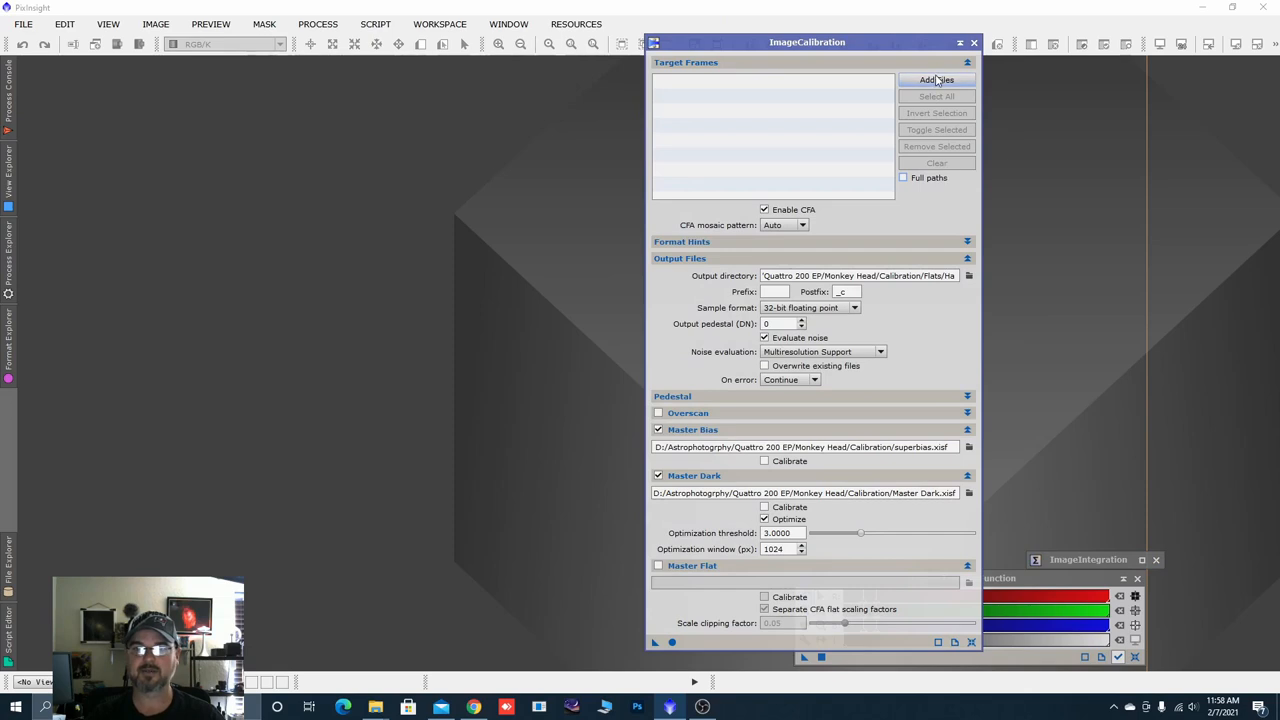
click(936, 80)
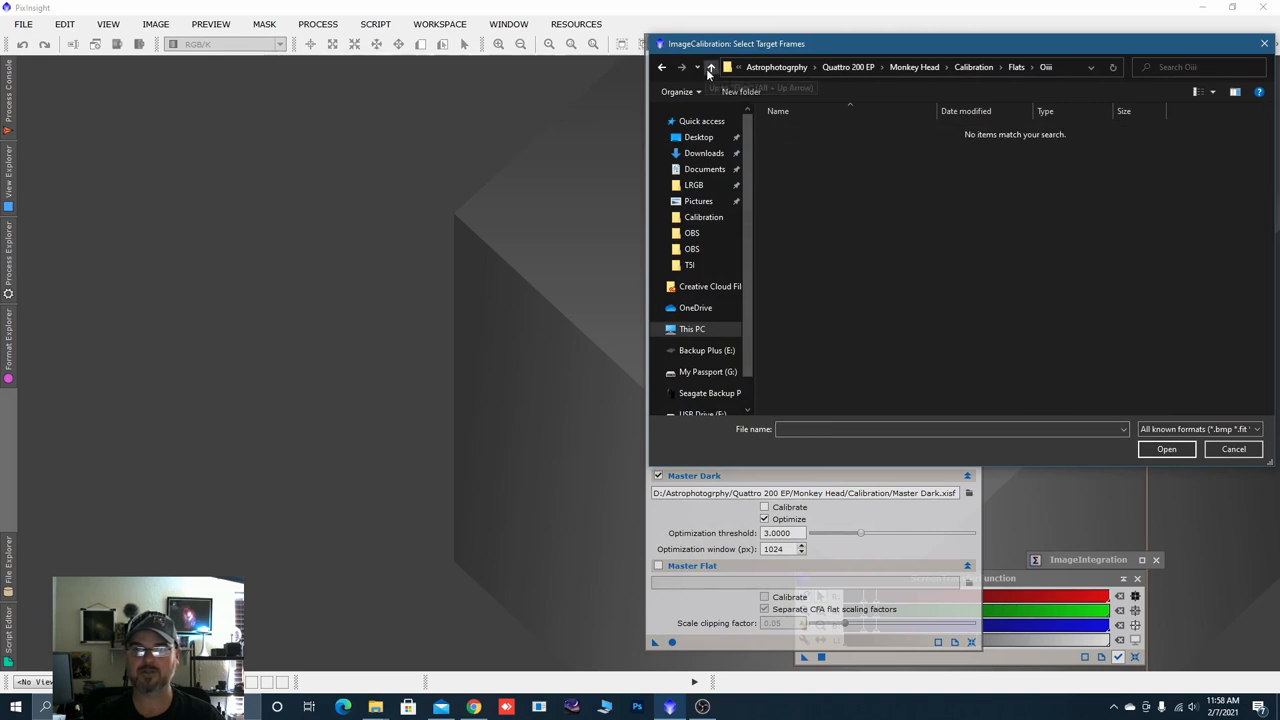
click(710, 68)
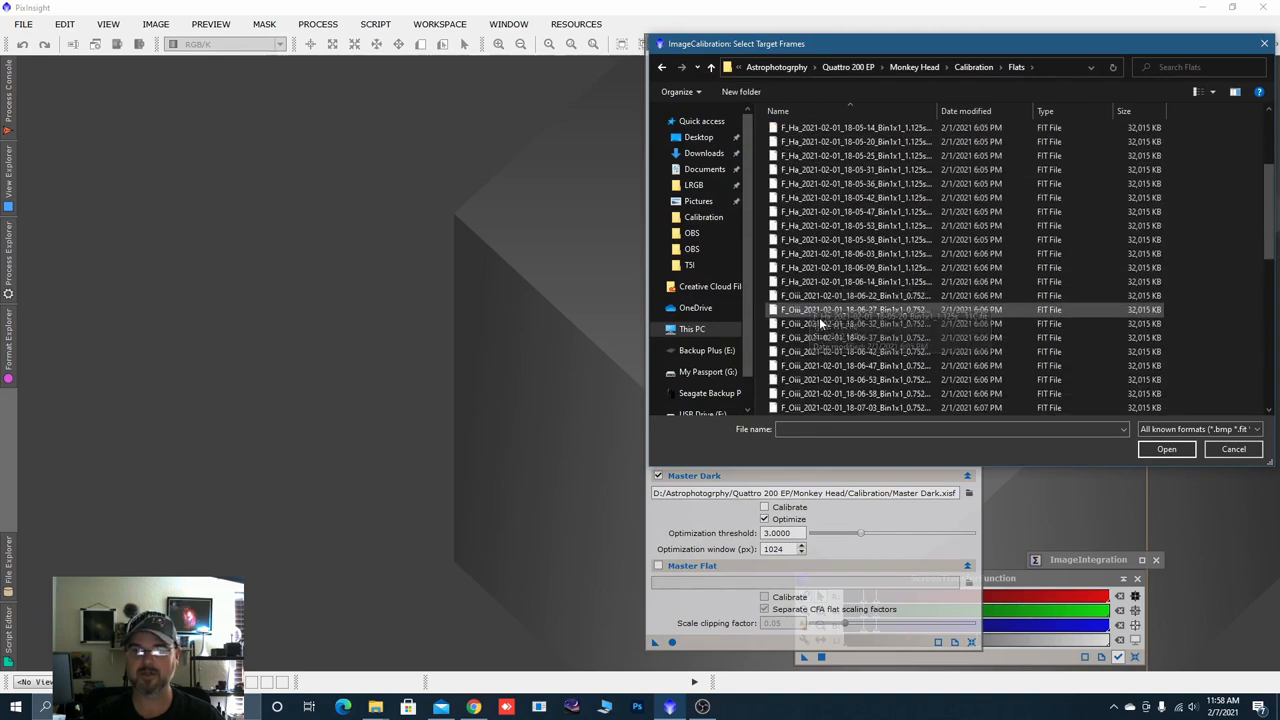
scroll(down, 3)
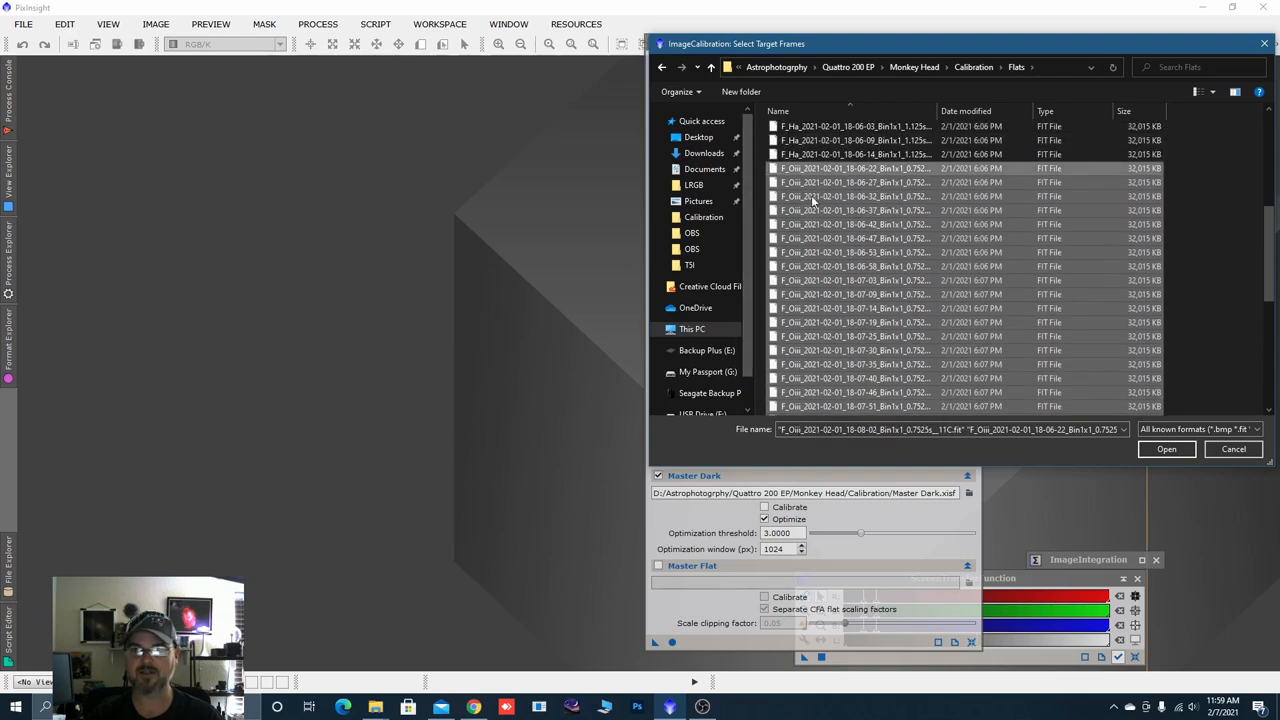
scroll(down, 3)
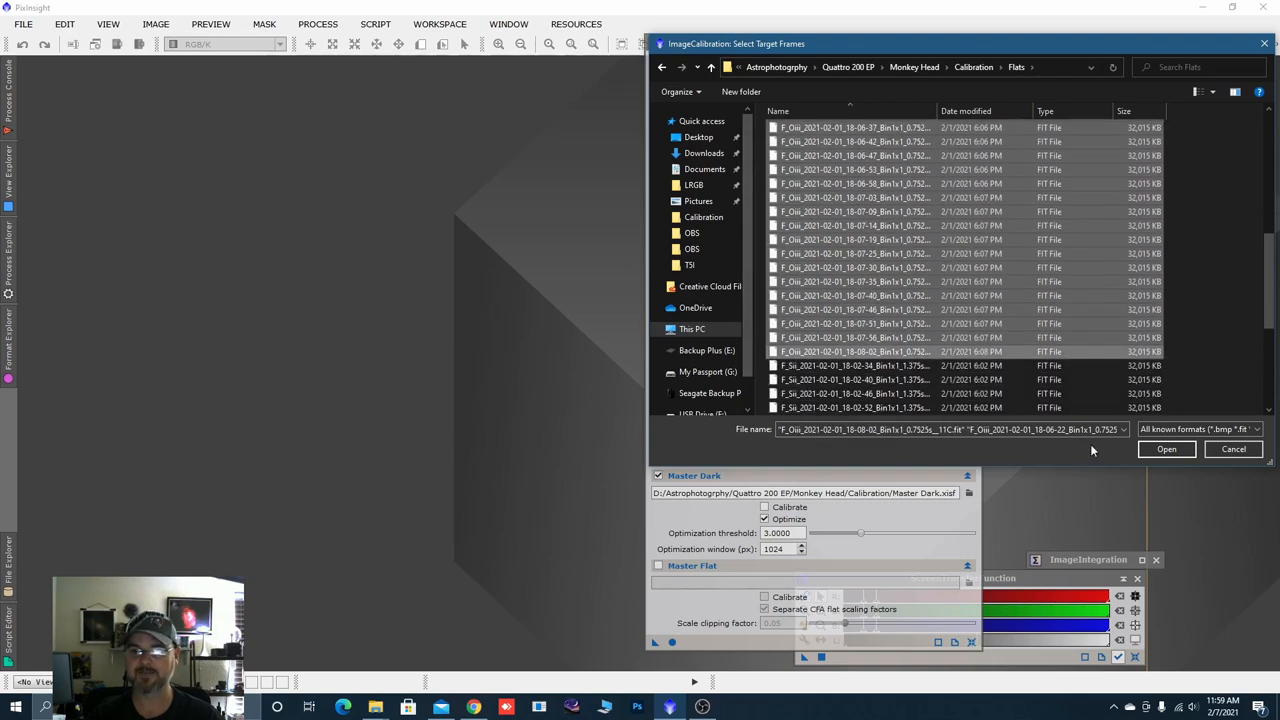
click(1166, 448)
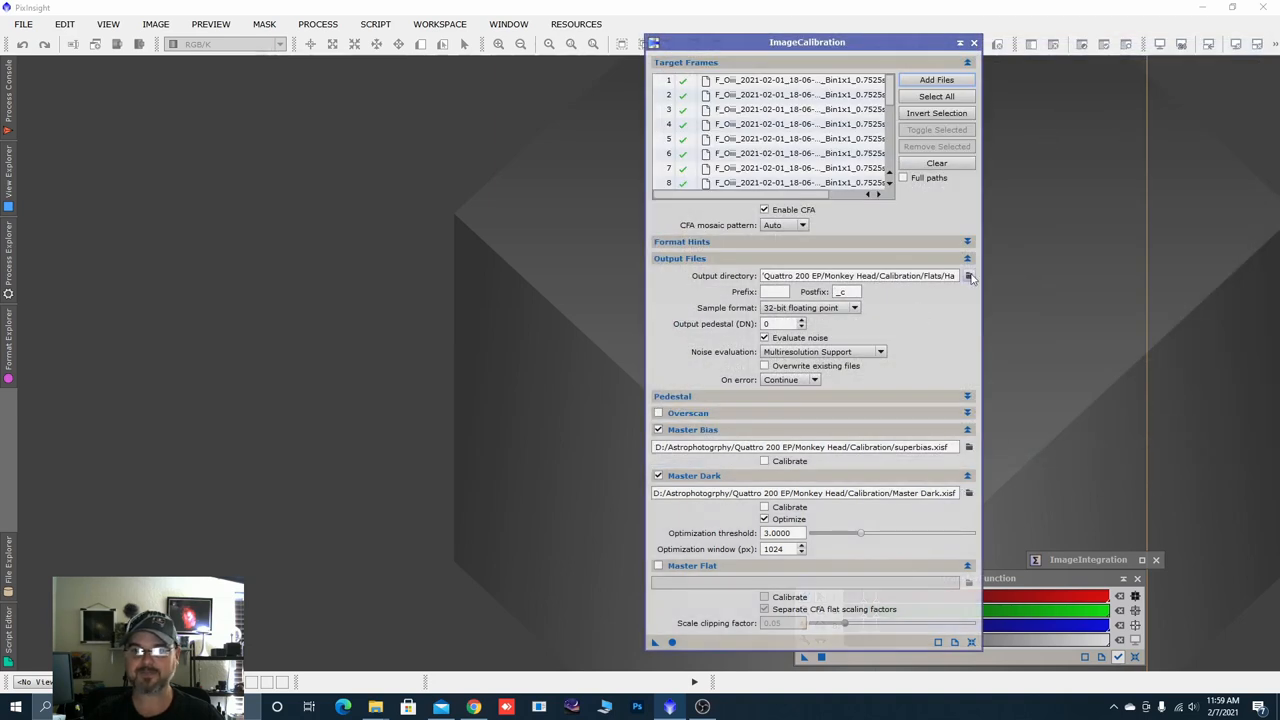
Set the calibration output directory to the Flats/Oiii folder.
click(968, 276)
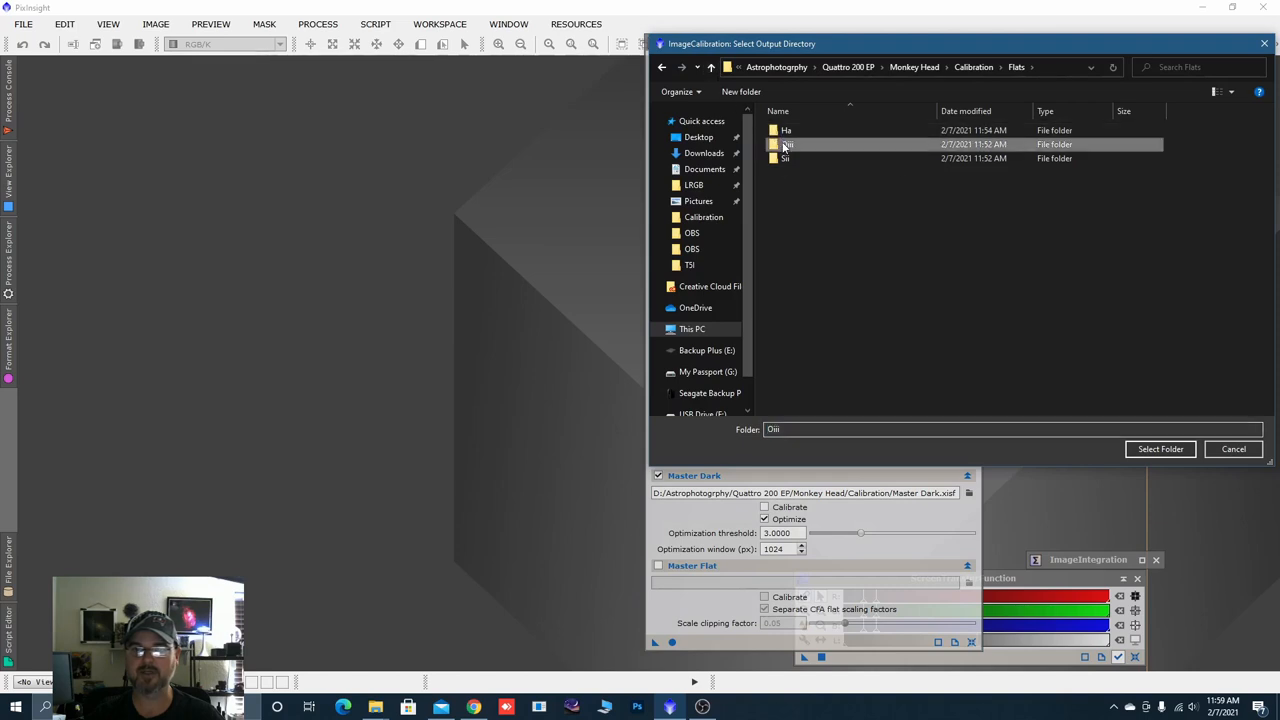
click(1160, 448)
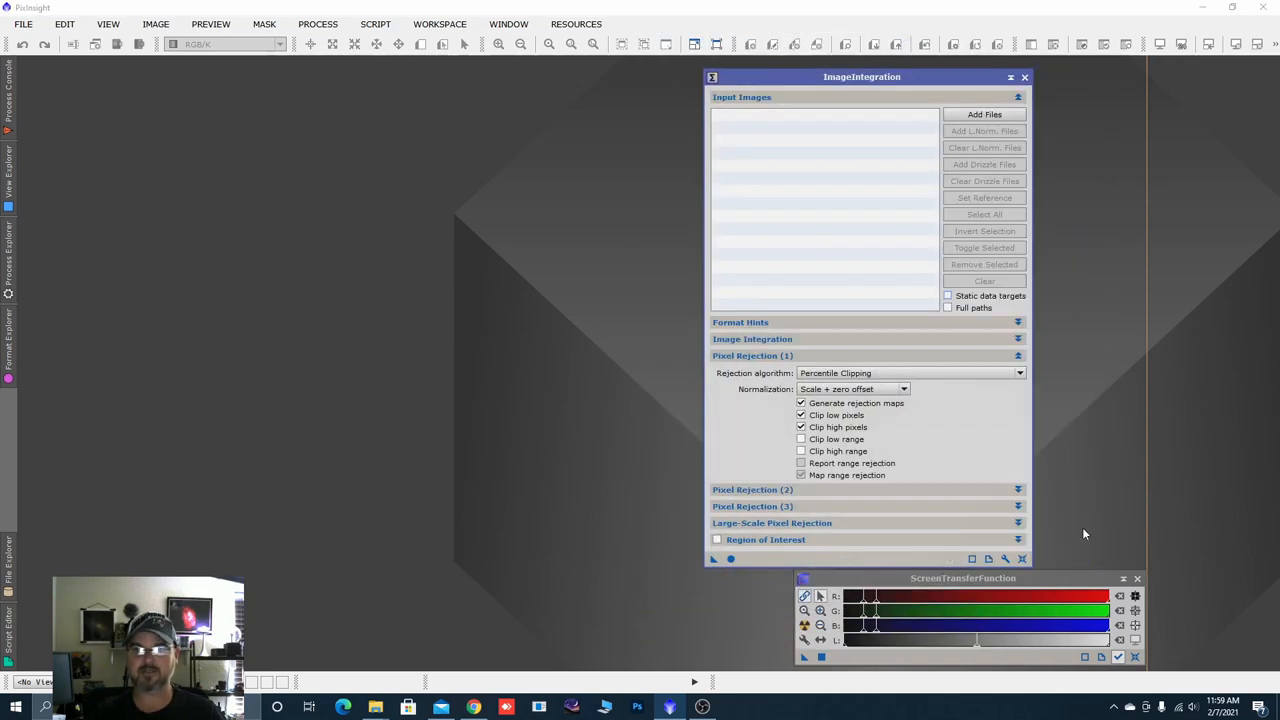
Add all calibrated OIII .xisf flats from the Oiii folder as ImageIntegration inputs.
click(984, 112)
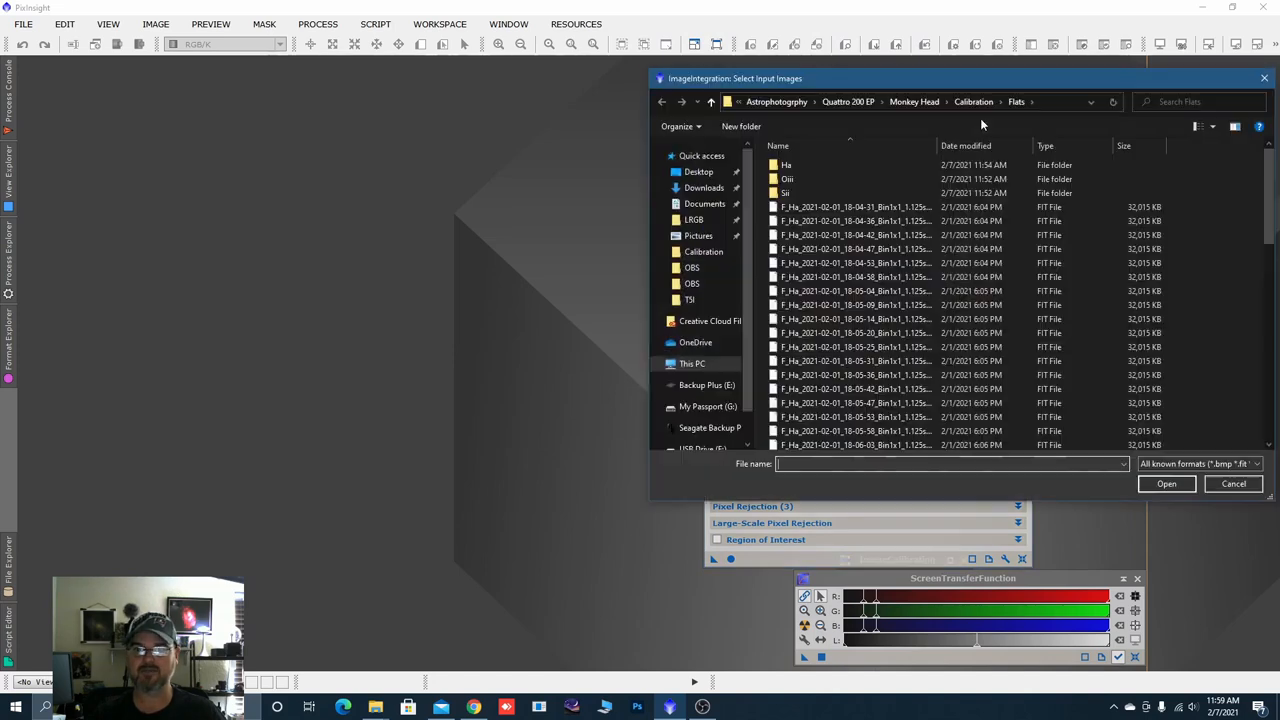
double_click(788, 180)
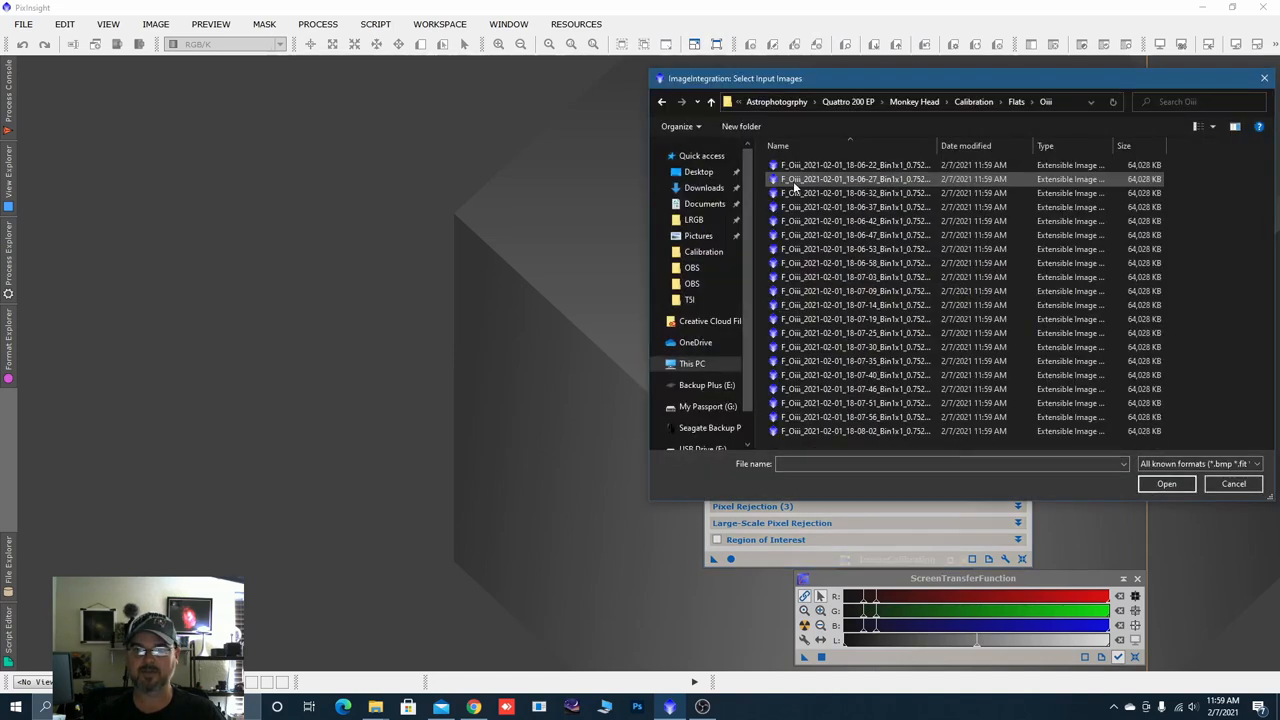
click(856, 164)
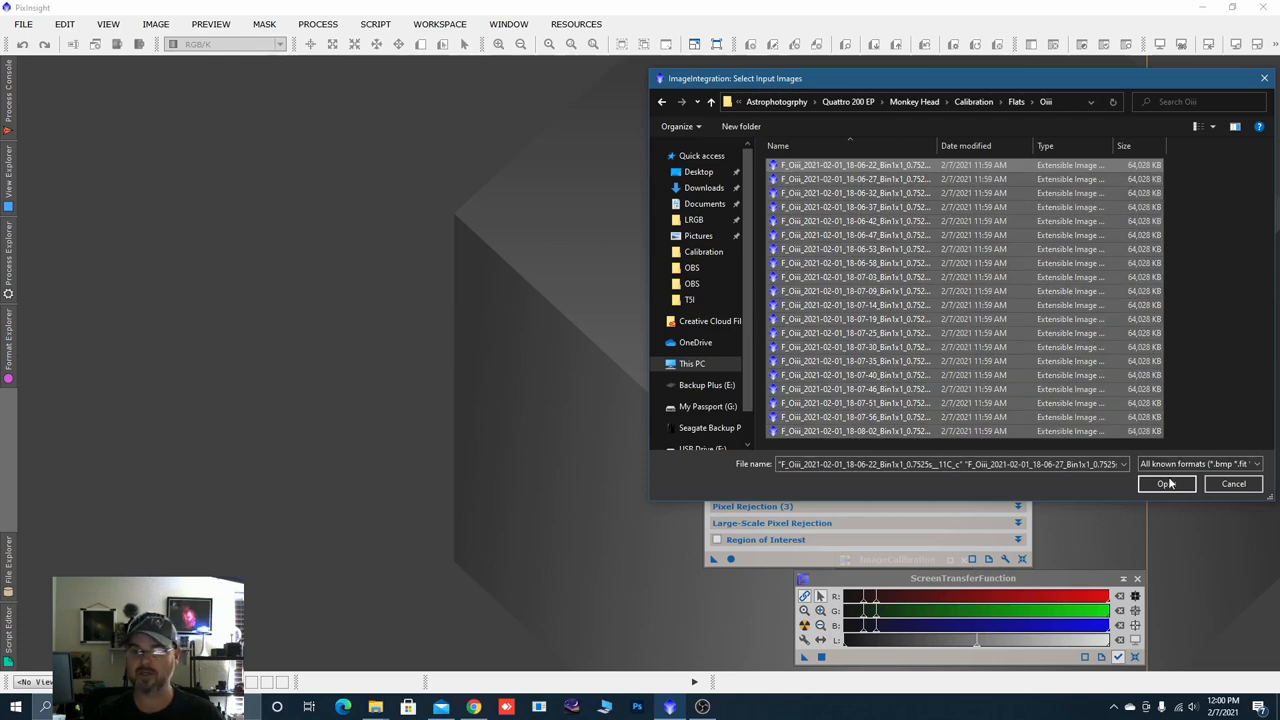
click(1164, 484)
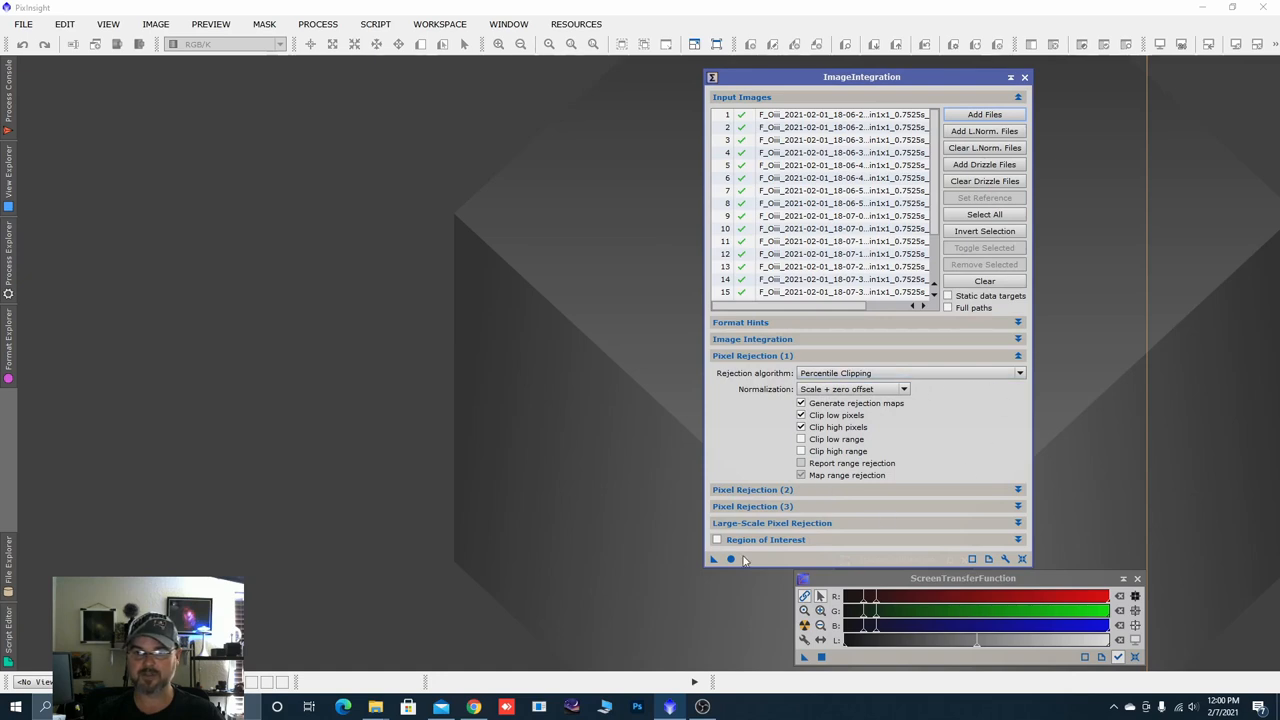
Run ImageIntegration on the OIII flats and close the rejection map, keeping the integrated image.
click(732, 560)
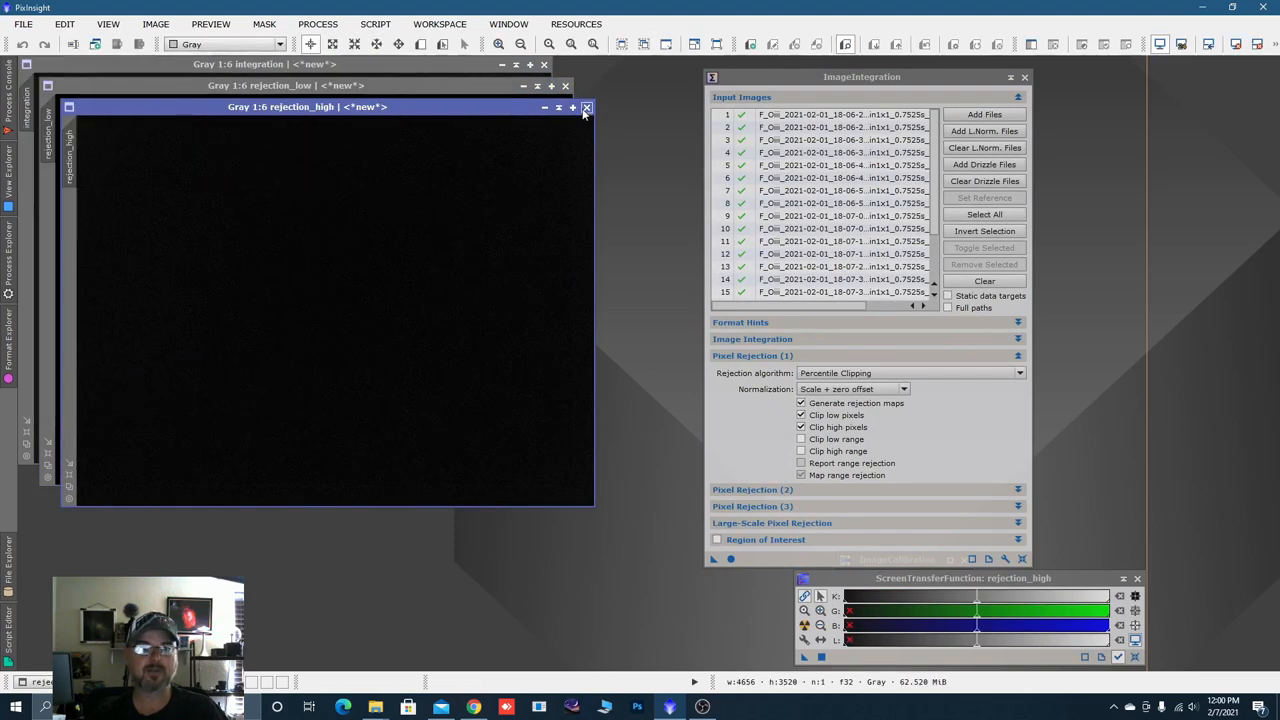
click(588, 108)
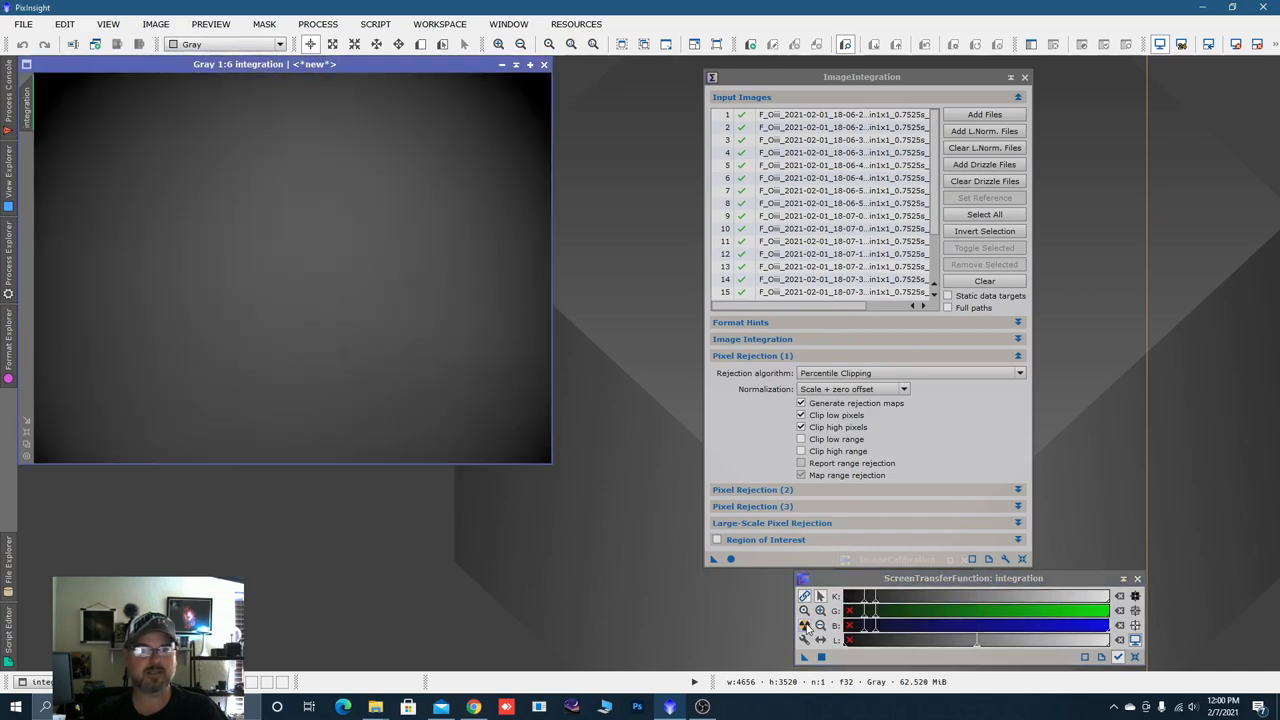
drag(550, 464, 614, 540)
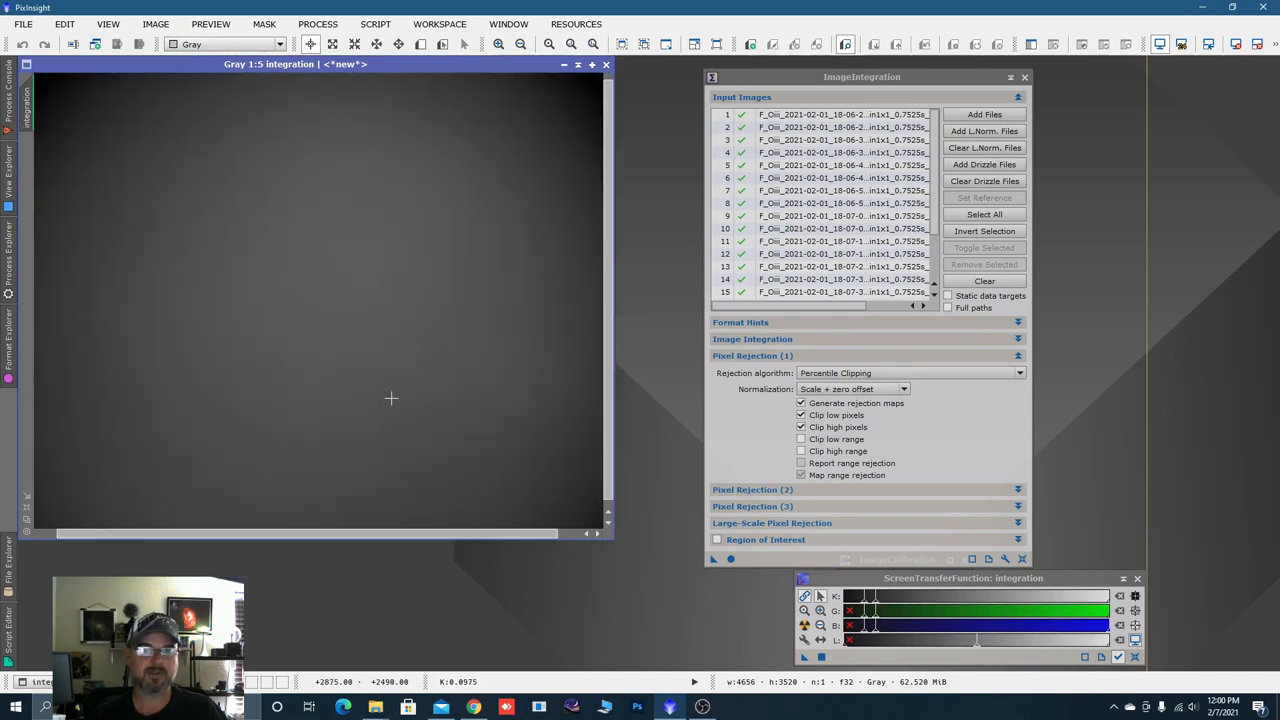
mouse_move(460, 408)
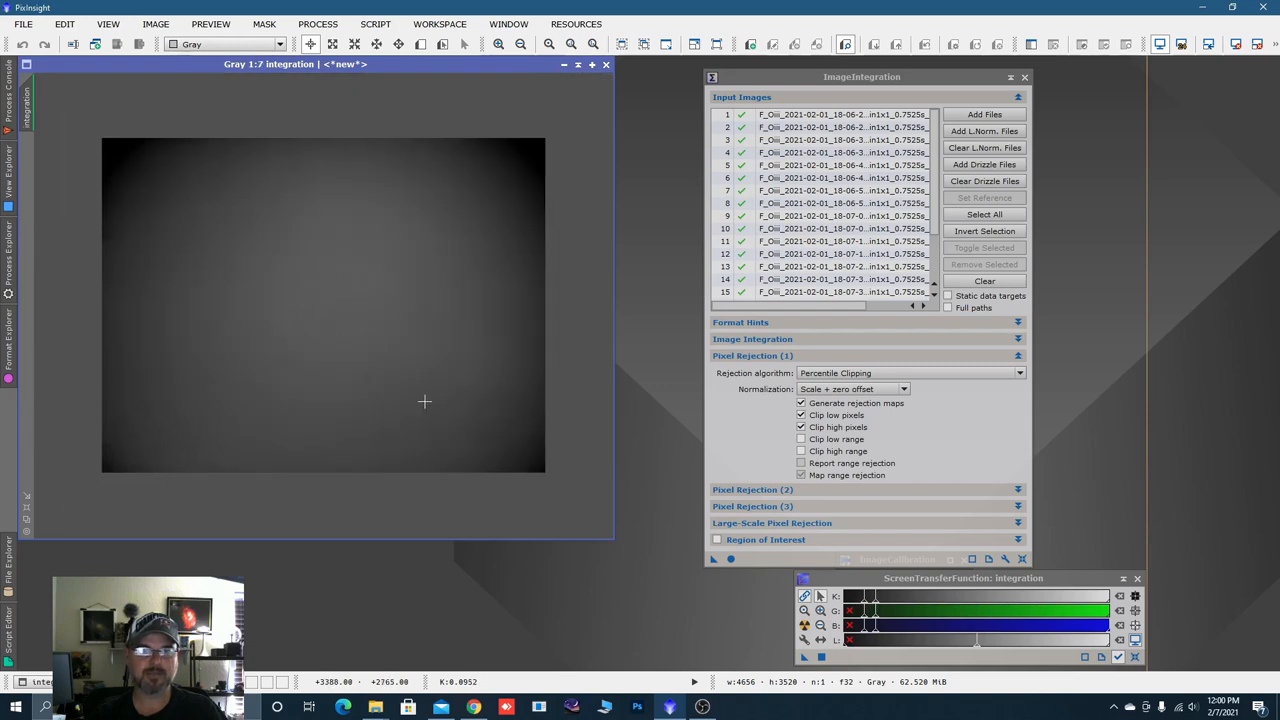
mouse_move(368, 384)
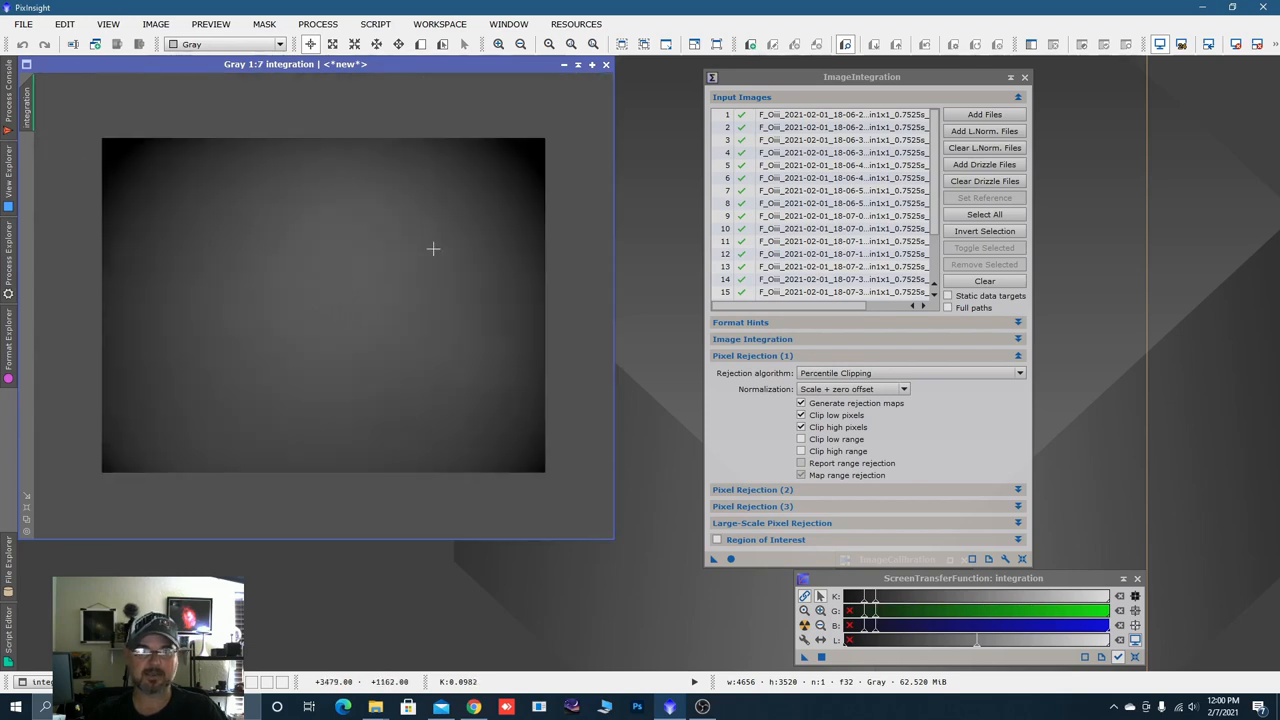
Save the integrated image as 'Oiii Master Flat' in XISF format with default options.
click(22, 24)
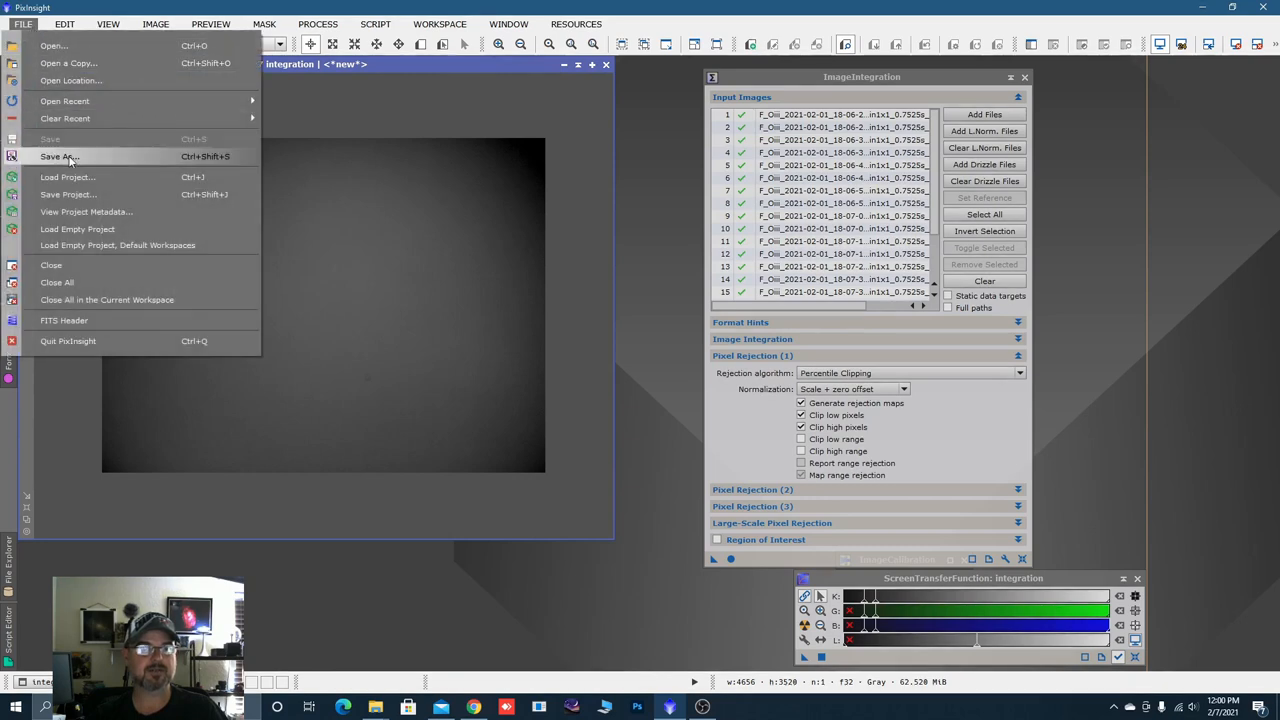
click(58, 156)
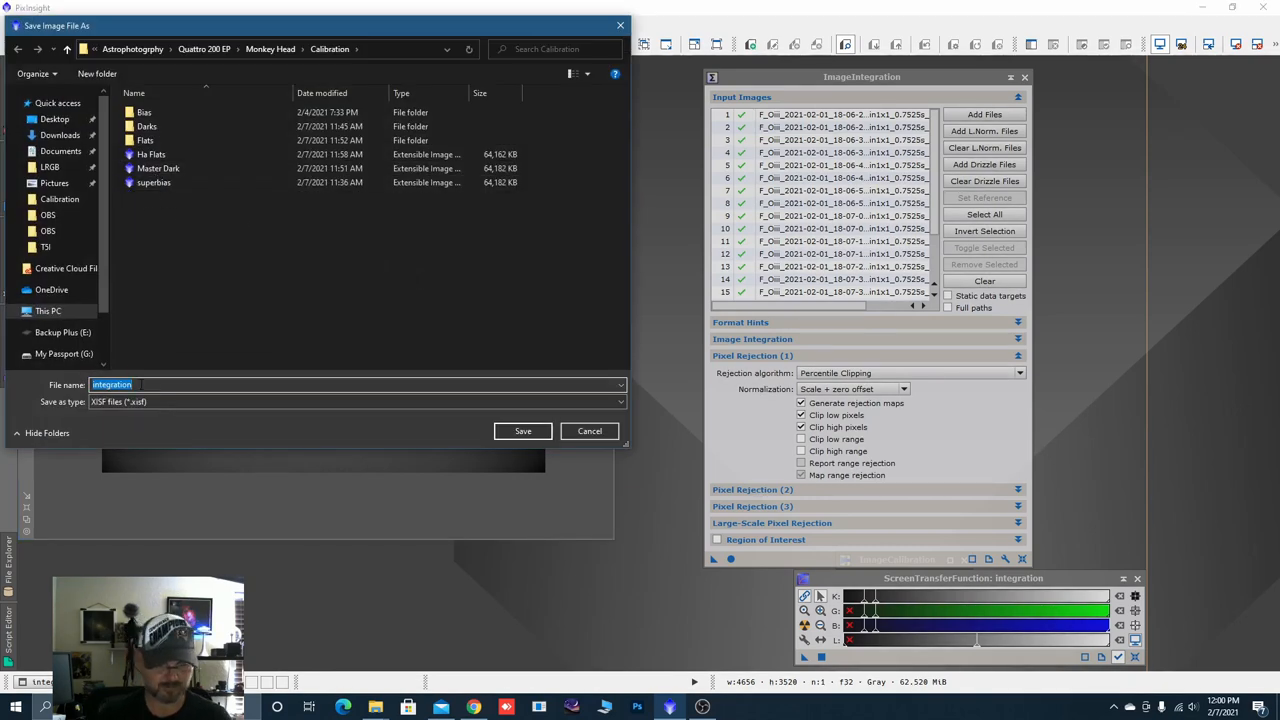
text(Oiii Mas)
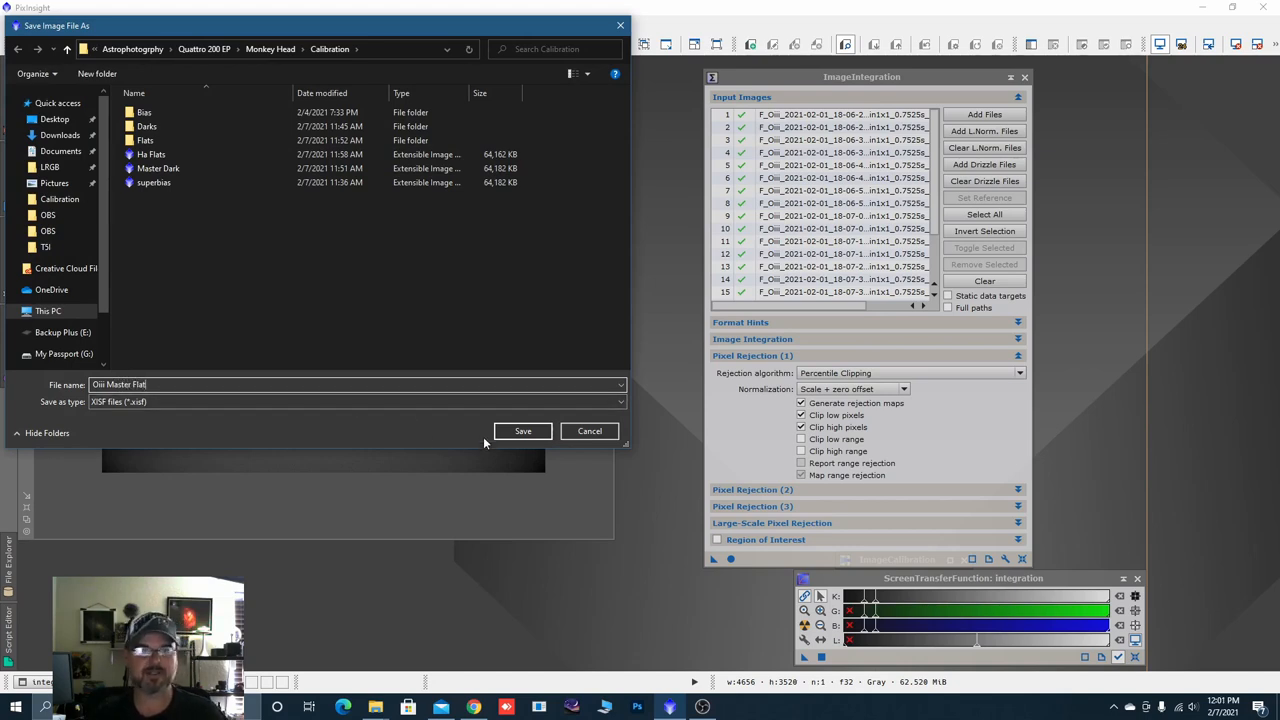
mouse_move(522, 432)
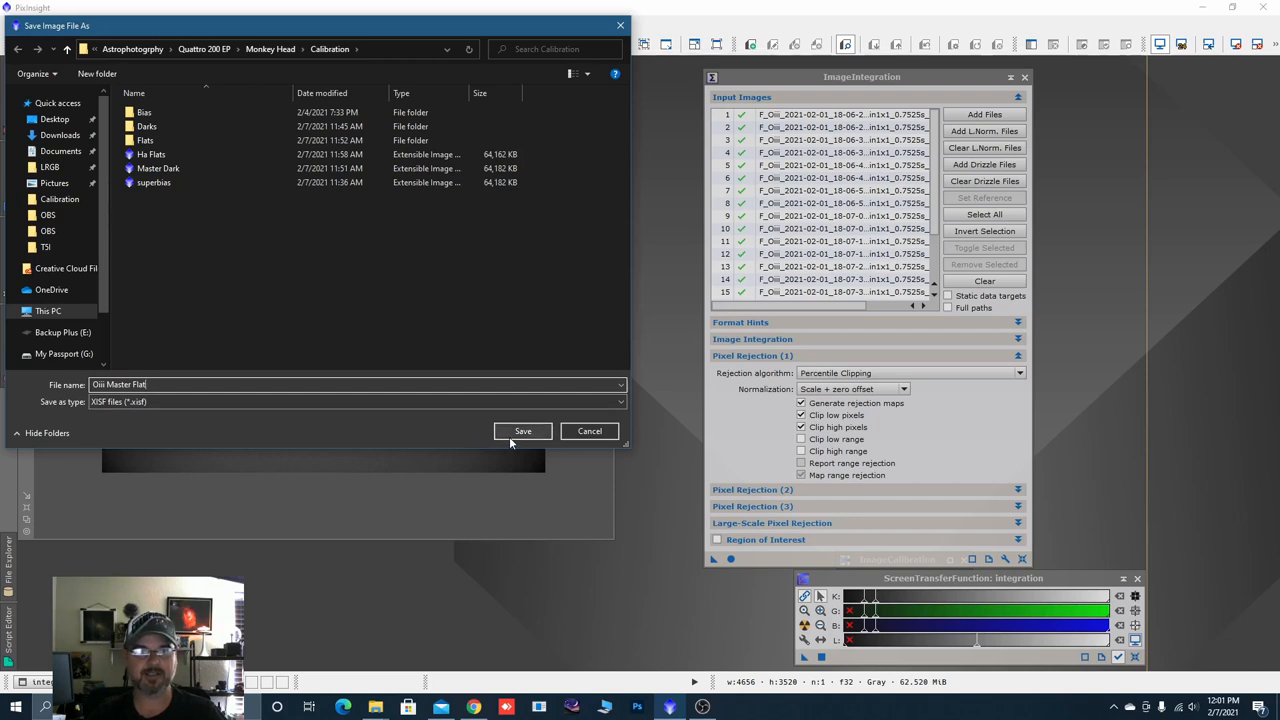
click(522, 432)
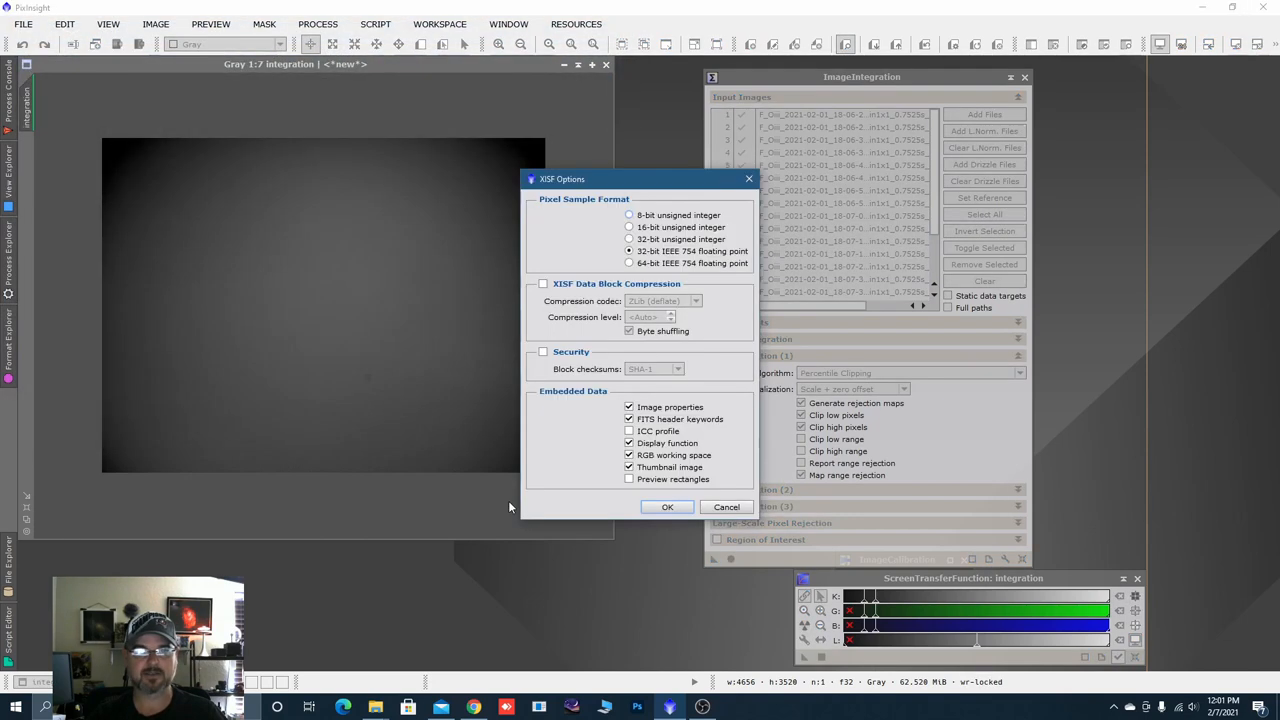
click(668, 508)
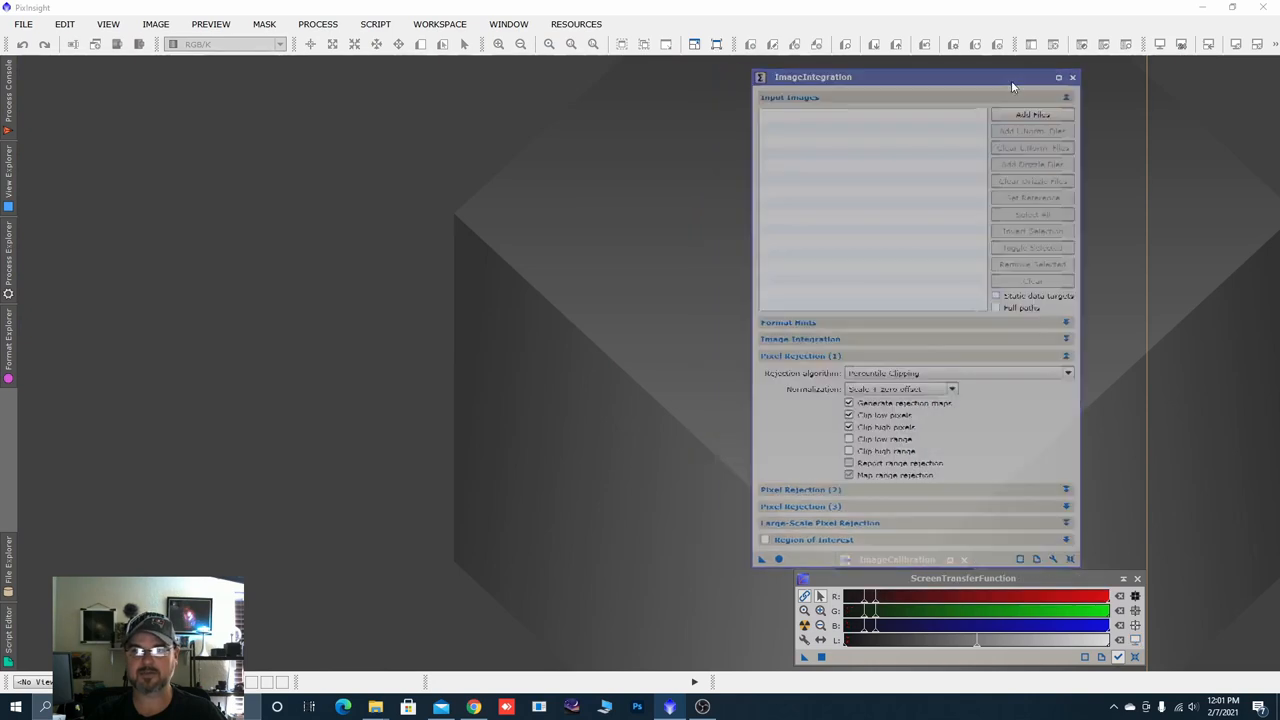
Replace the OIII targets with the SII flats in ImageCalibration and run Apply Global.
click(896, 560)
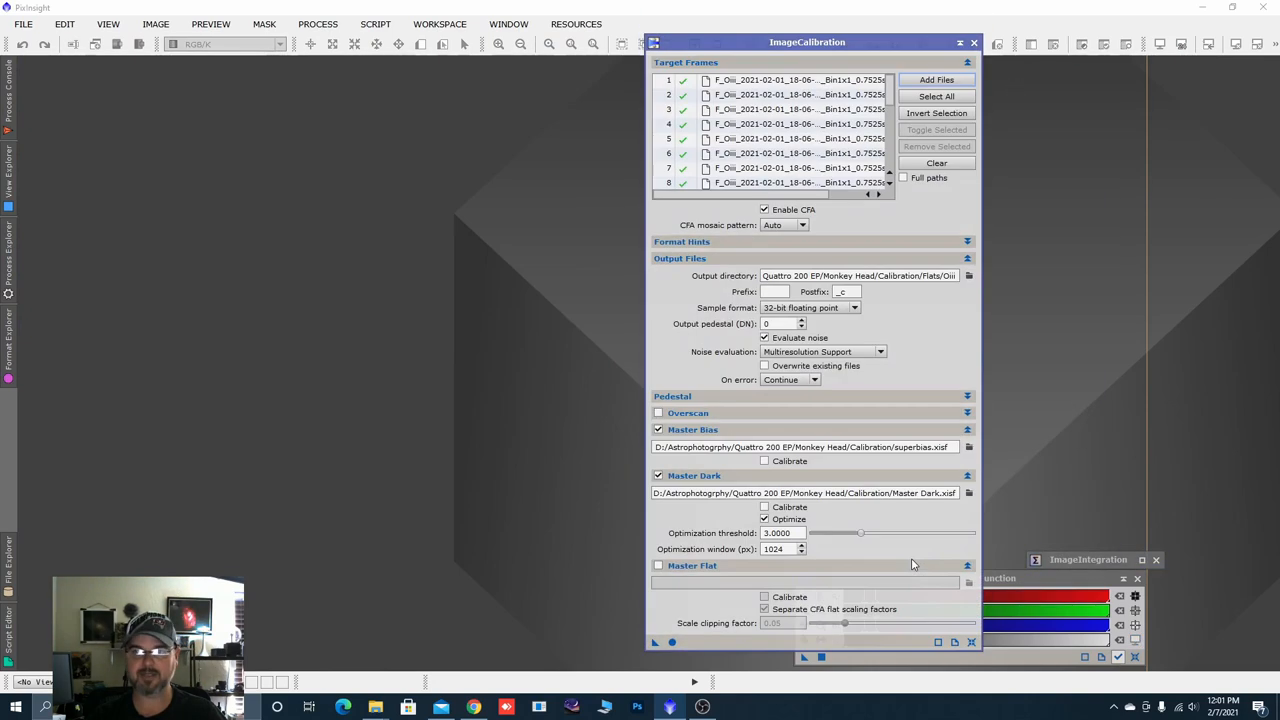
click(936, 164)
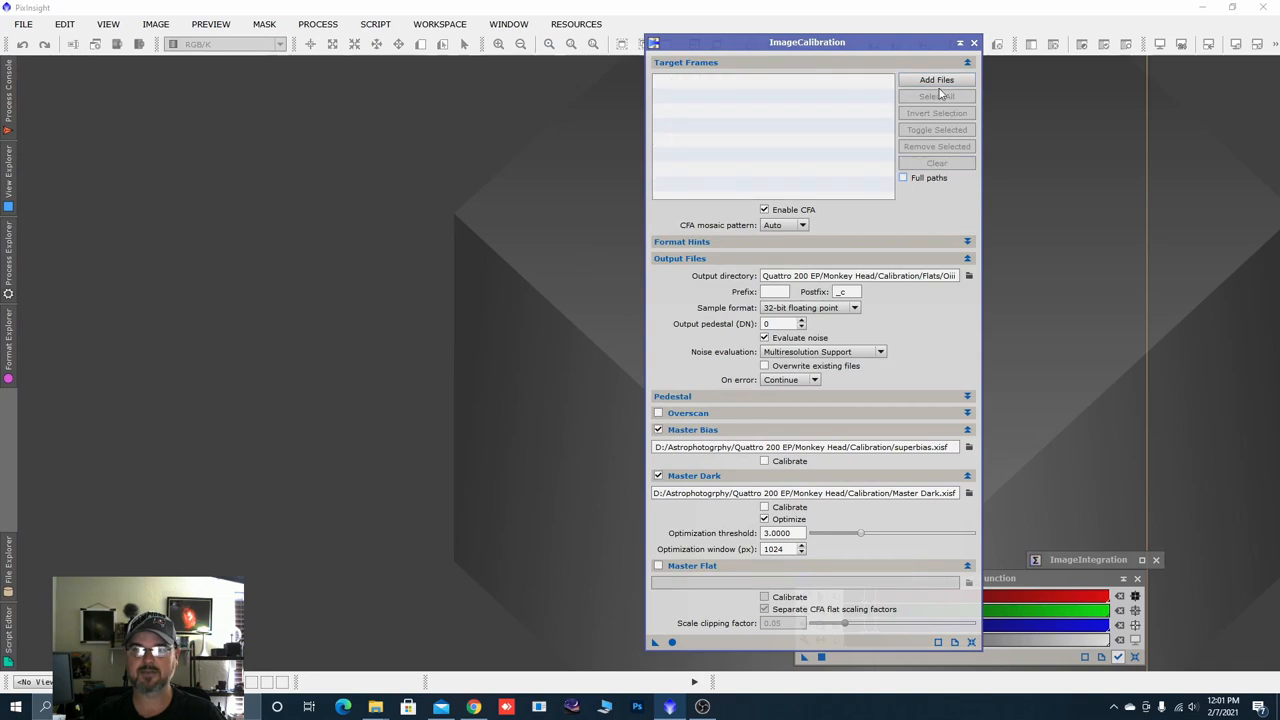
click(936, 80)
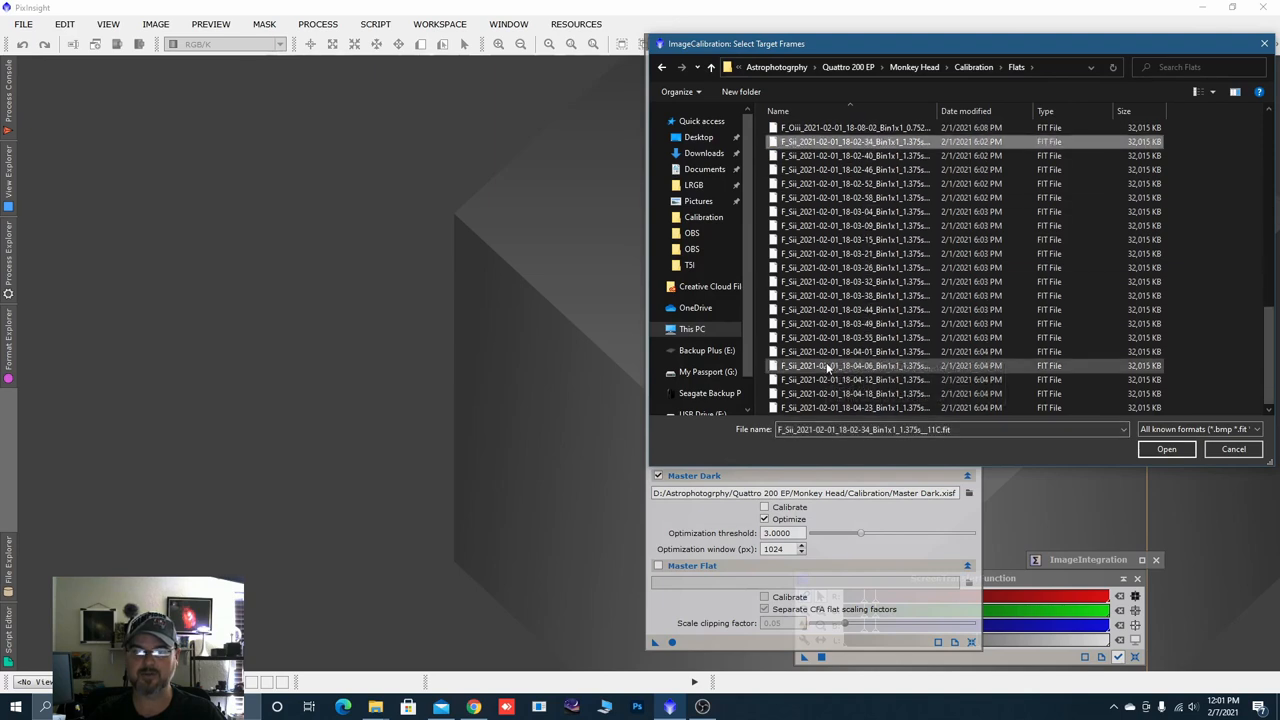
mouse_move(850, 408)
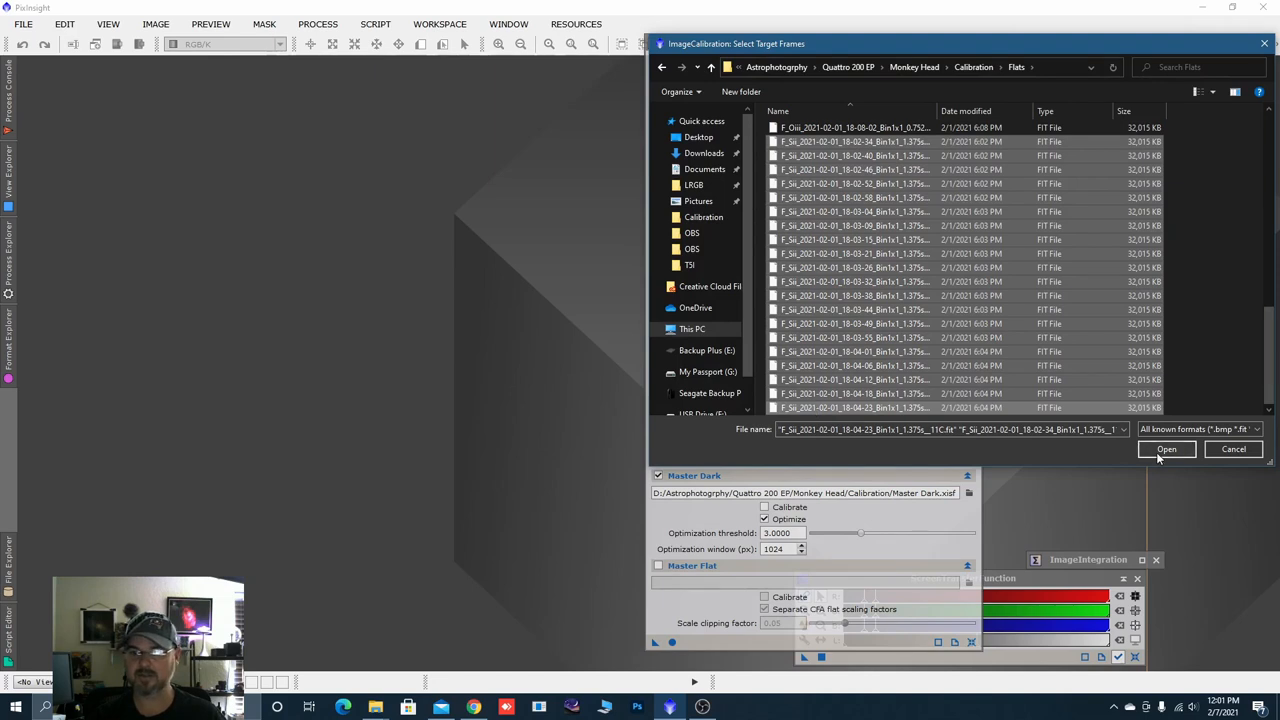
click(1168, 448)
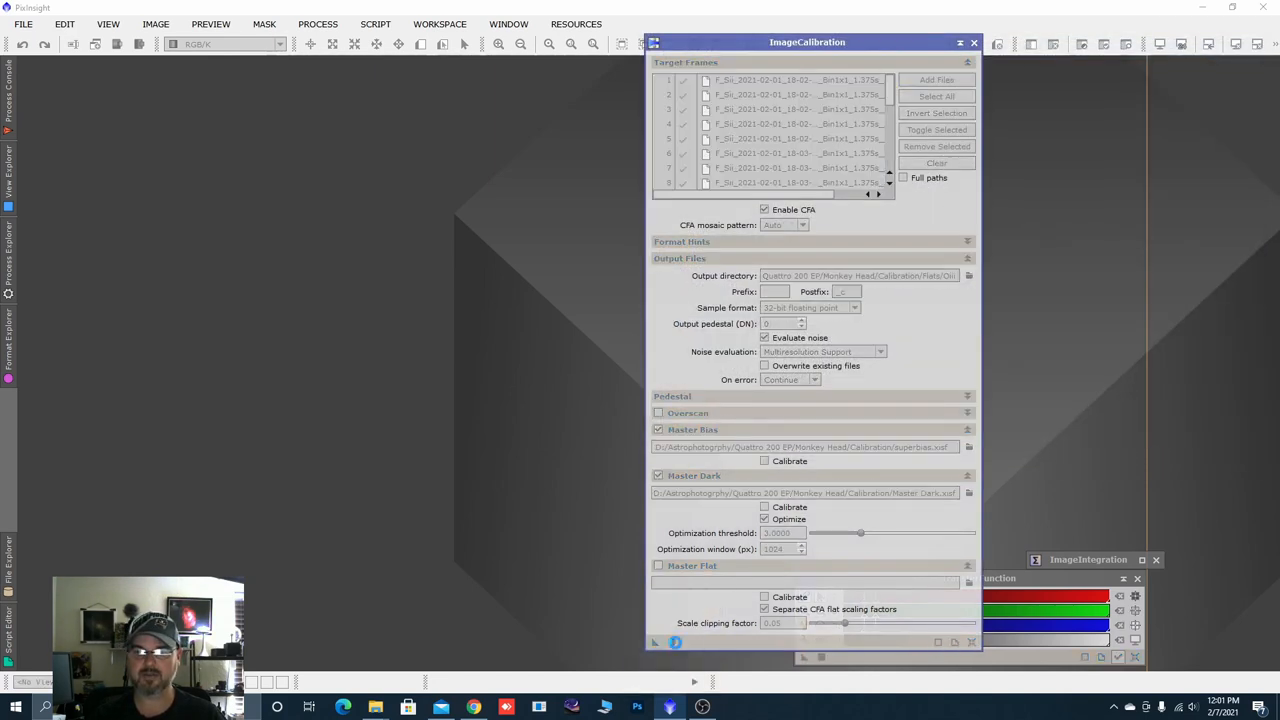
click(674, 642)
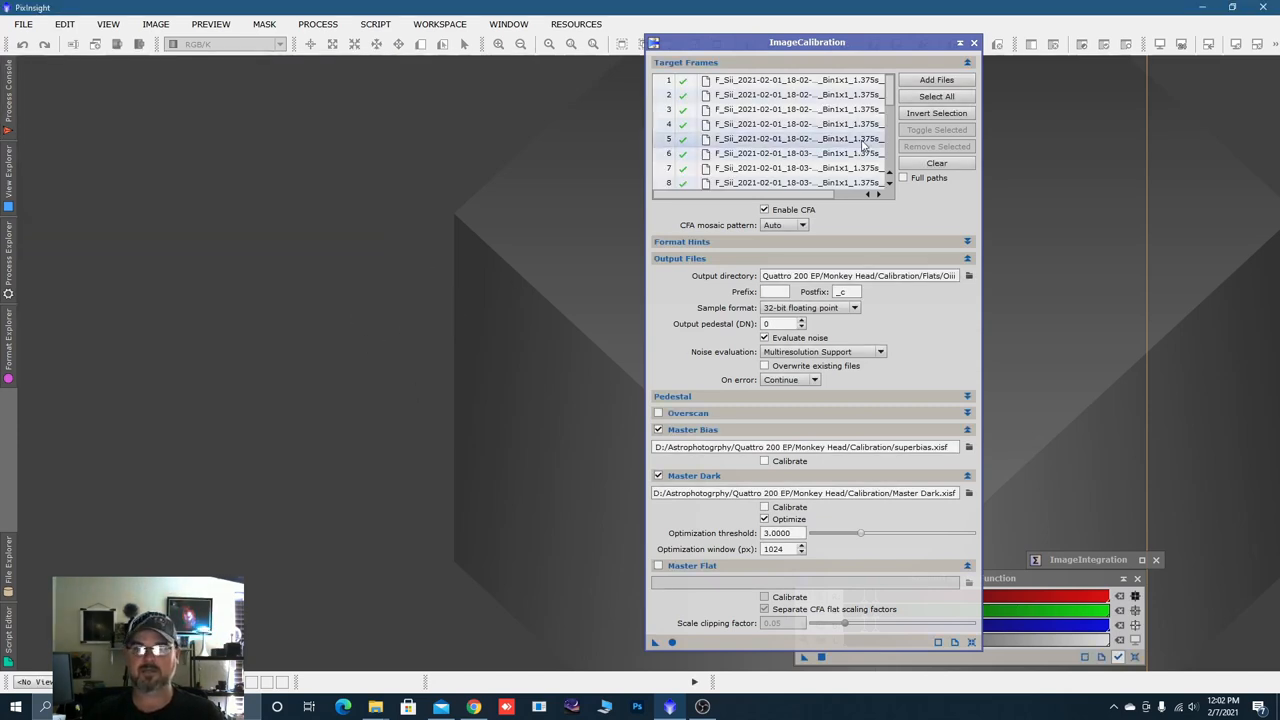
click(972, 42)
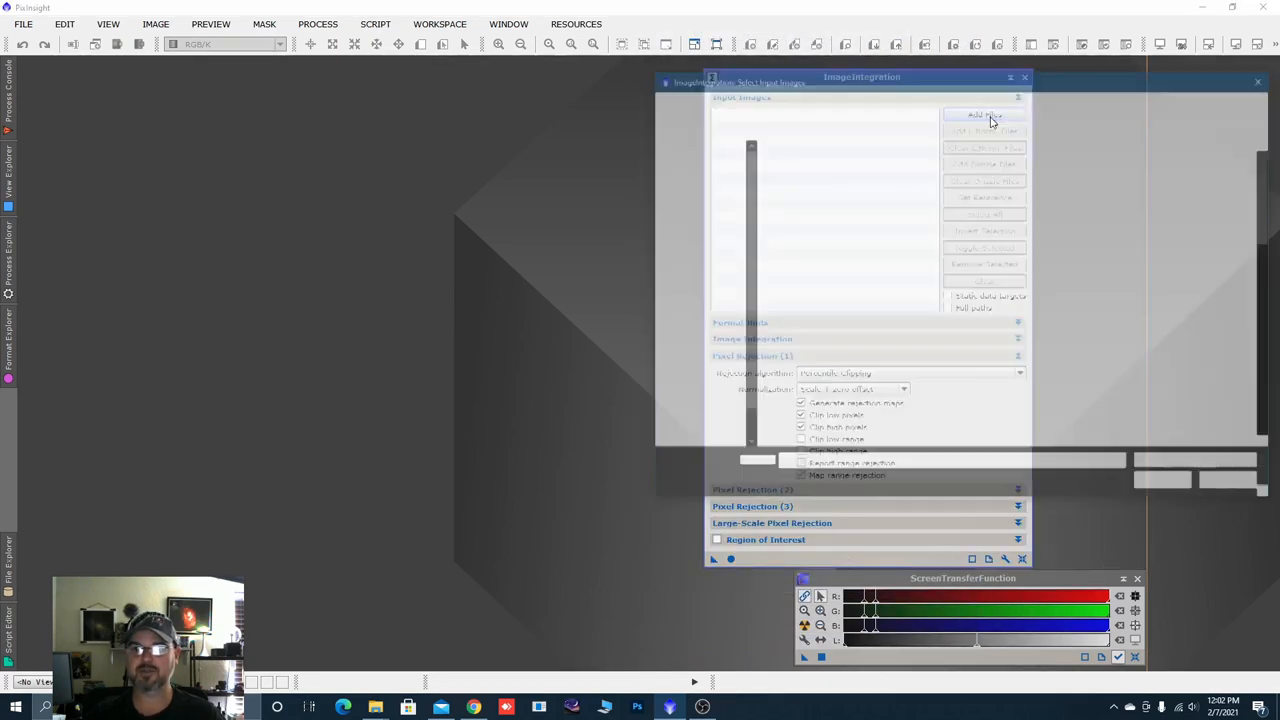
Add the calibrated F_Si _c flat frames from Calibration/Flats as ImageIntegration inputs.
click(984, 114)
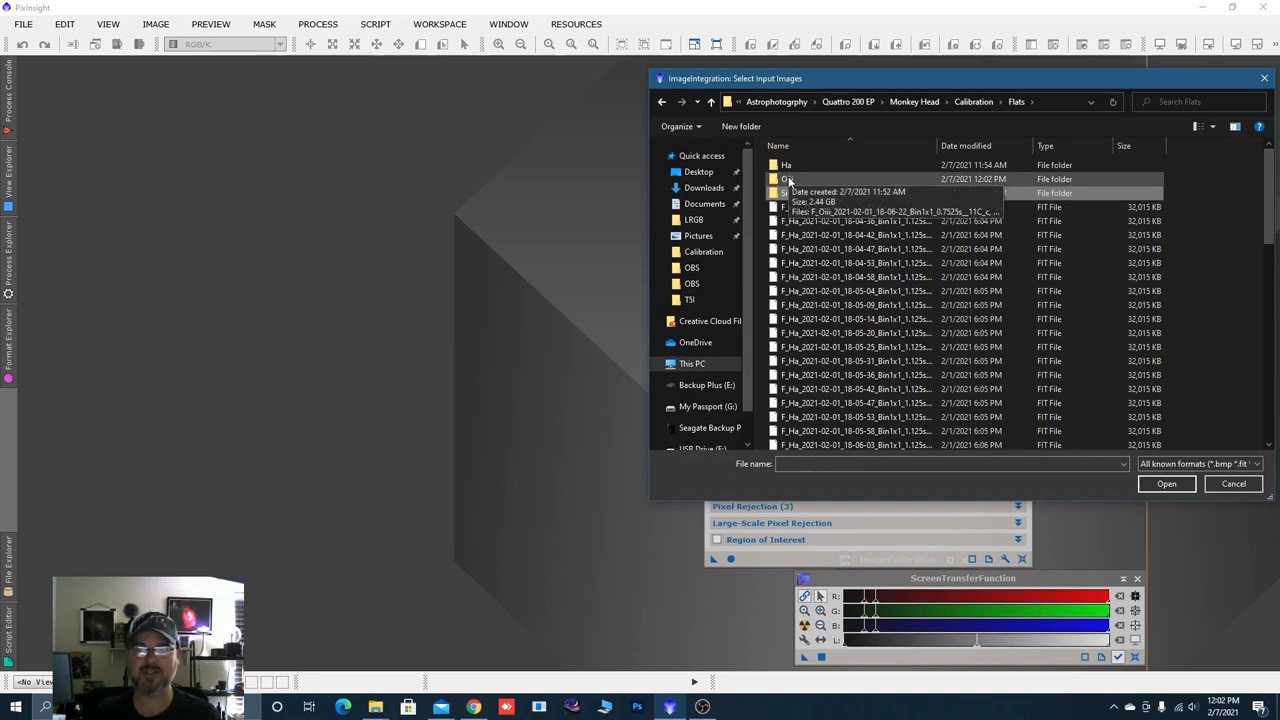
double_click(790, 180)
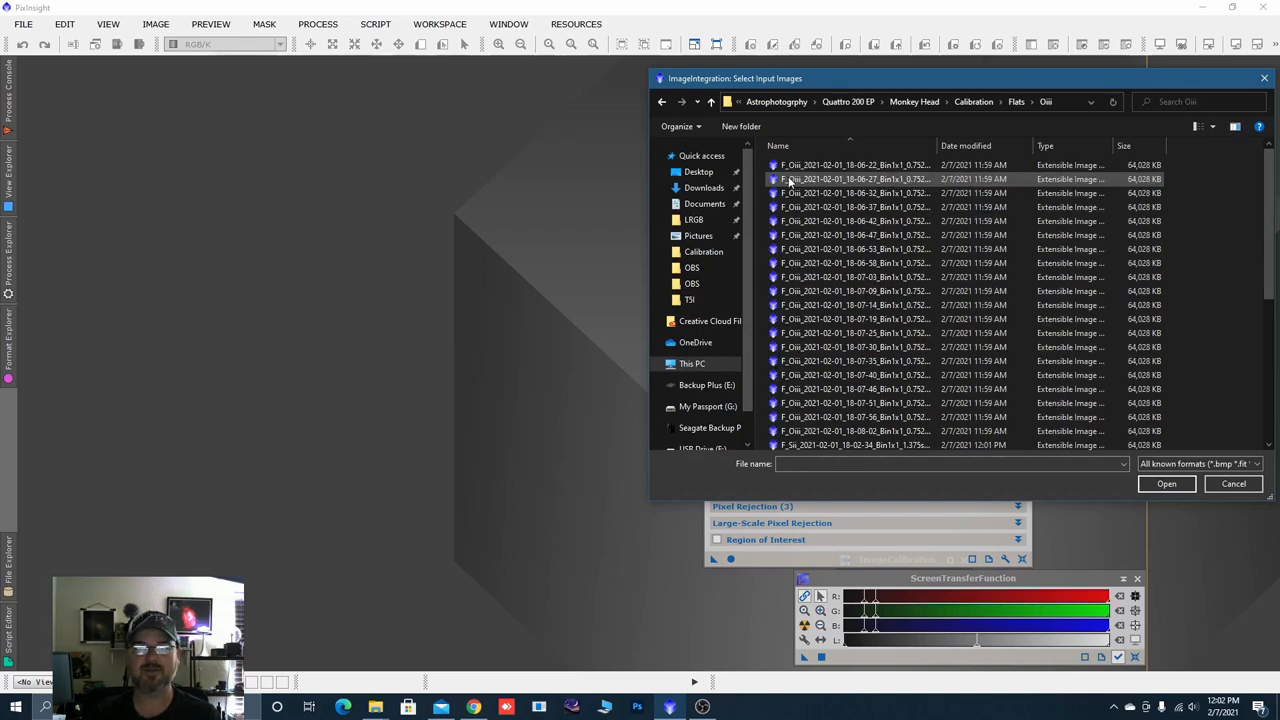
scroll(down, 3)
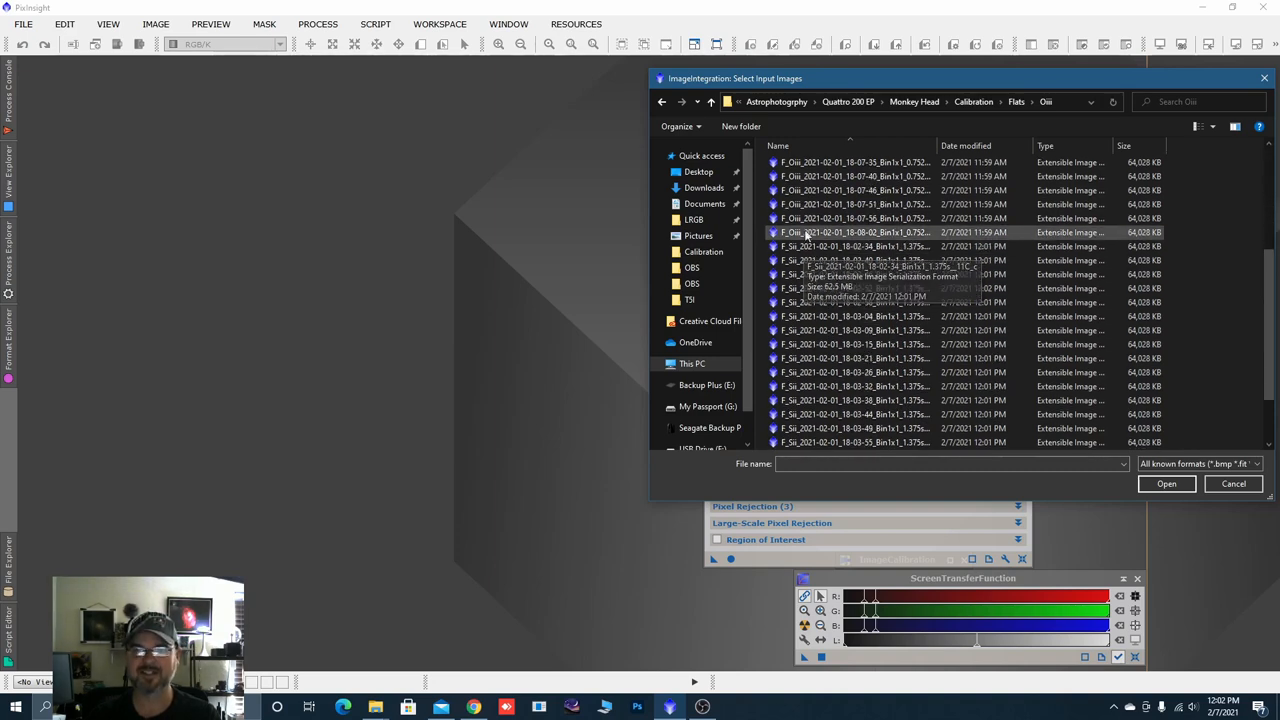
click(856, 176)
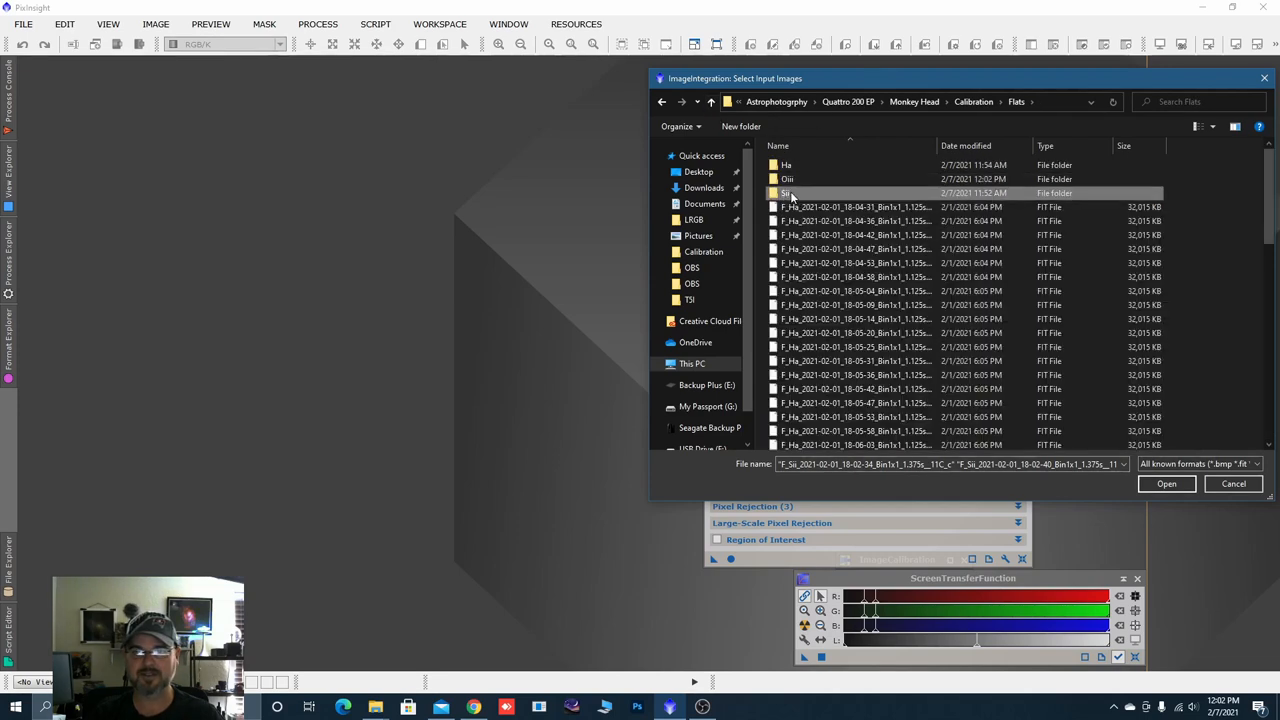
double_click(788, 192)
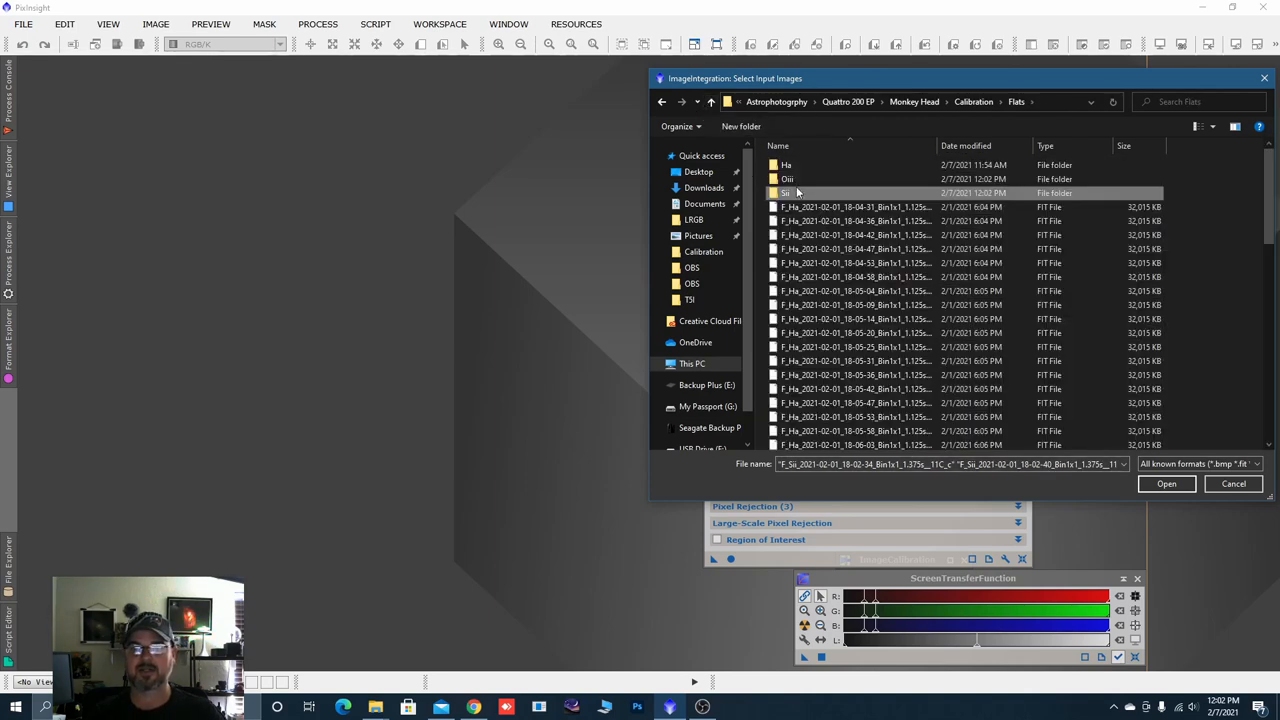
double_click(788, 192)
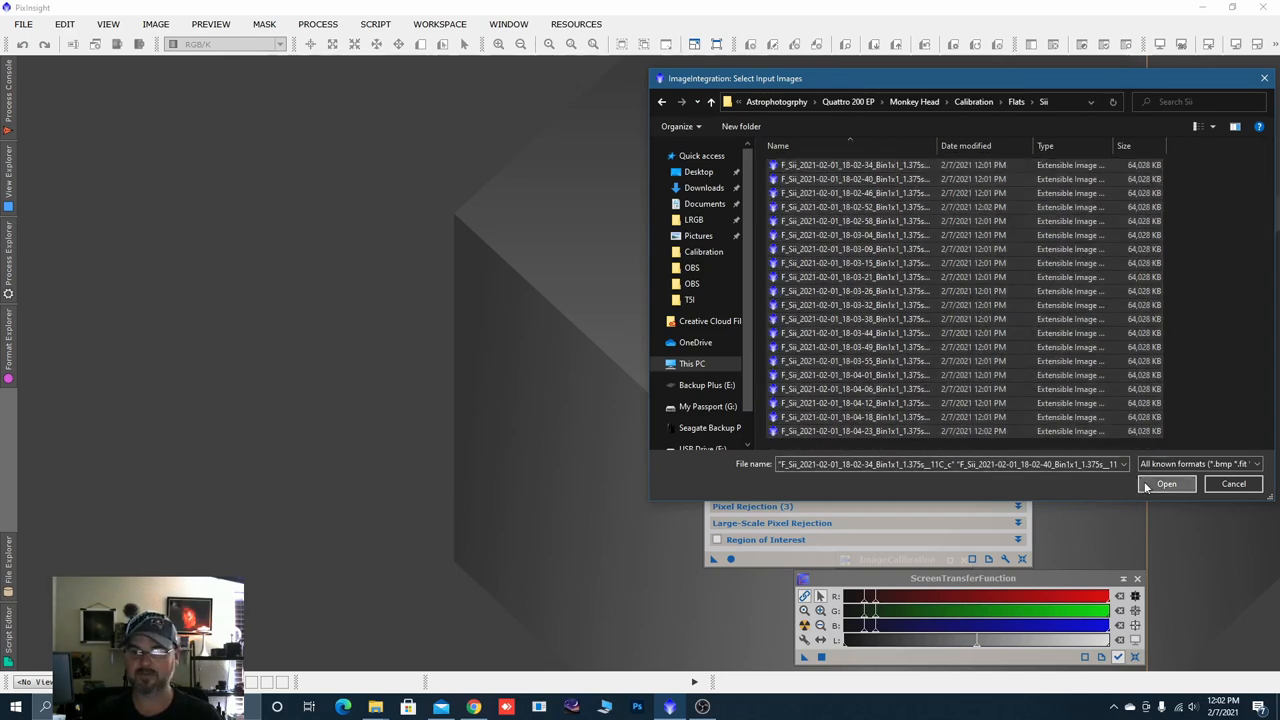
click(1166, 482)
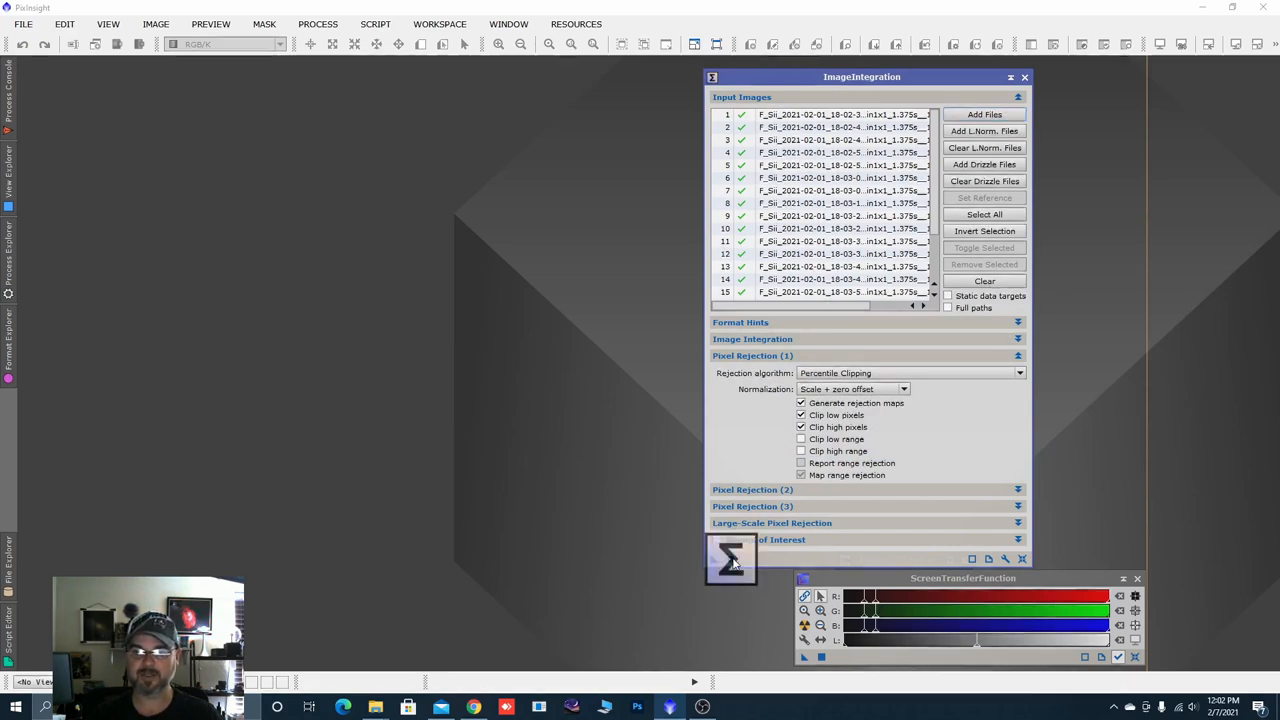
Integrate the SII flats and save the result as 'SII Master Flat.xisf' with default XISF options.
click(730, 558)
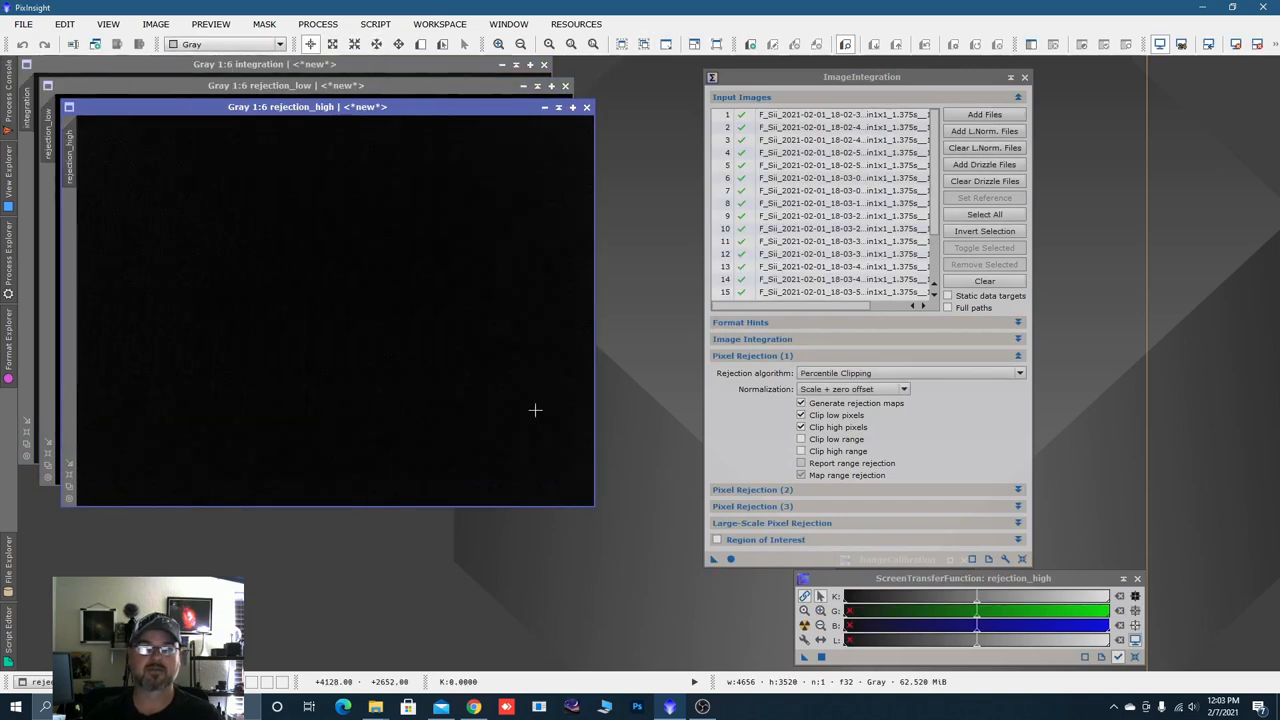
mouse_move(604, 180)
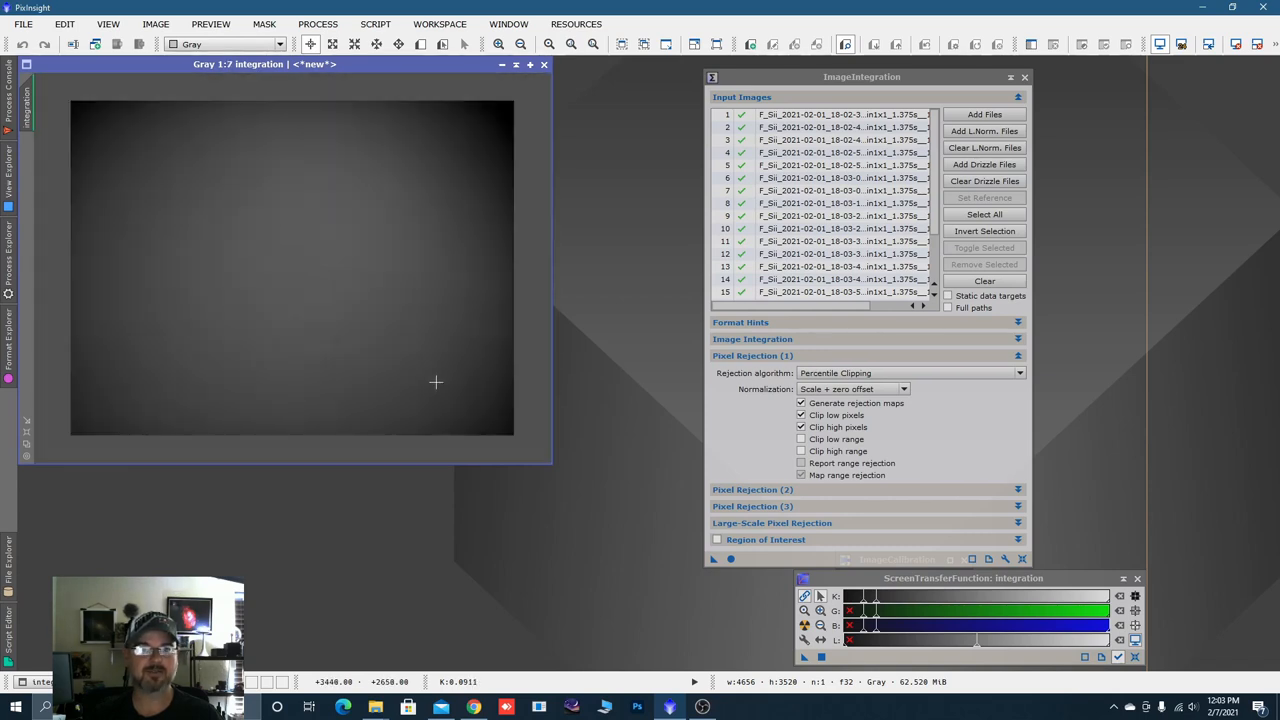
mouse_move(334, 348)
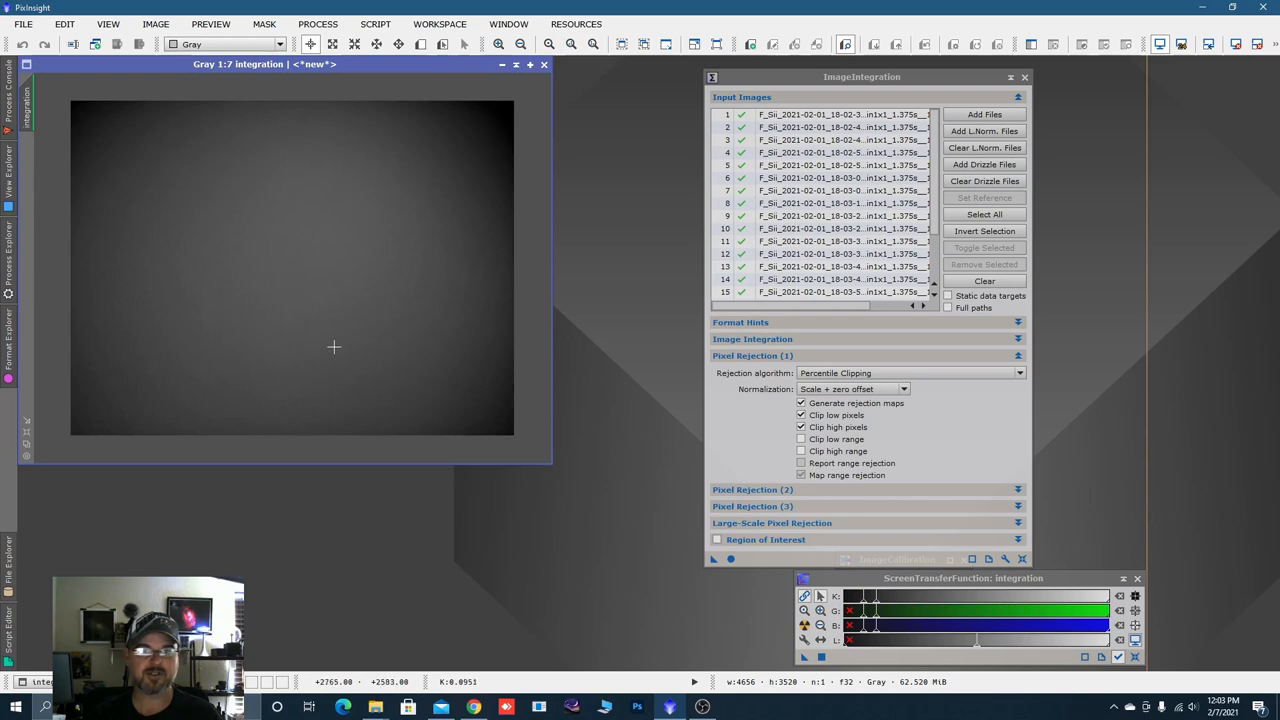
mouse_move(370, 188)
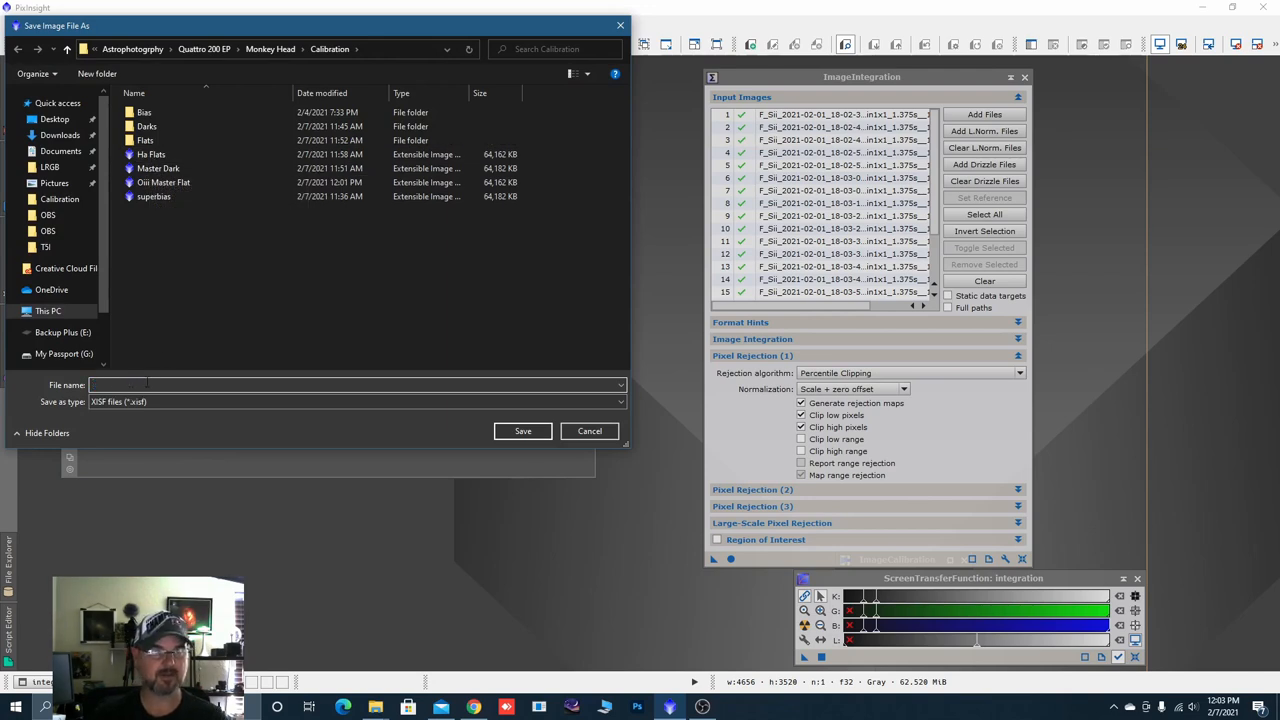
text(Sii Master Flat)
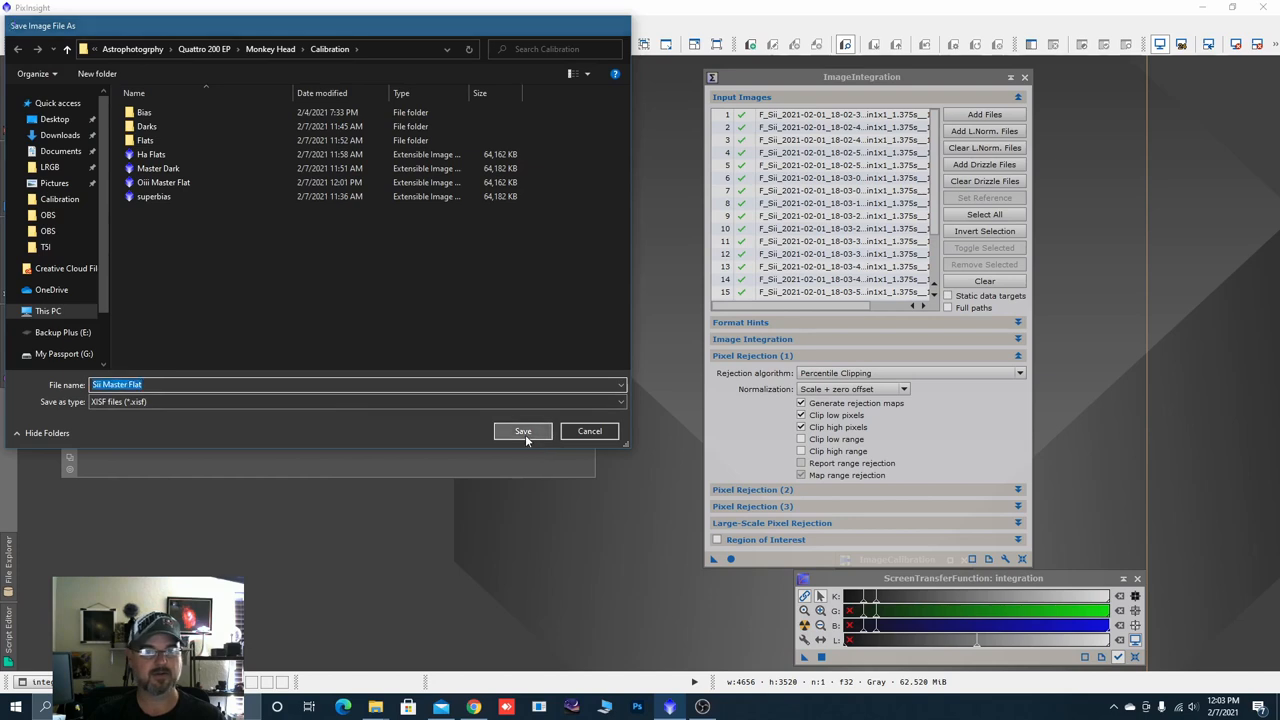
click(522, 432)
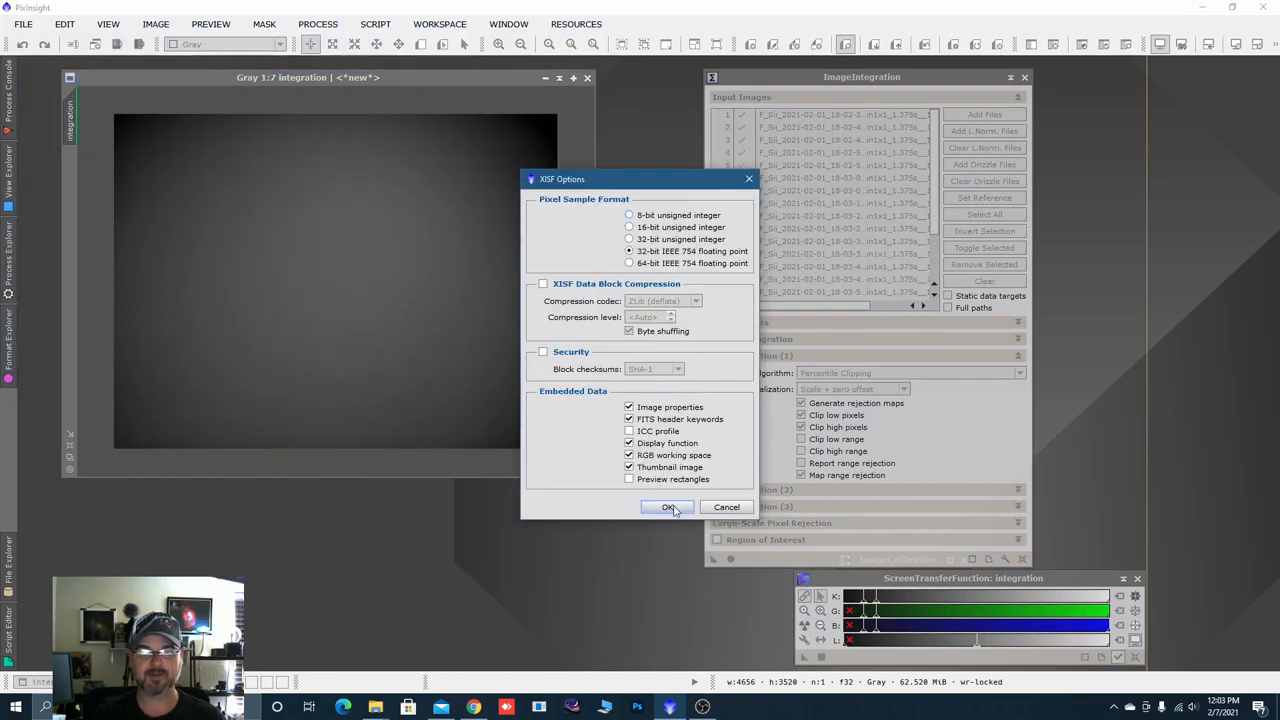
click(668, 508)
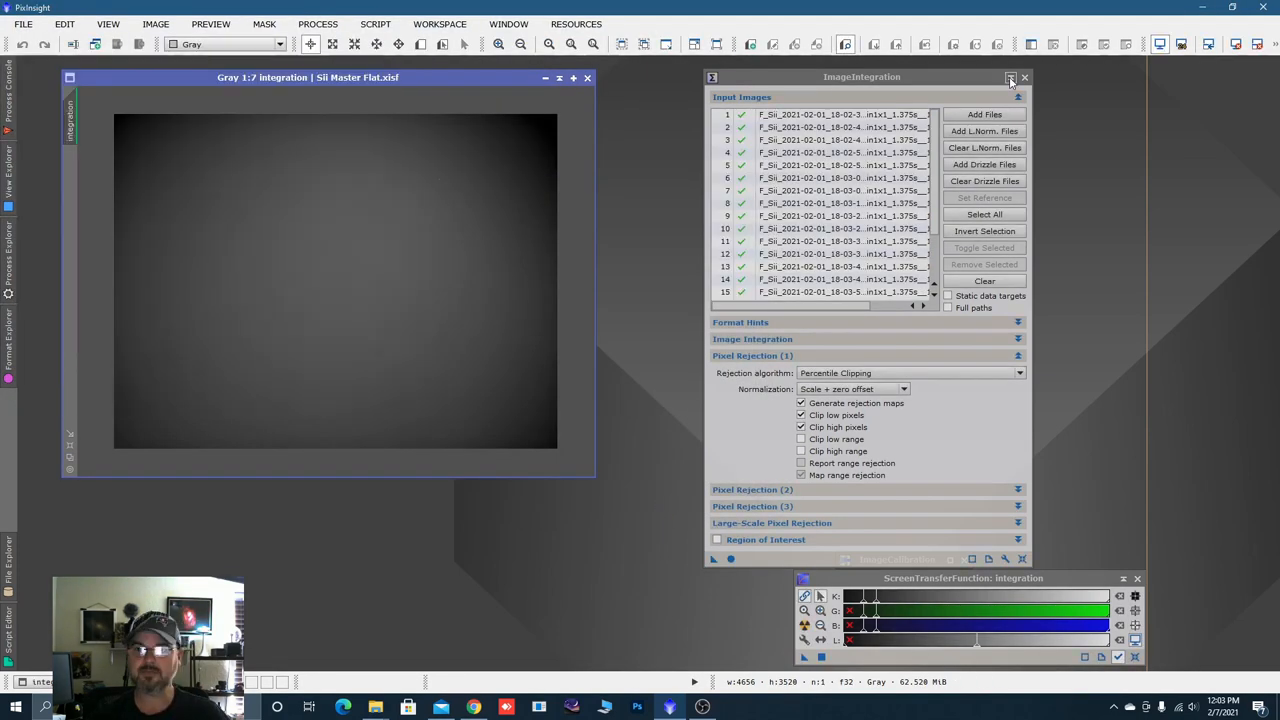
click(1010, 78)
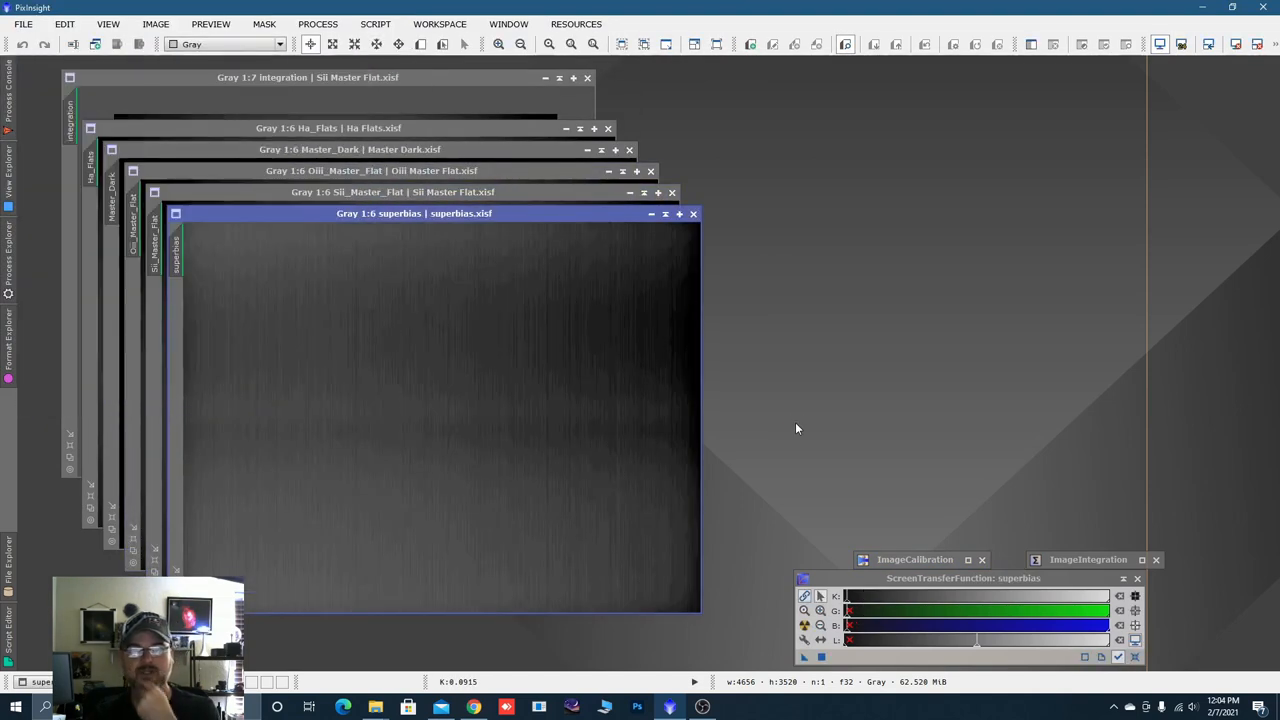
mouse_move(820, 392)
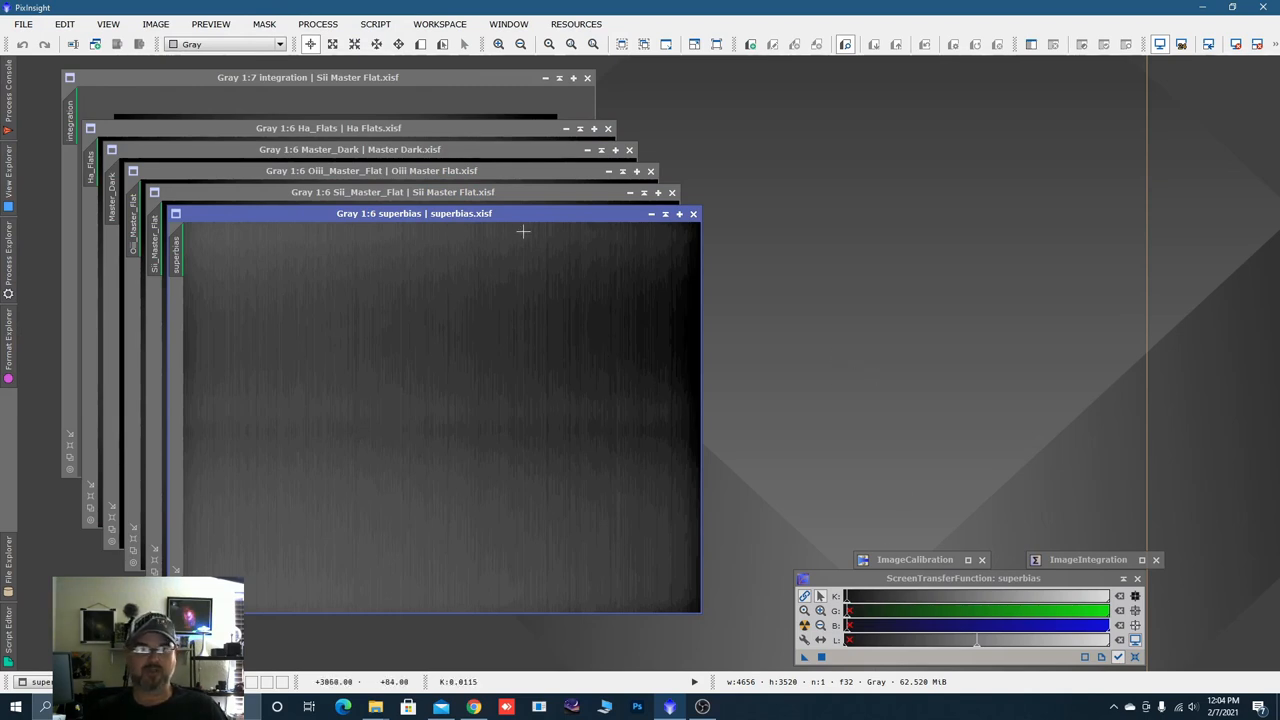
Arrange the superbias, Master Dark and master flat windows apart, leaving the OIII master flat in front.
drag(414, 212, 958, 98)
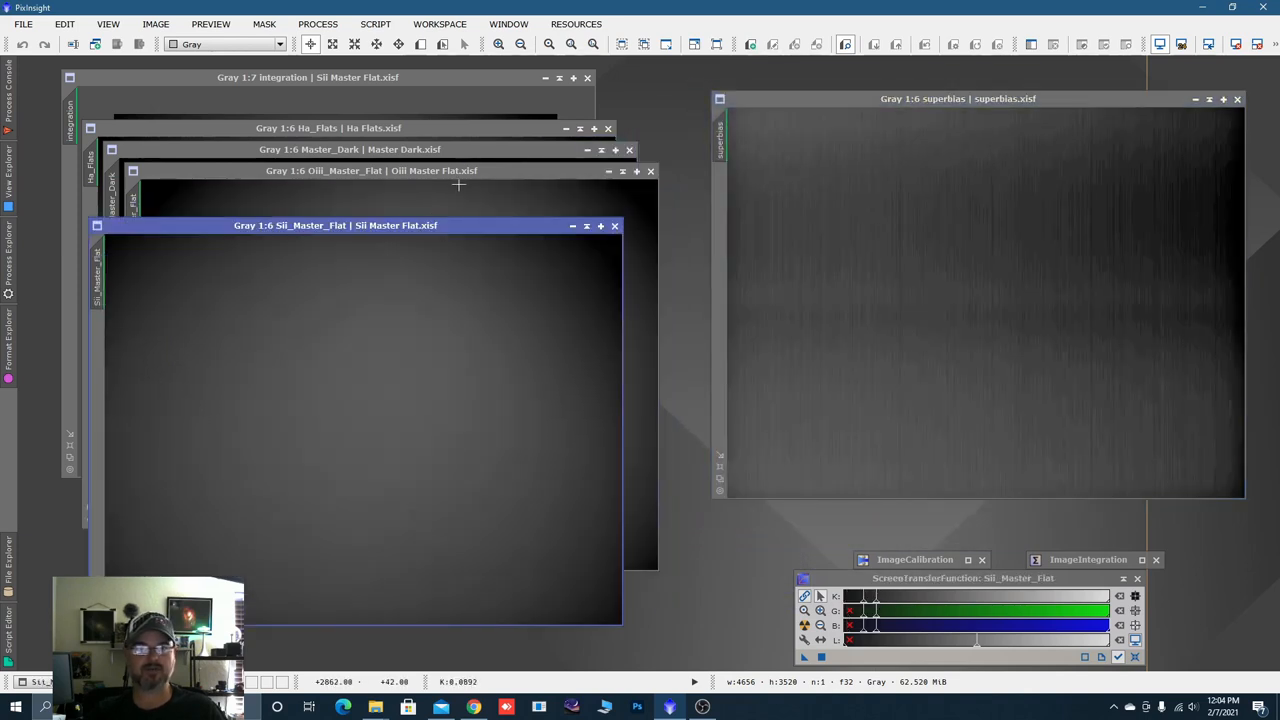
click(372, 170)
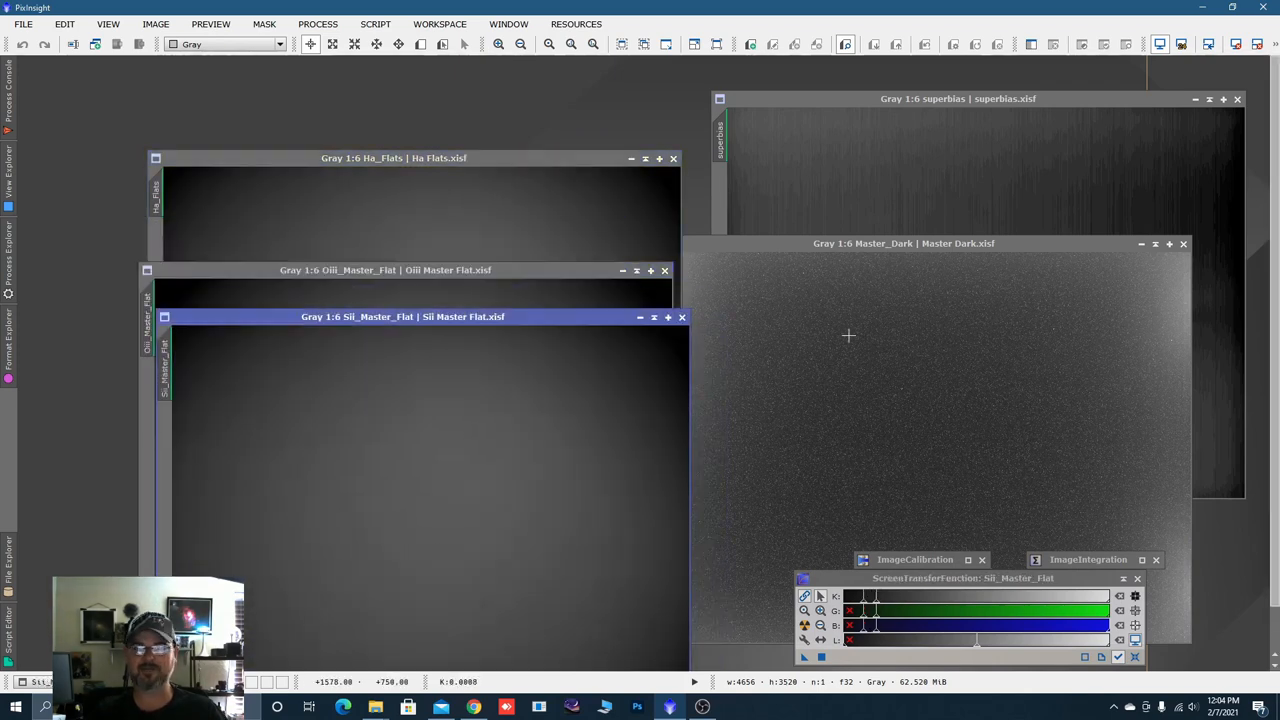
click(904, 244)
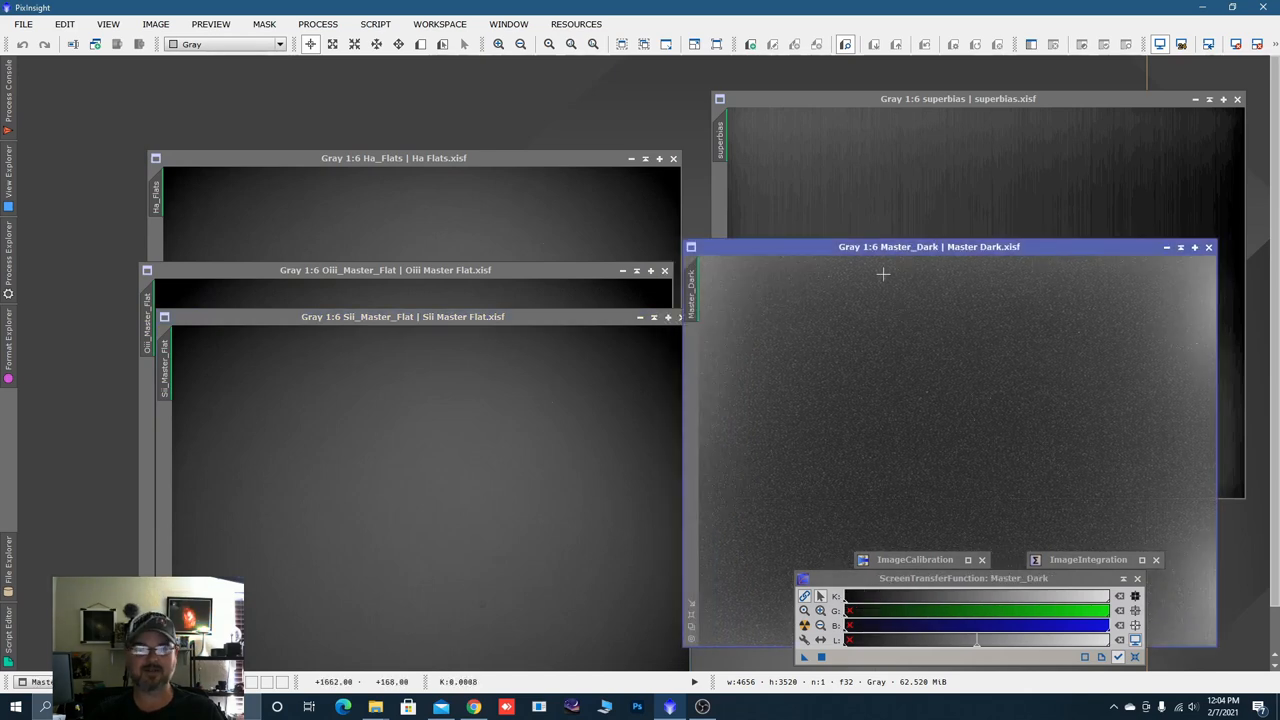
mouse_move(894, 148)
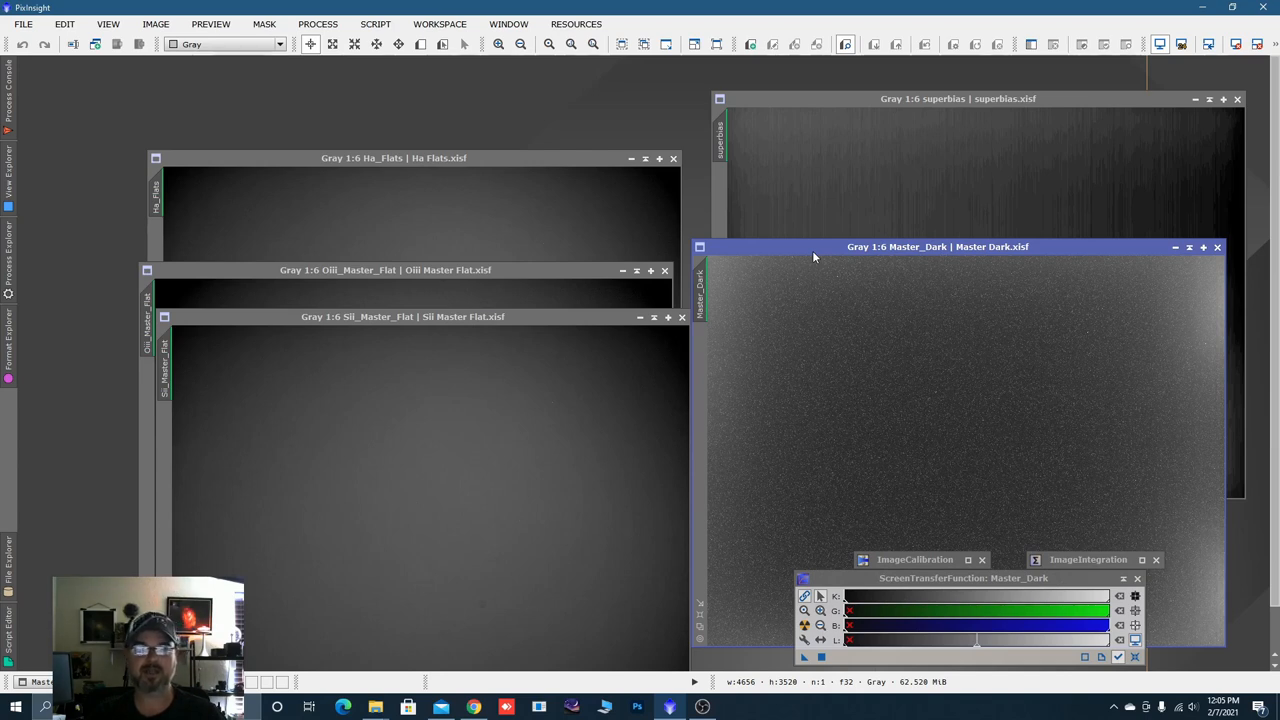
mouse_move(404, 280)
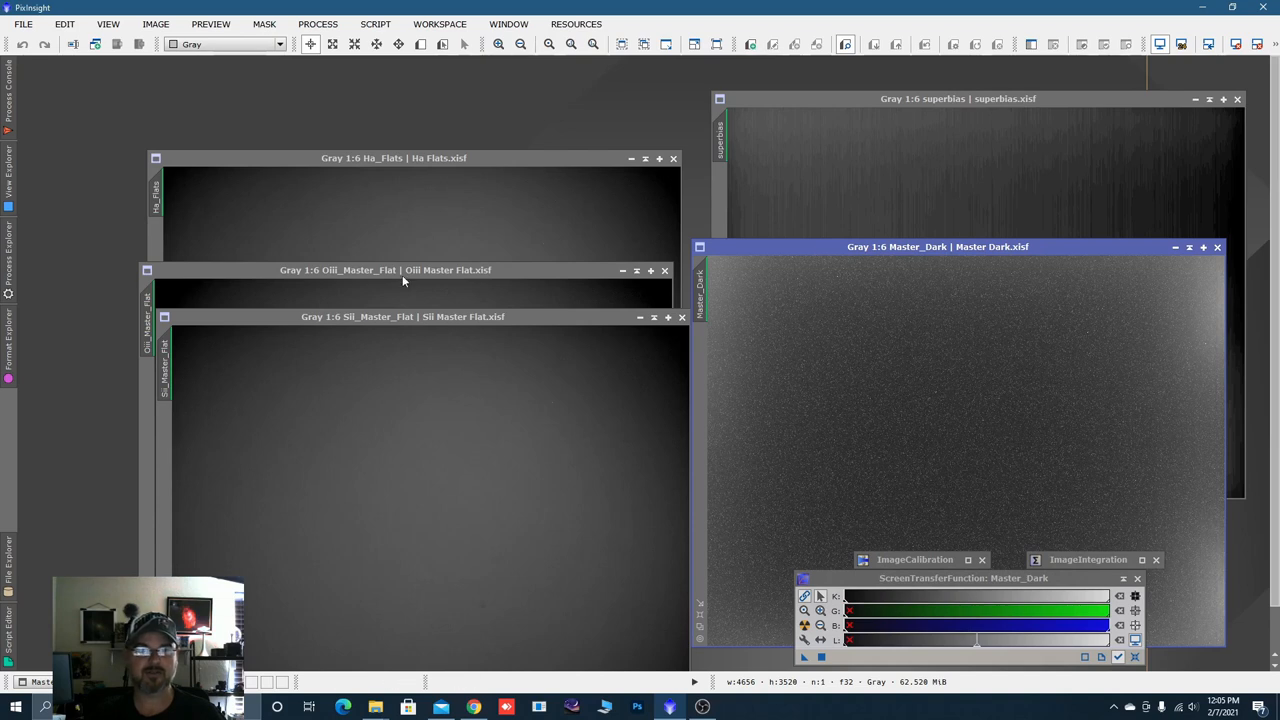
click(384, 270)
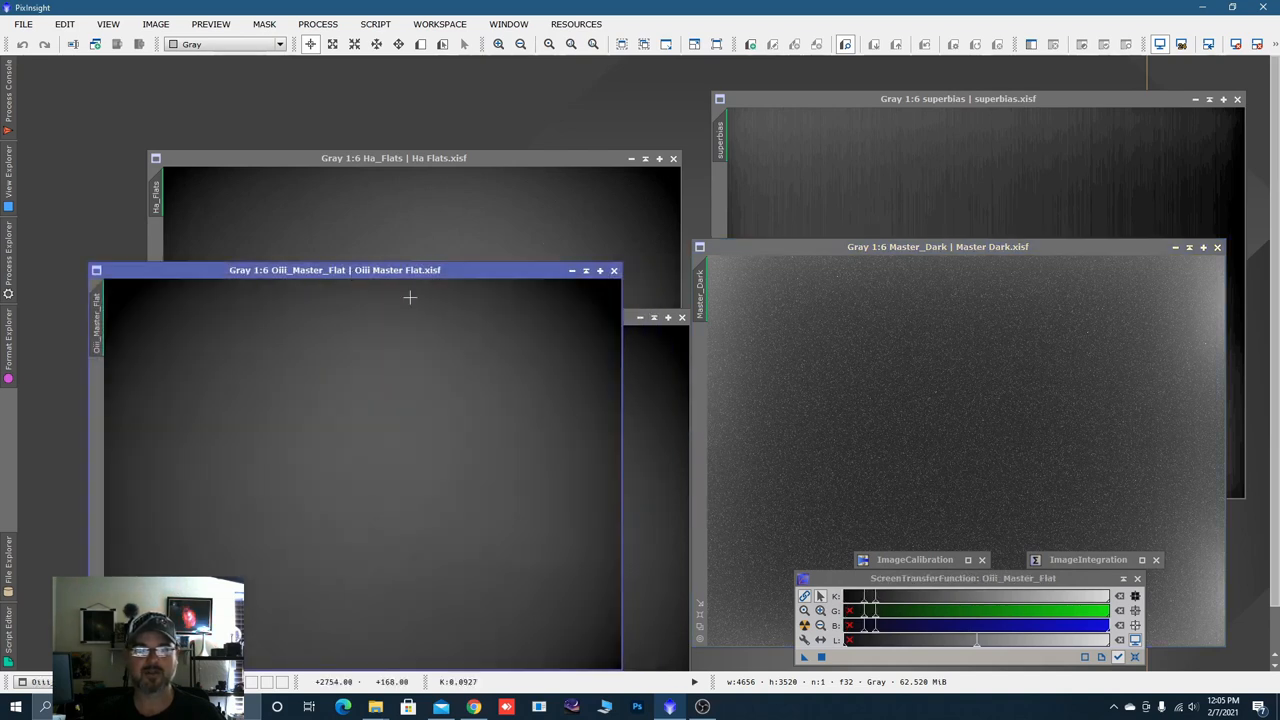